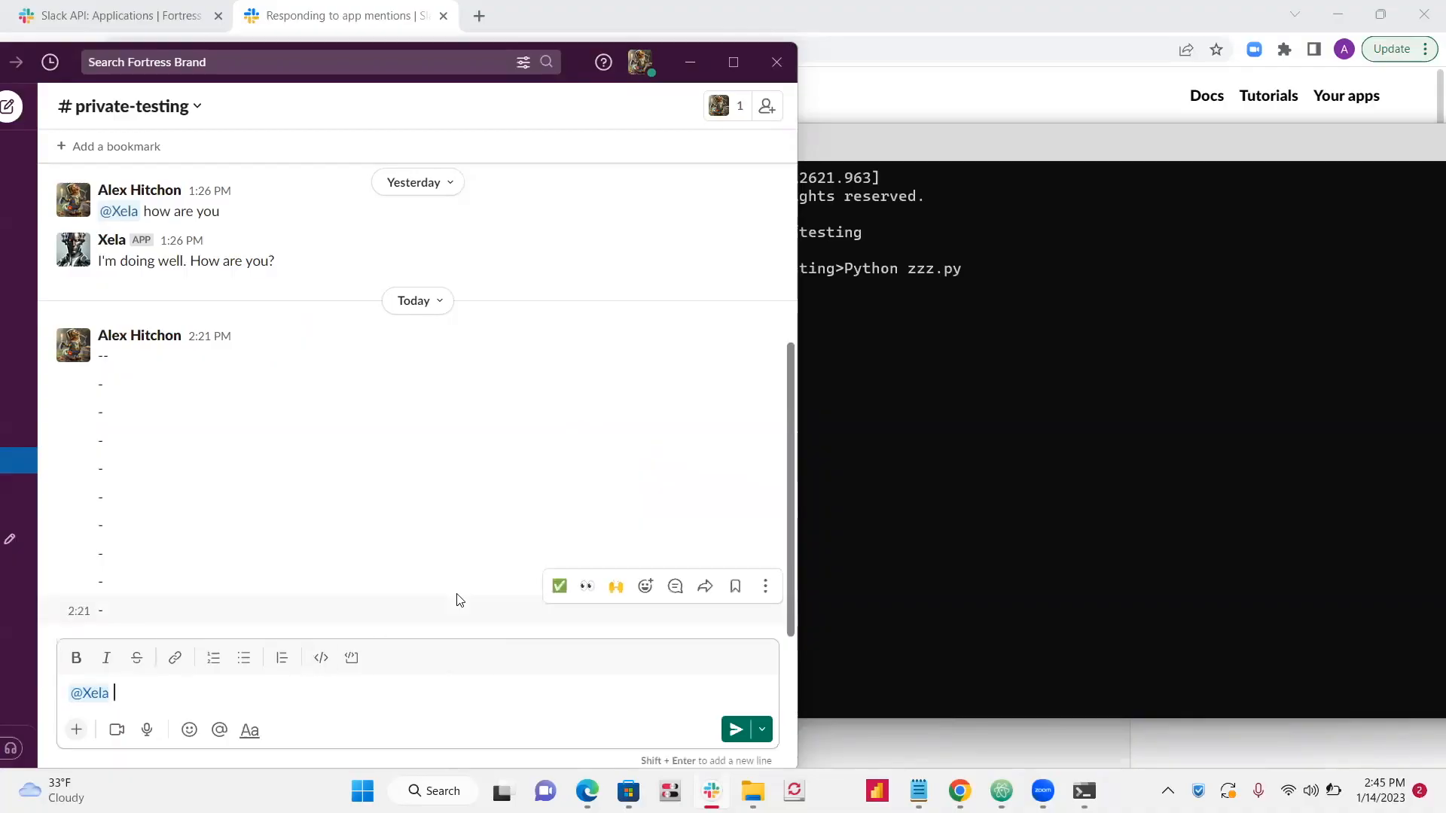
# - Ask the bot about random forest models, react to its reply, and switch to the app-mentions tutorial tab
pyautogui.write('How')
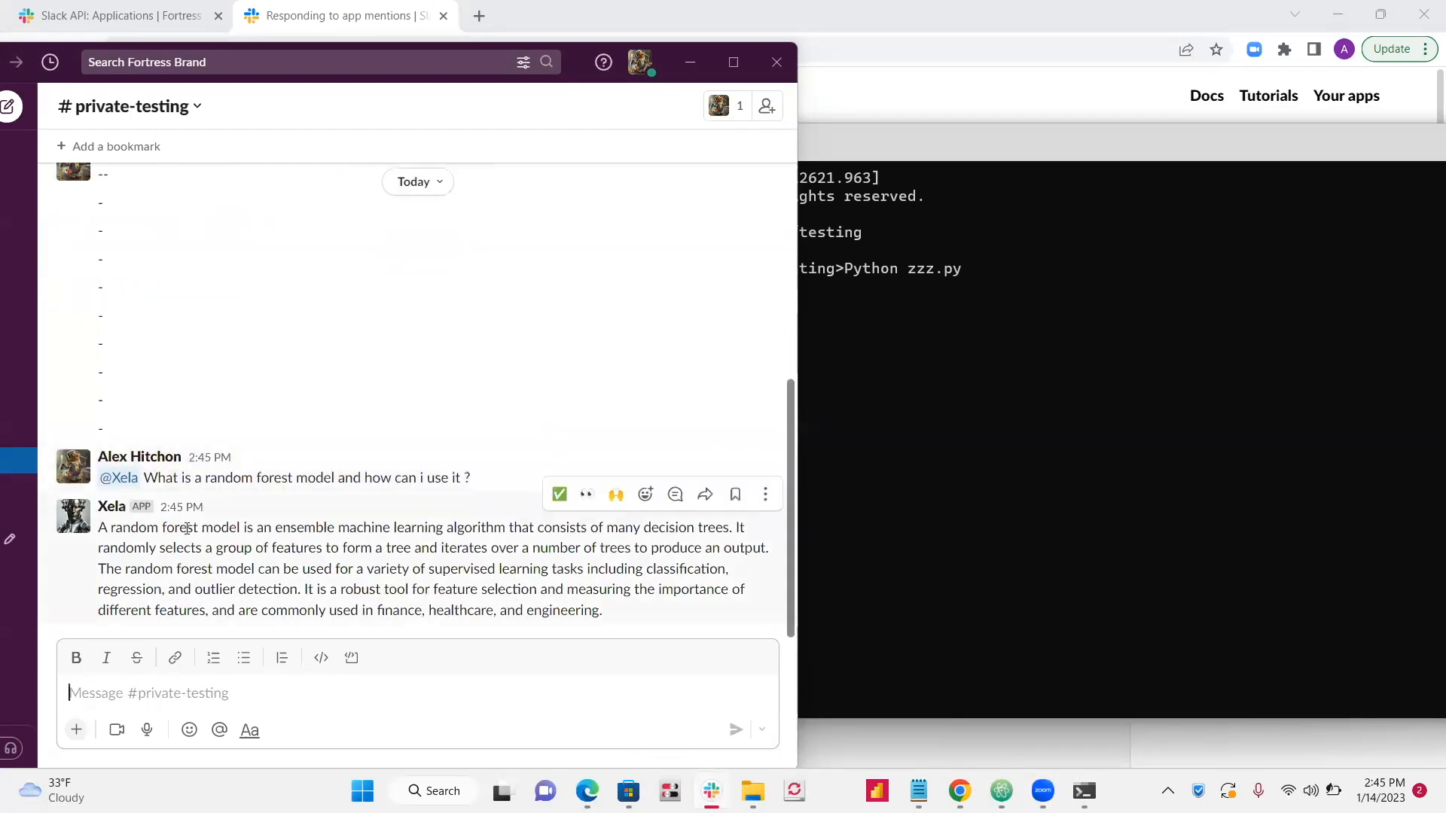
pyautogui.click(615, 494)
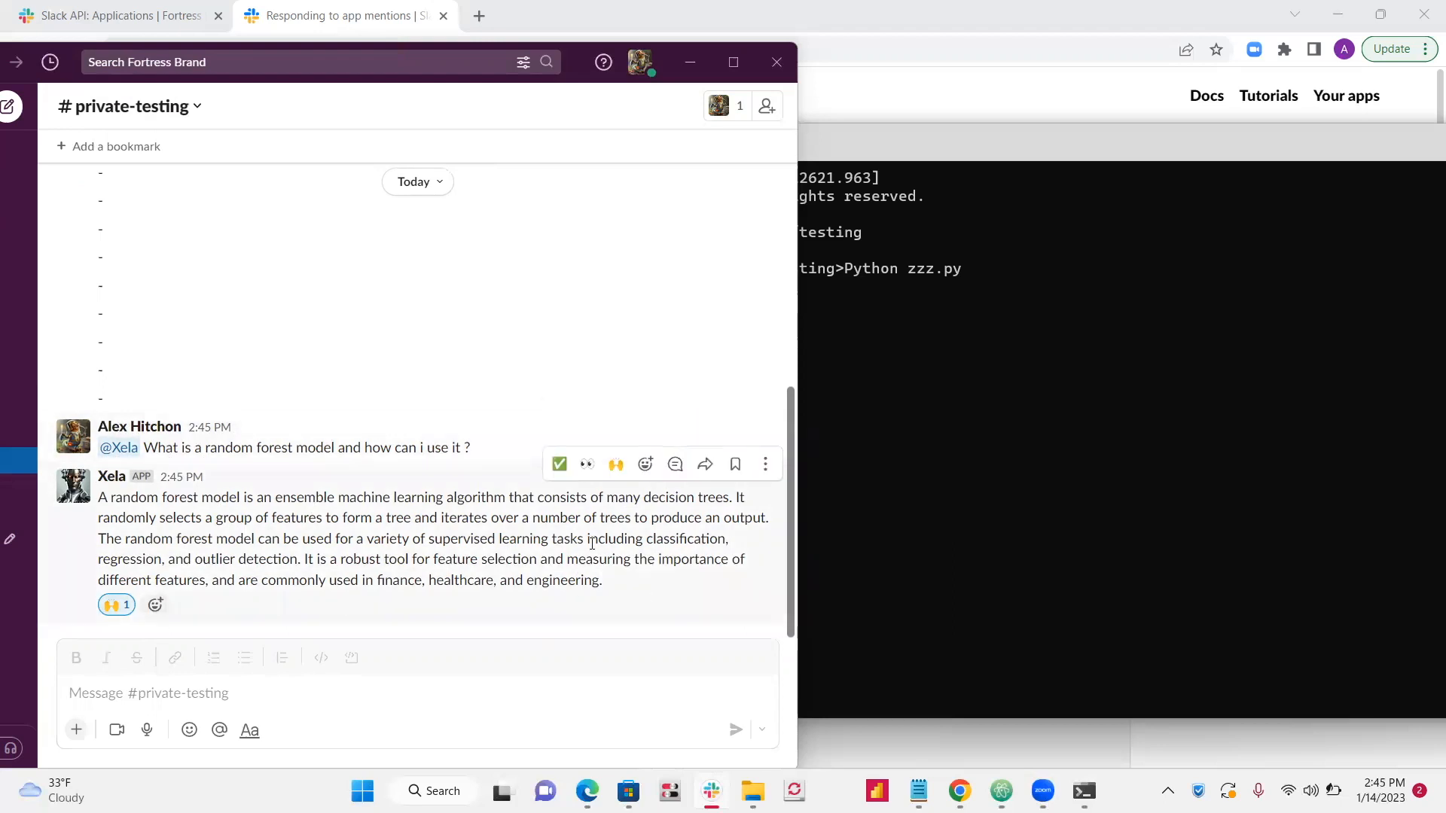
pyautogui.click(342, 15)
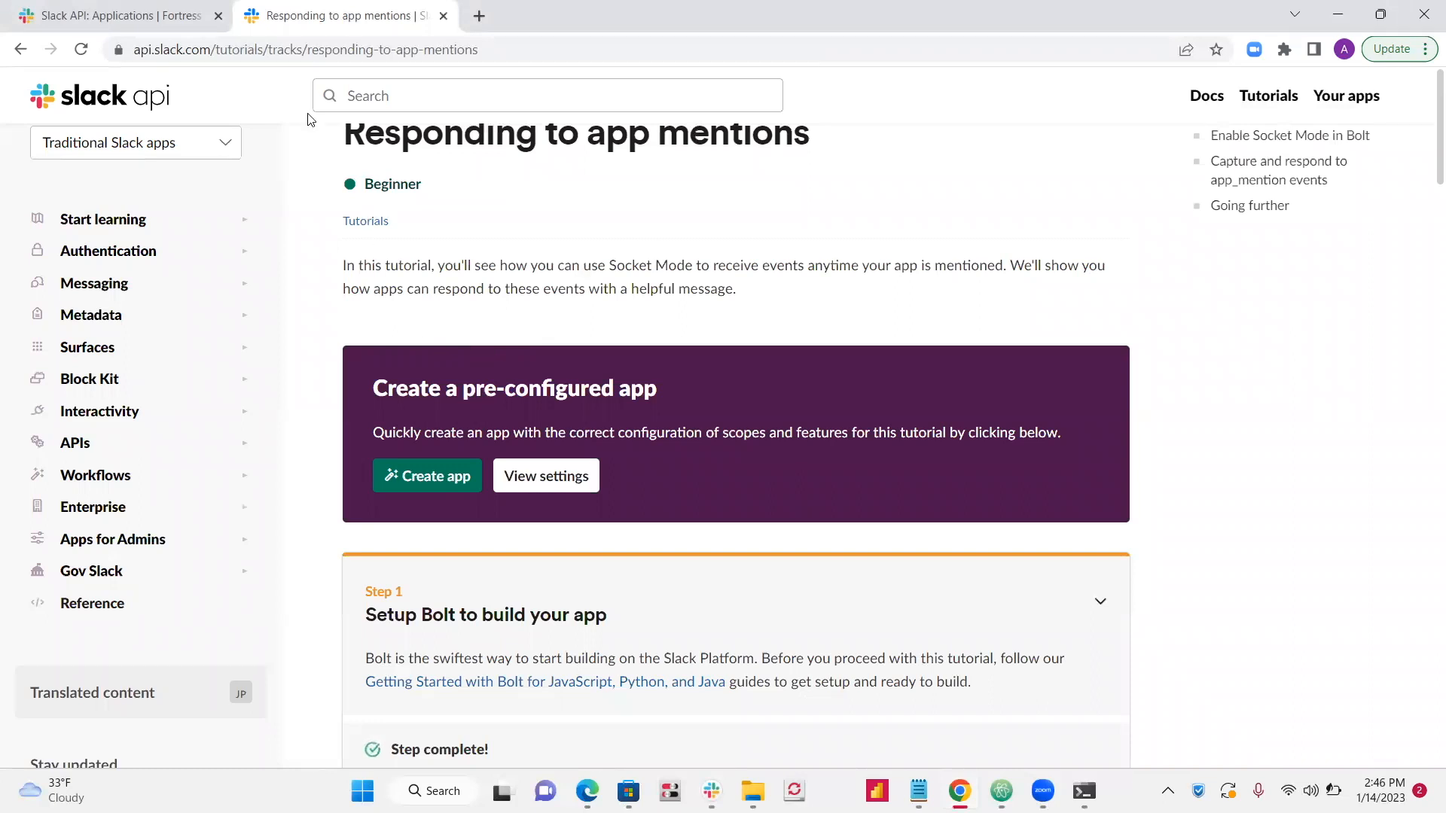
pyautogui.moveTo(182, 69)
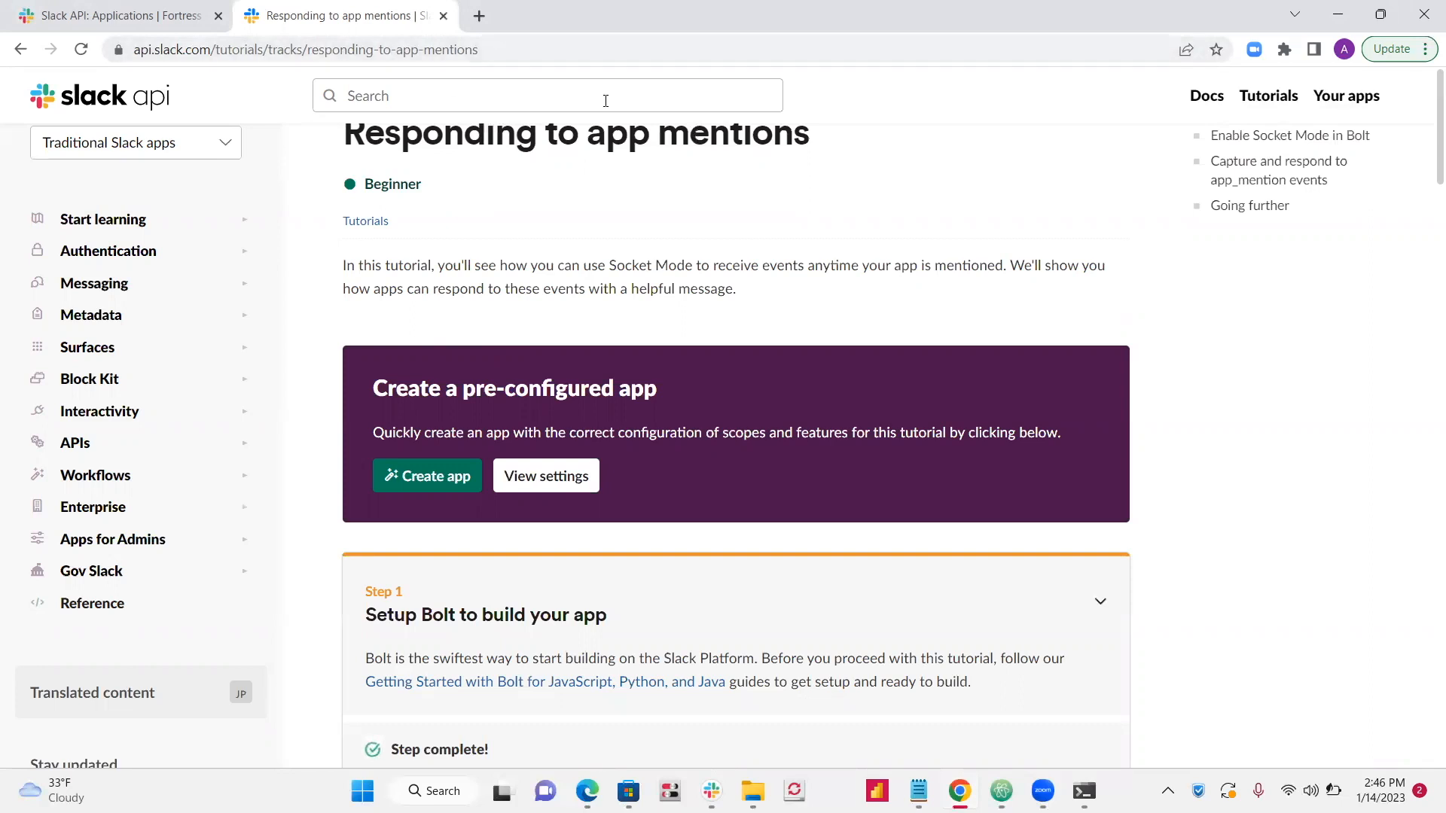
pyautogui.moveTo(618, 284)
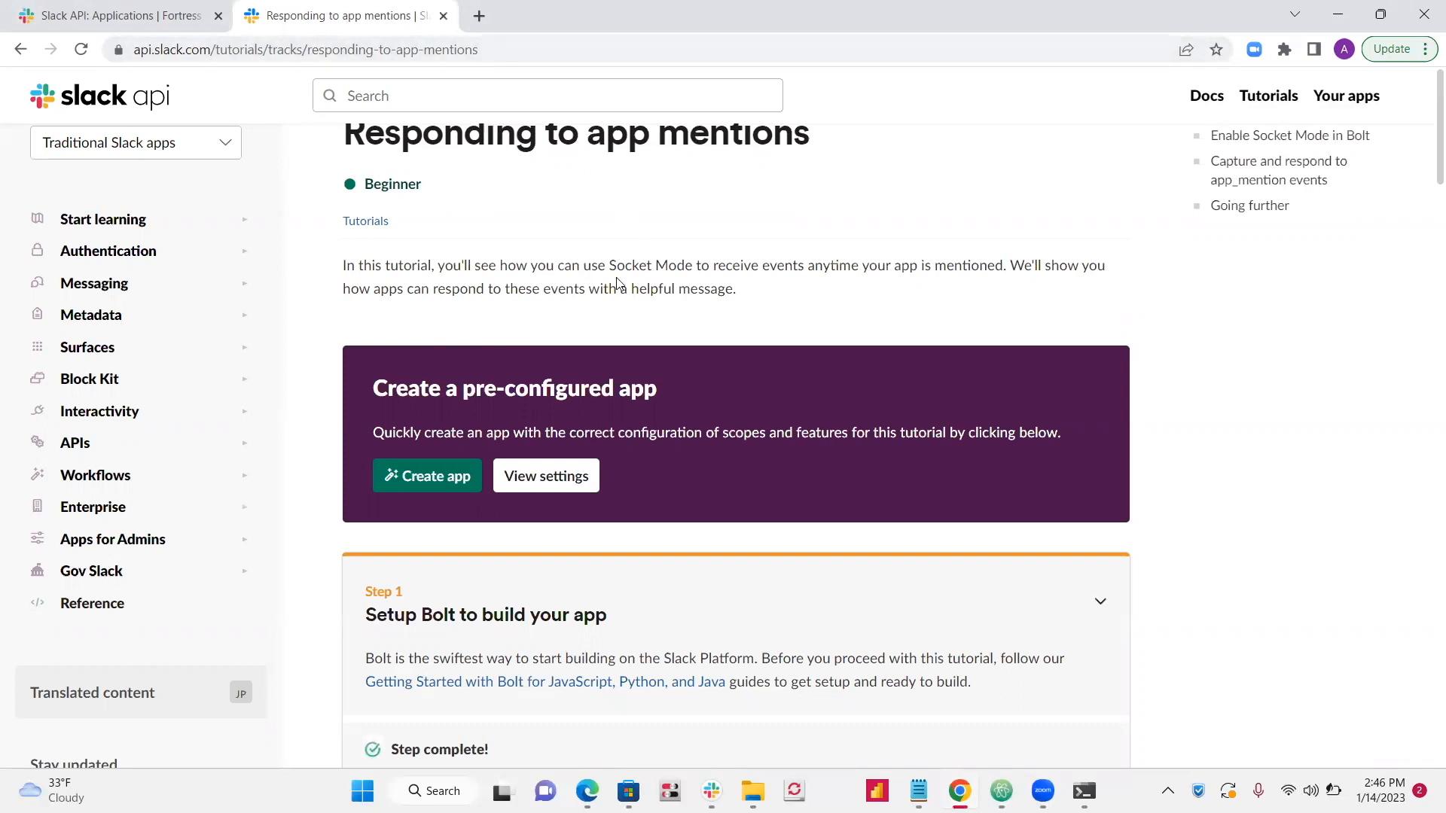
pyautogui.scroll(-3)
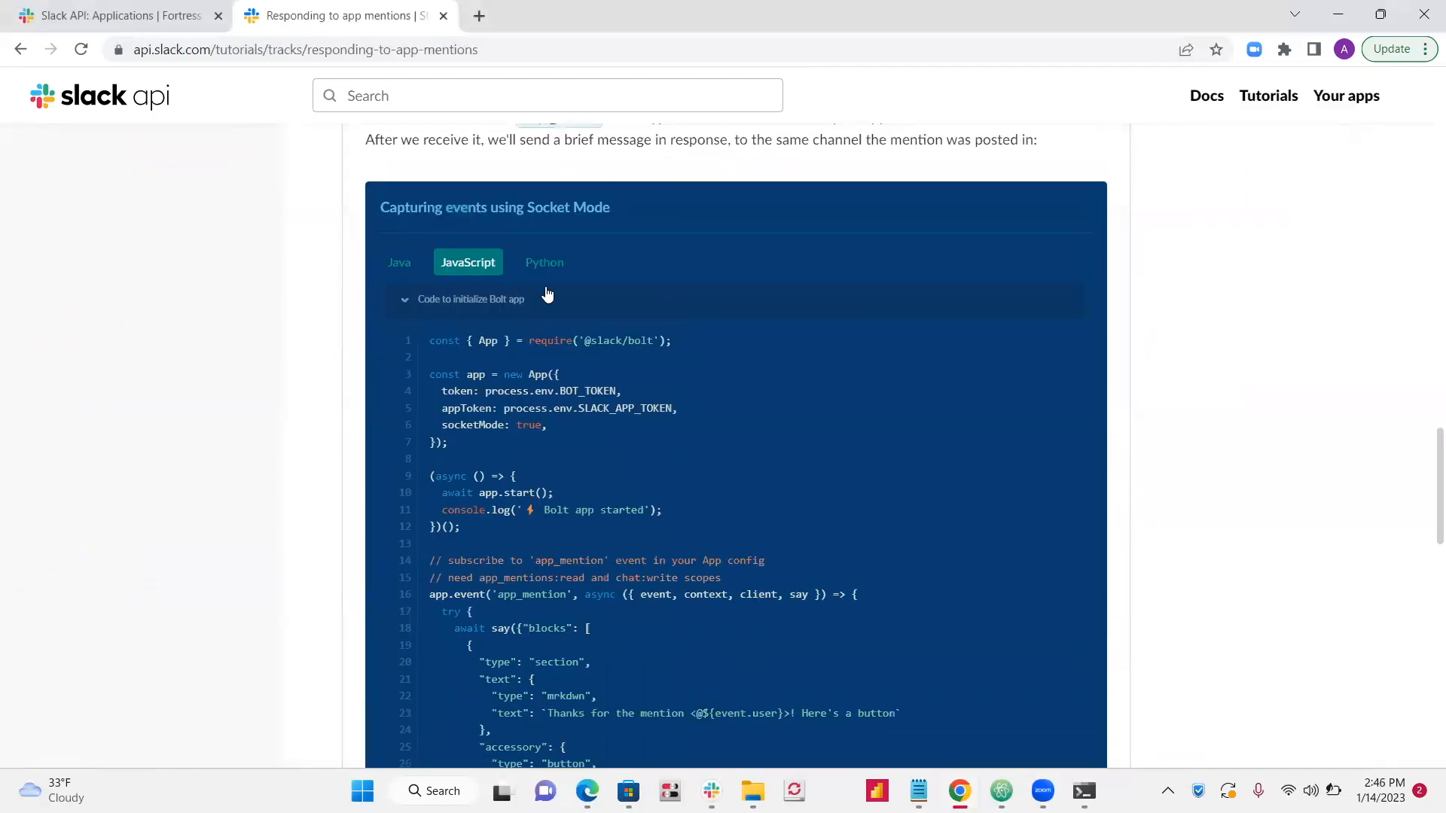
pyautogui.click(544, 265)
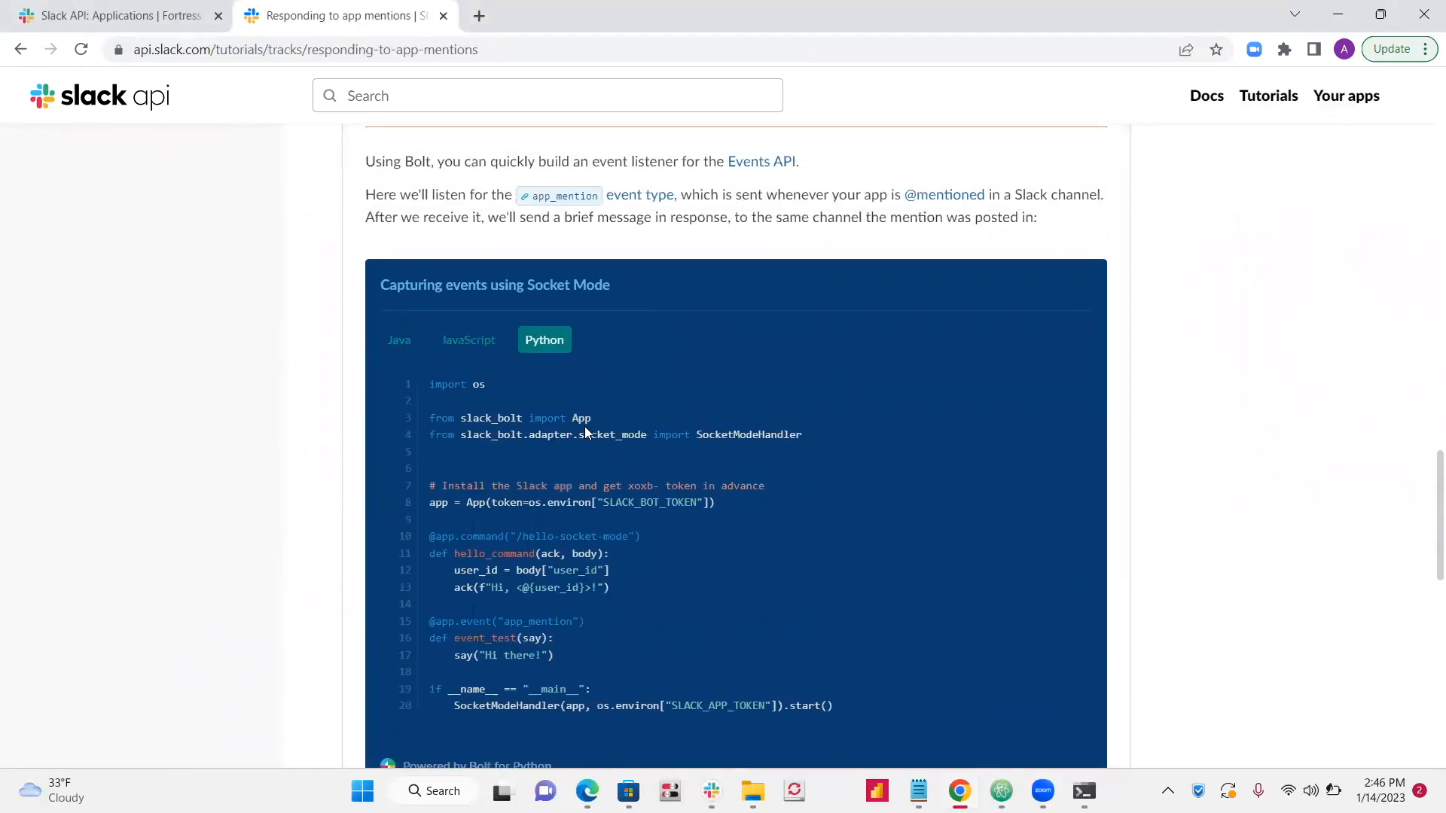
pyautogui.scroll(-3)
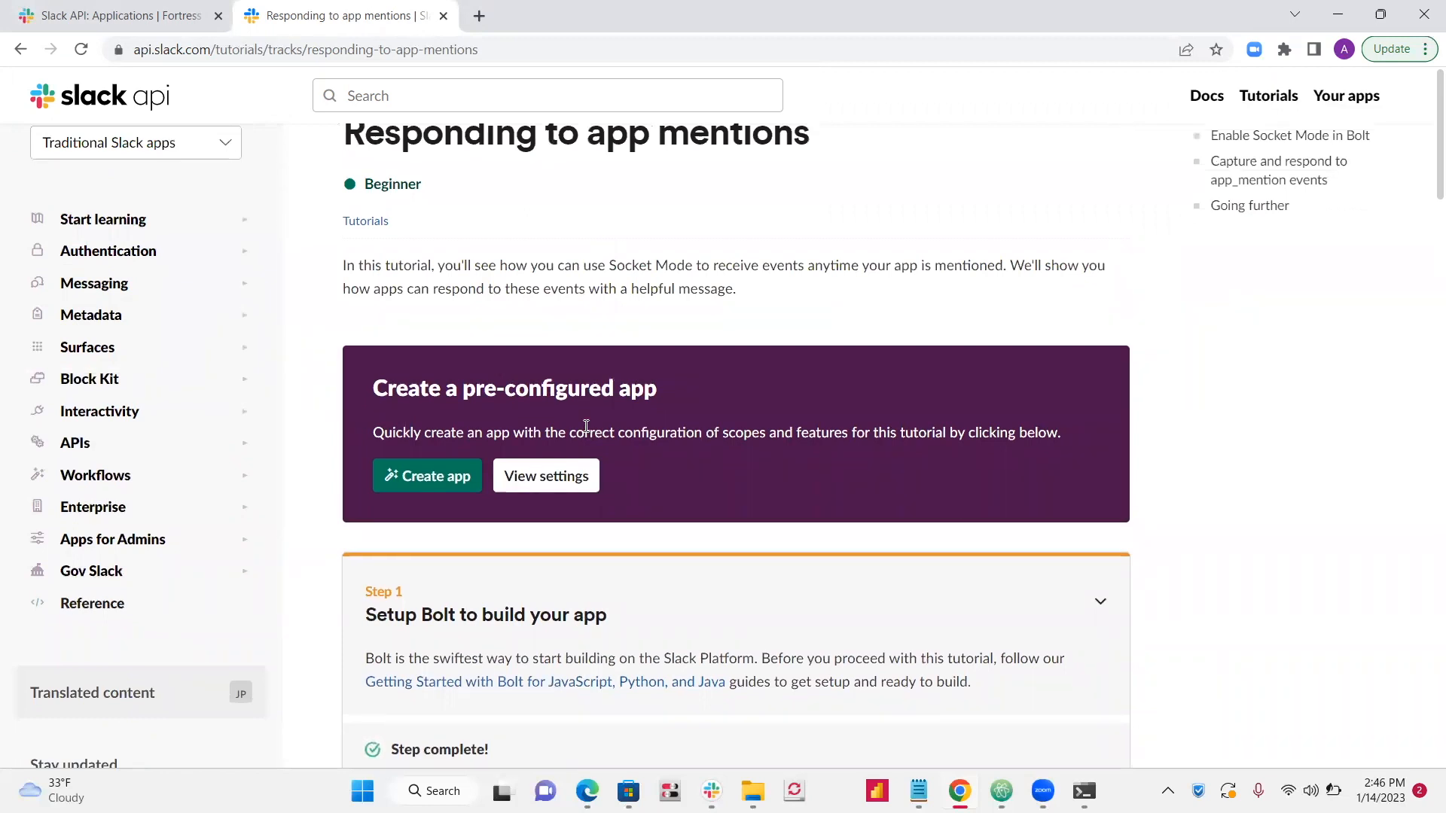
pyautogui.moveTo(517, 197)
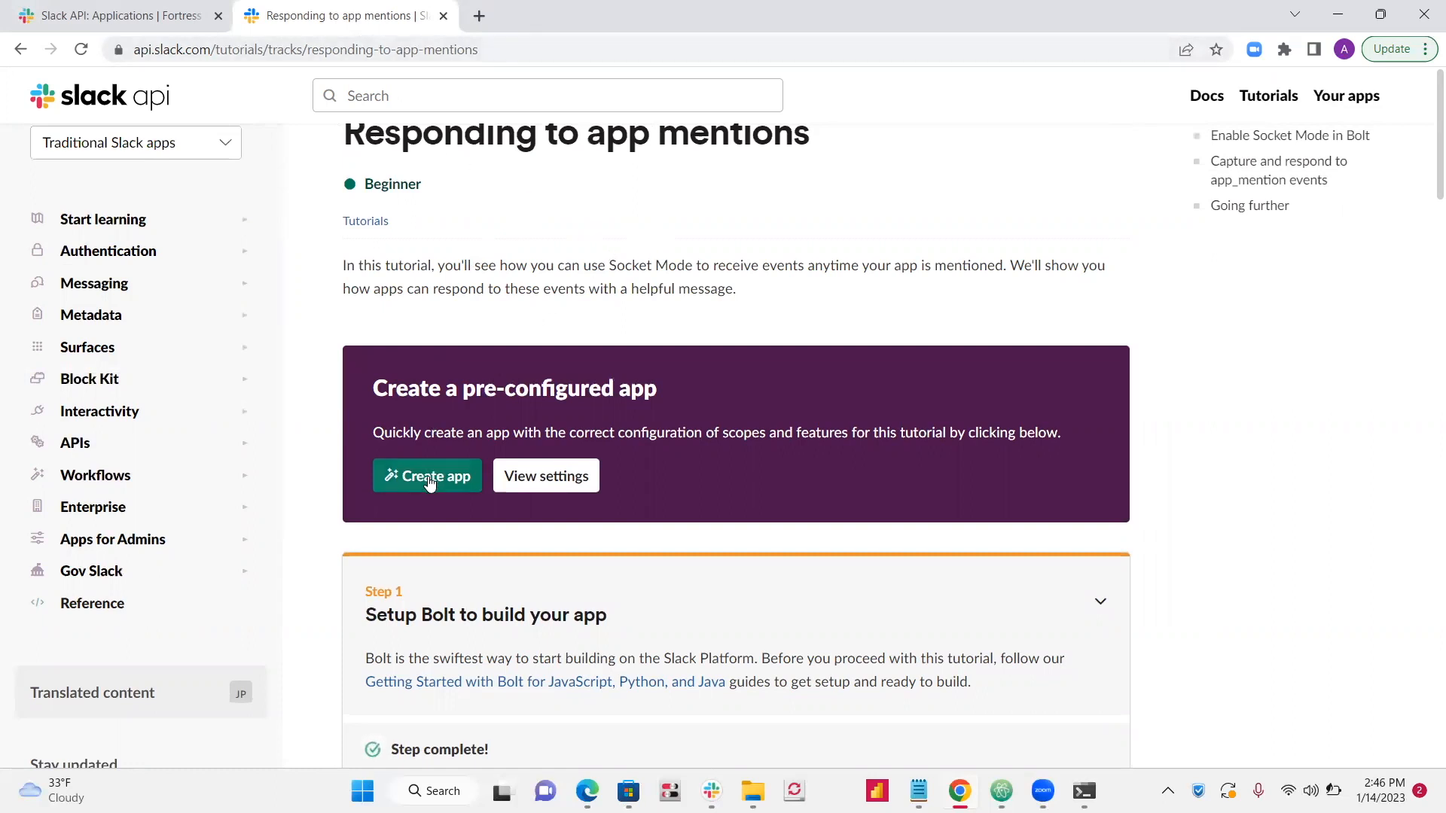
# - Start creating the pre-configured app in the chosen workspace and review its feature summary
pyautogui.click(426, 475)
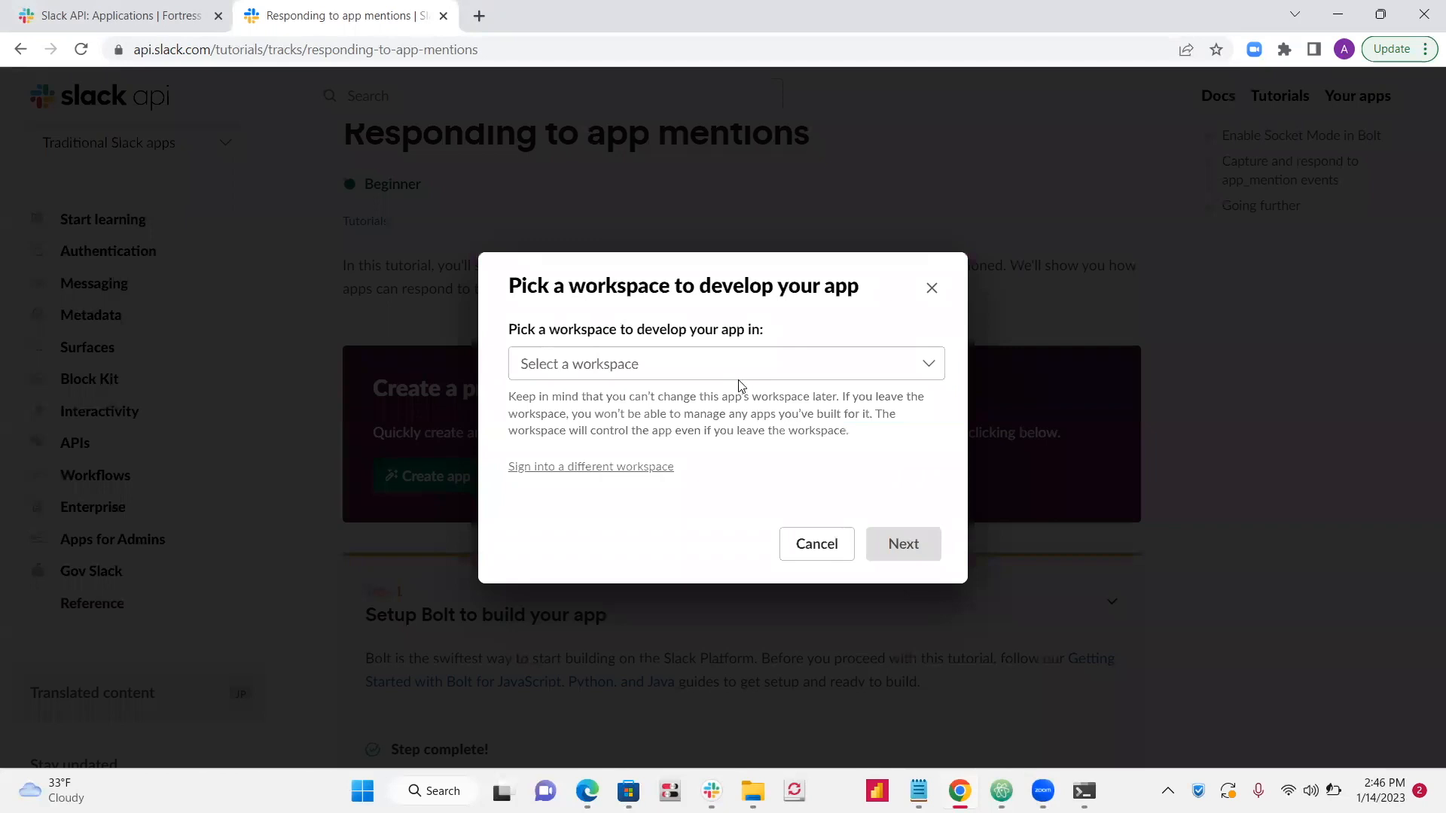
pyautogui.click(726, 363)
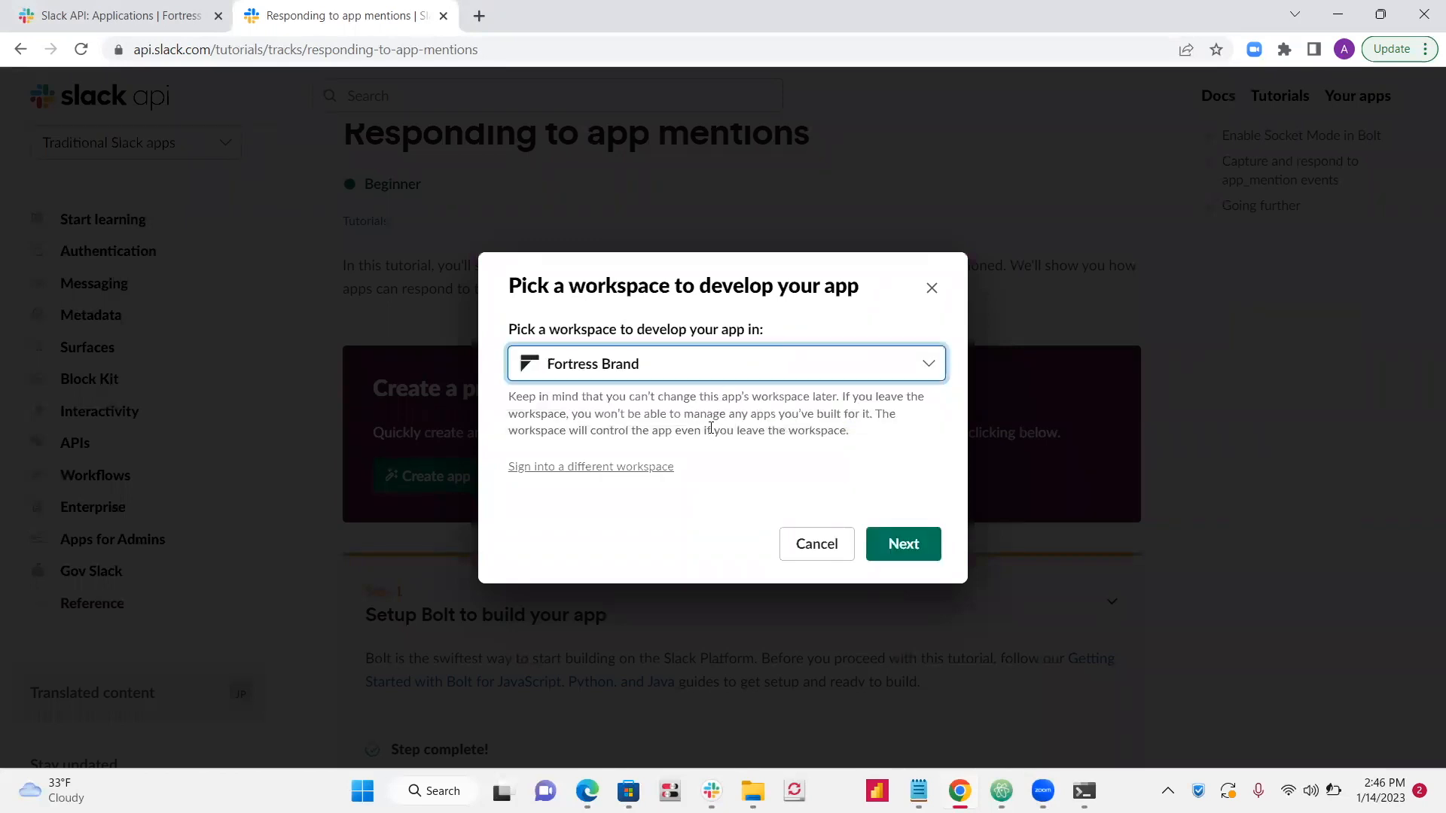
pyautogui.click(902, 544)
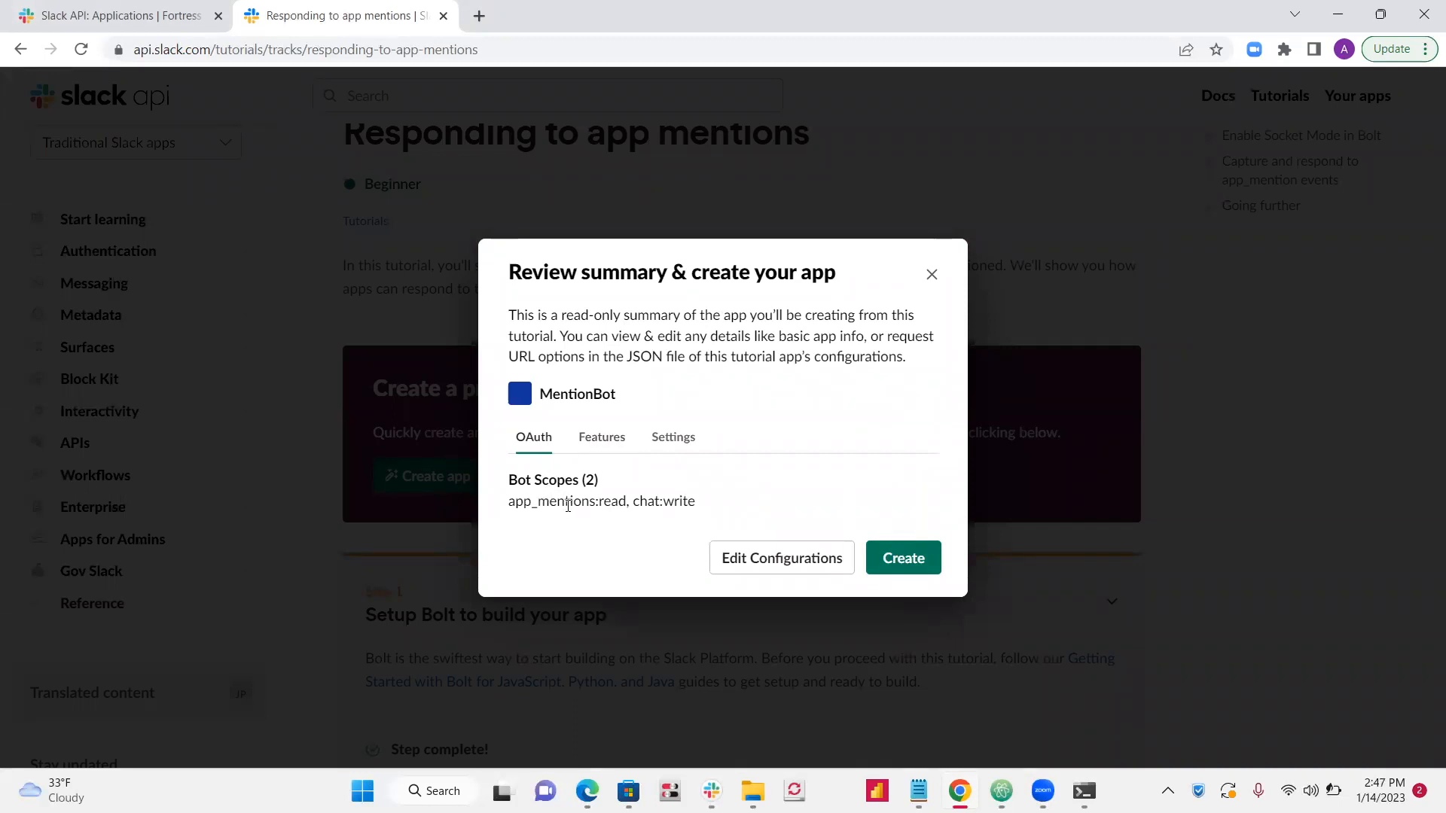
pyautogui.moveTo(616, 518)
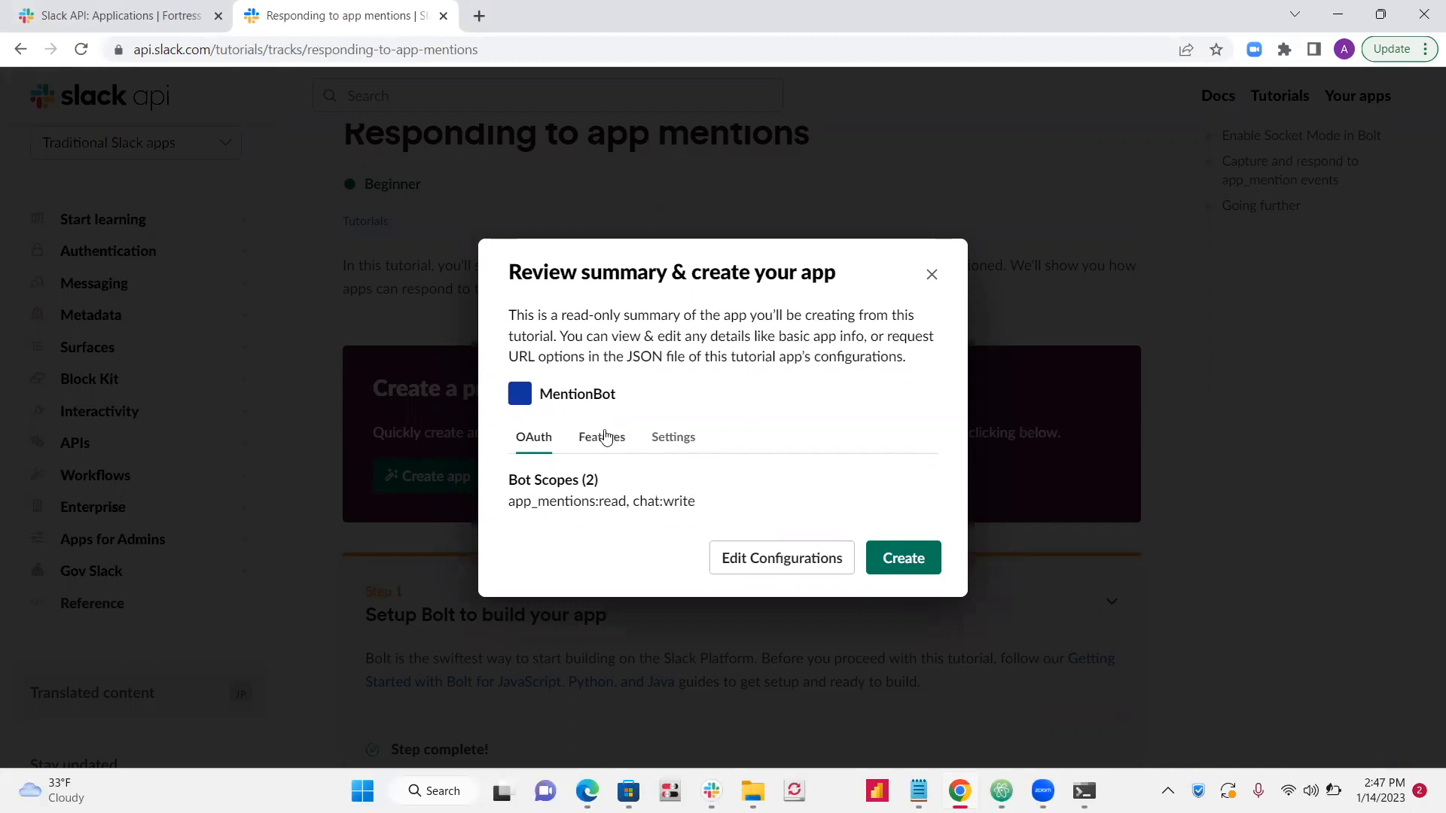
pyautogui.click(601, 436)
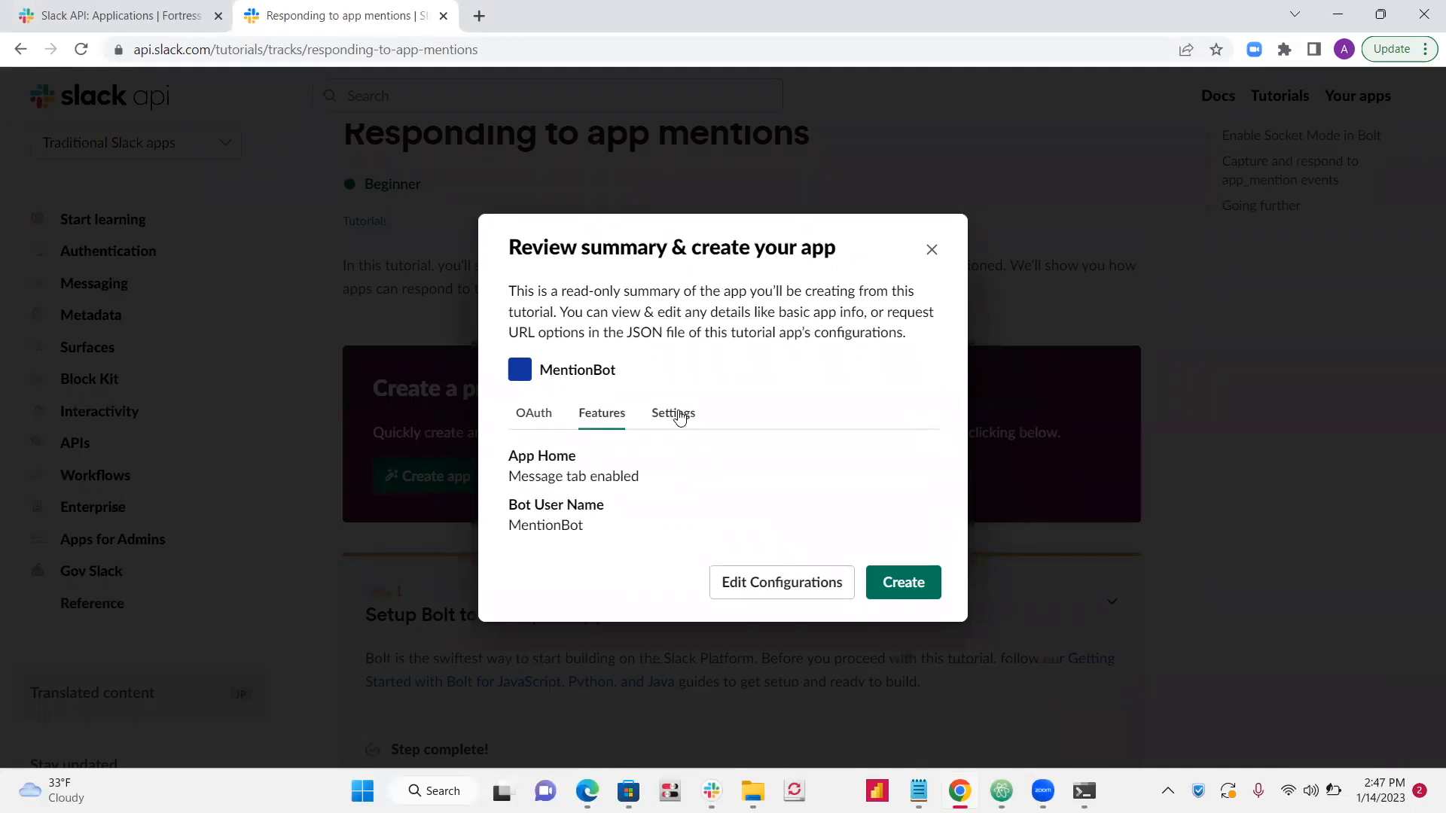
# - Review the settings summary, create the MentionBot app and dismiss the welcome message
pyautogui.click(534, 413)
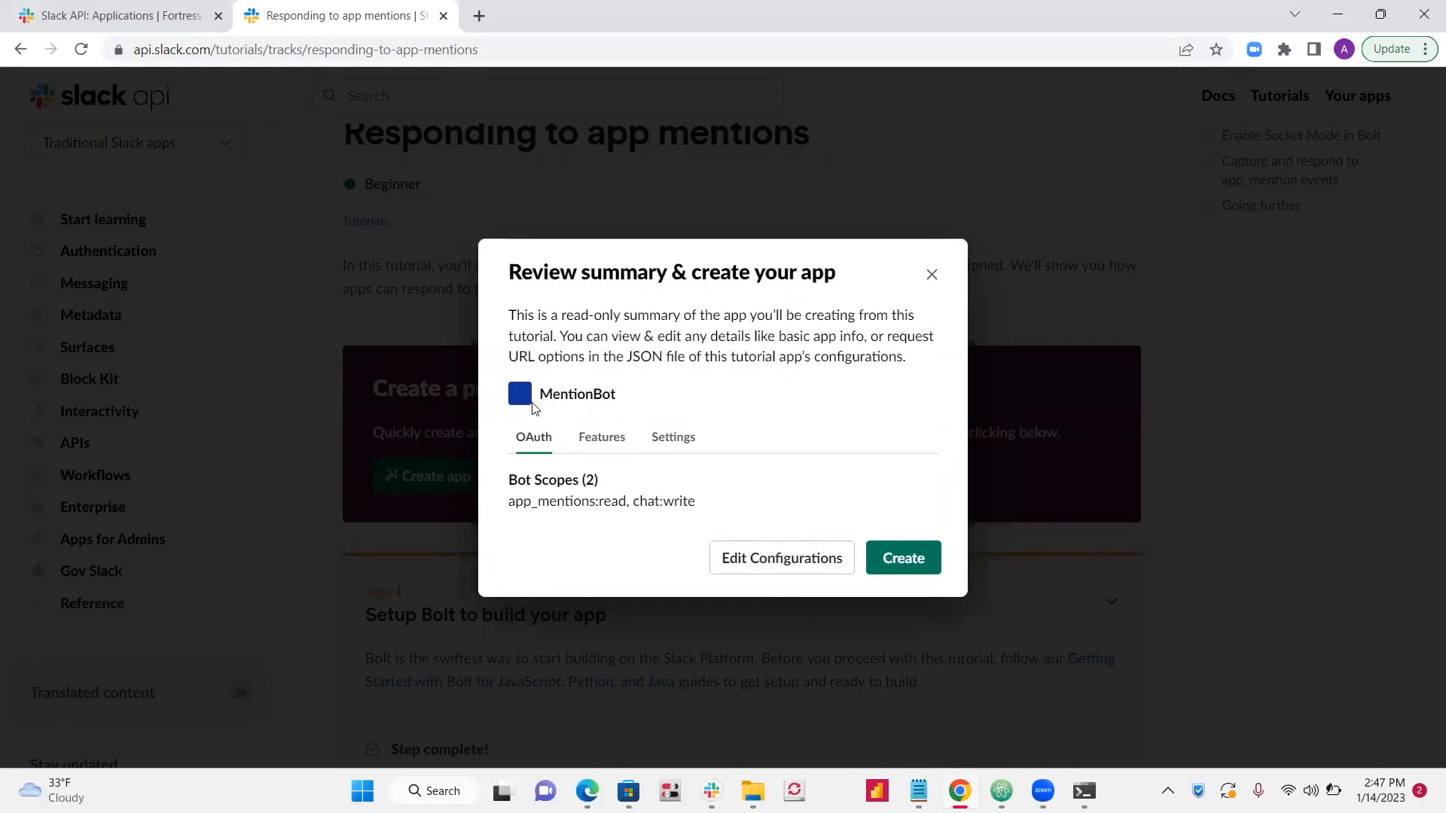
pyautogui.moveTo(903, 557)
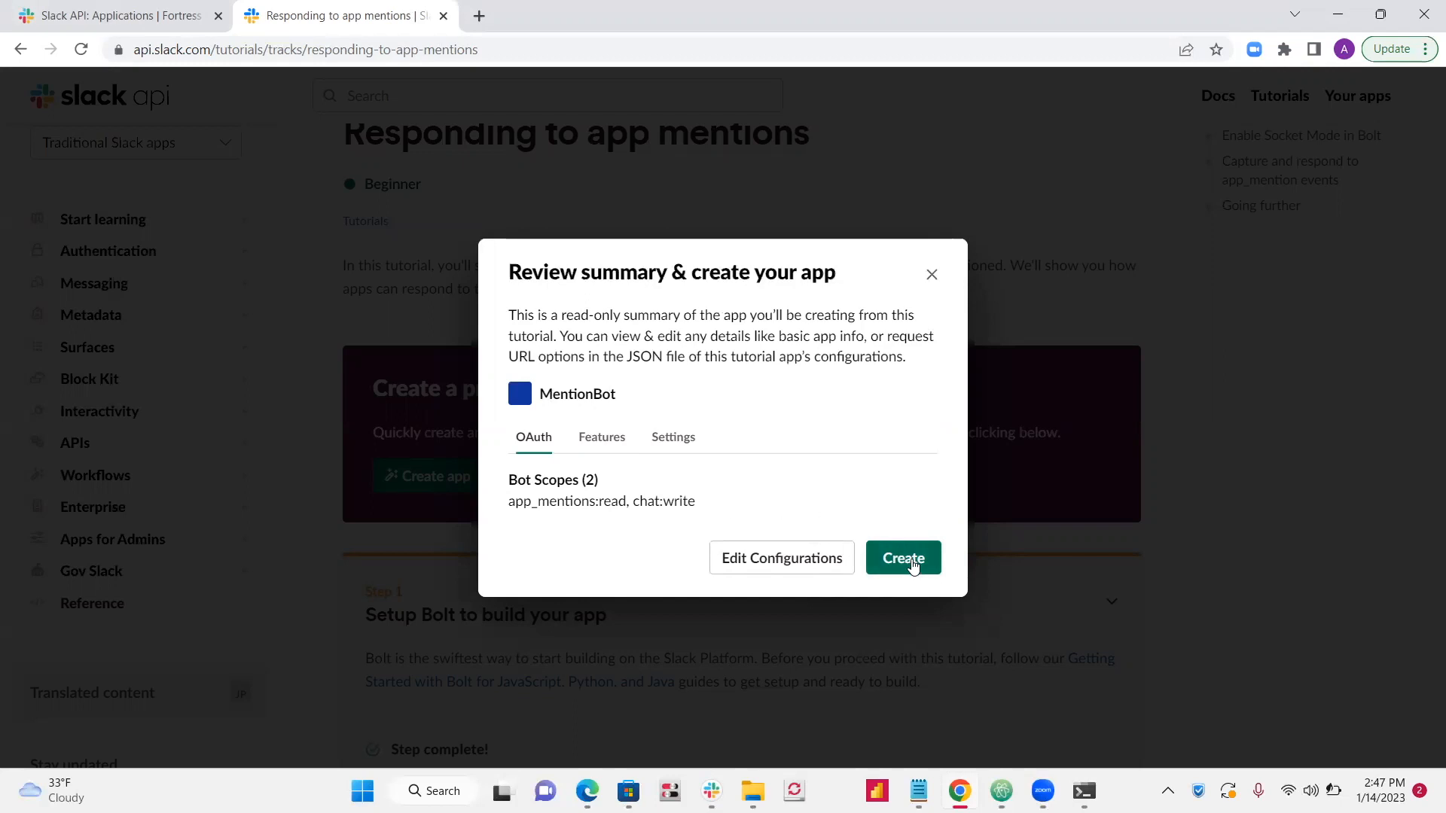
pyautogui.click(902, 557)
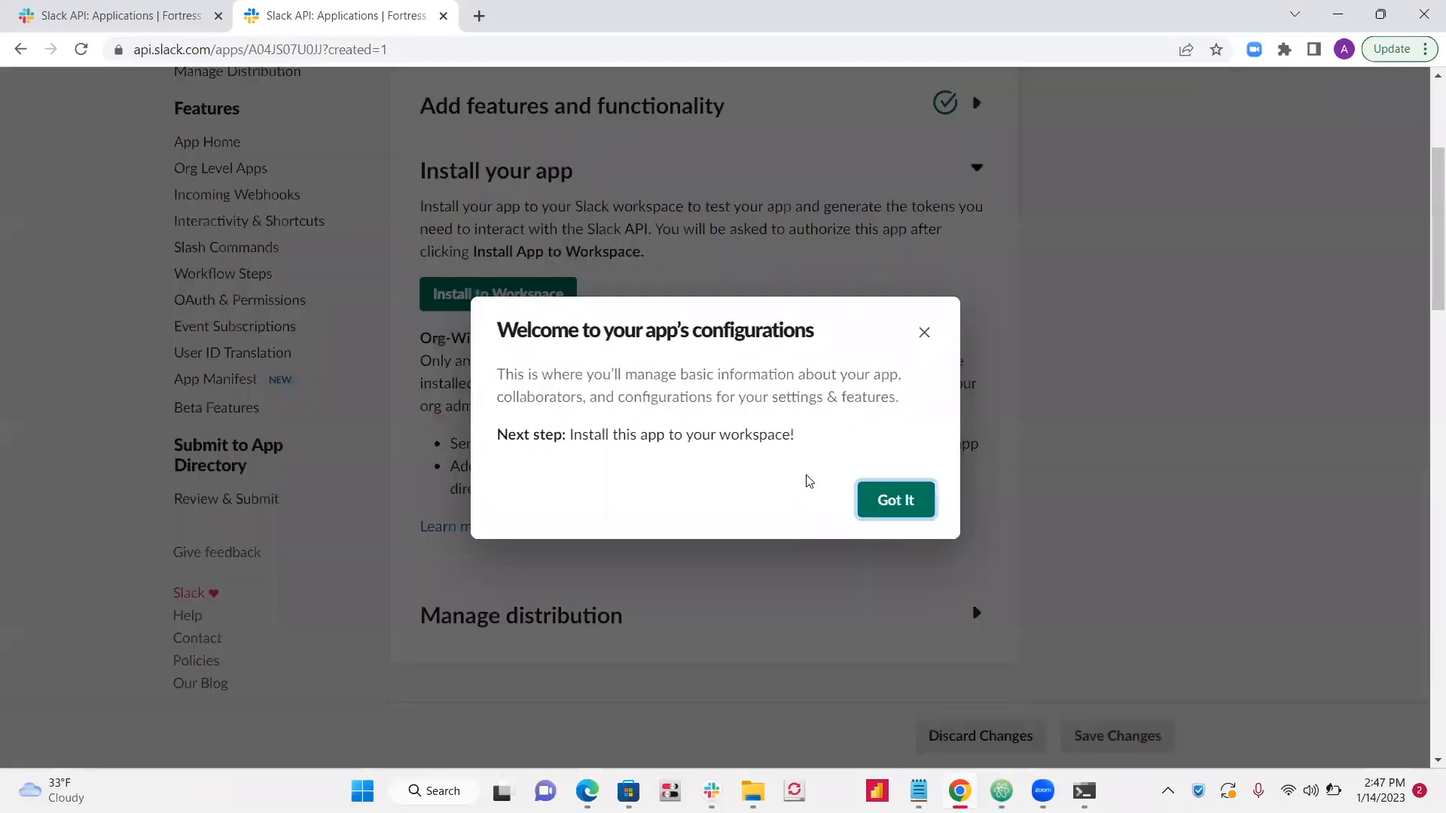
pyautogui.moveTo(893, 500)
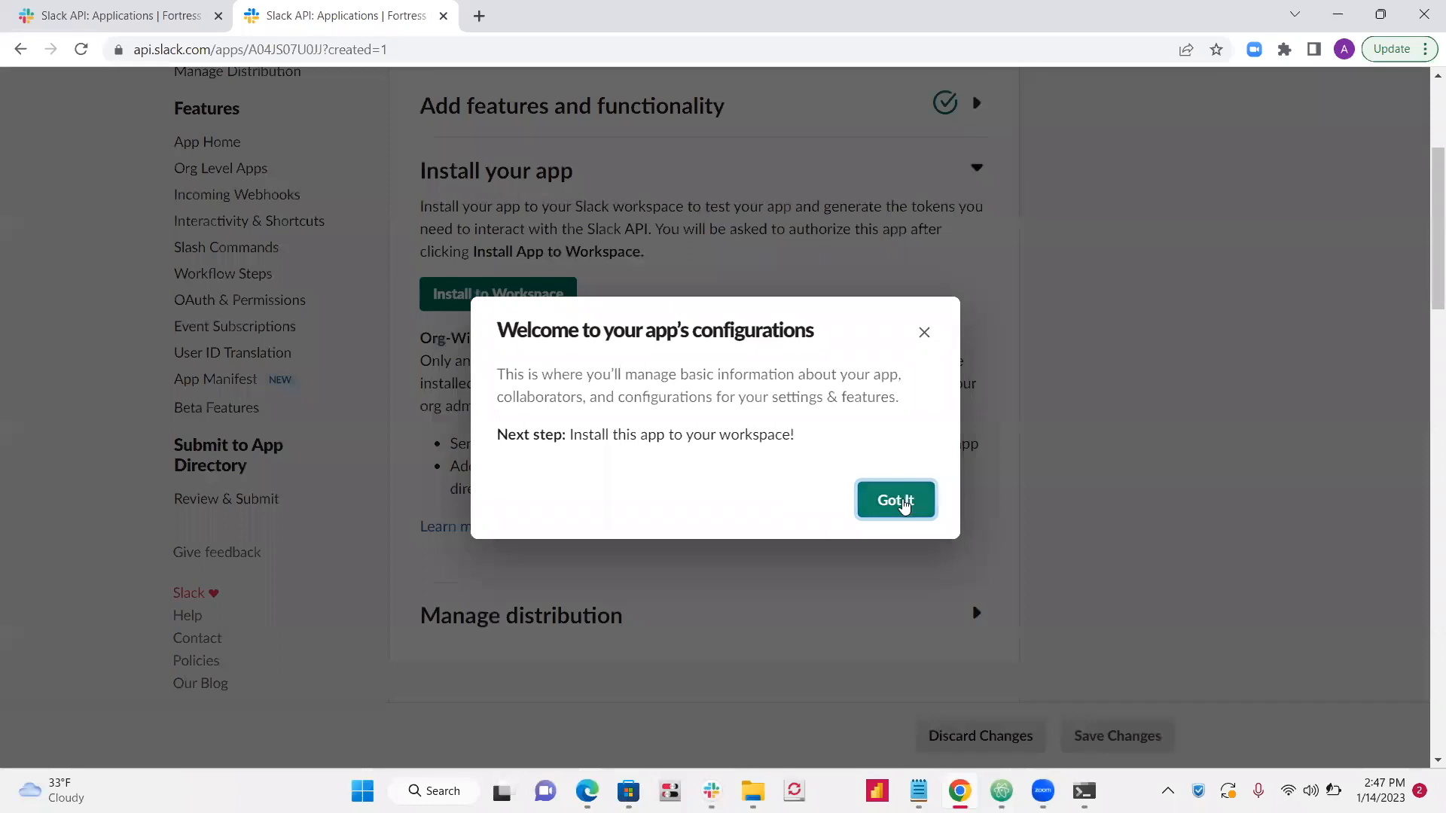
pyautogui.click(895, 499)
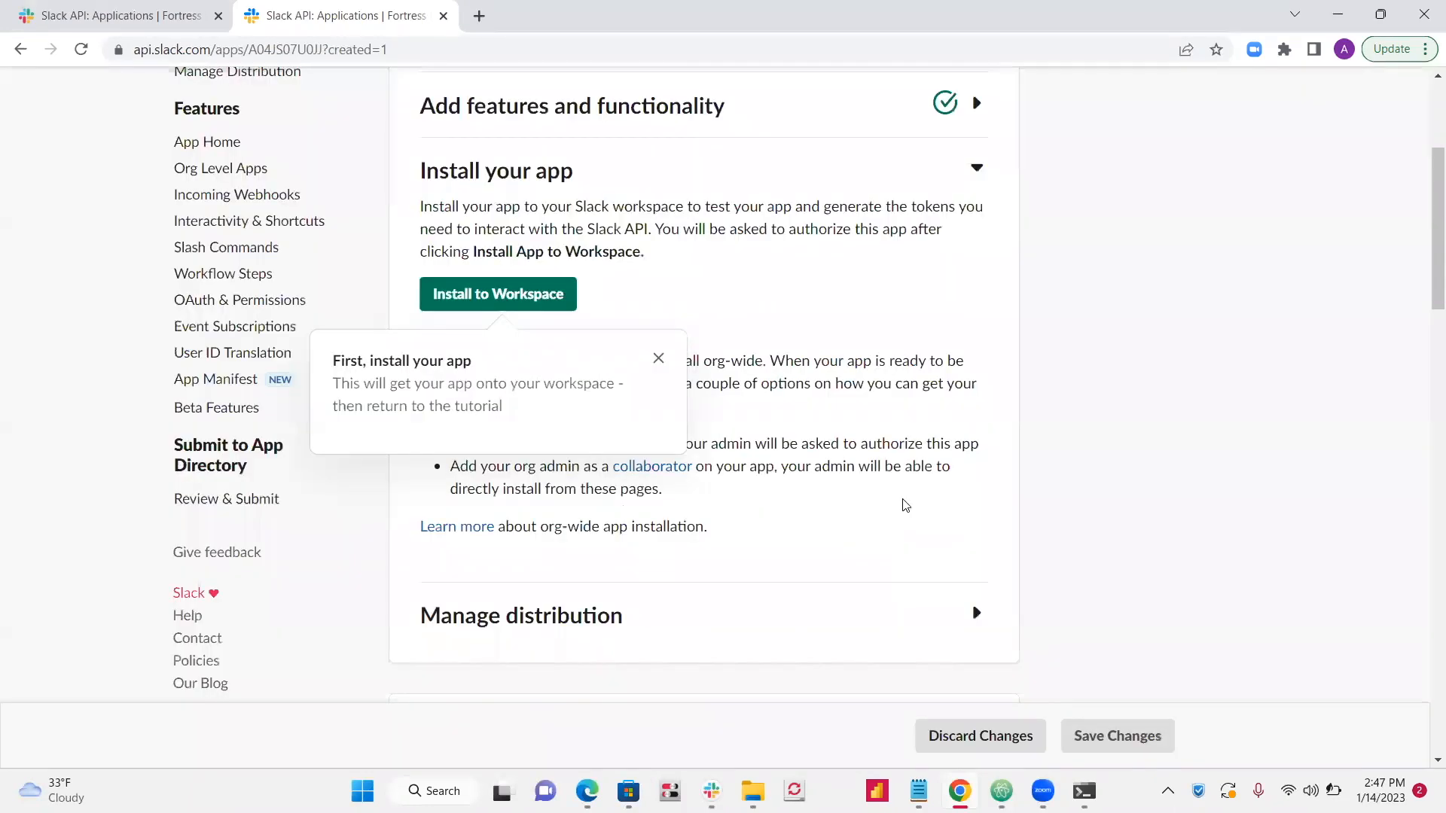
# - Install MentionBot to the workspace and allow its requested permissions
pyautogui.click(498, 294)
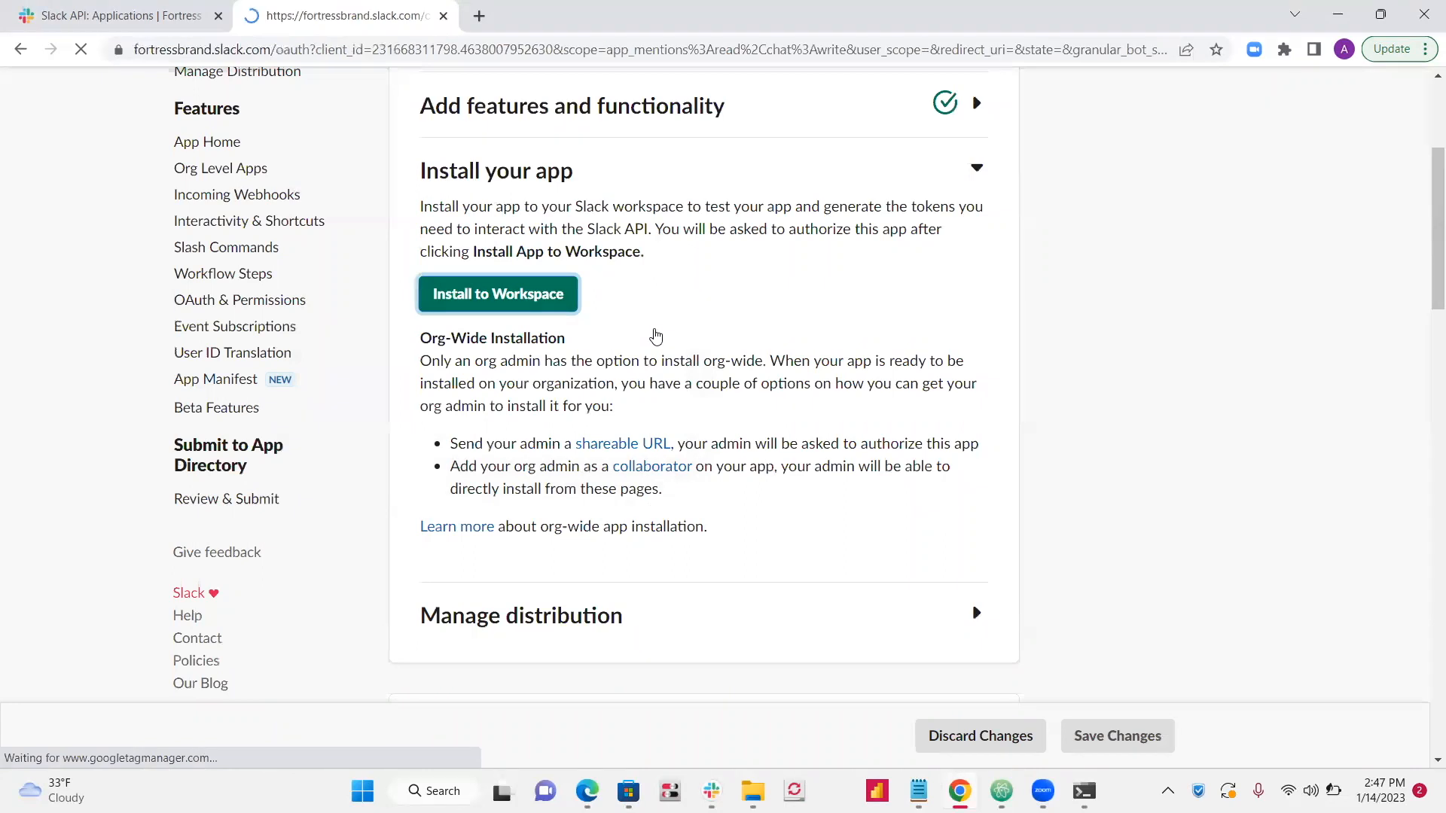
pyautogui.click(498, 294)
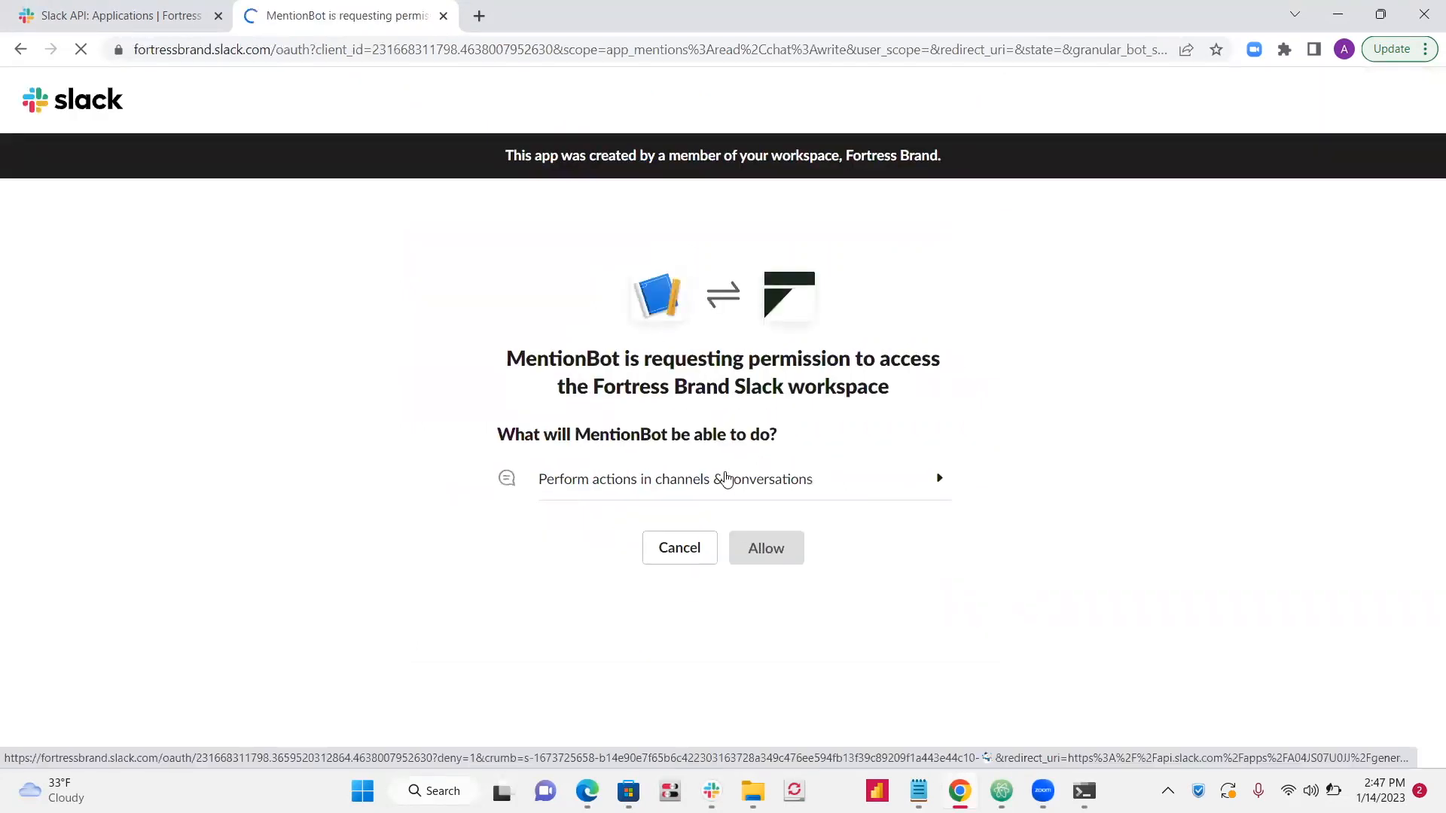
pyautogui.click(765, 548)
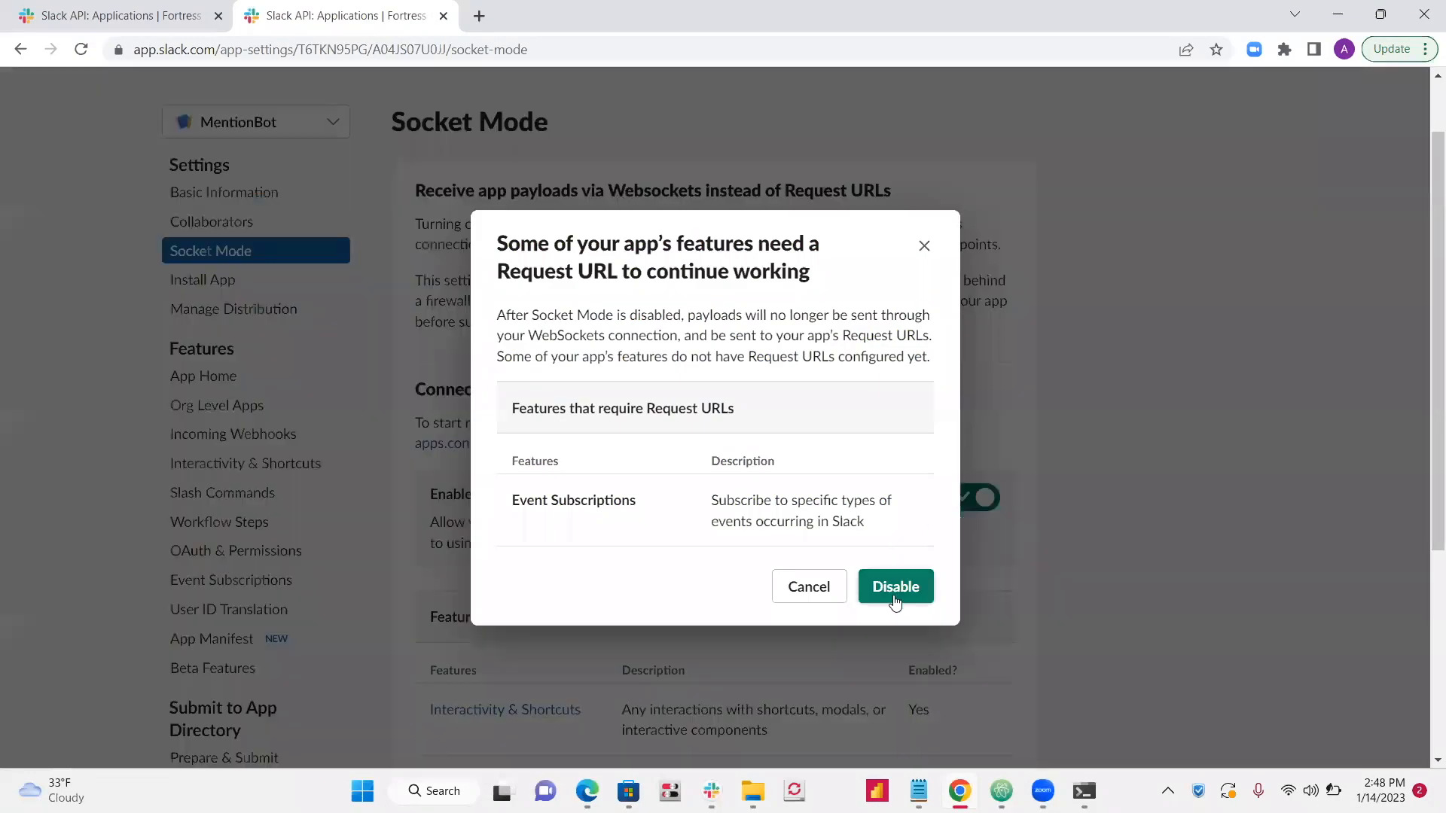
# - Re-enable Socket Mode and generate a new app-level token named Testing
pyautogui.click(894, 586)
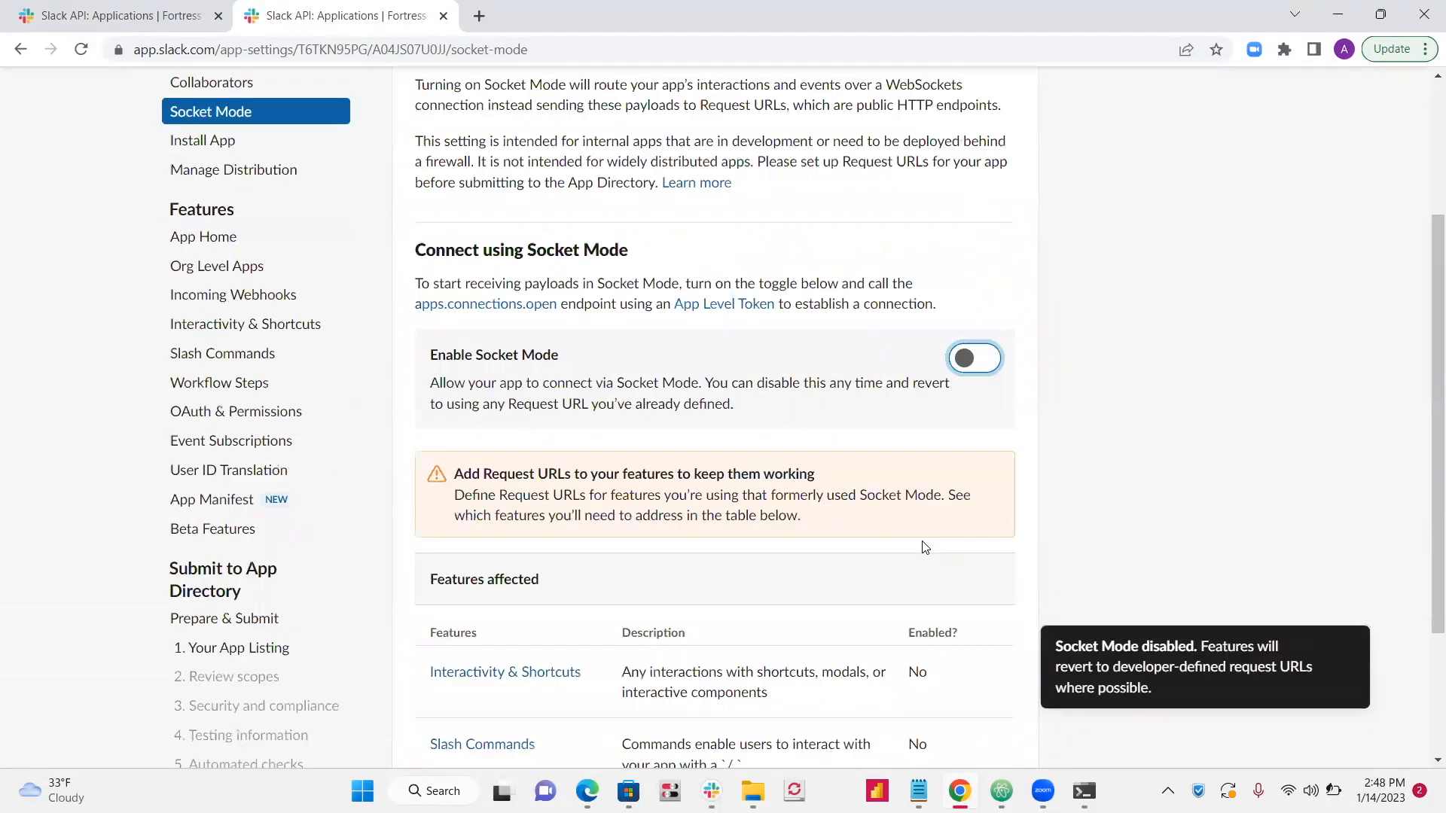
pyautogui.click(975, 358)
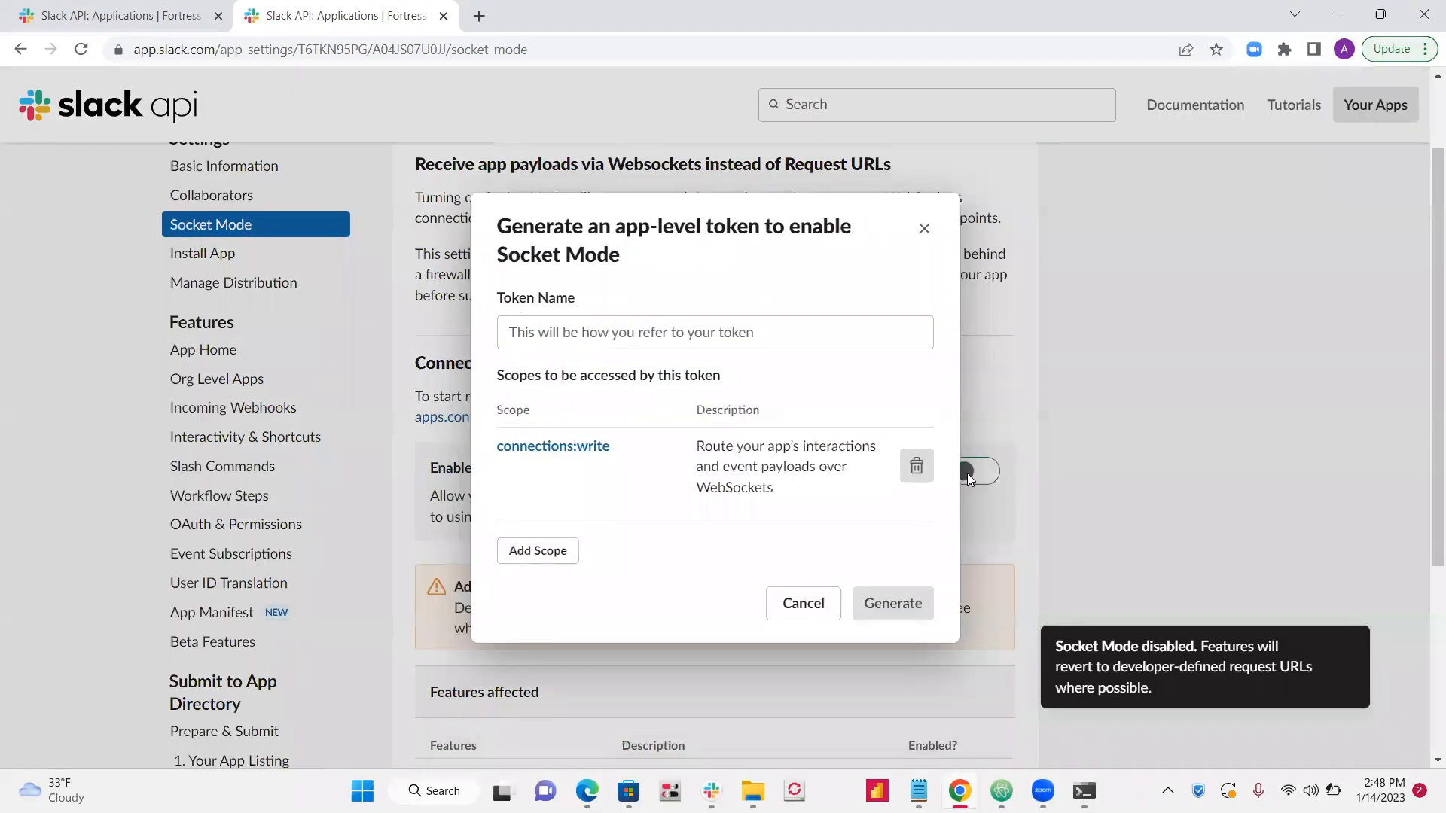
pyautogui.click(714, 331)
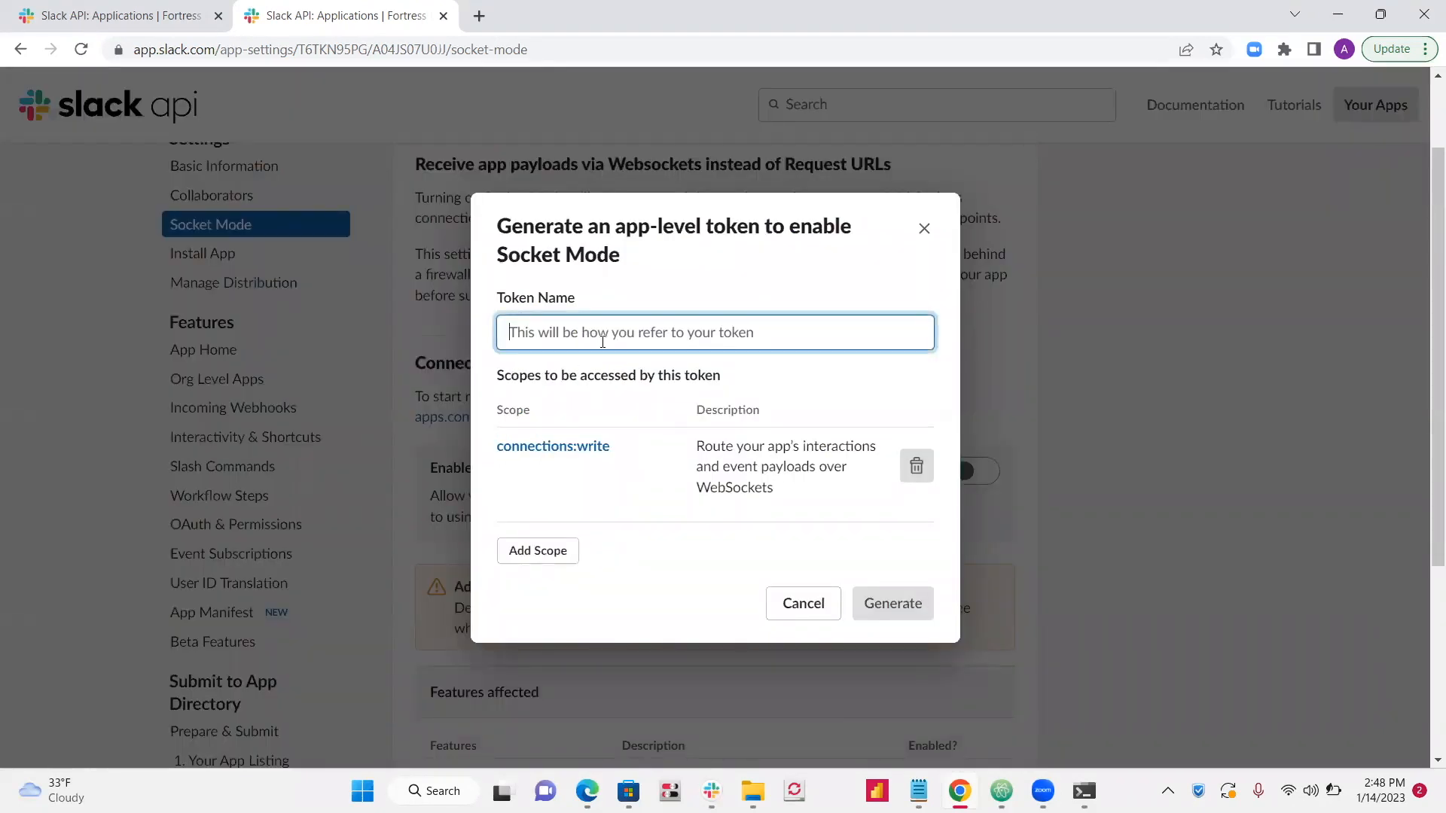
pyautogui.write('Test')
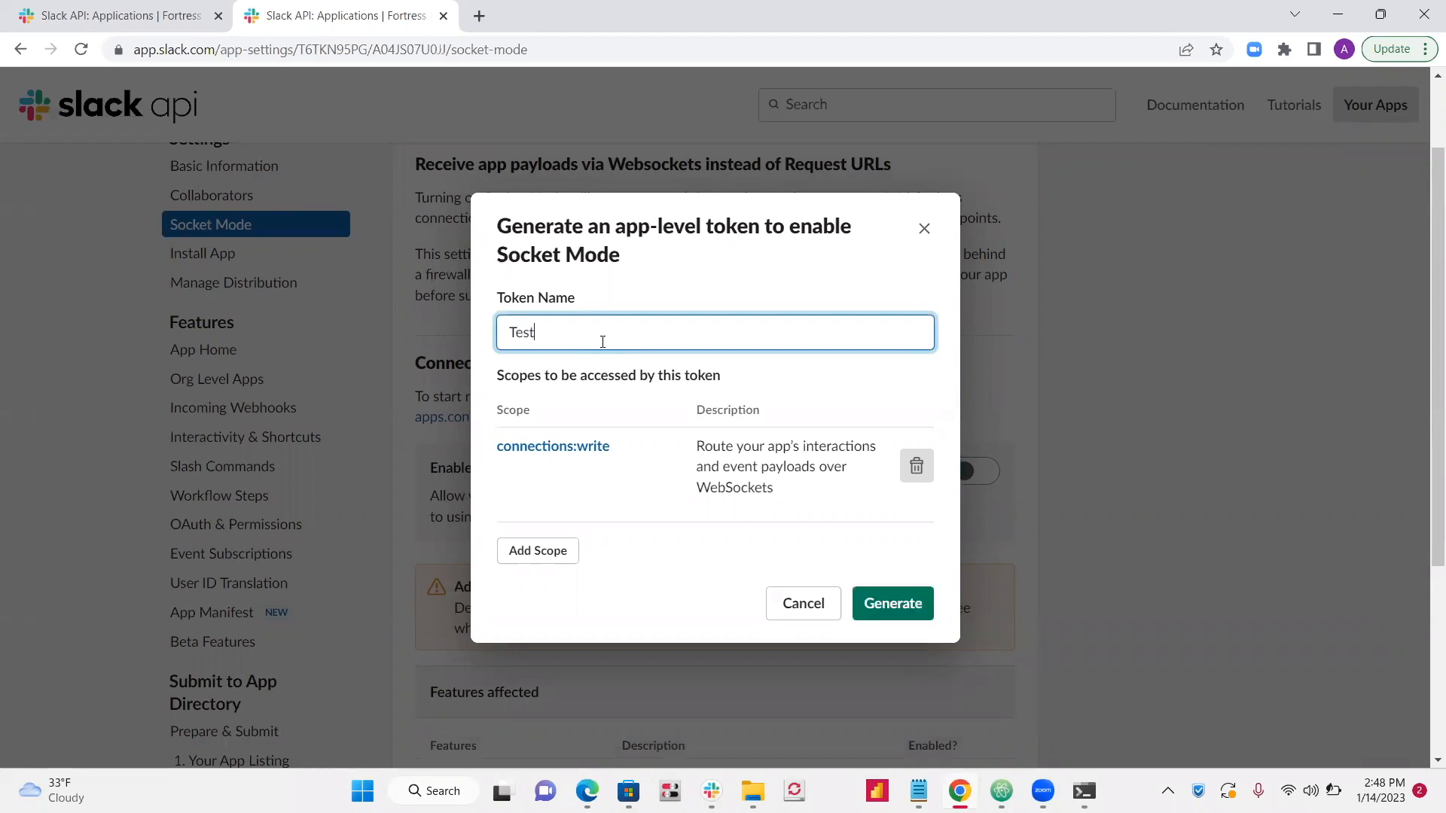
pyautogui.write('ing')
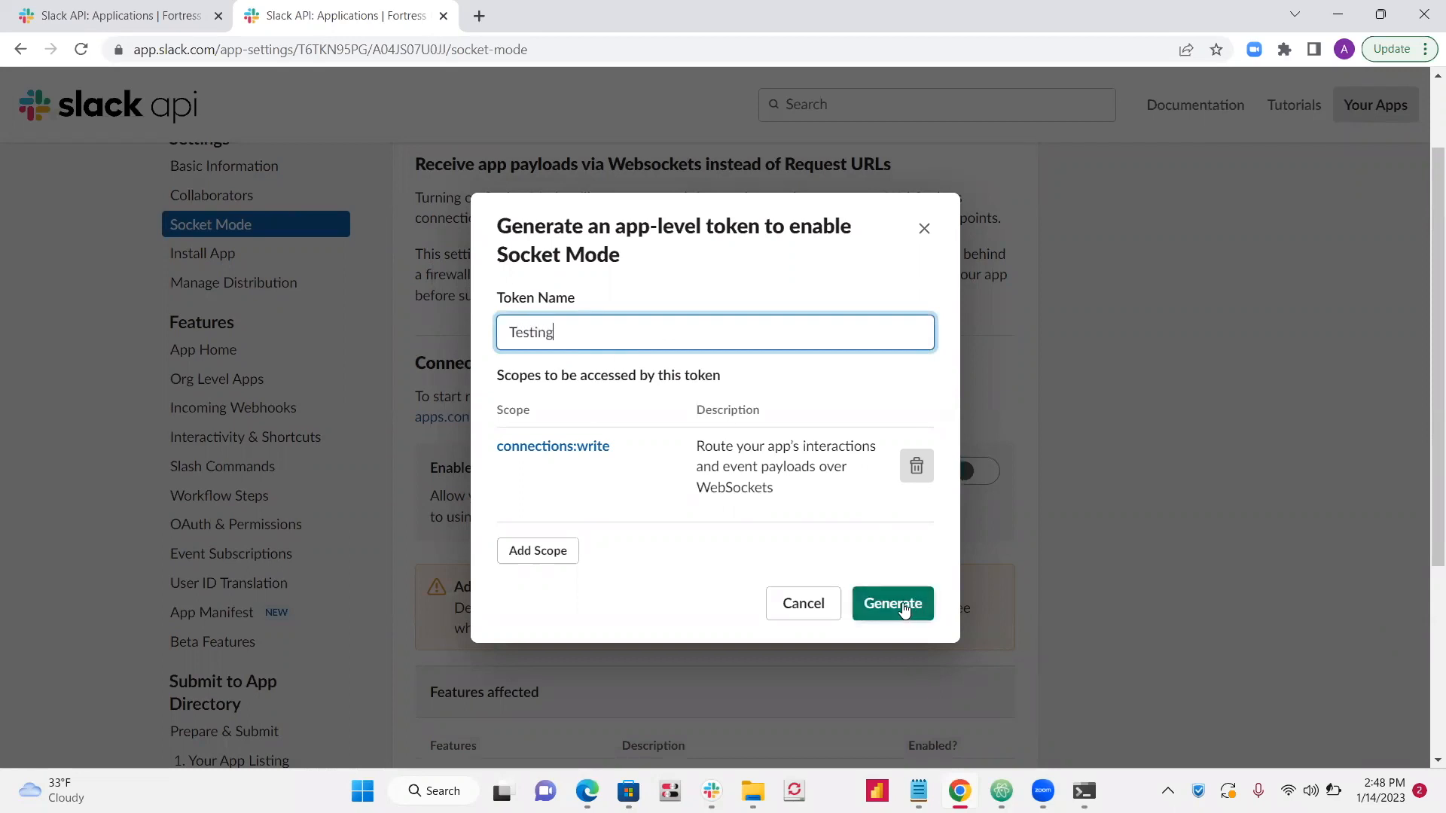
pyautogui.click(891, 603)
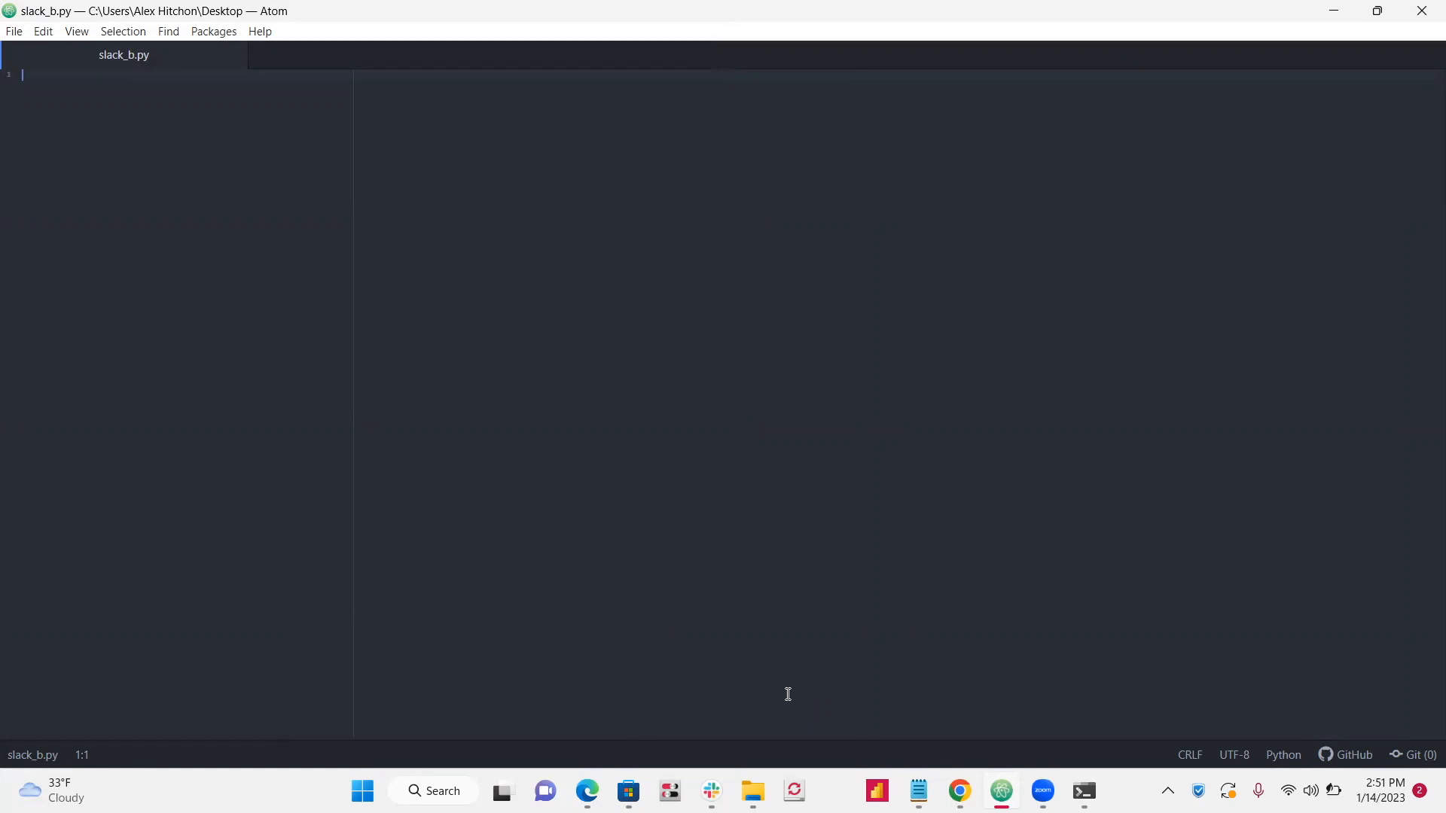
# - Write imports for App from slack_bolt and SocketModeHandler from slack_bolt.adapter.socket_mode
pyautogui.write('from slack_')
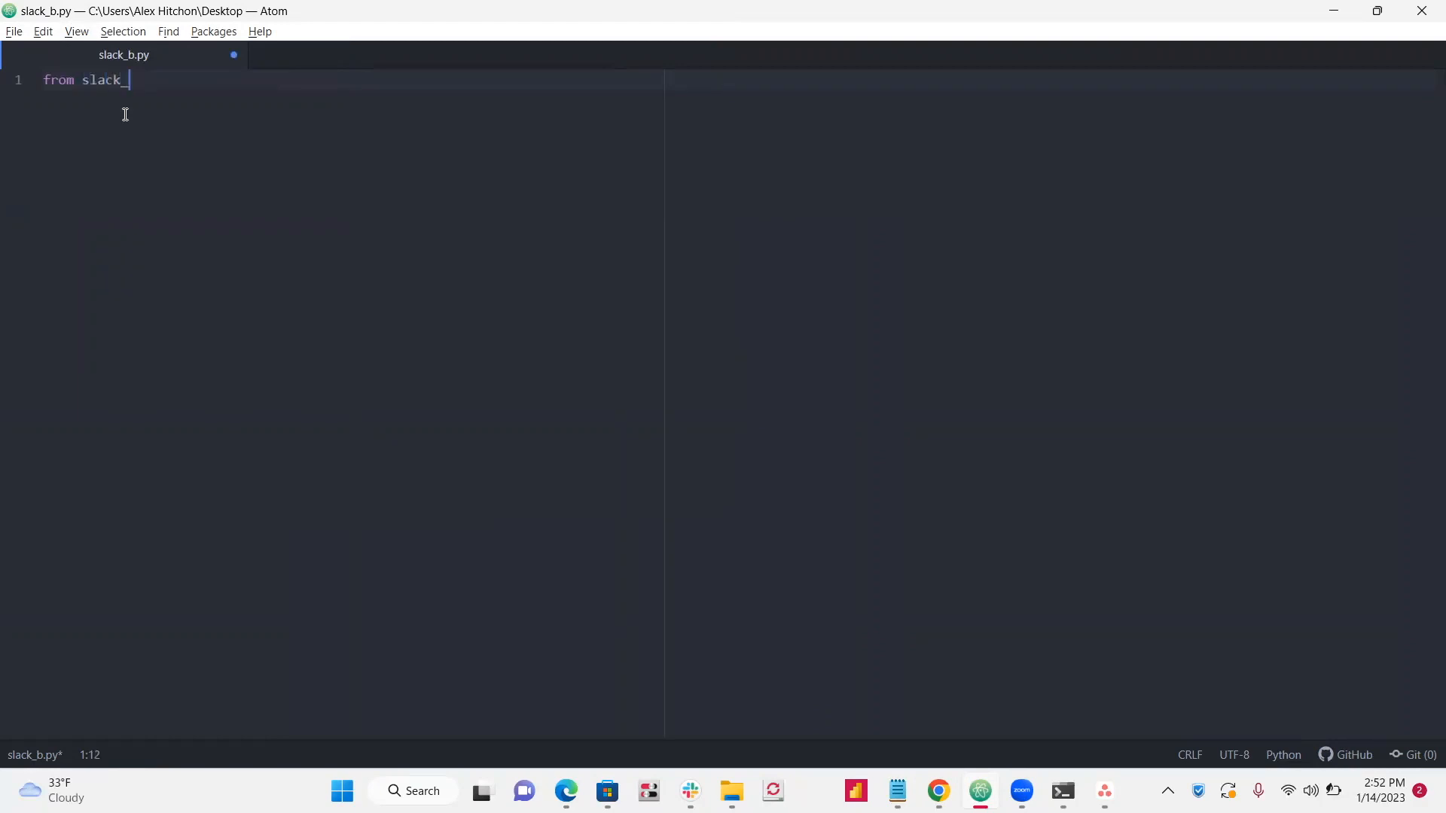
pyautogui.write('bolt')
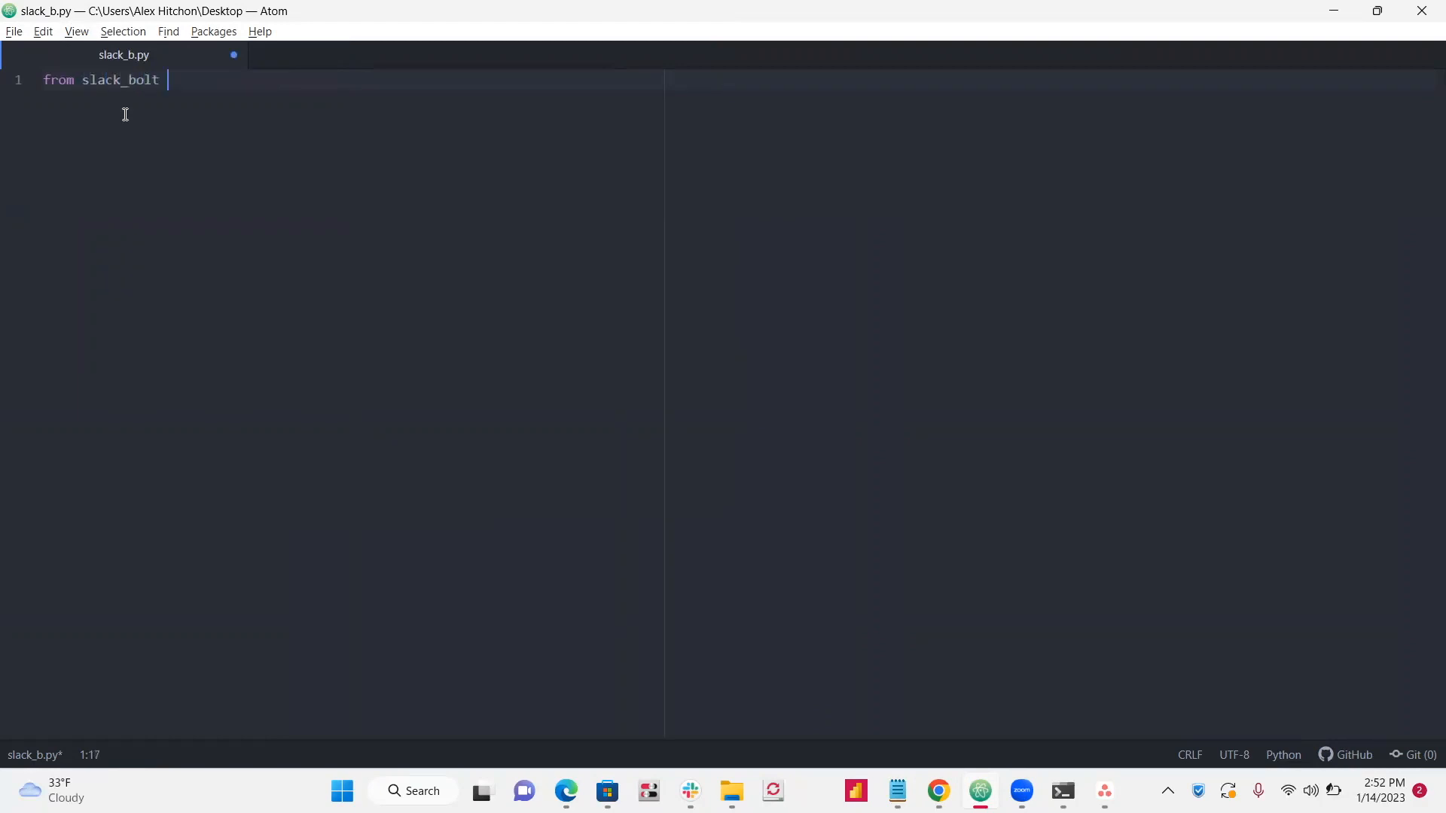
pyautogui.write('import')
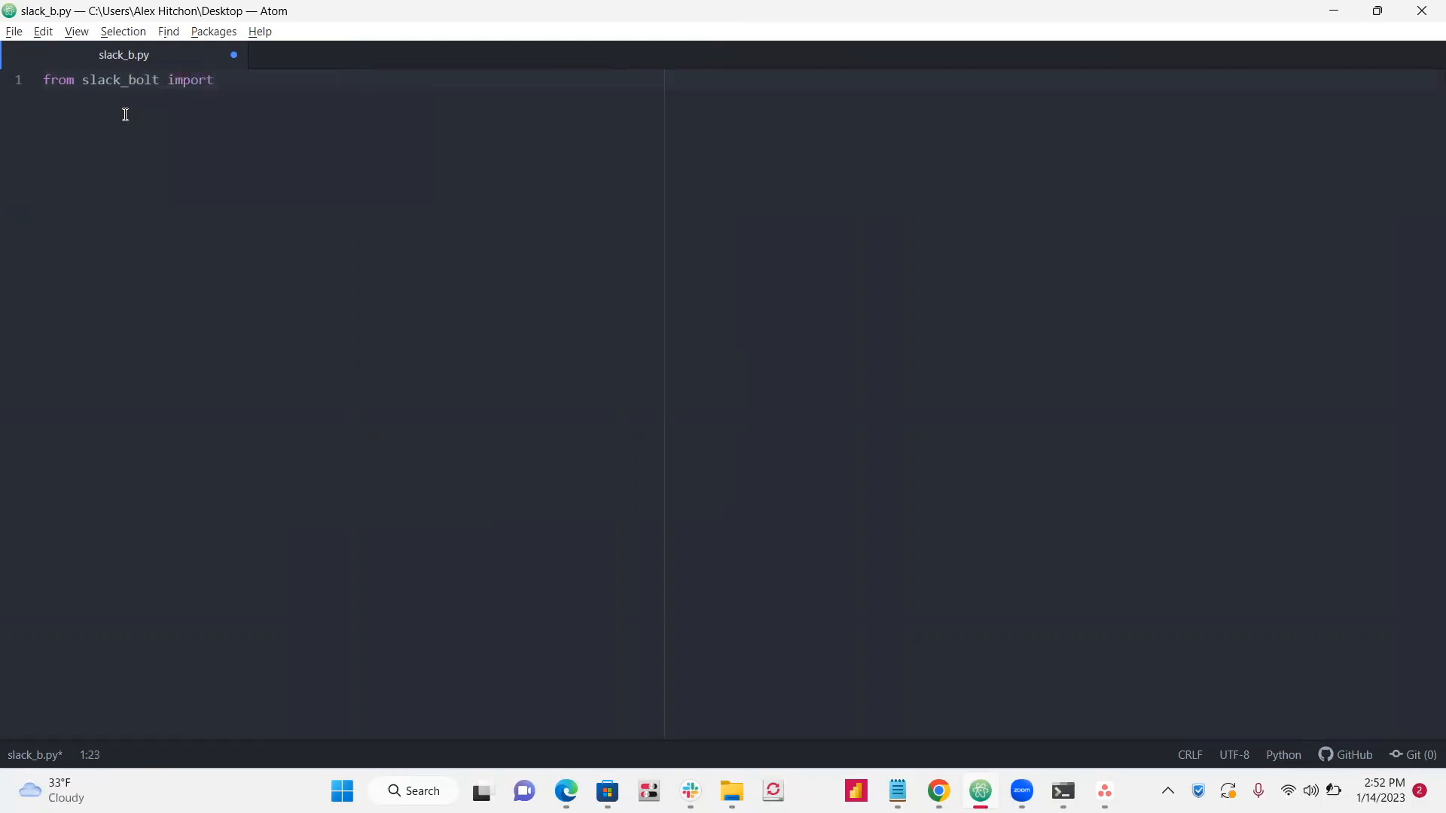
pyautogui.write('App')
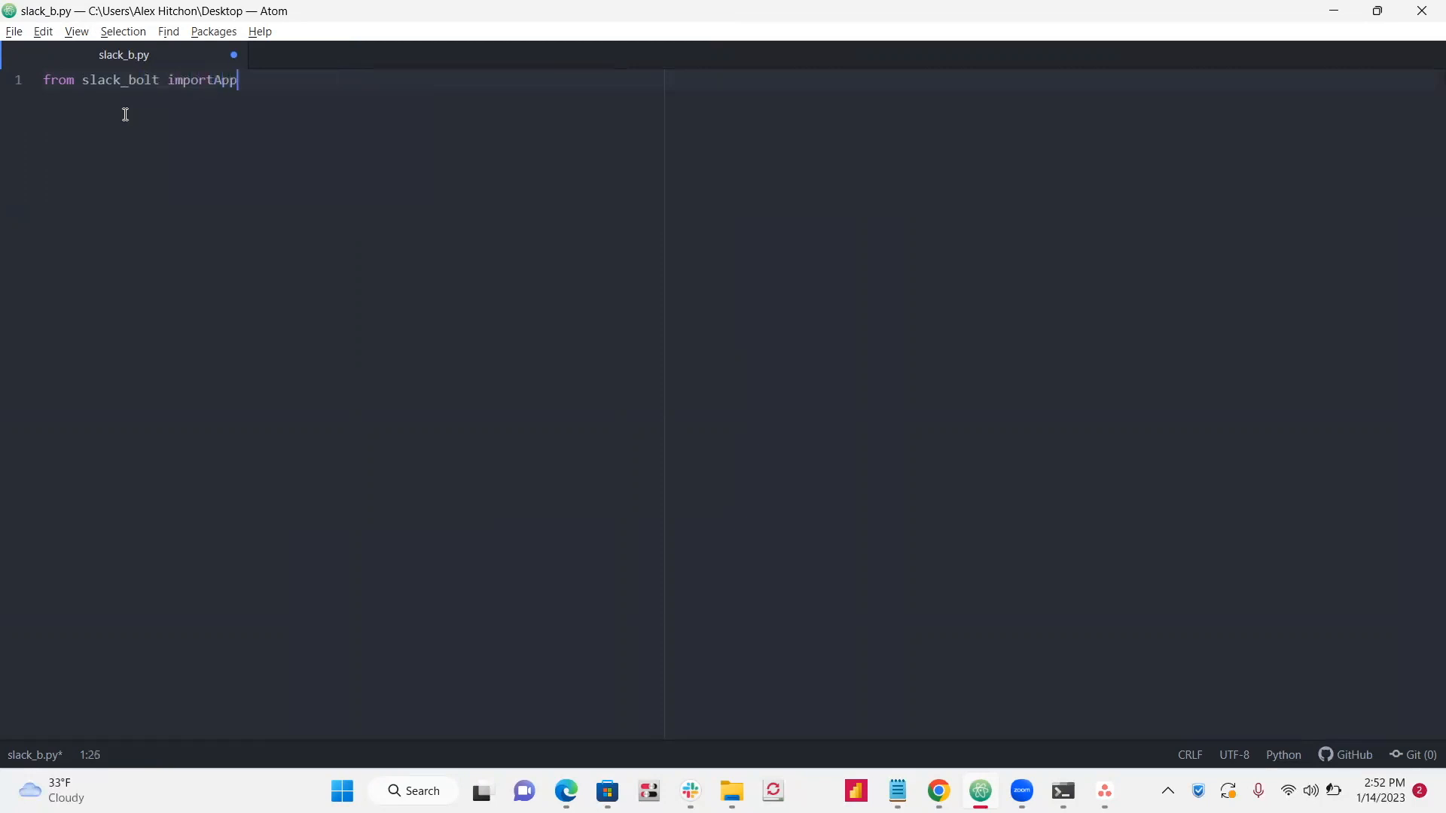
pyautogui.write('from')
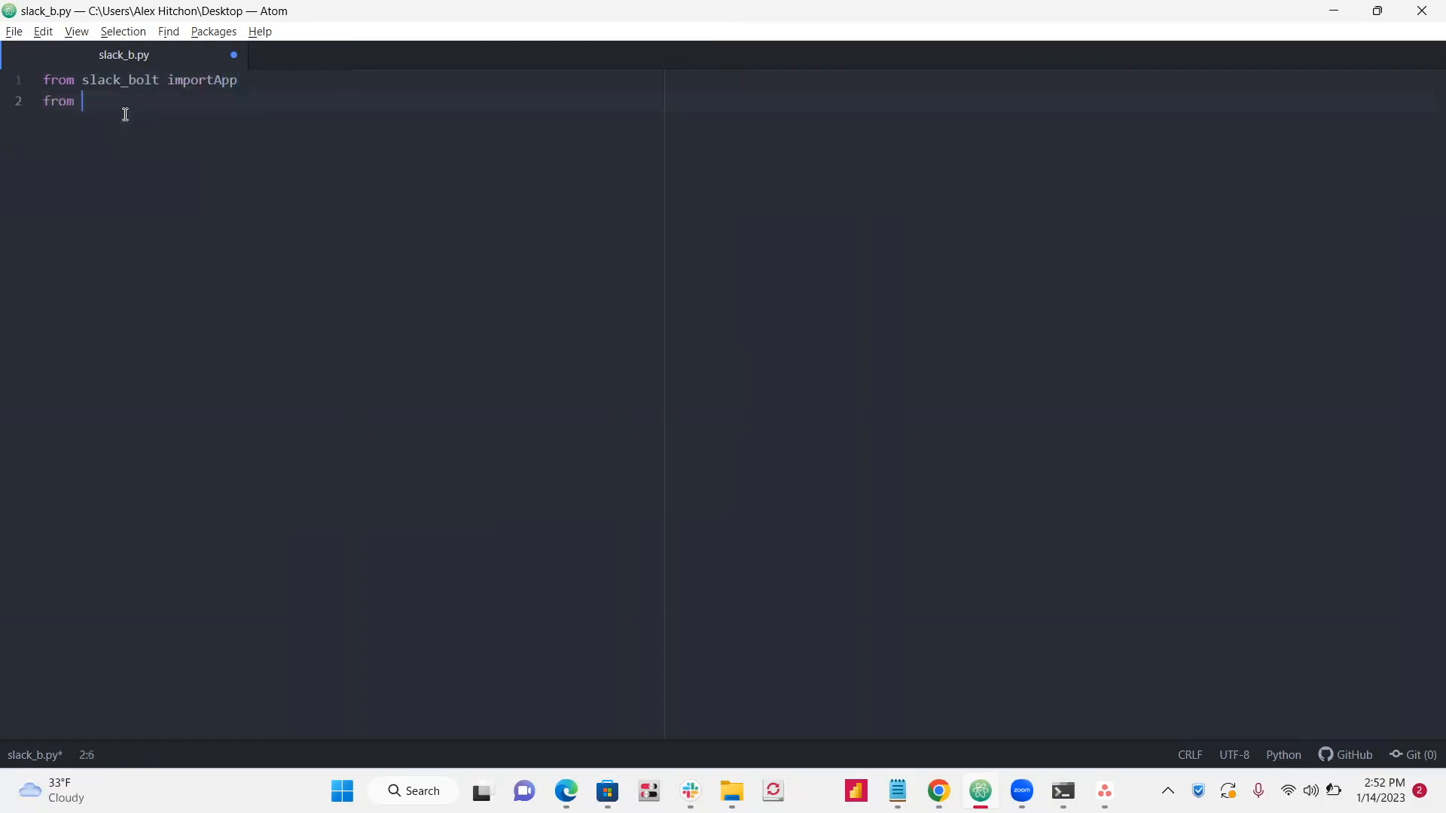
pyautogui.write('slack_bolt')
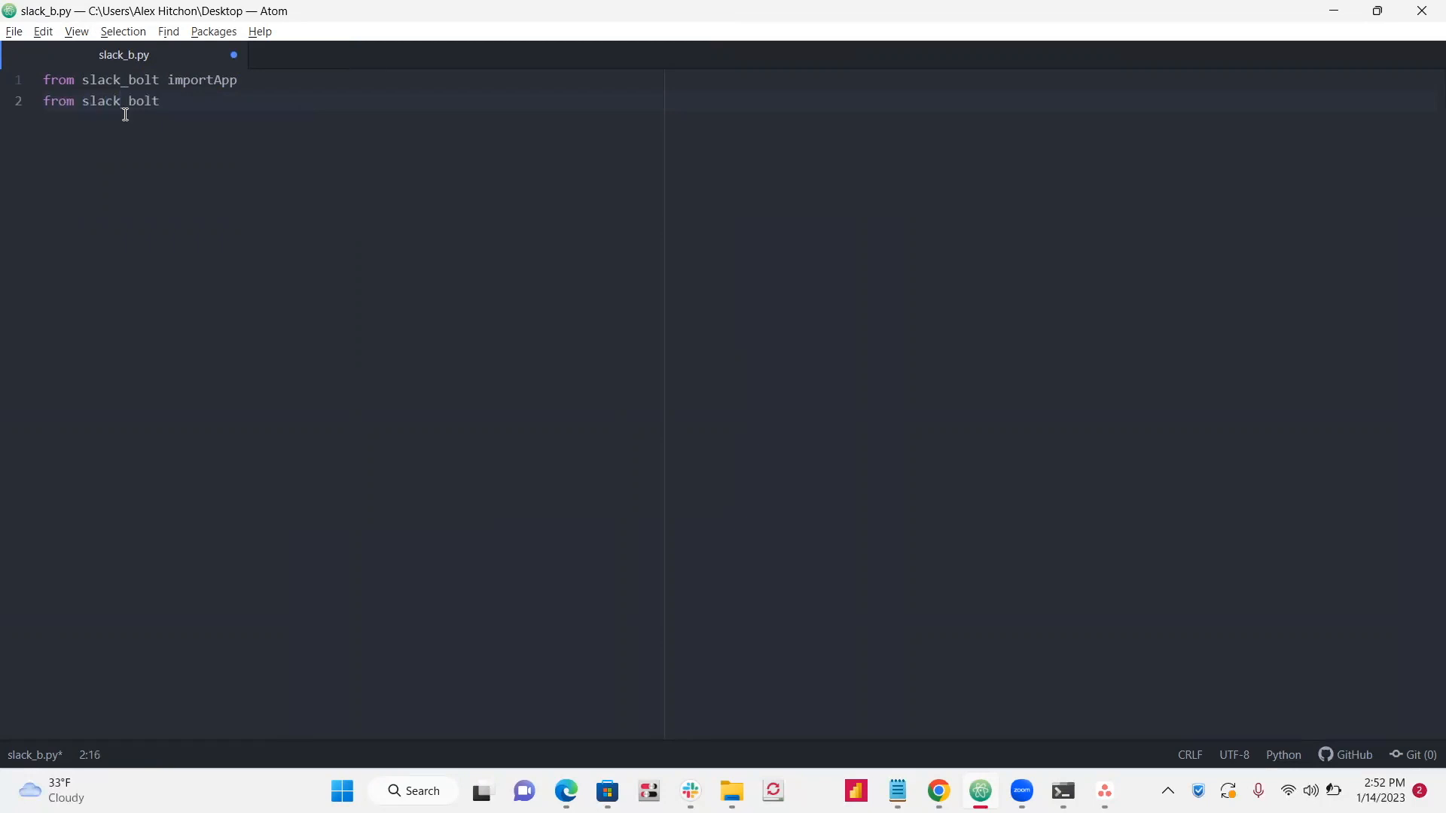
pyautogui.write('.adp')
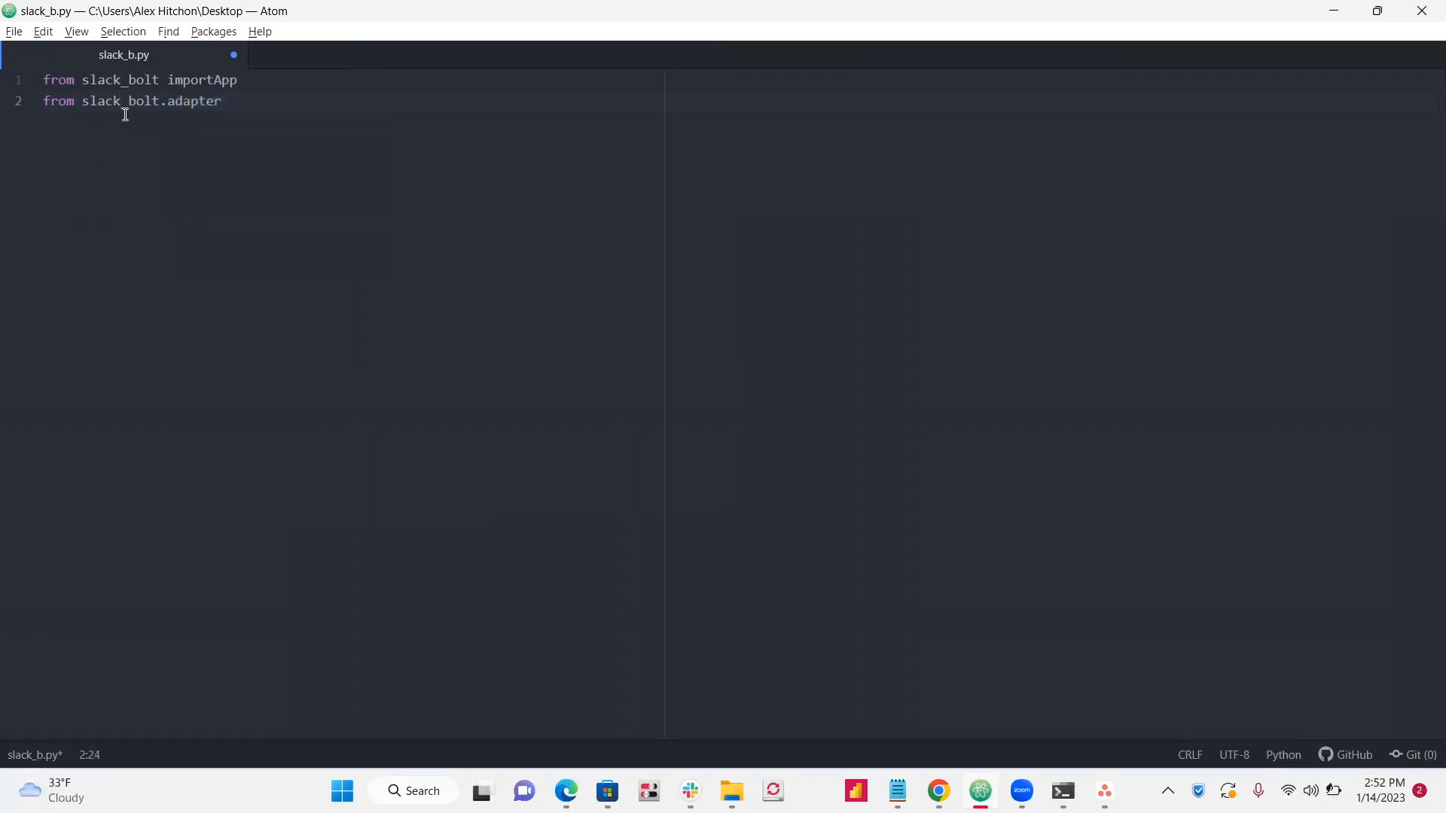
pyautogui.write('.')
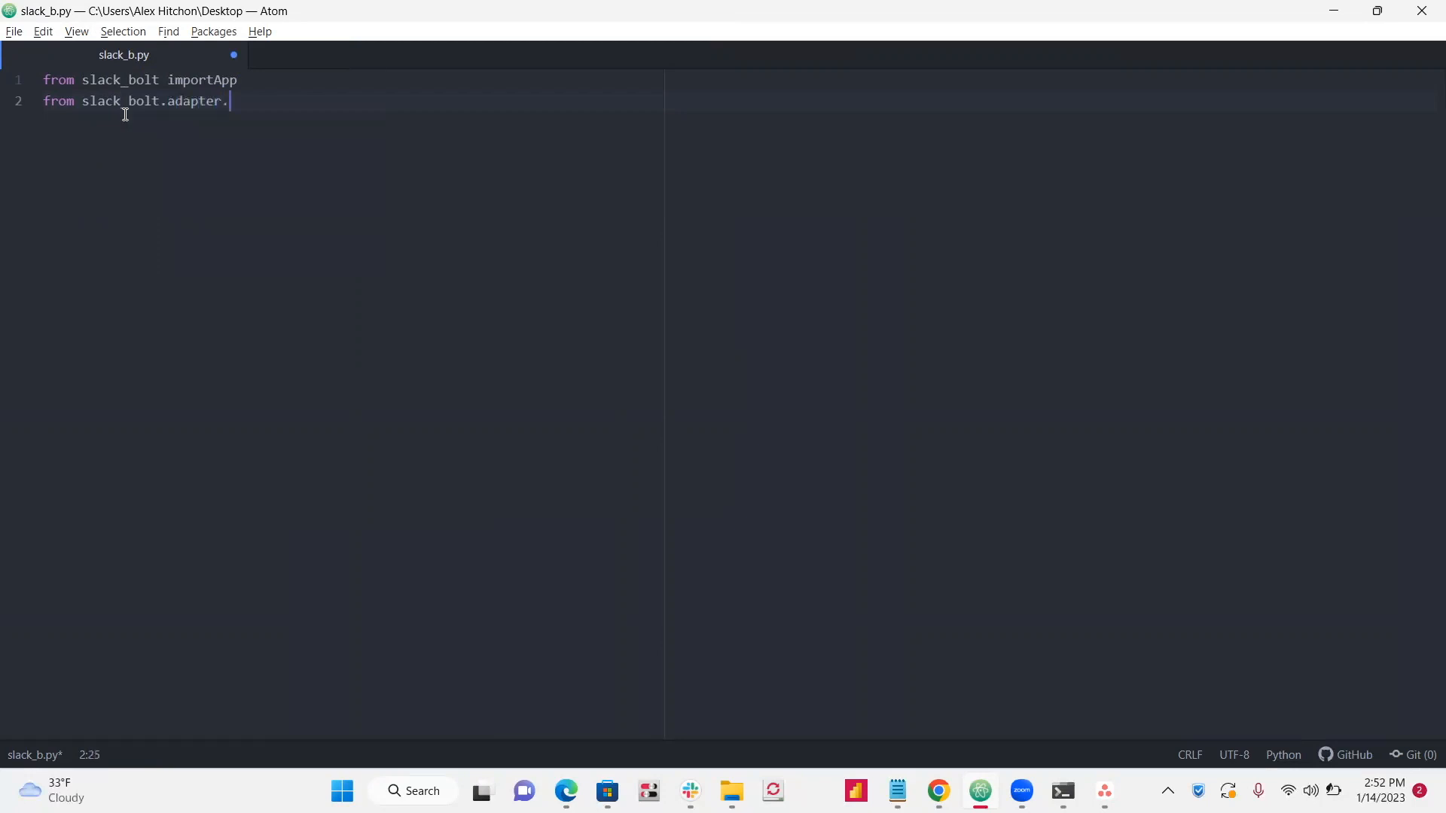
pyautogui.write('socket_')
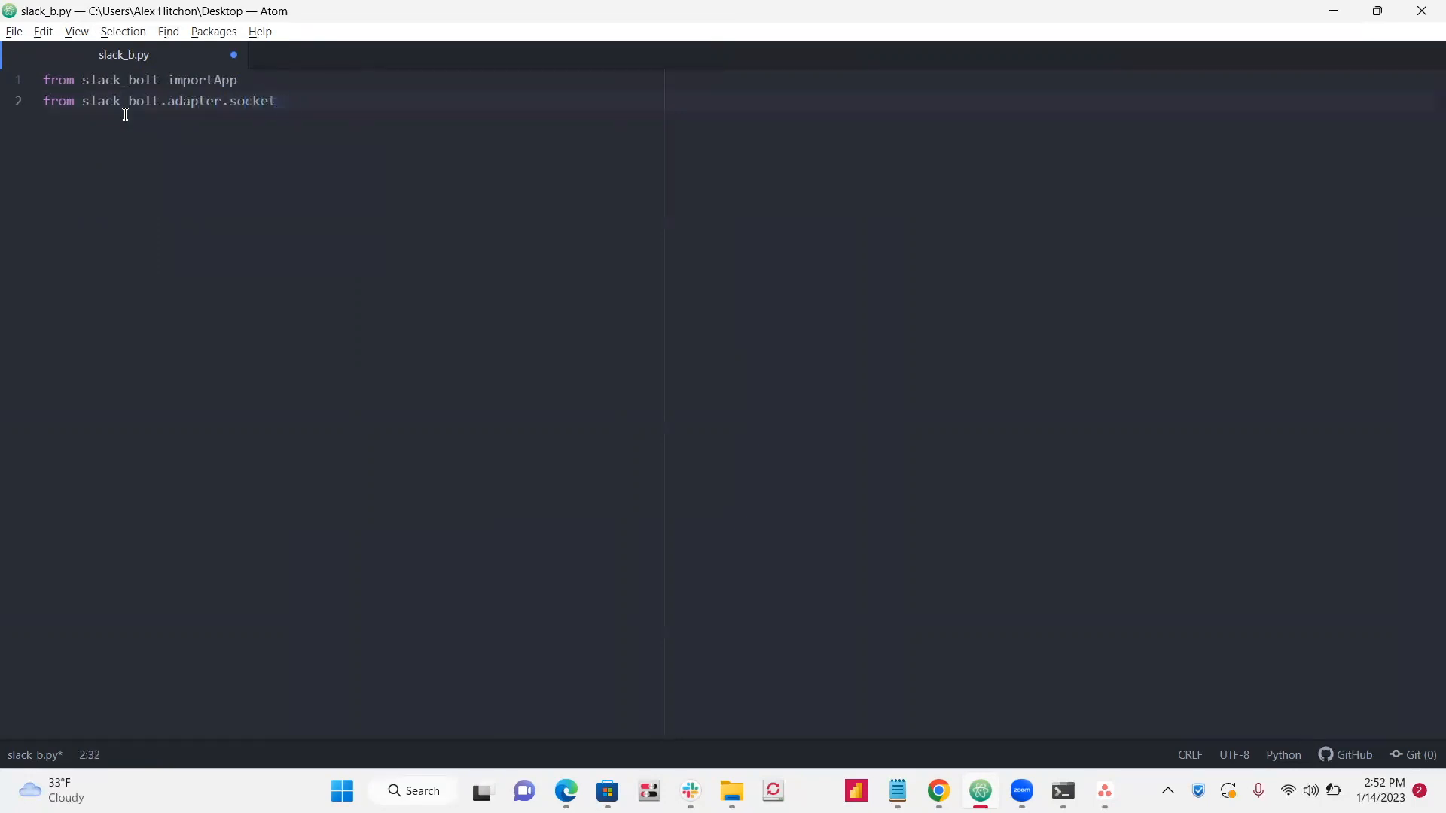
pyautogui.write('mode import')
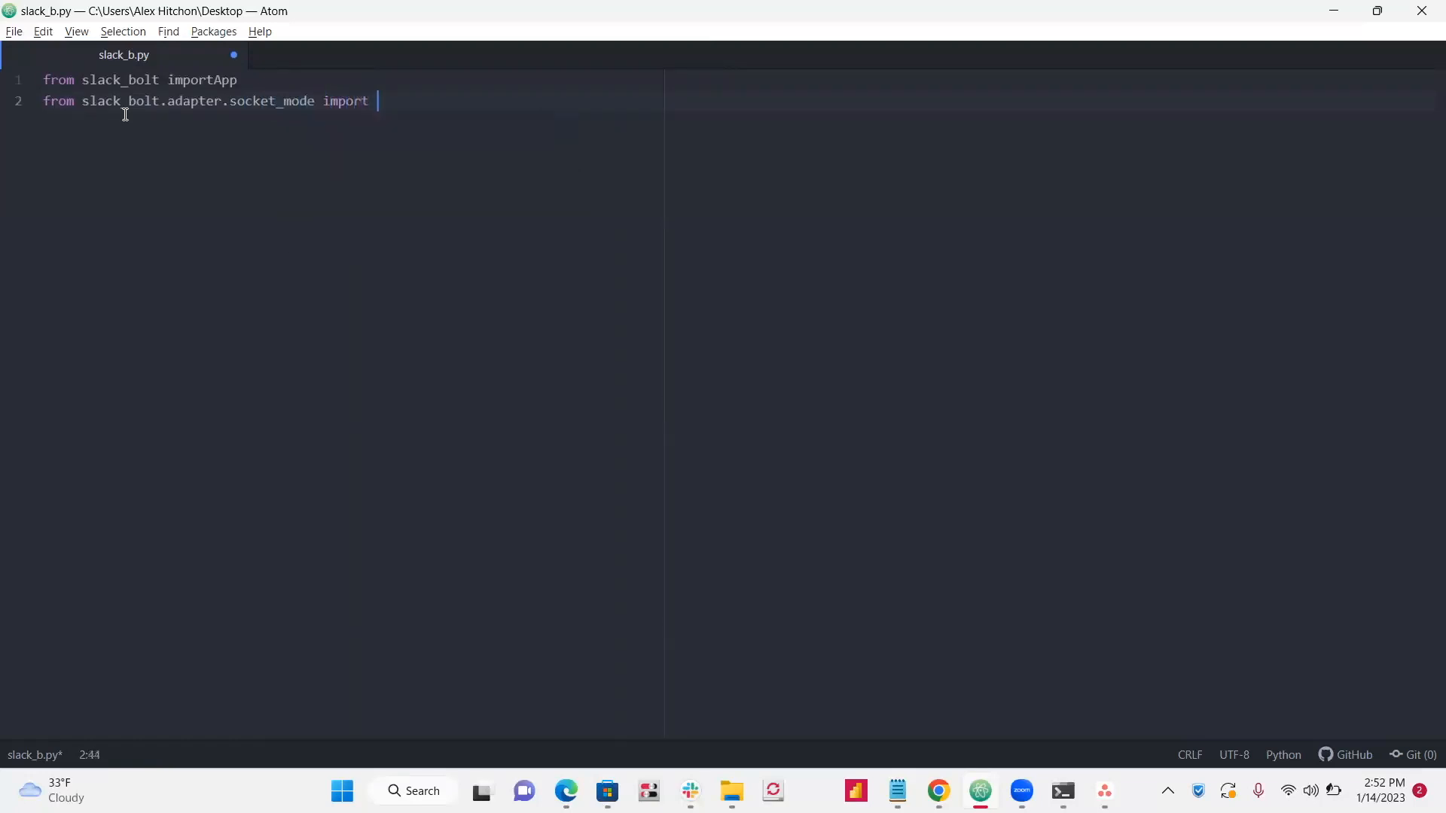
pyautogui.write('Socker')
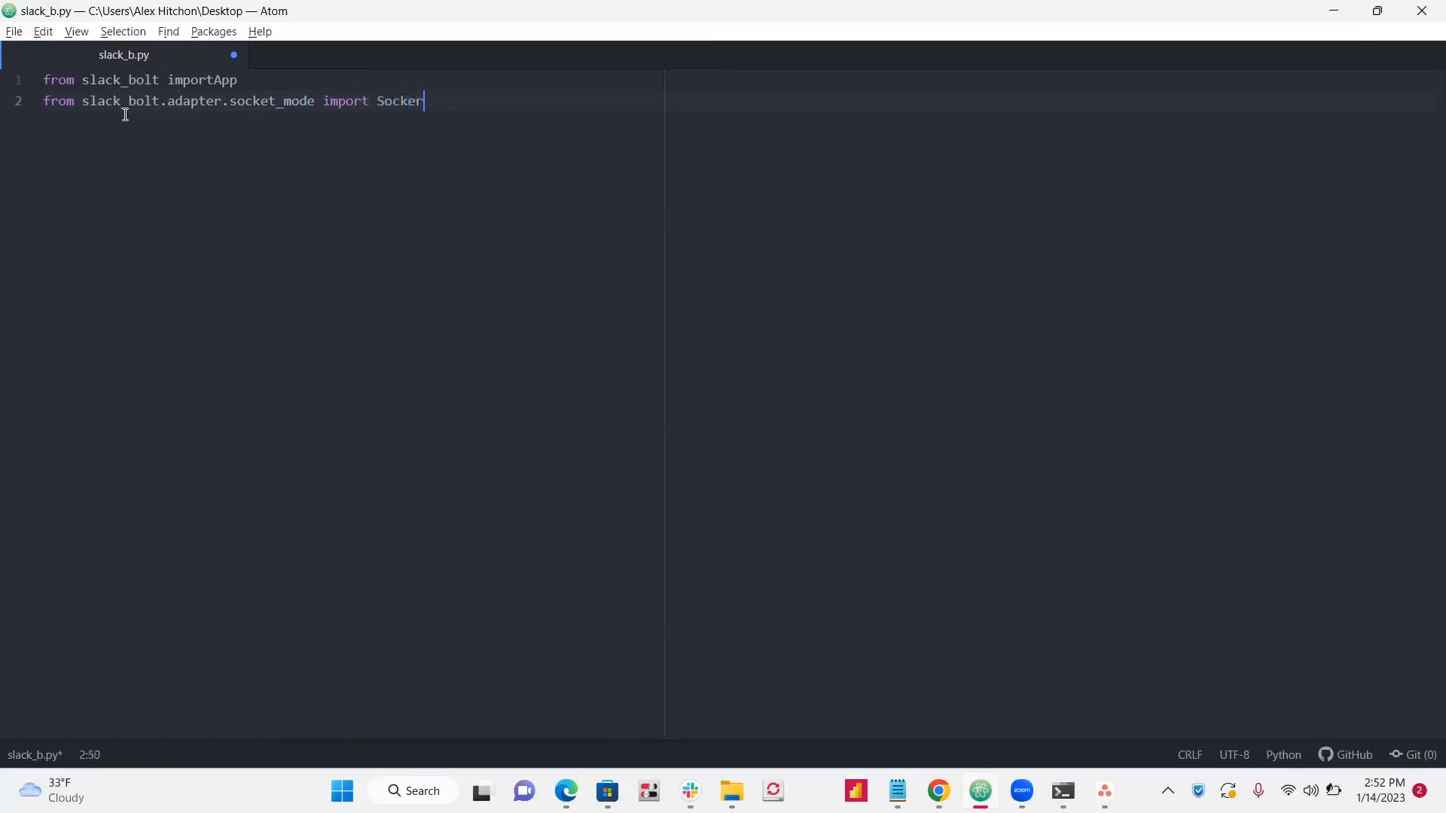
pyautogui.write('MO')
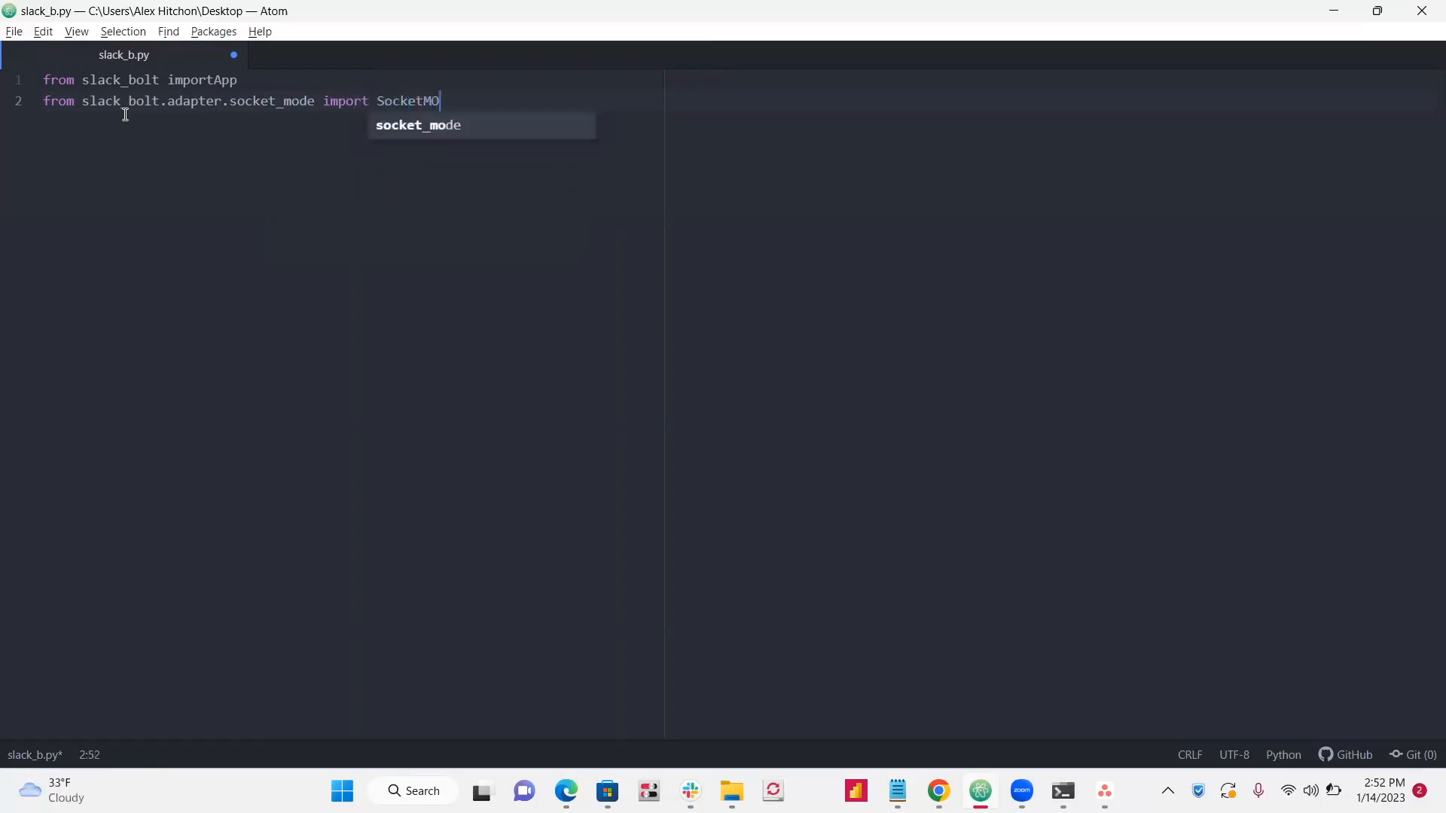
pyautogui.write('deHandler')
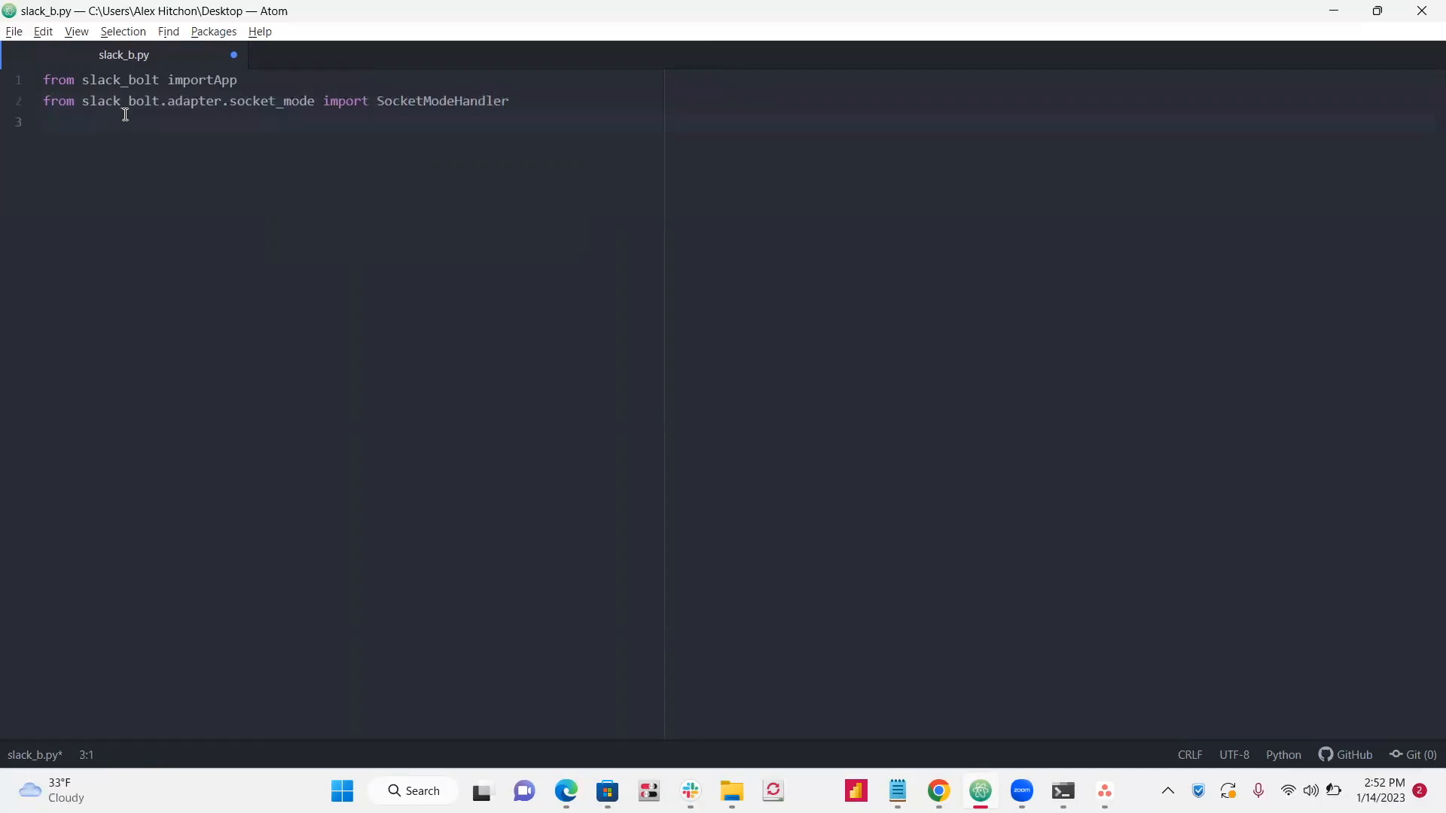
# - Import openai and begin a new line defining the app object
pyautogui.write('import')
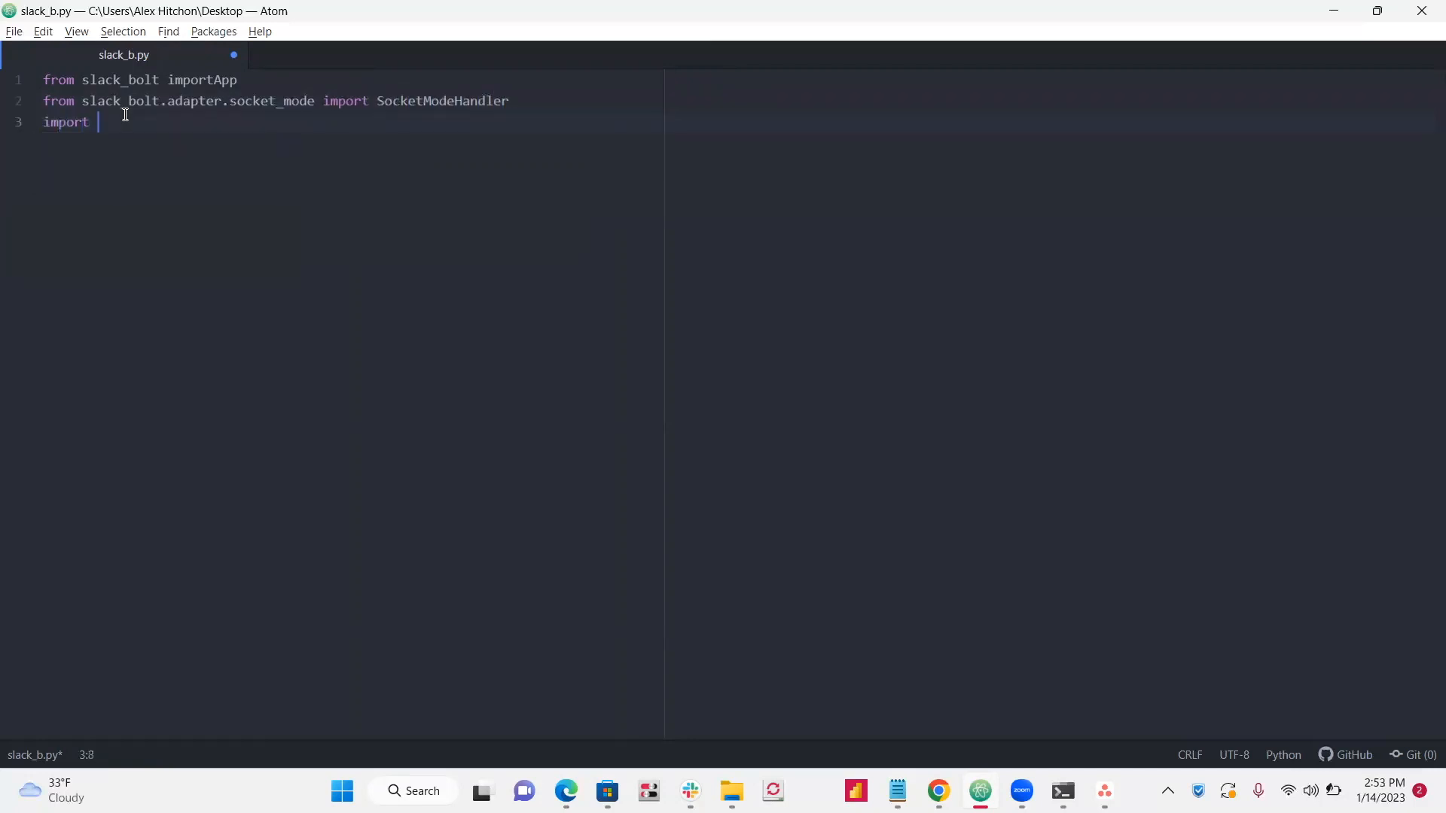
pyautogui.write('openai')
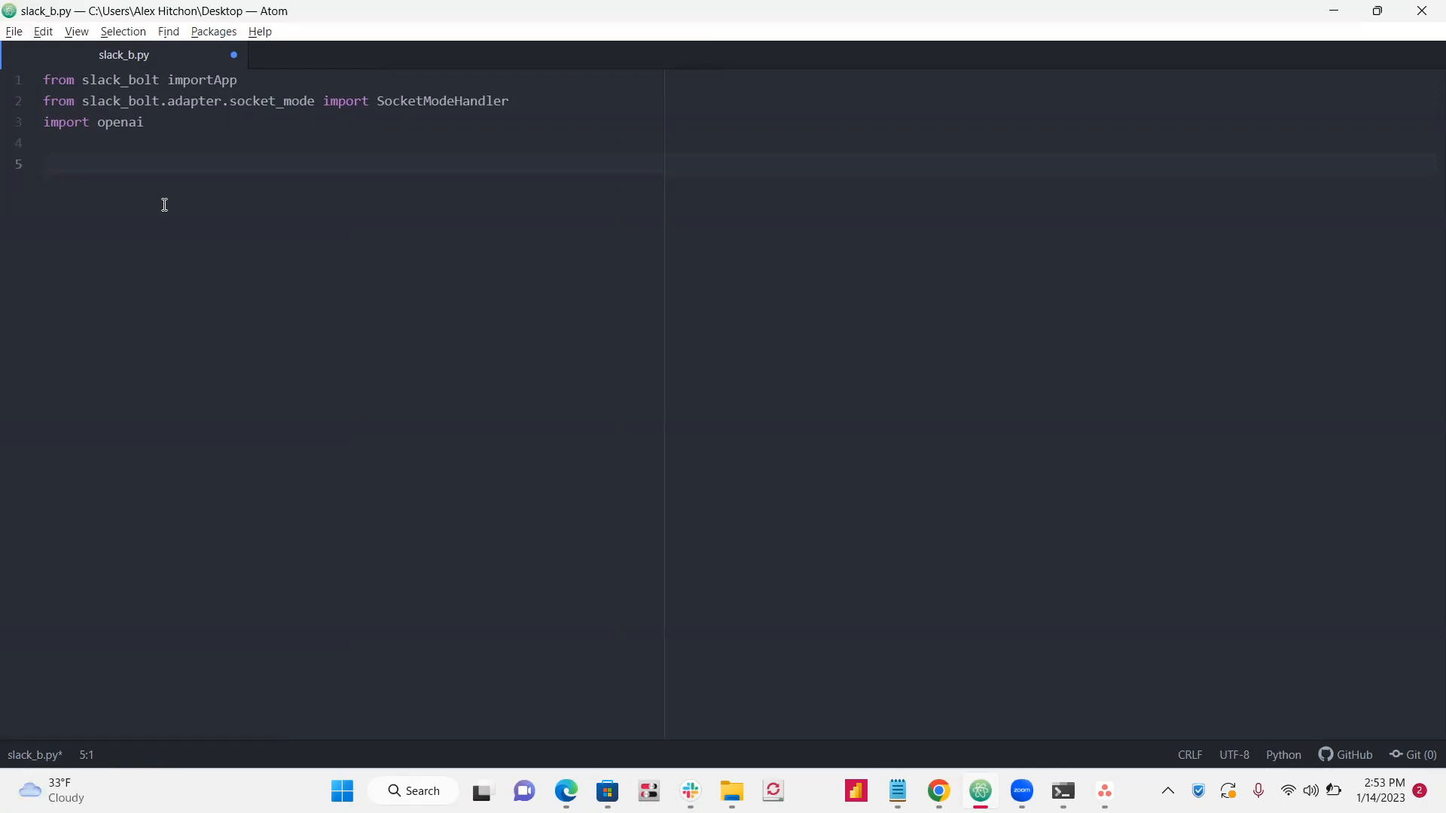
pyautogui.write('a[[')
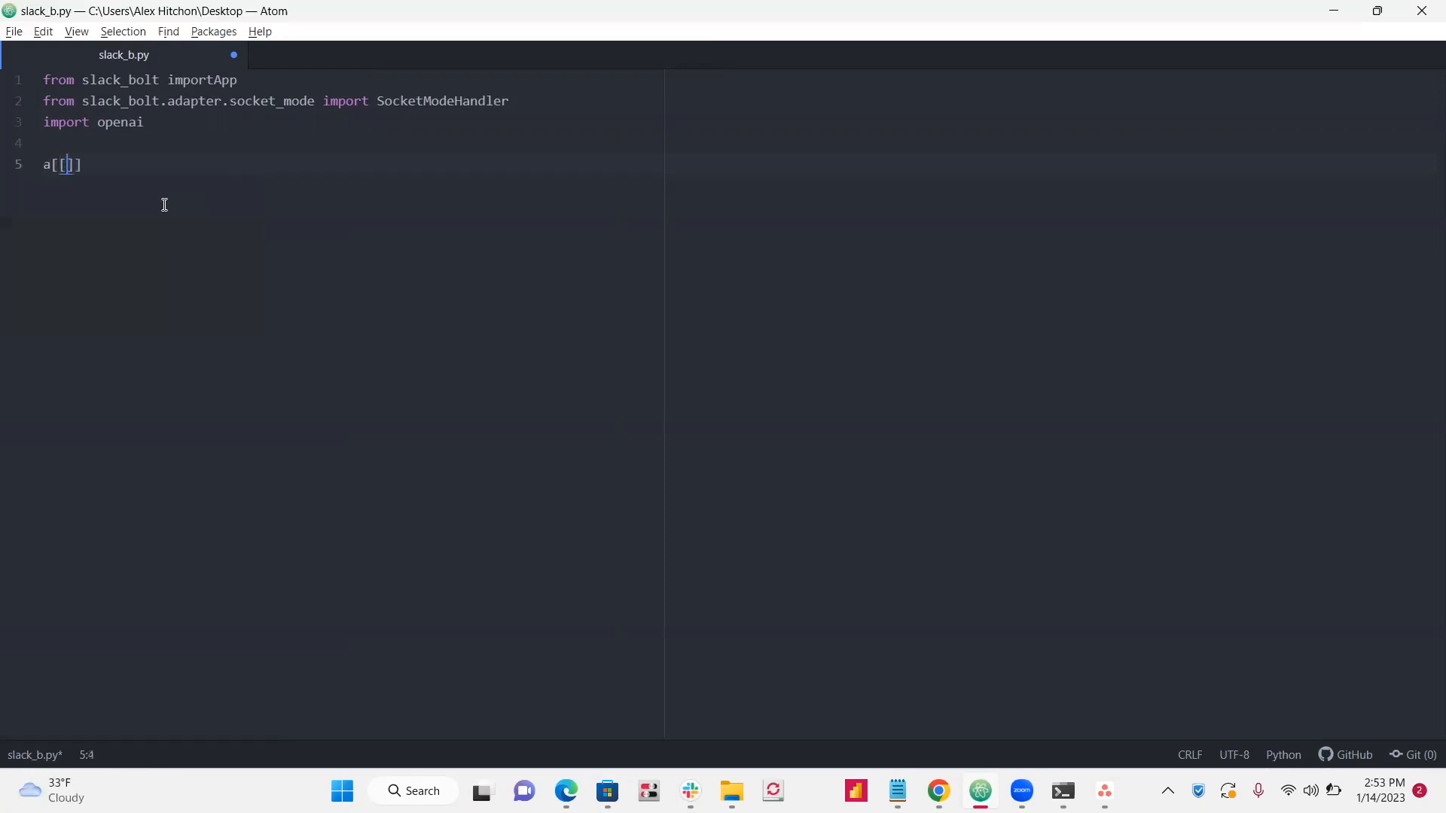
pyautogui.write('app')
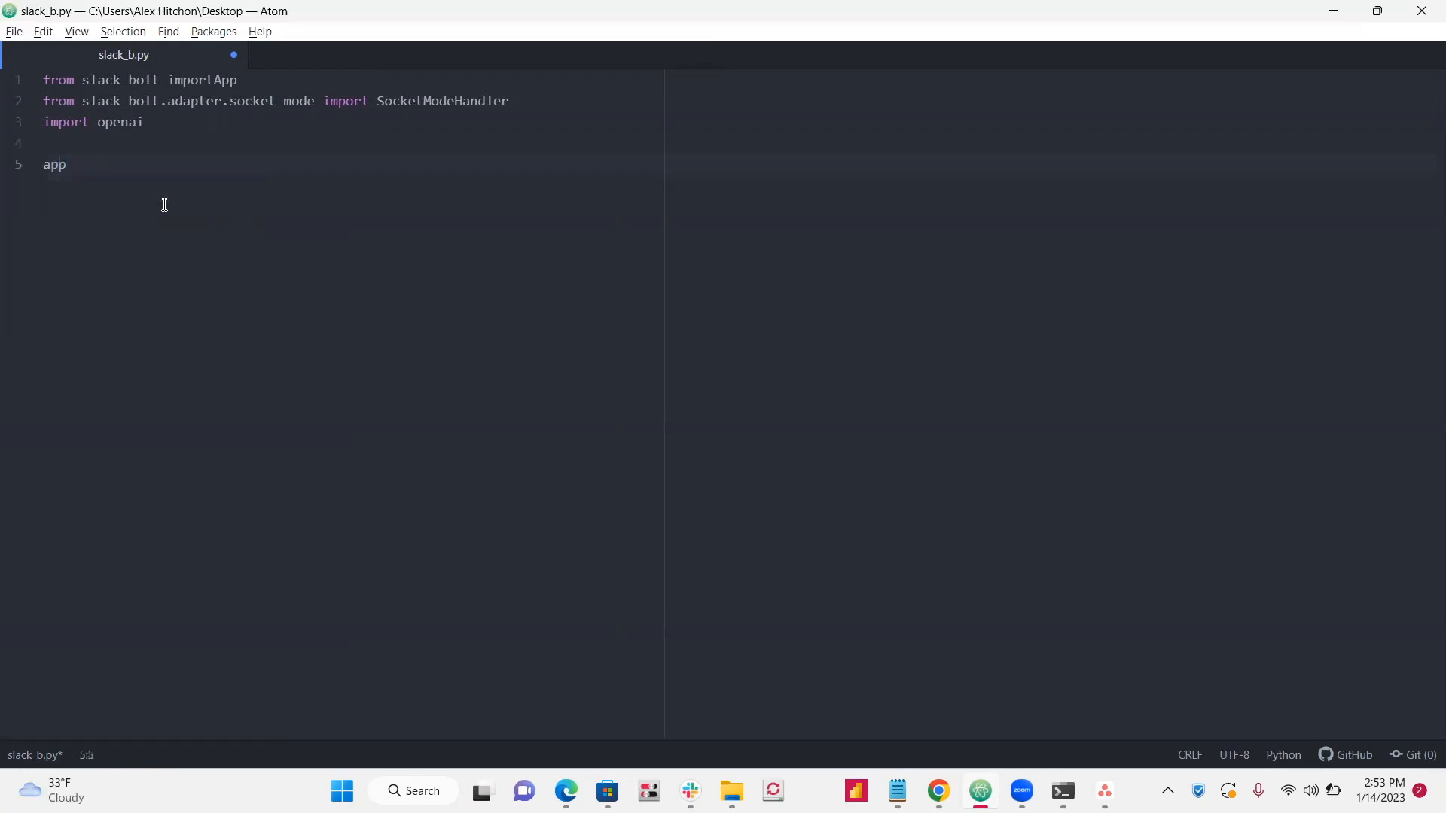
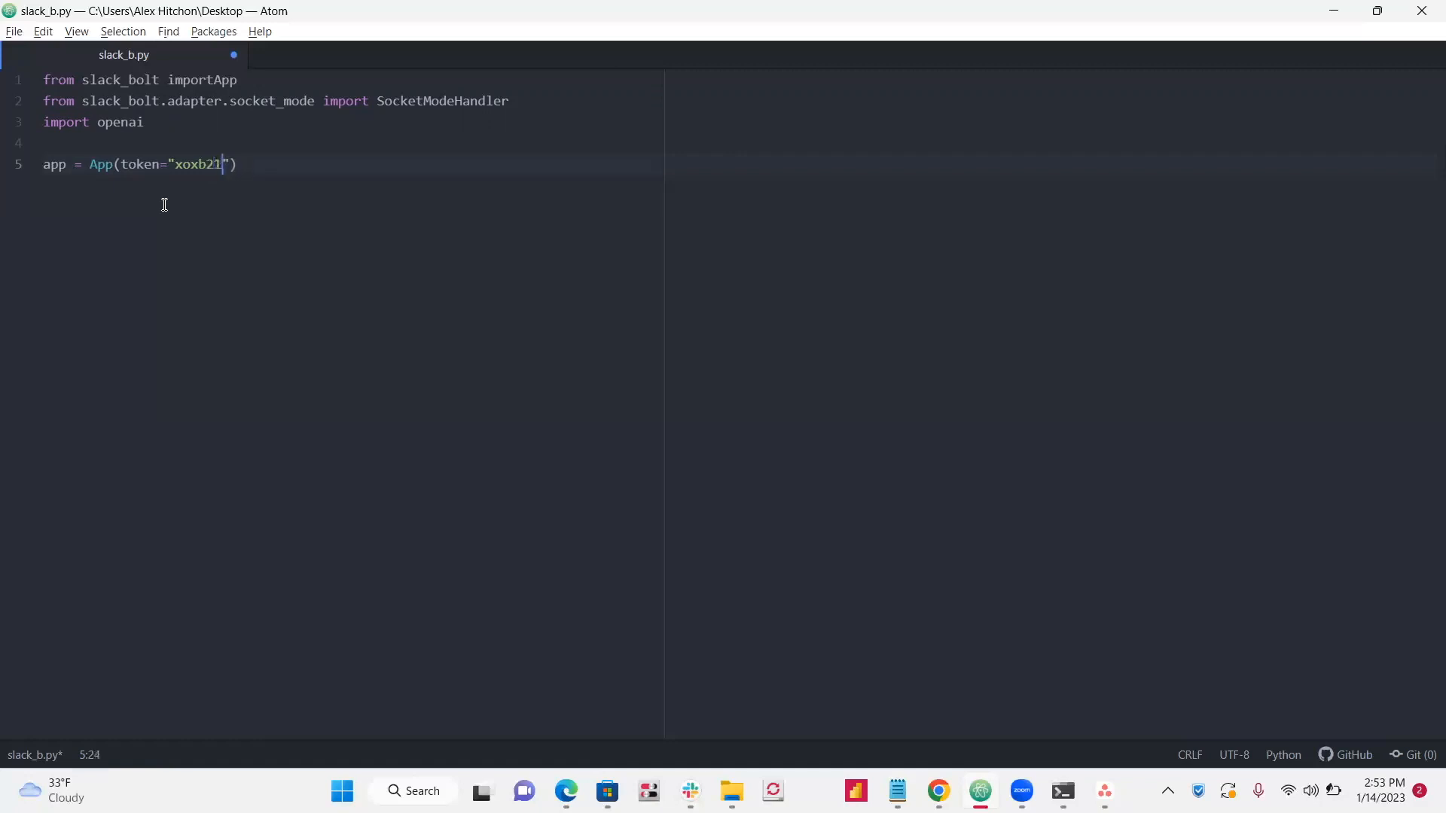
# - Create app = App(token="xoxb-...") with a bot token placeholder string
pyautogui.press('Backspace')
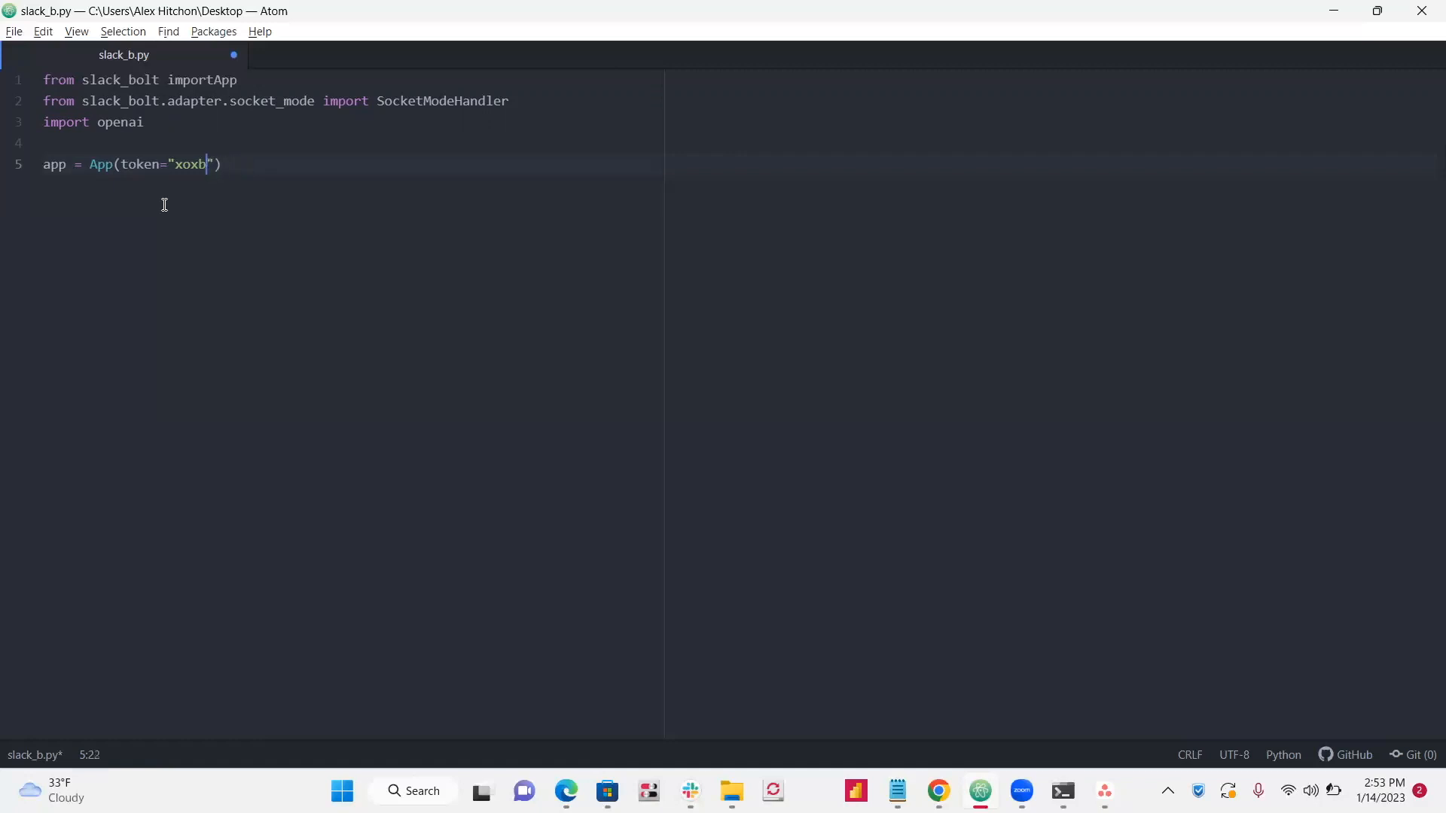
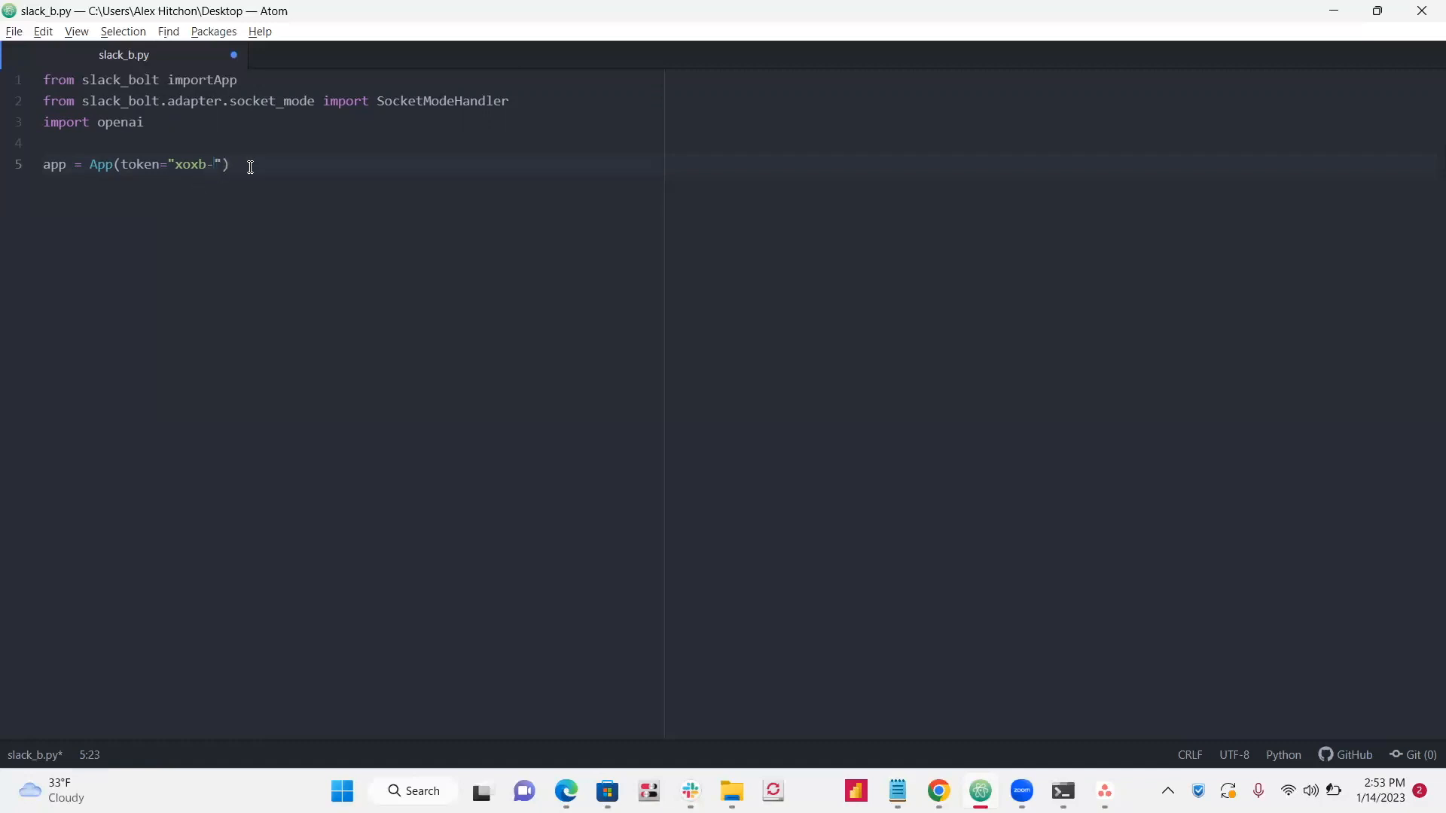
pyautogui.press('enter')
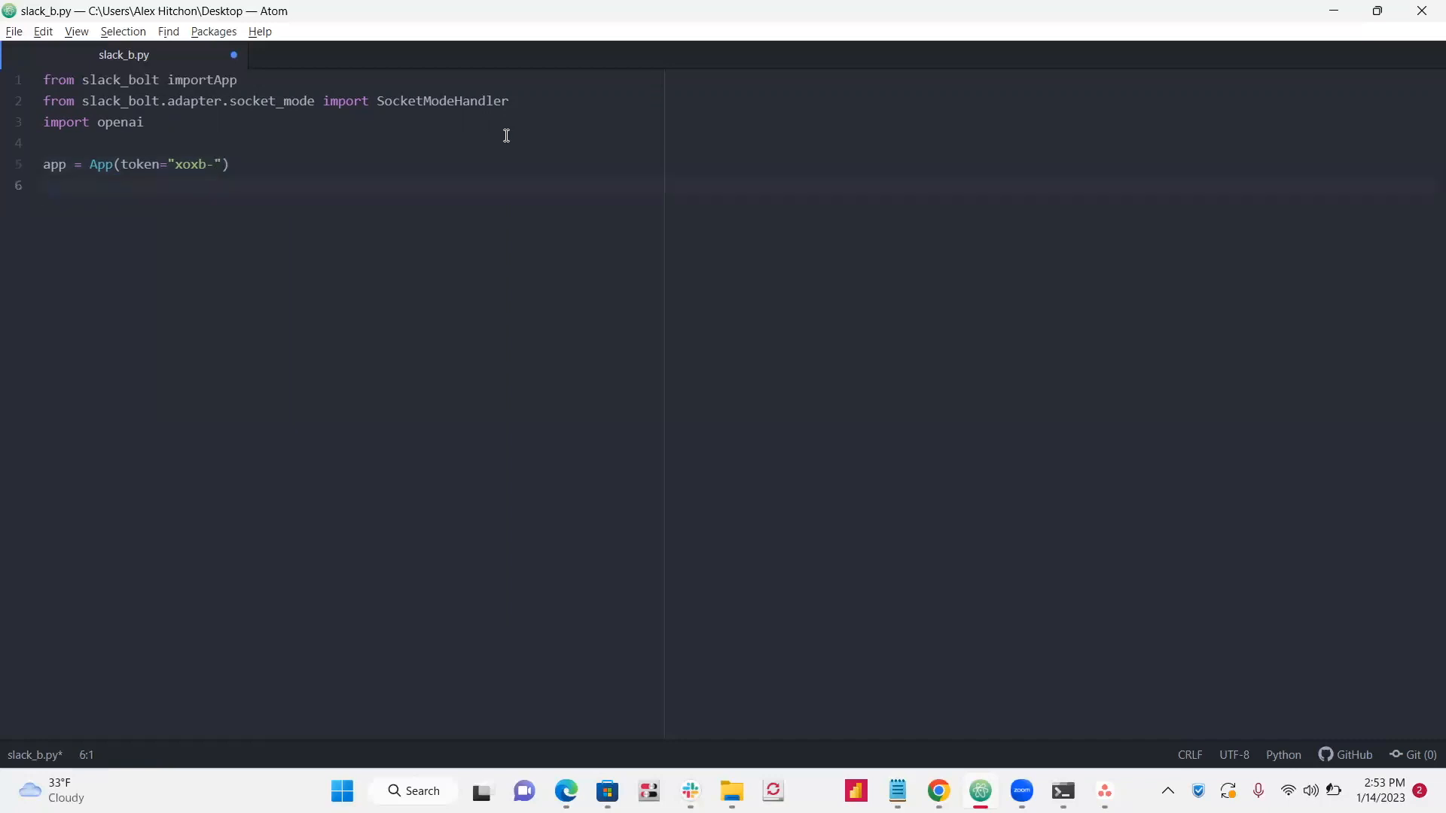
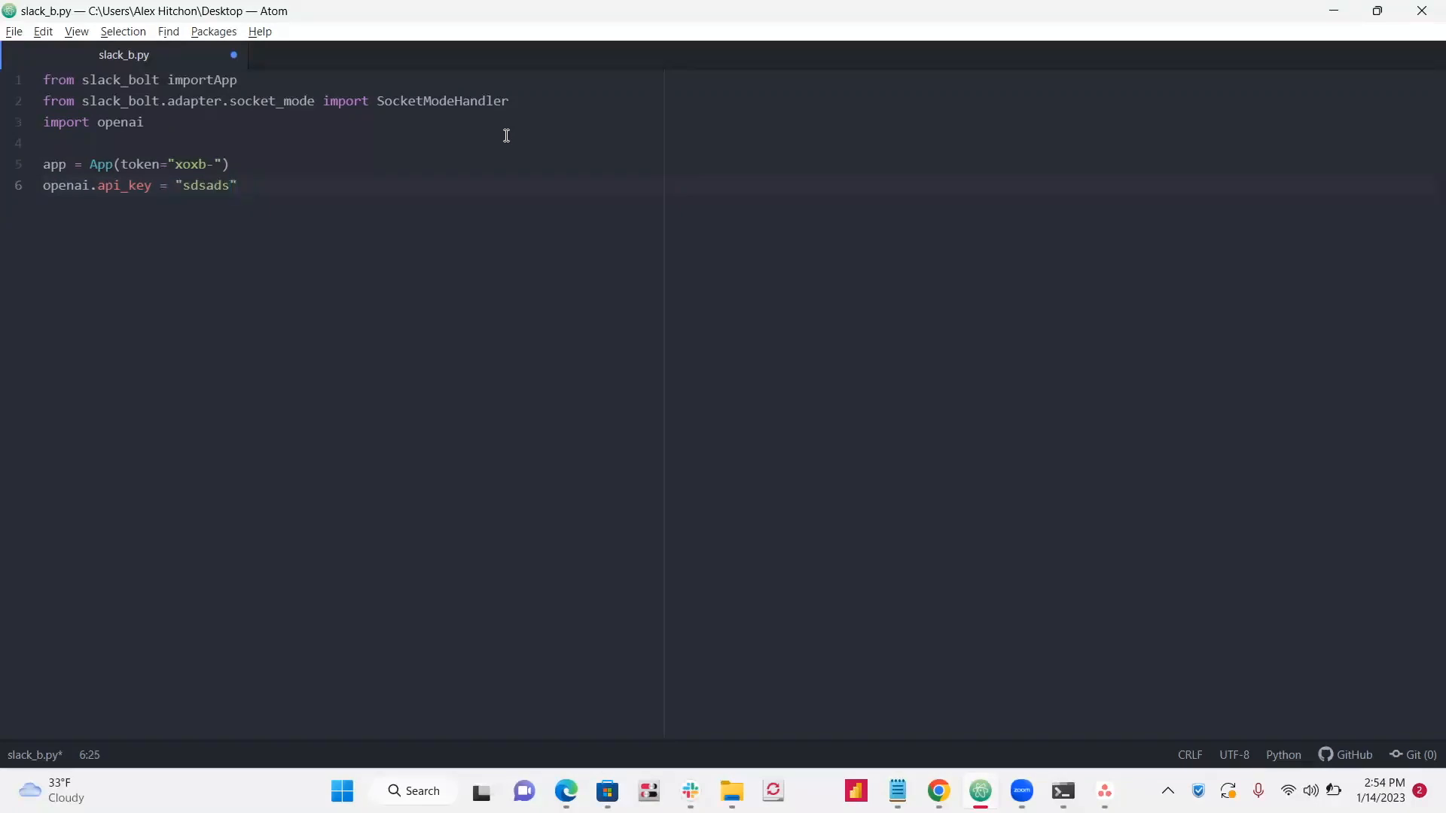
pyautogui.press('Enter')
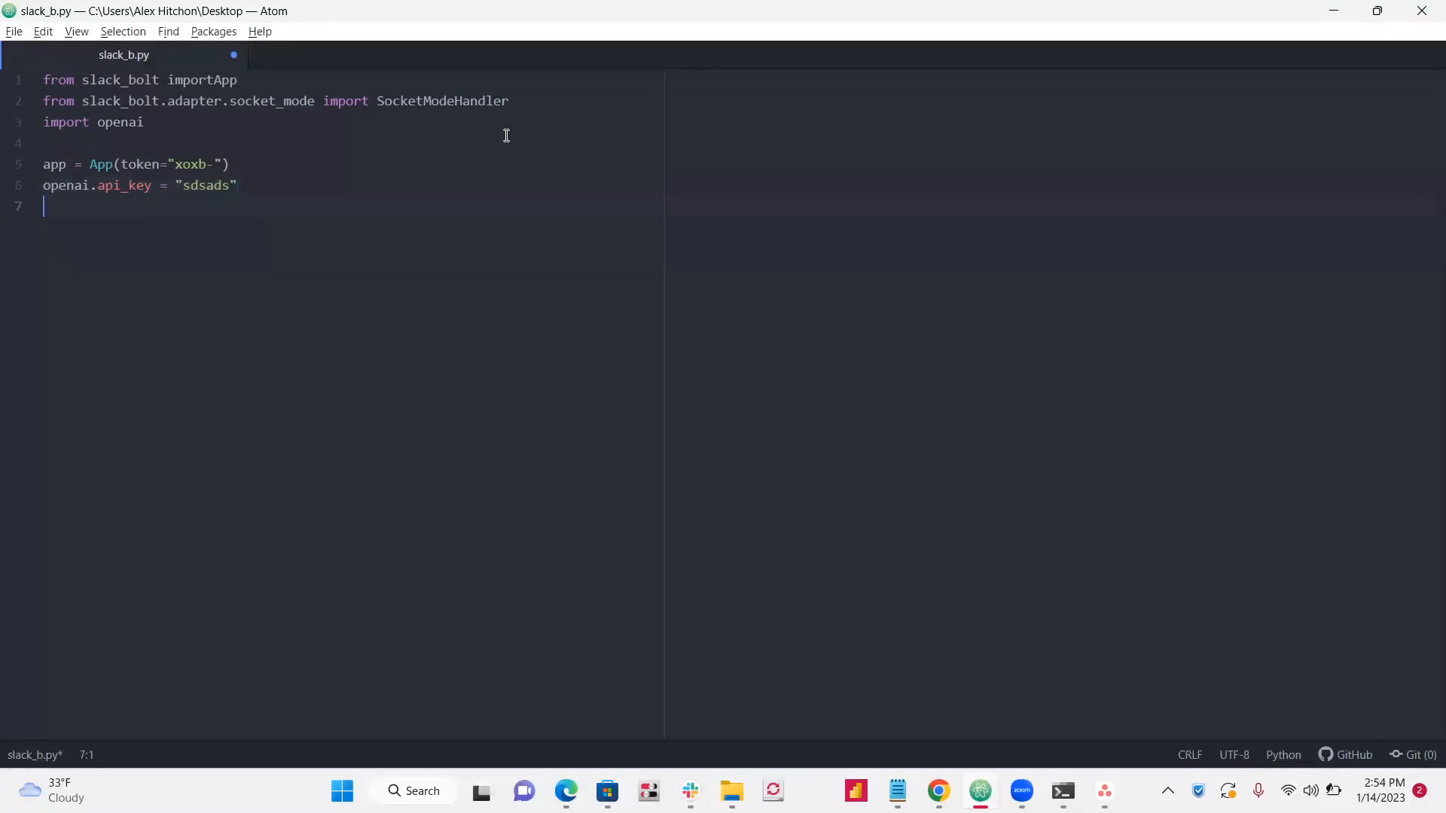
# - Define chatbot = openai.Completion()
pyautogui.write('chat')
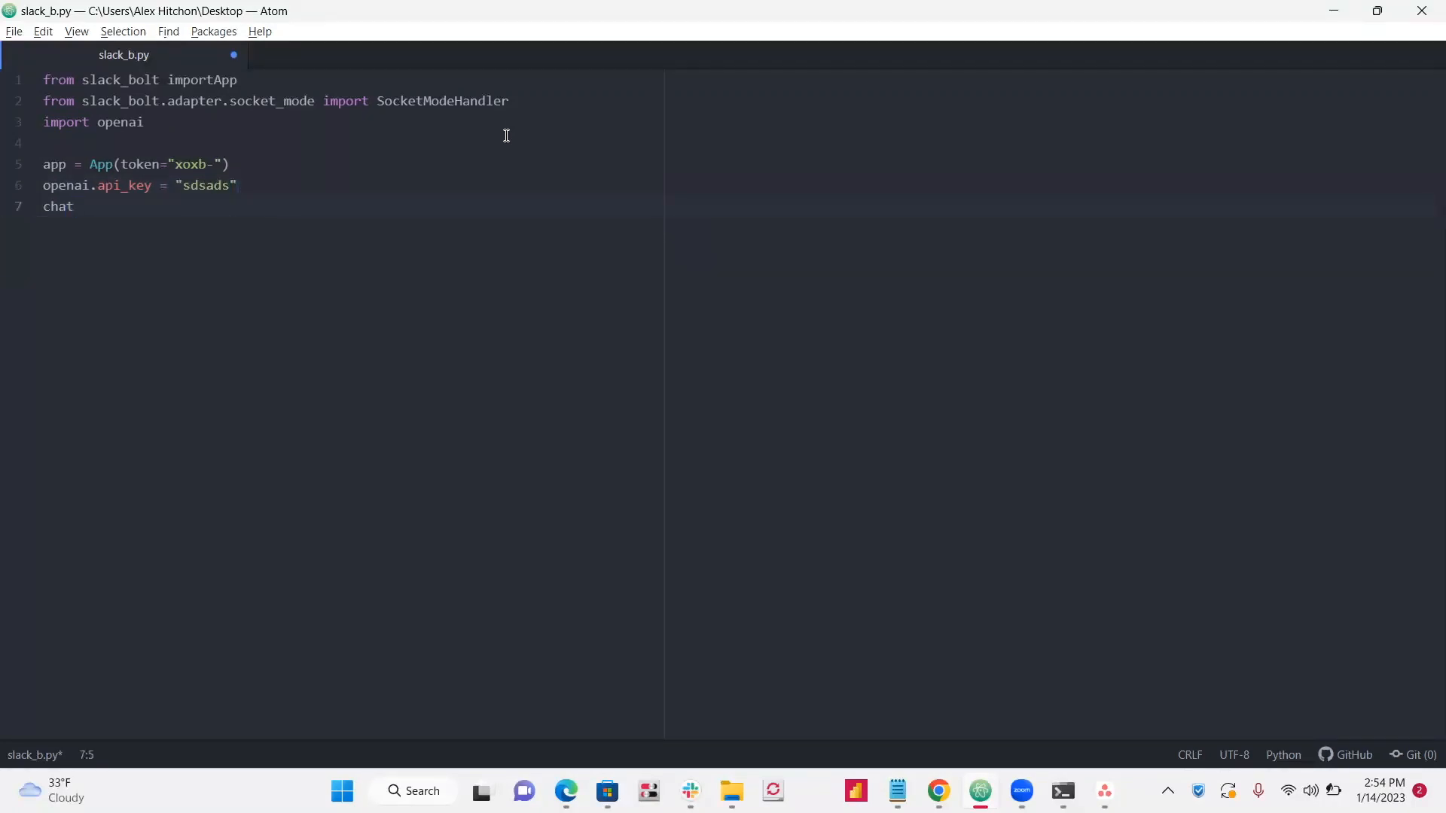
pyautogui.write('bb')
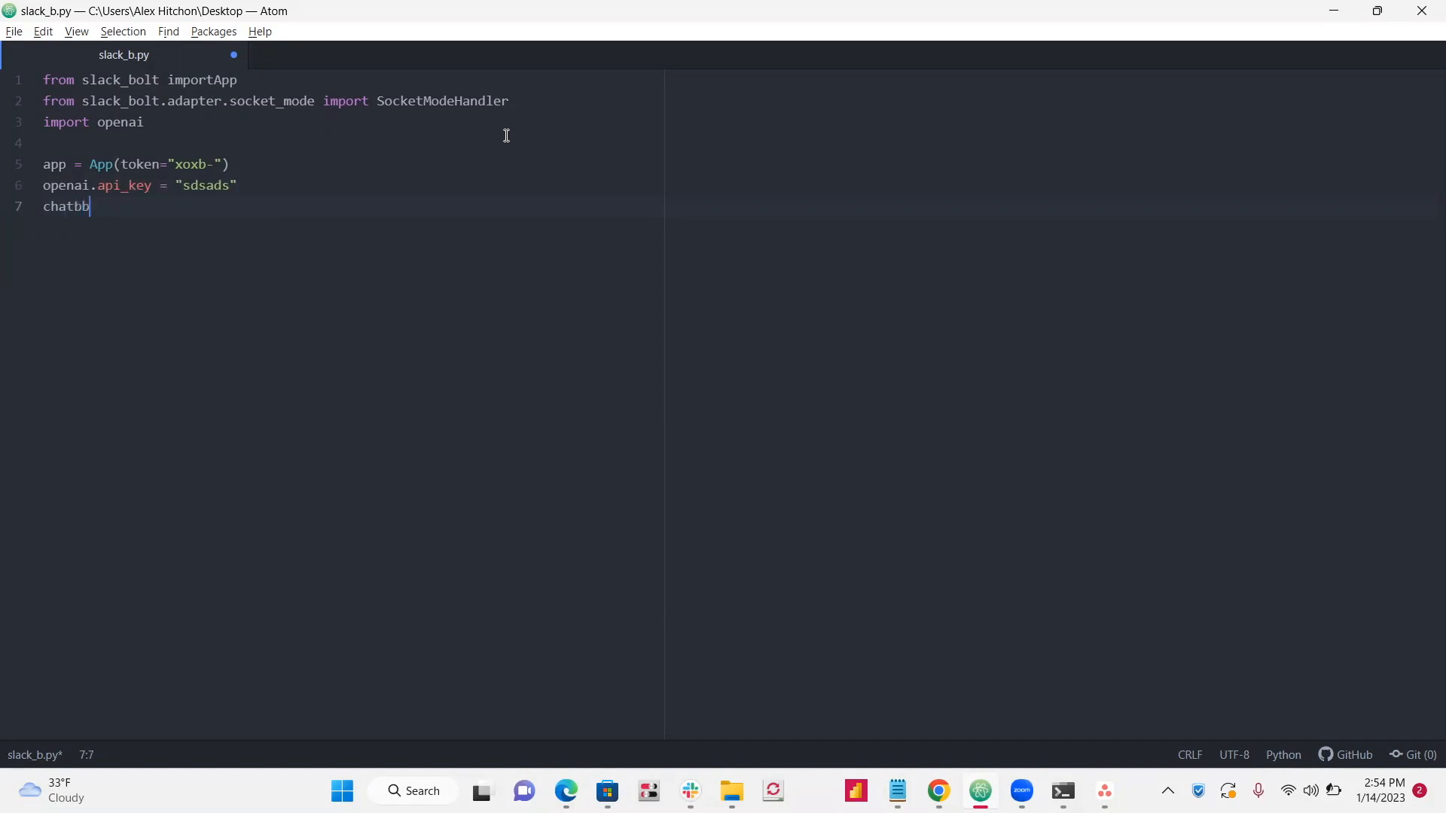
pyautogui.write('ot =')
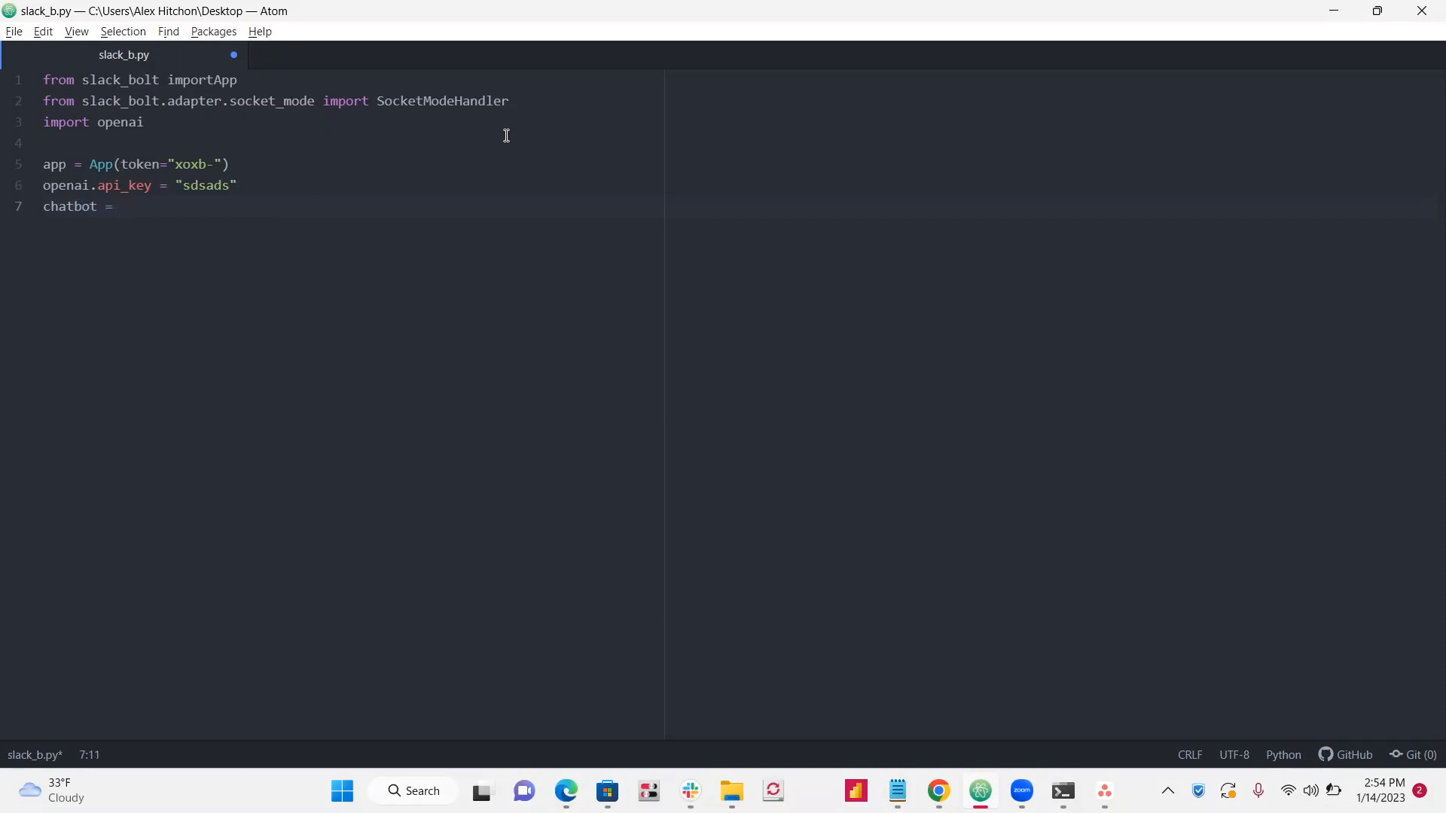
pyautogui.write('openai')
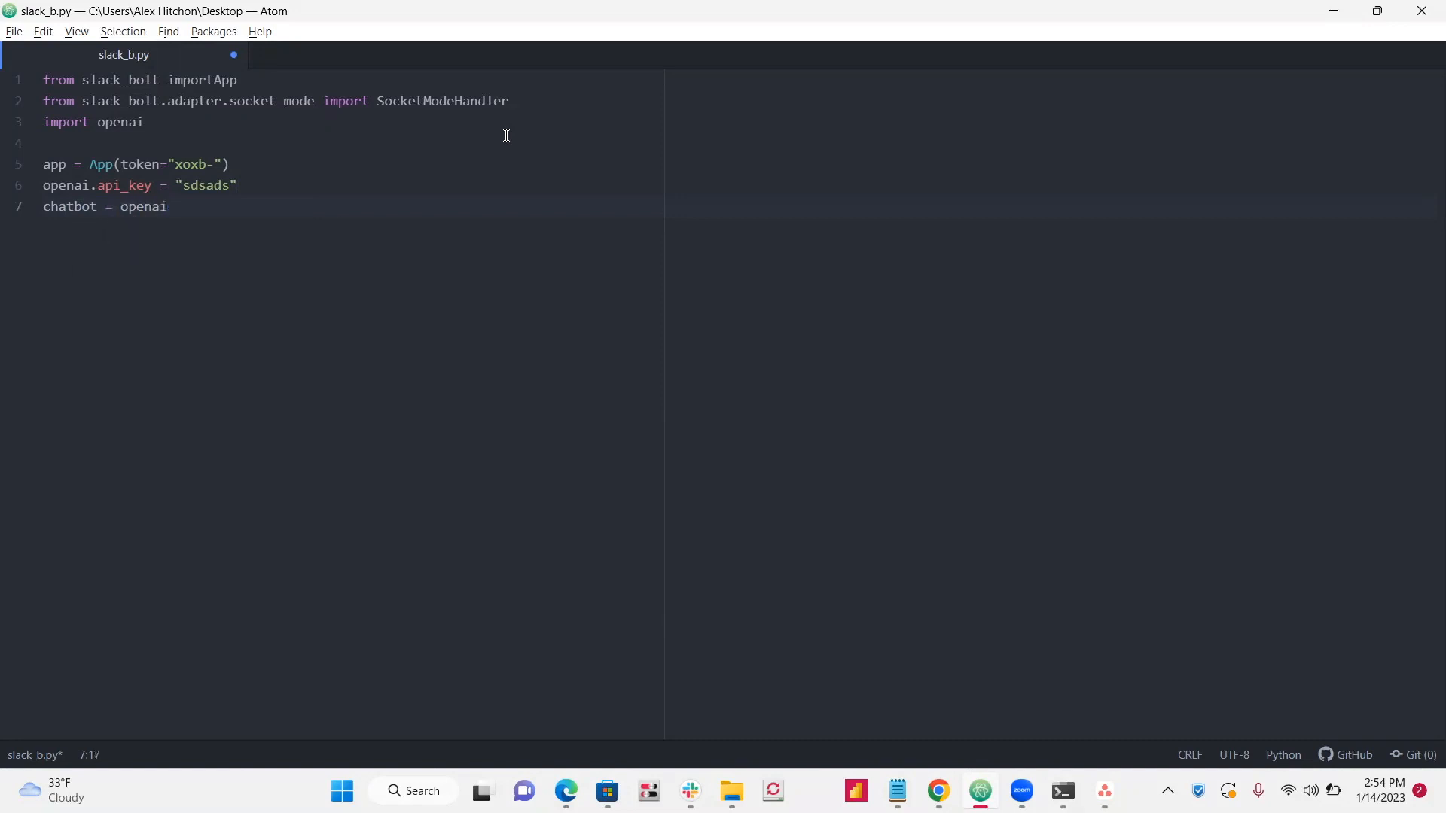
pyautogui.write('.Com')
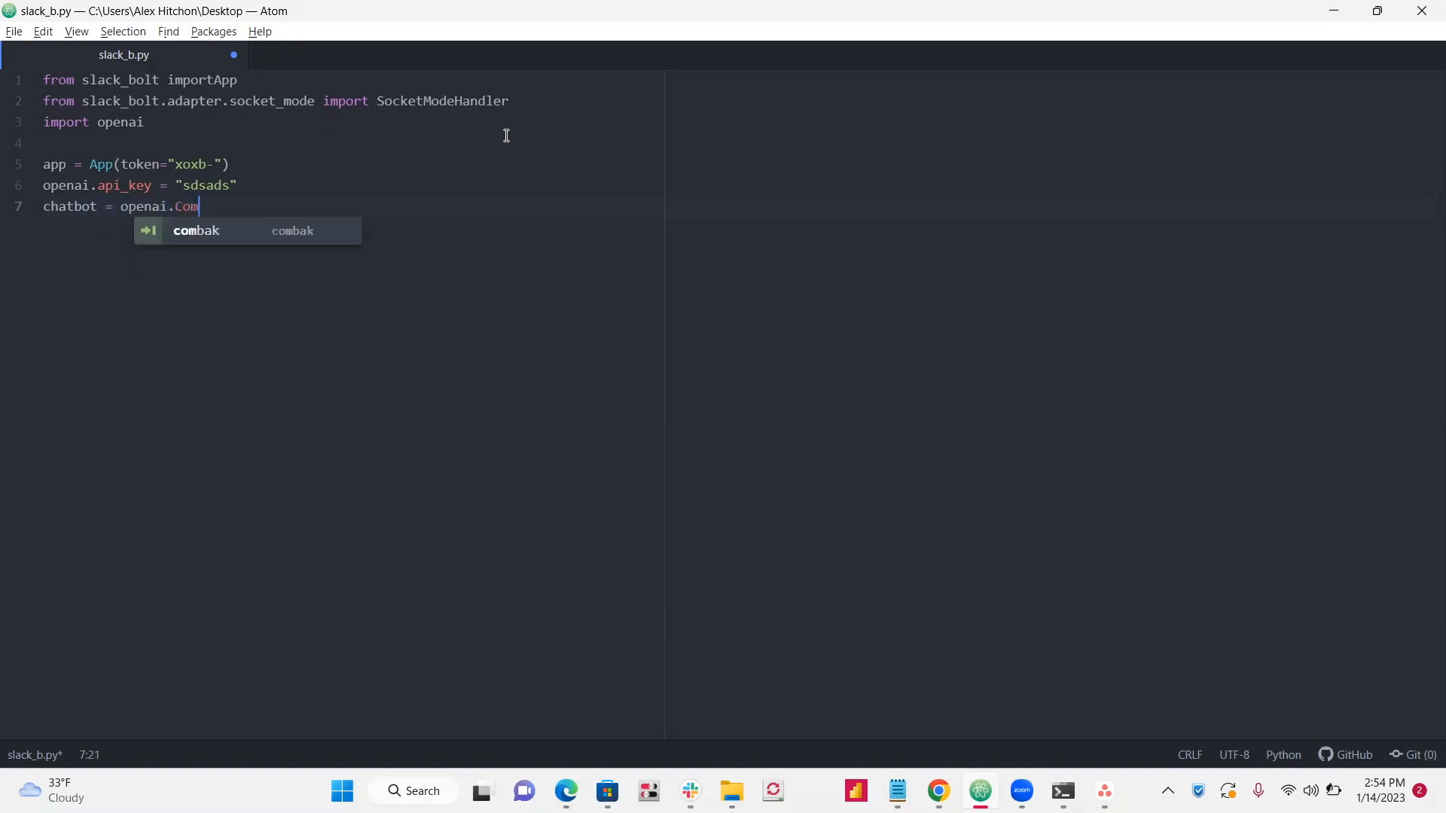
pyautogui.write('pletion()')
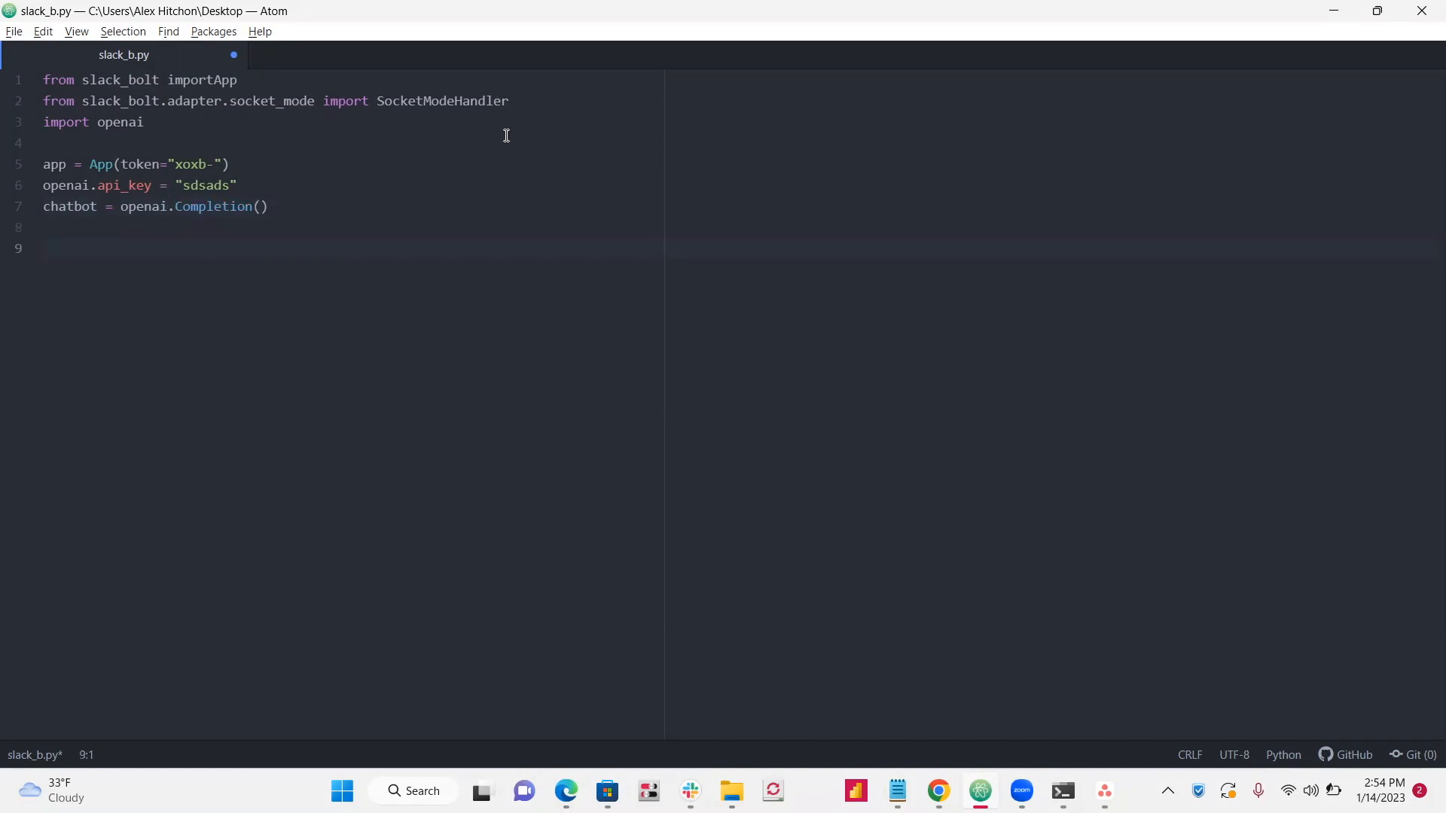
pyautogui.write('@')
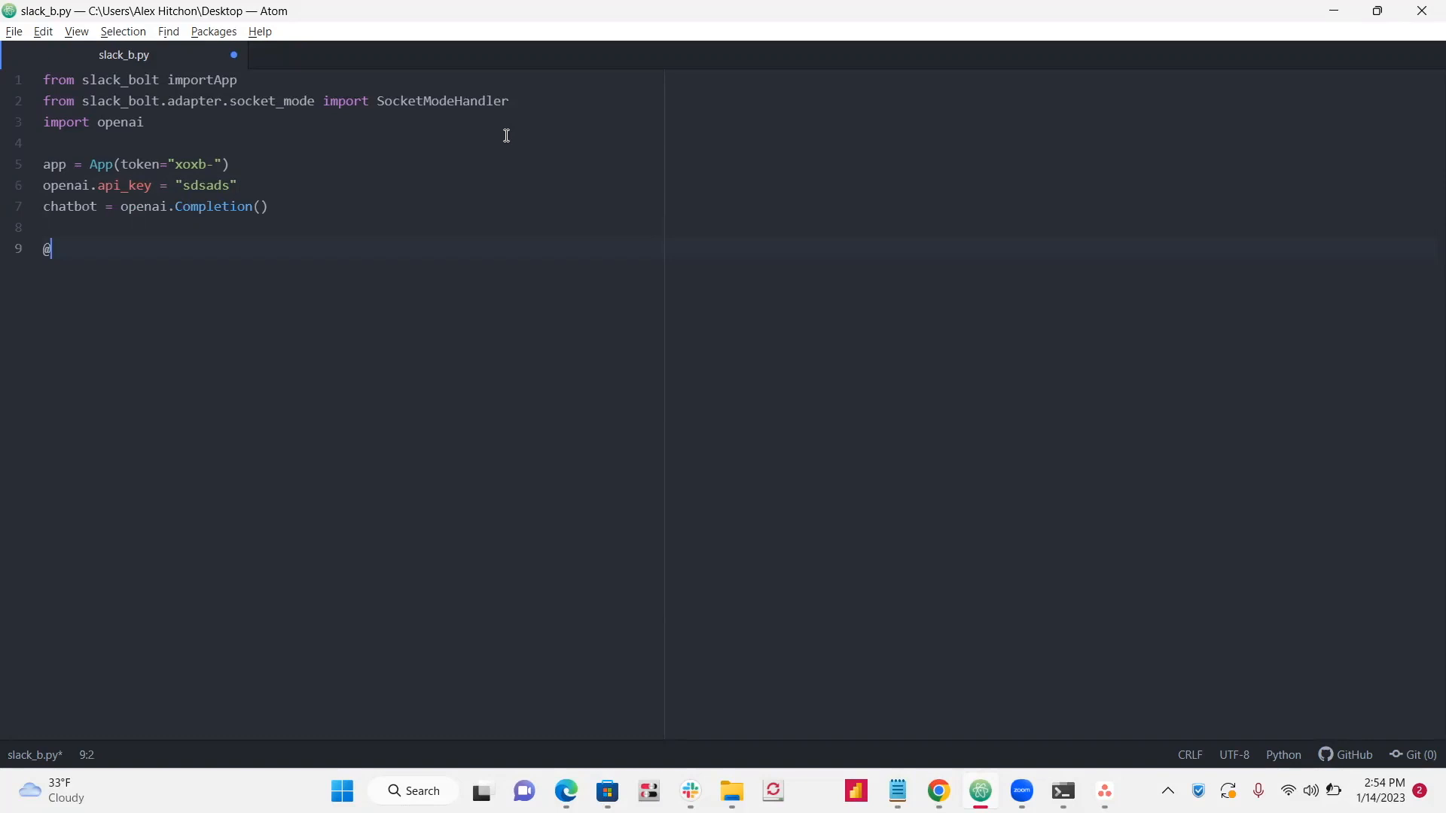
pyautogui.write('ap')
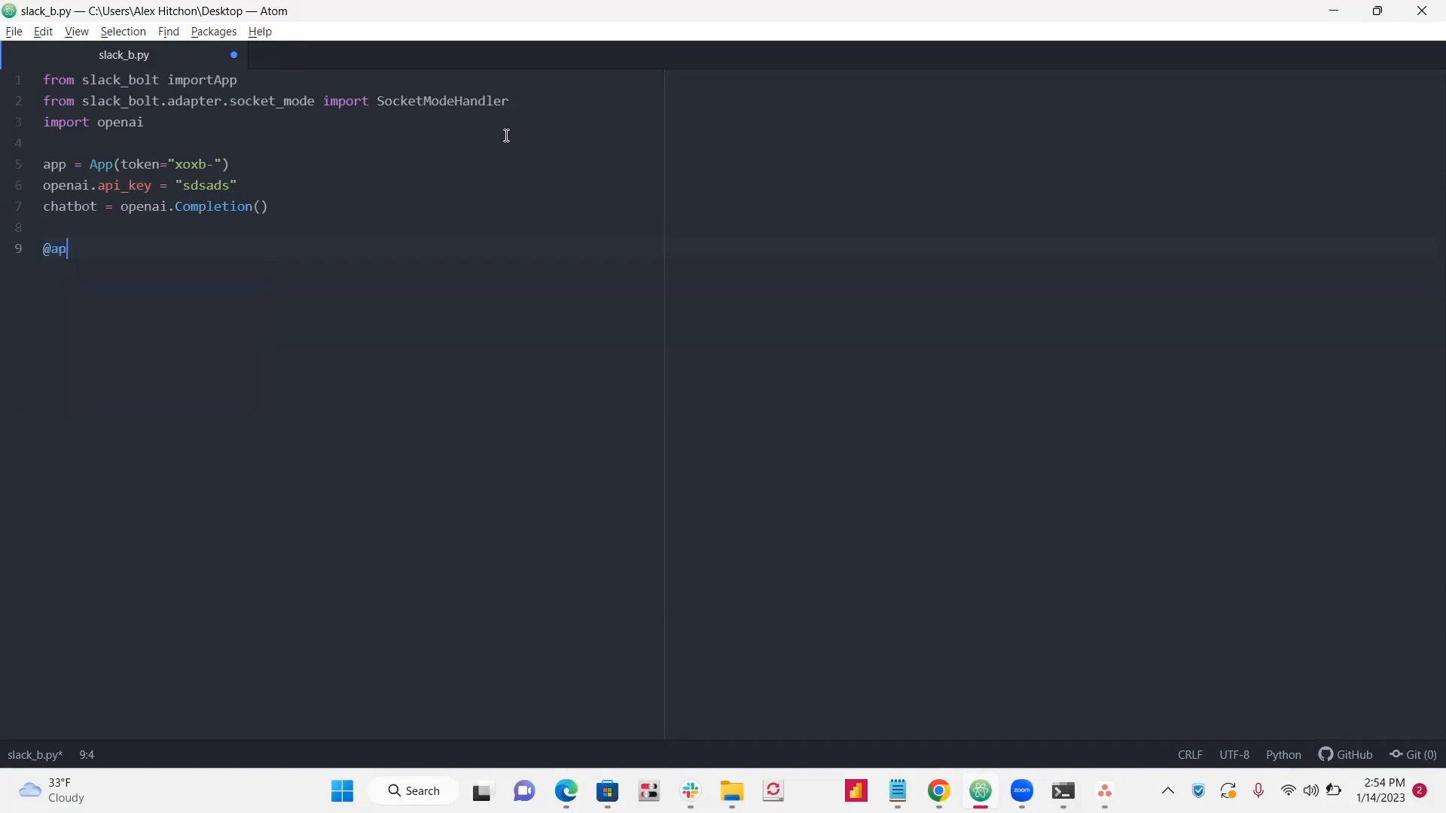
pyautogui.write('p.')
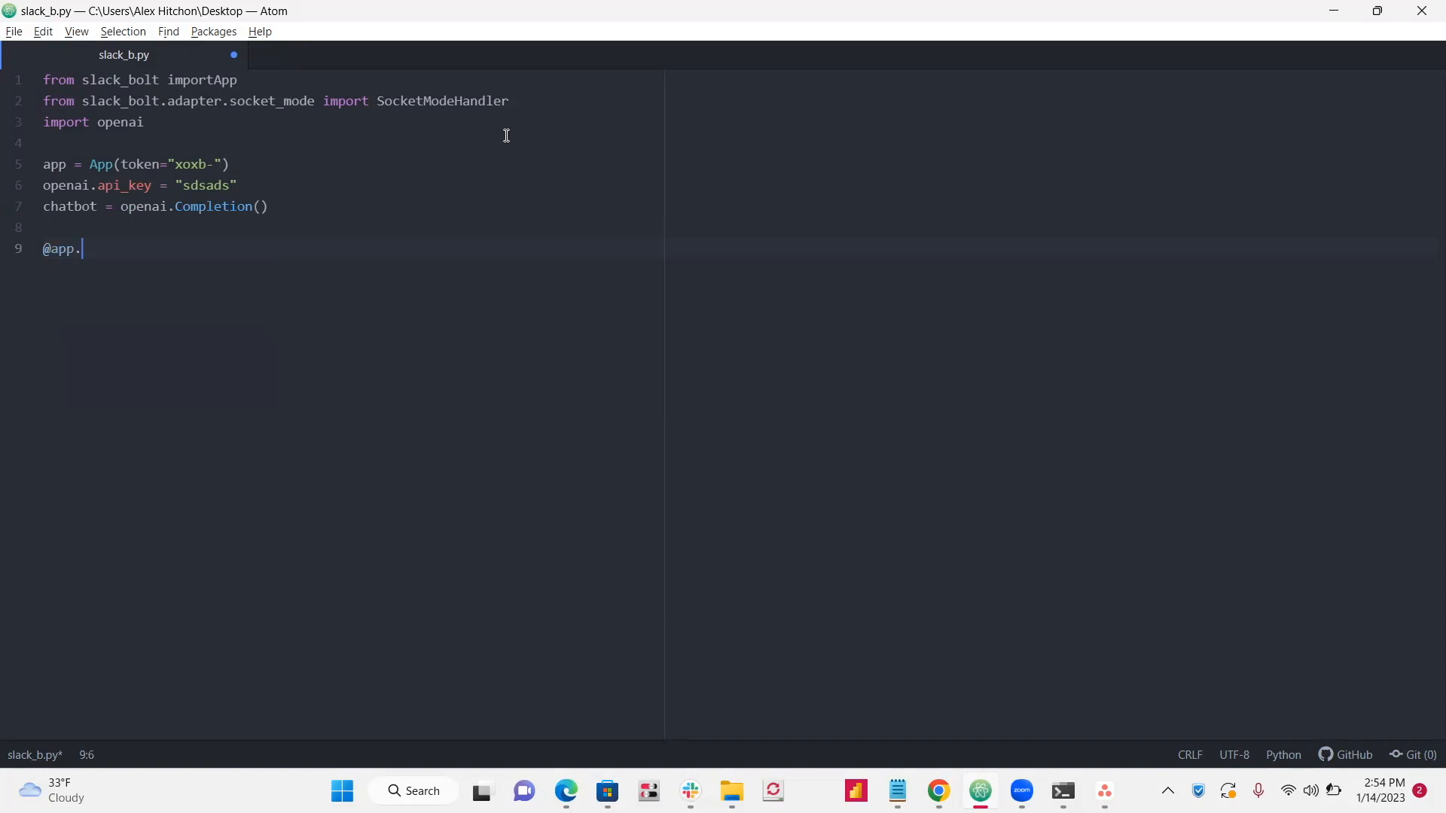
pyautogui.write('event')
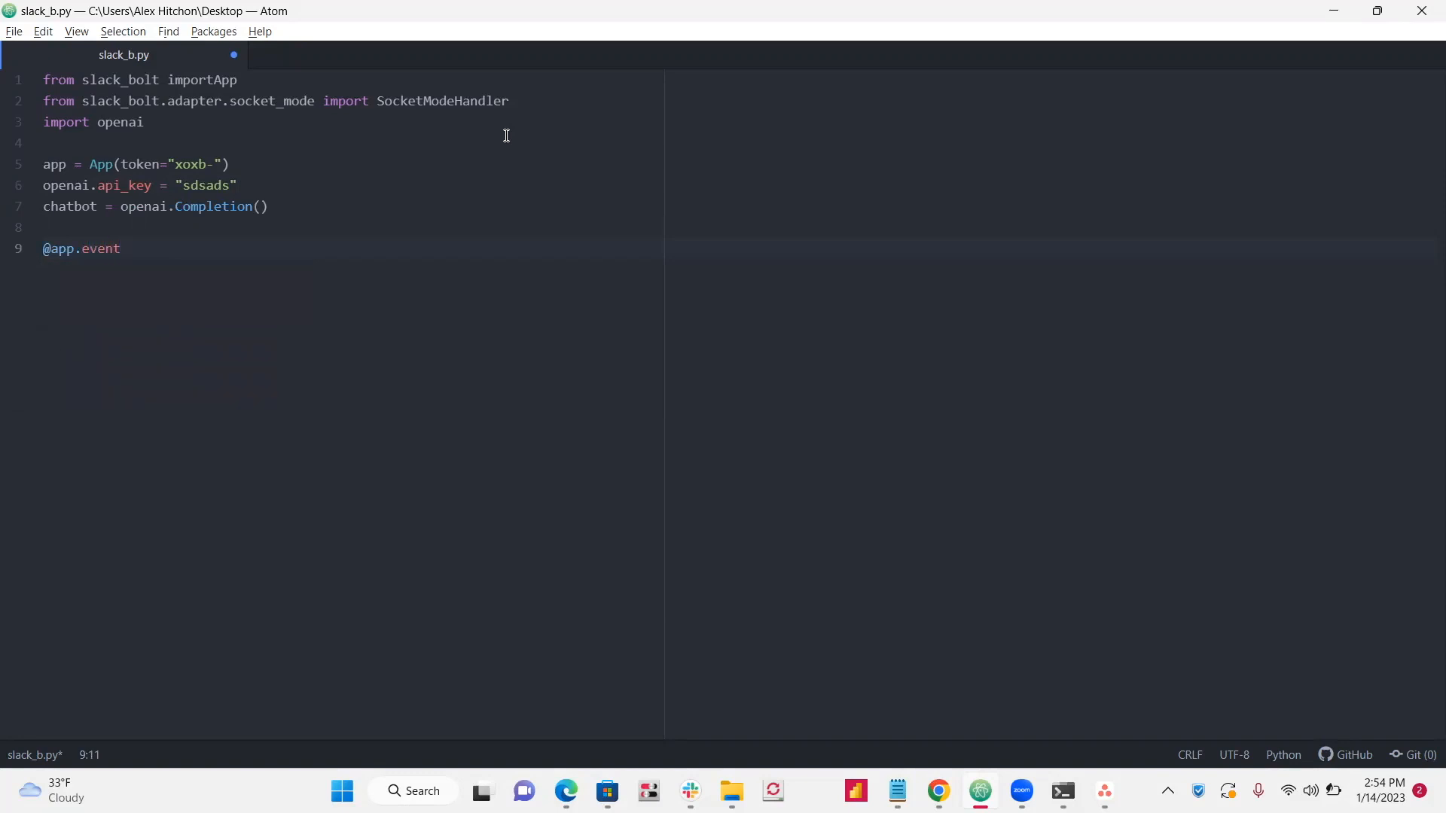
pyautogui.write('()')
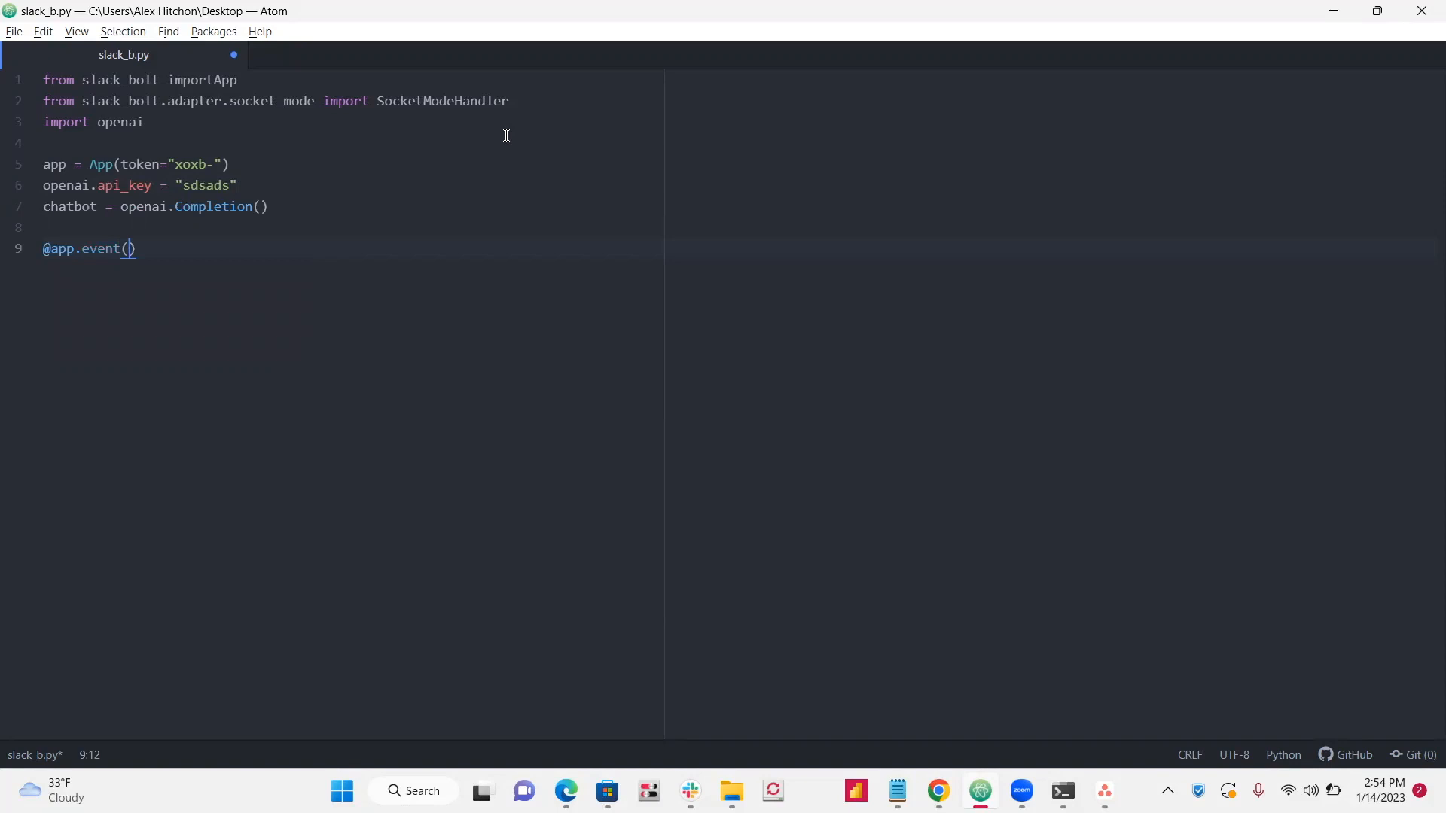
pyautogui.write('"a')
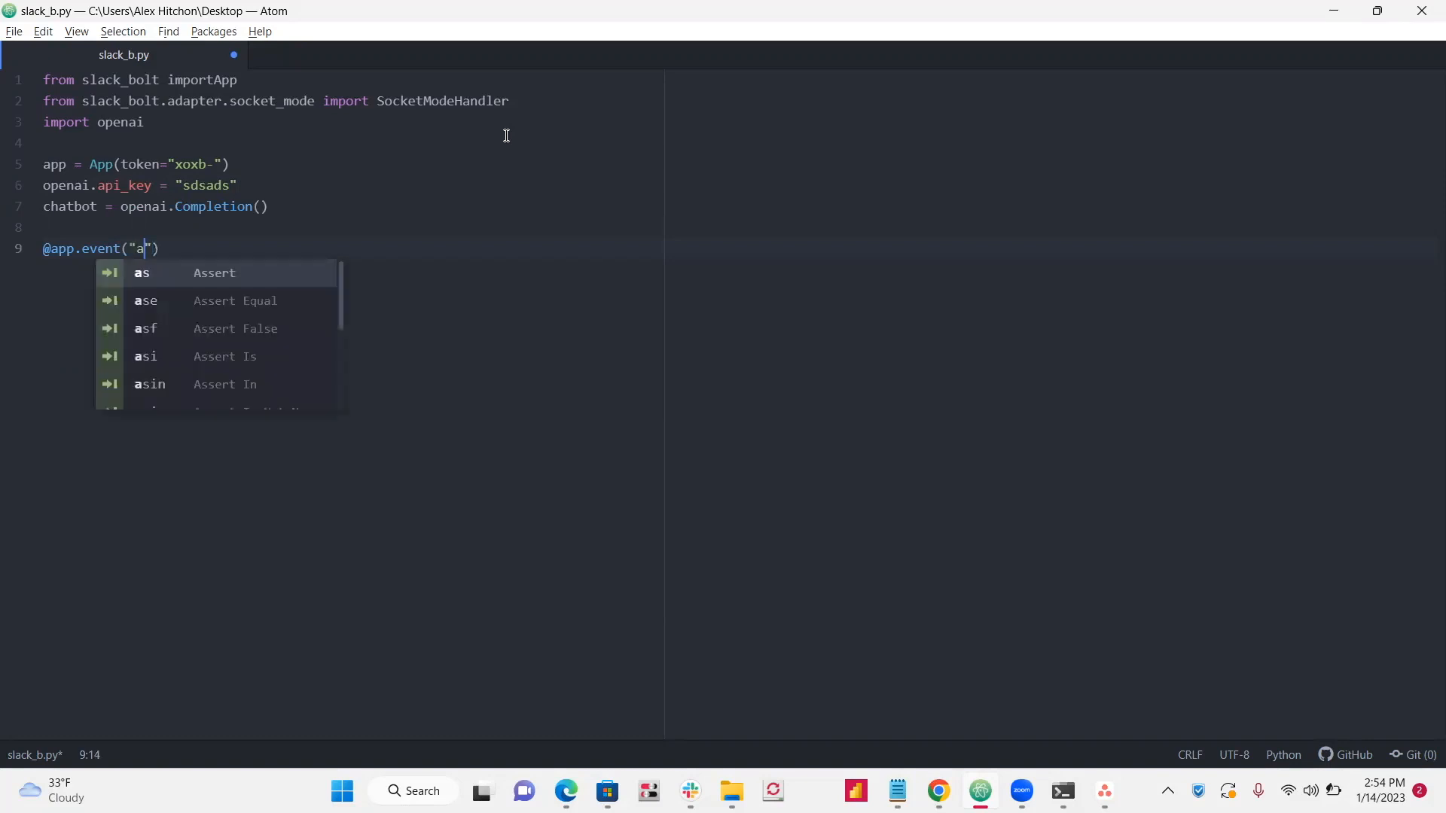
pyautogui.write('pp_me')
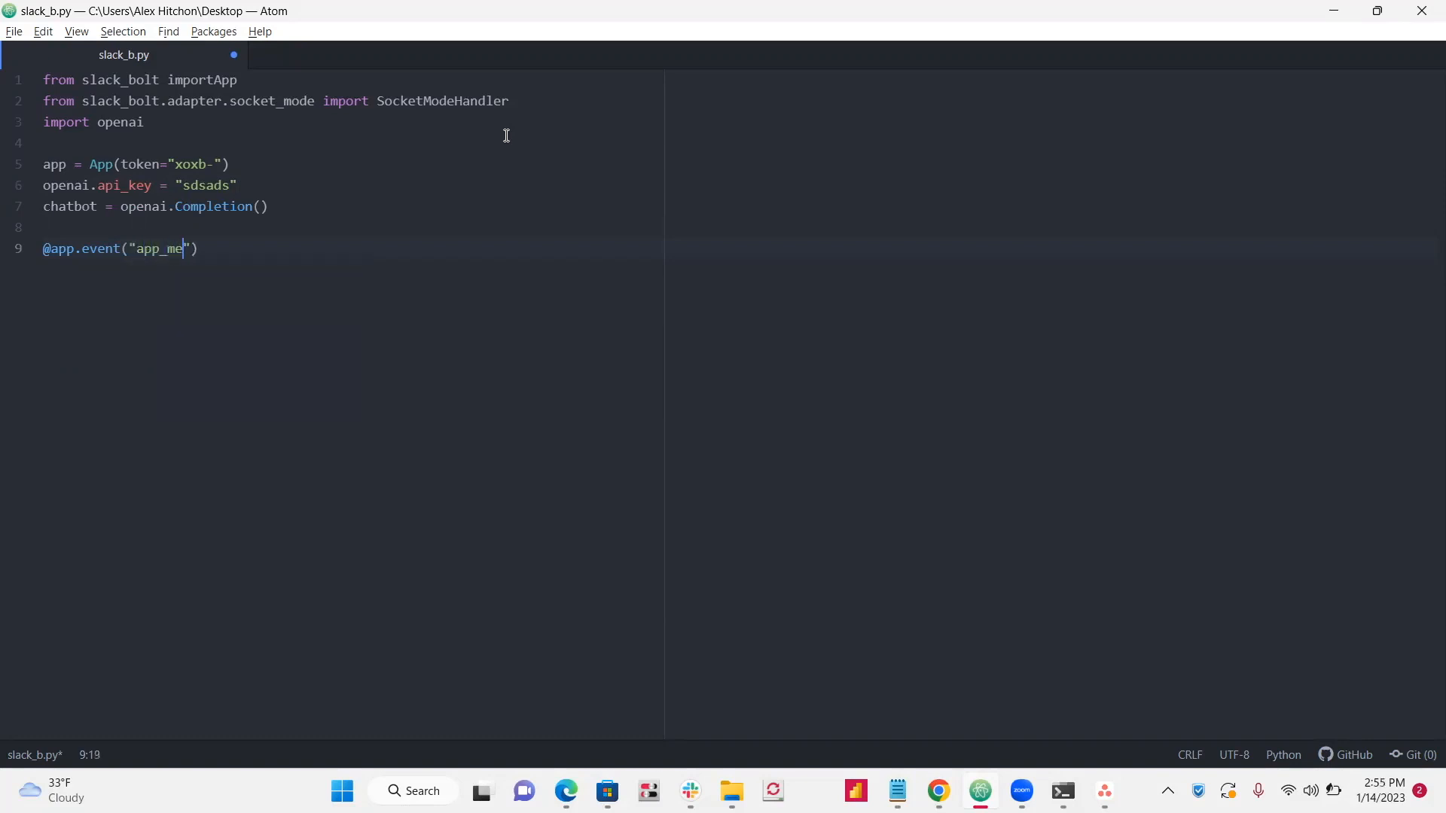
pyautogui.write('ntion')
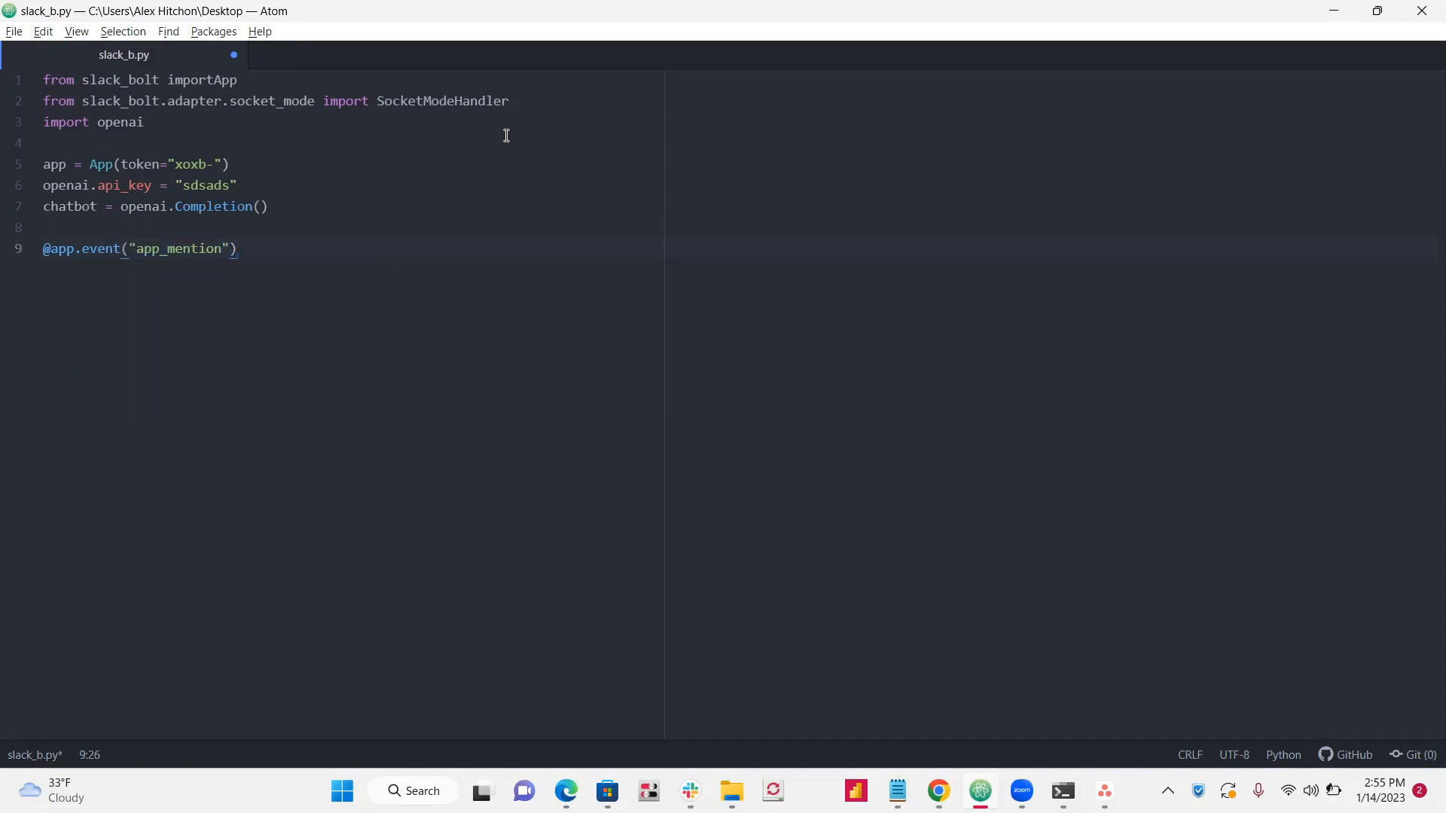
pyautogui.press('enter')
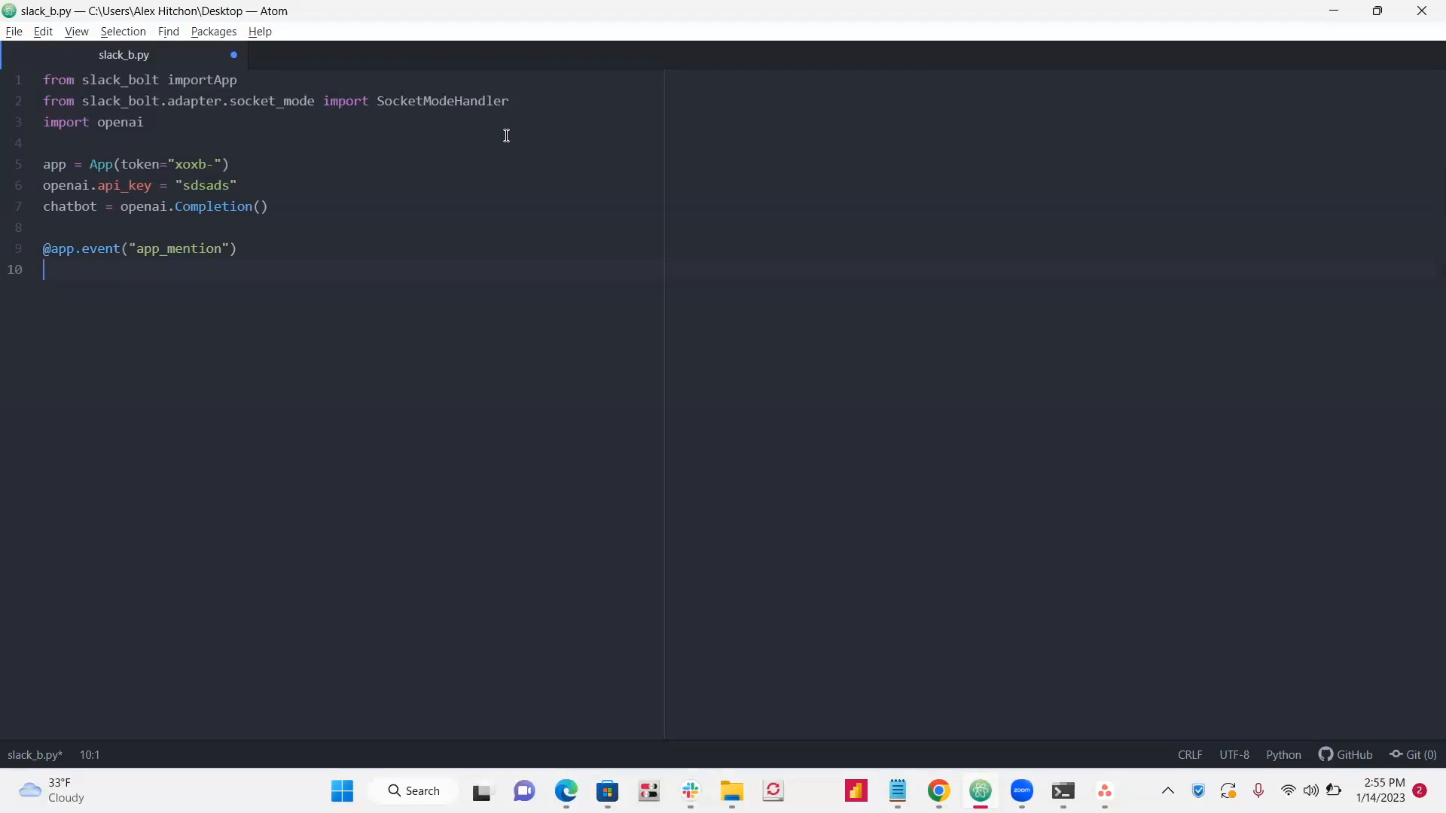
# - Define hello_command(ack, body, say) that replies with say("hello world")
pyautogui.write('def')
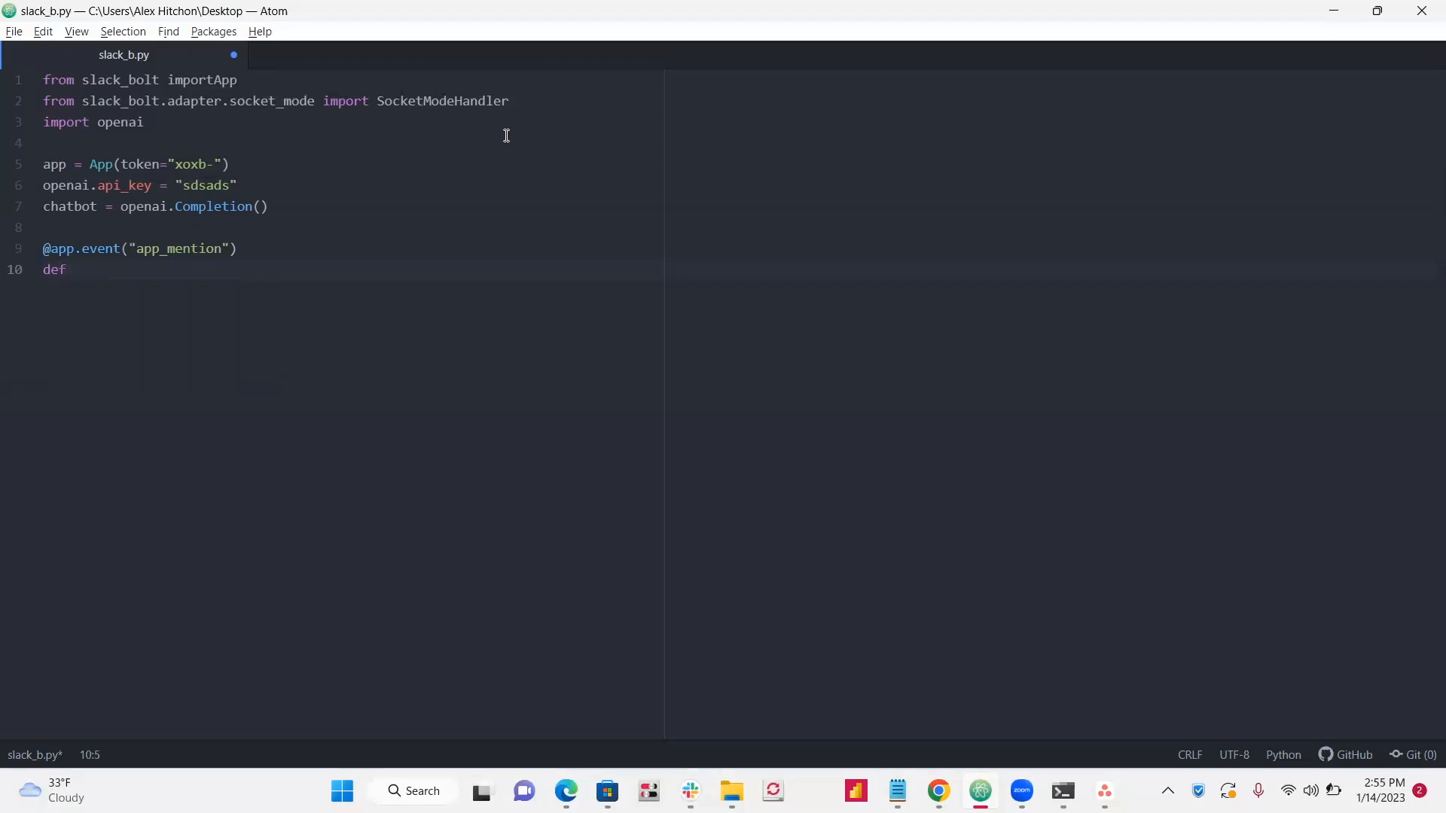
pyautogui.write('hello')
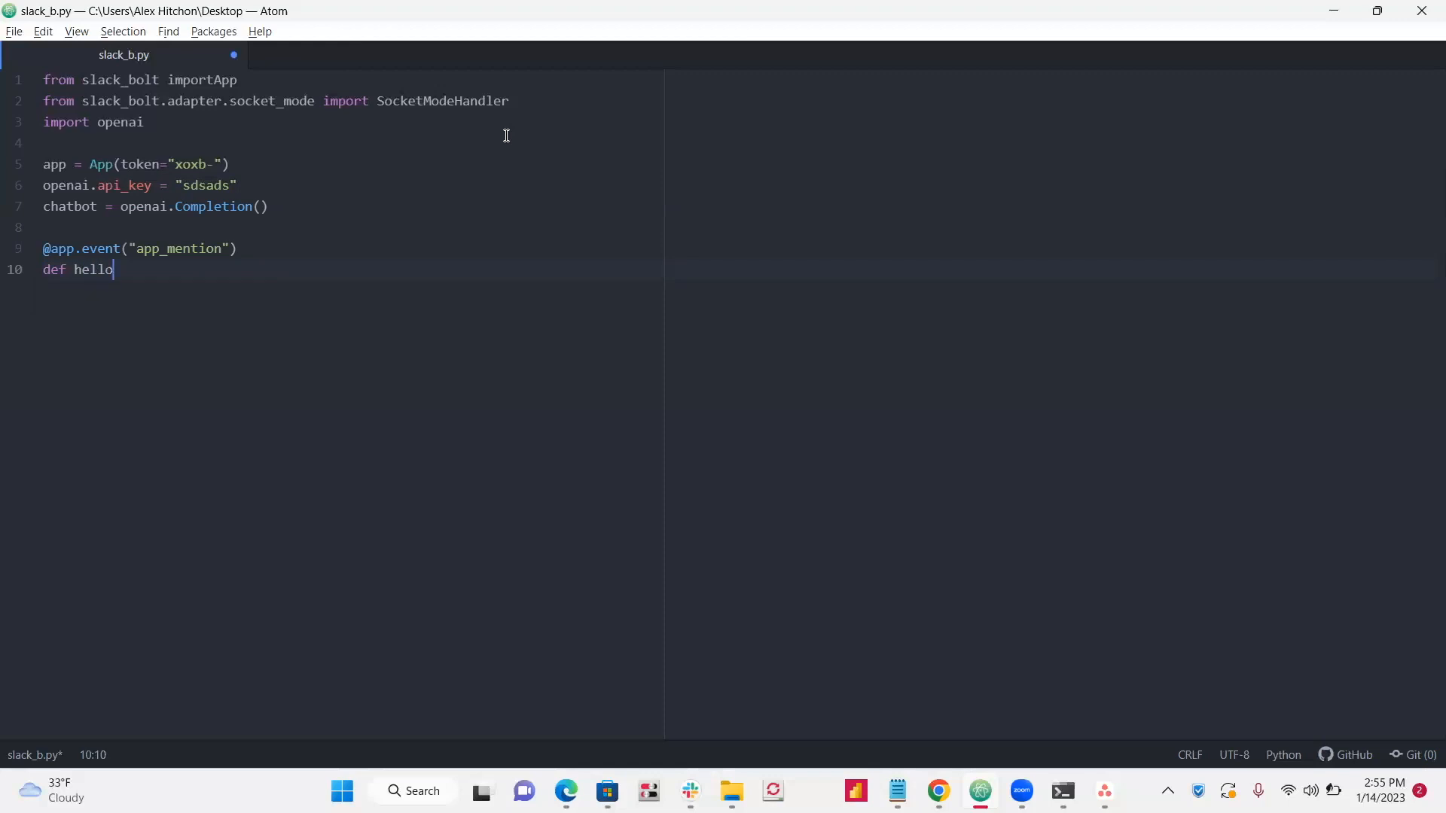
pyautogui.write('_co')
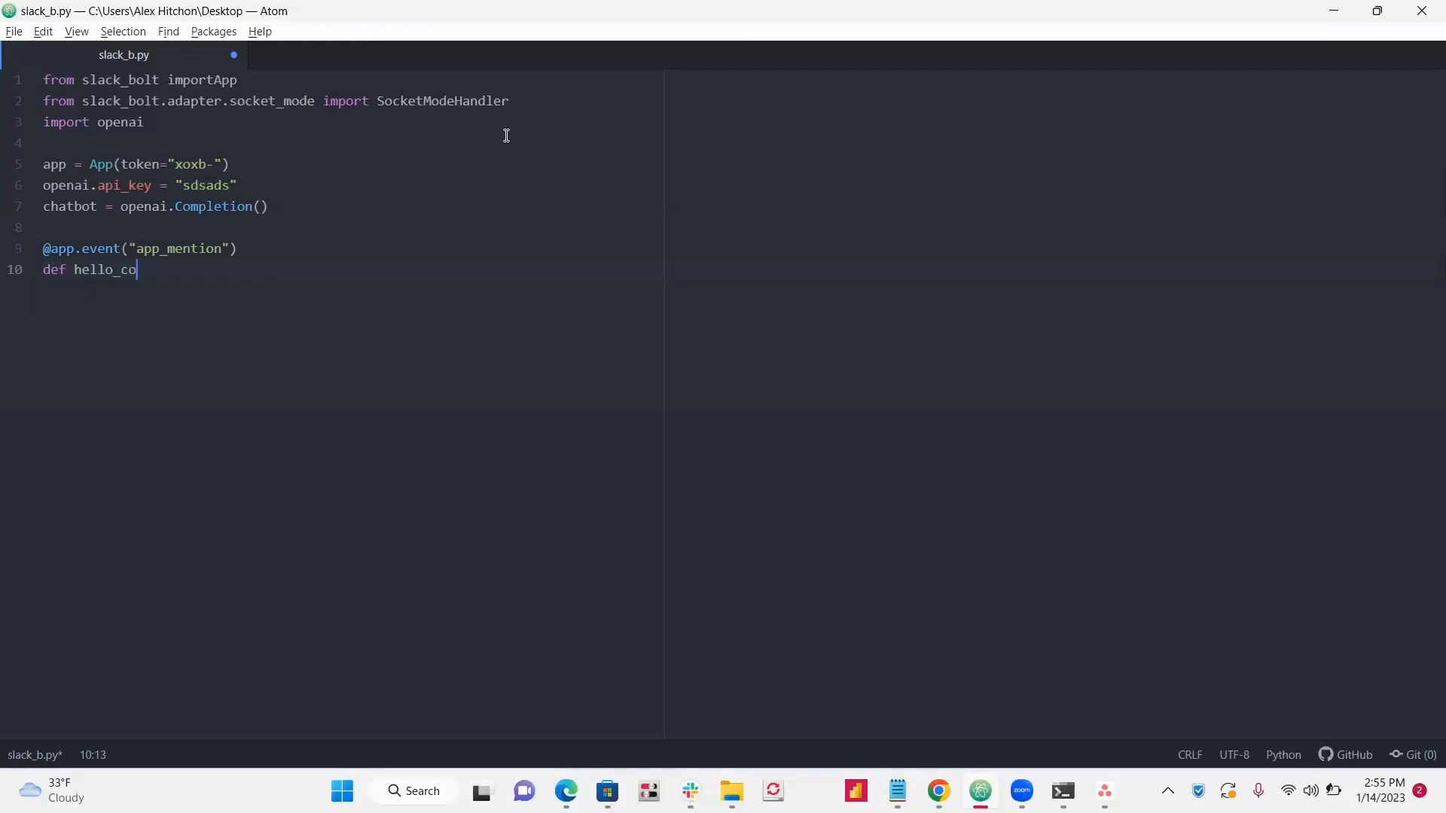
pyautogui.write('mmand()')
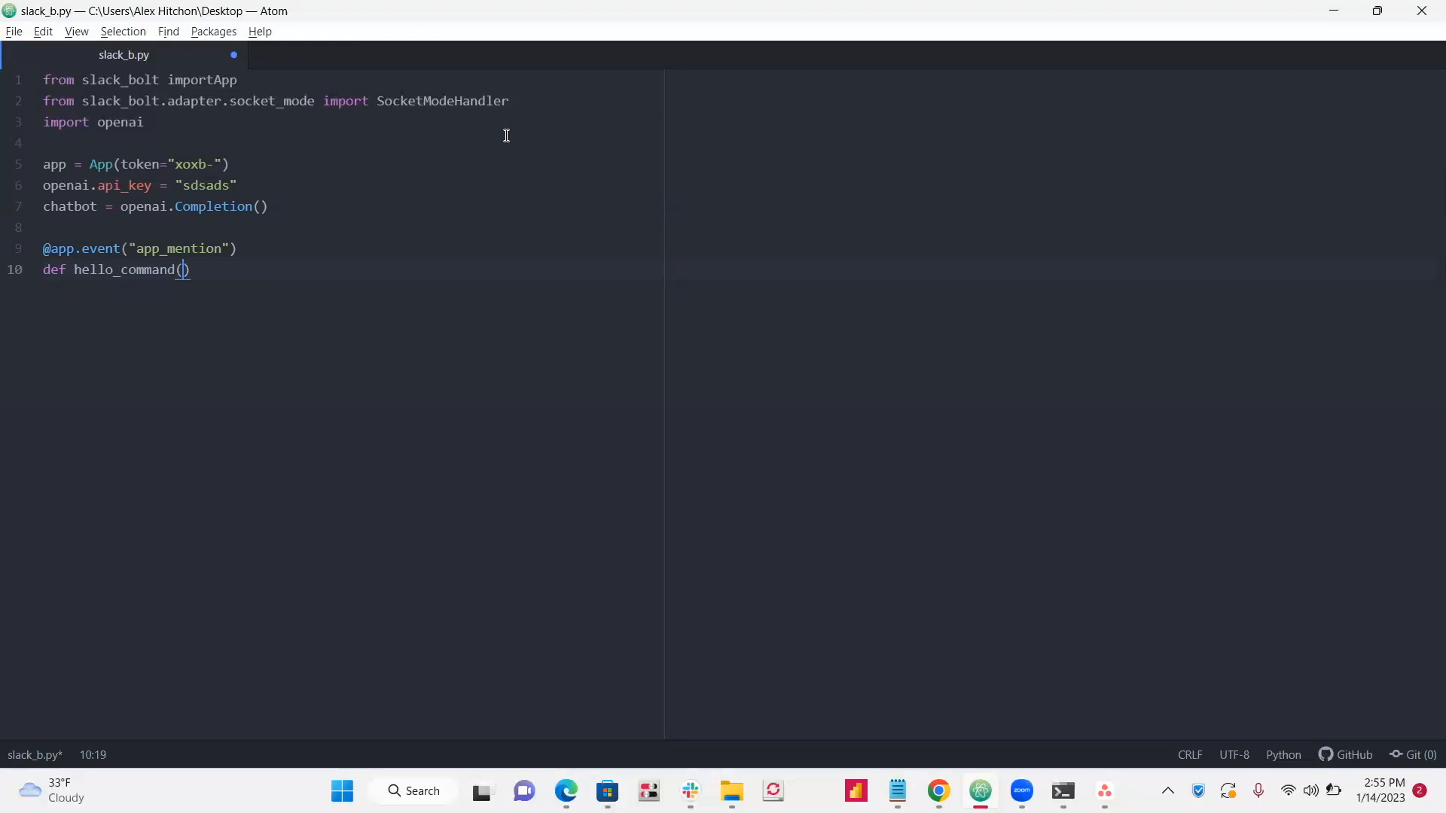
pyautogui.write('ack,')
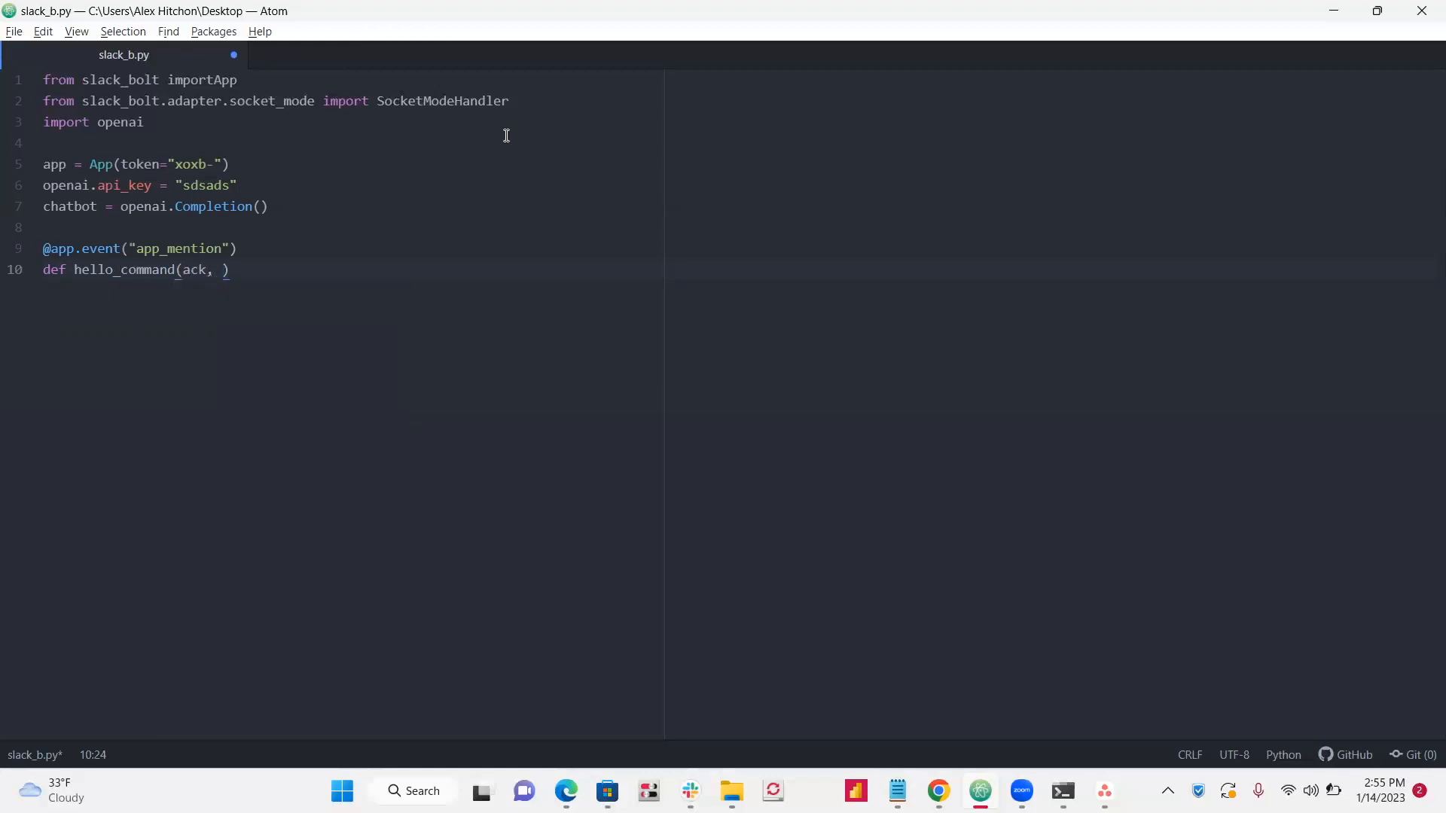
pyautogui.write('body, sa')
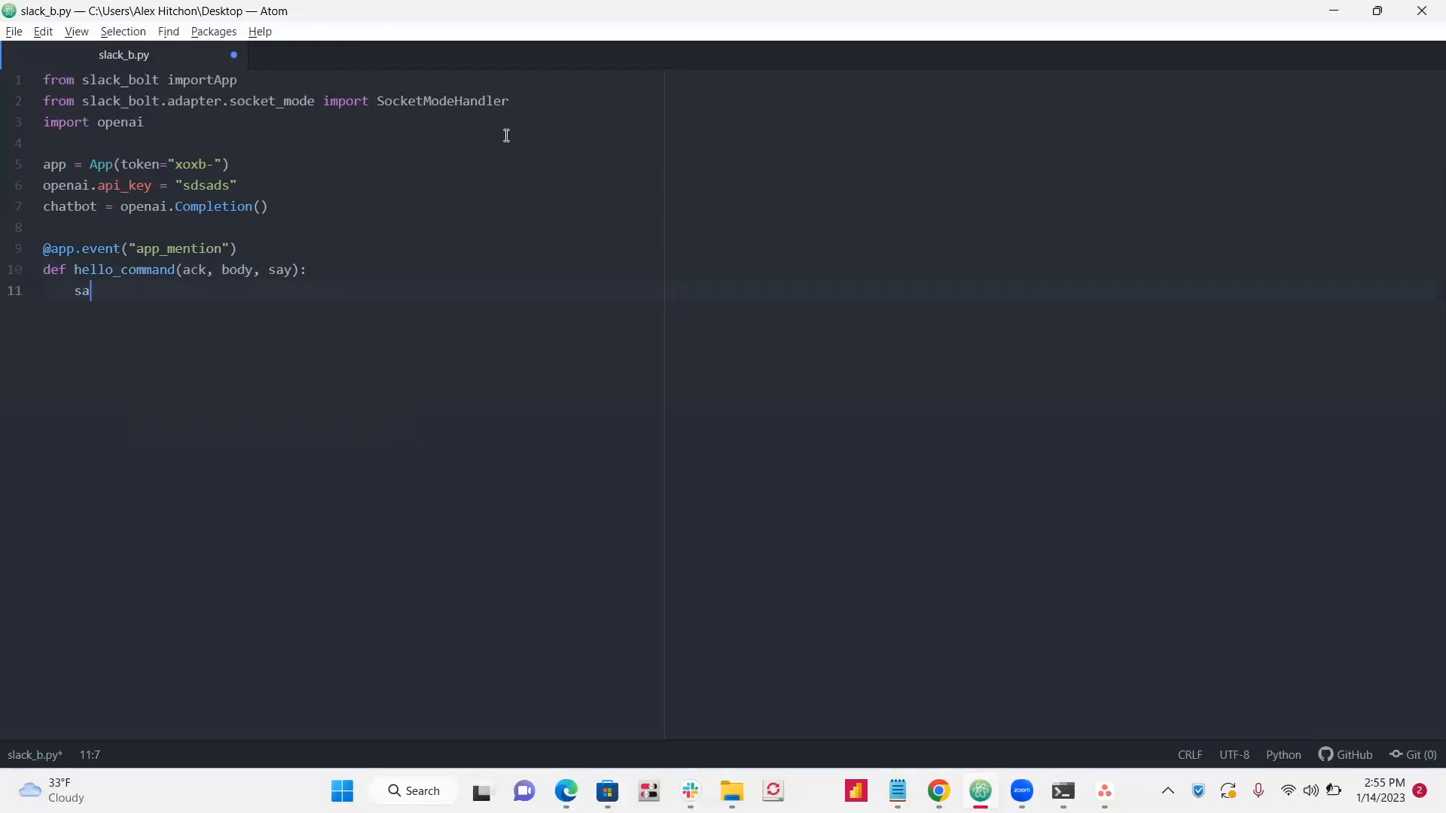
pyautogui.write('y()')
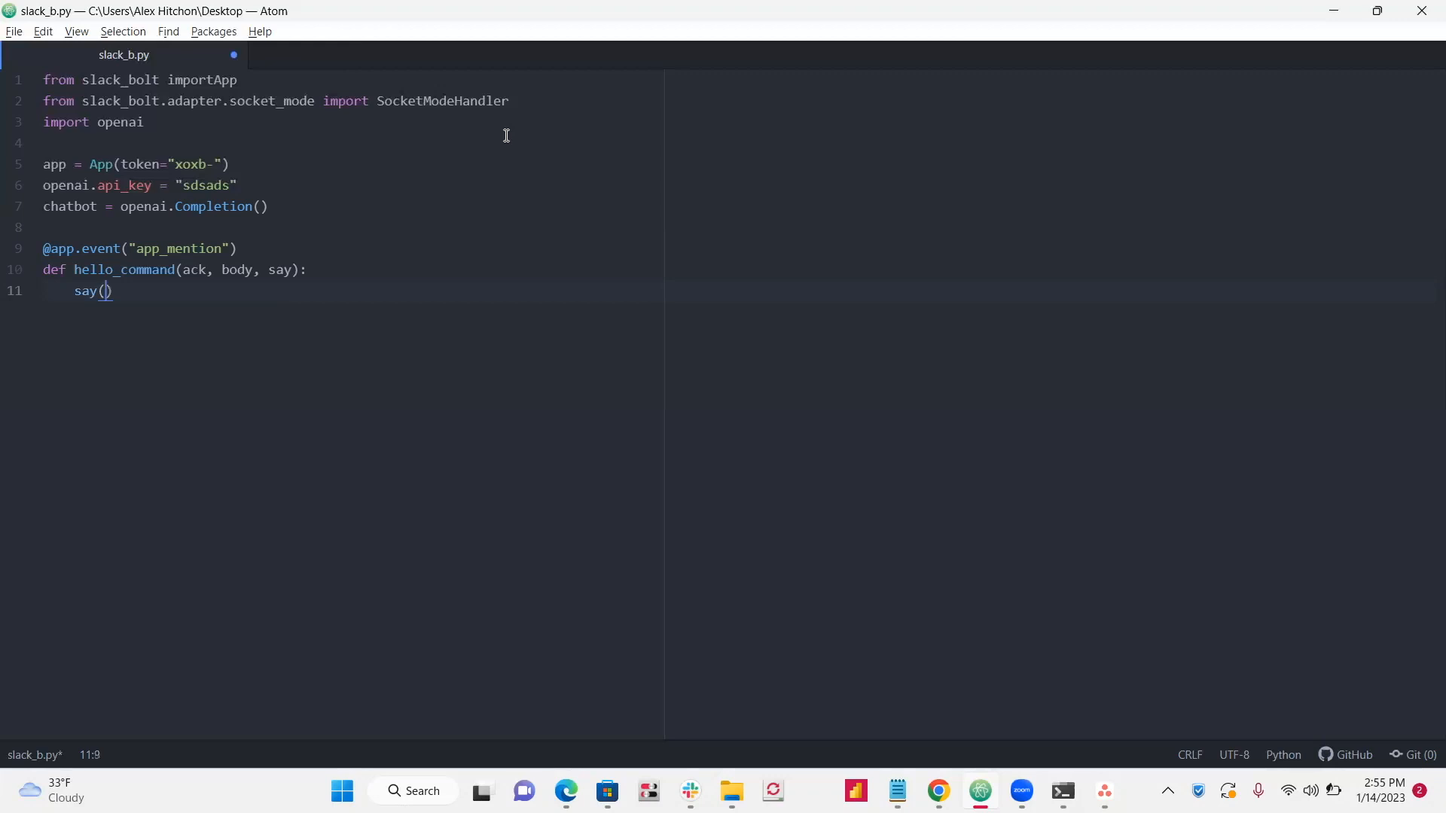
pyautogui.write('"hell')
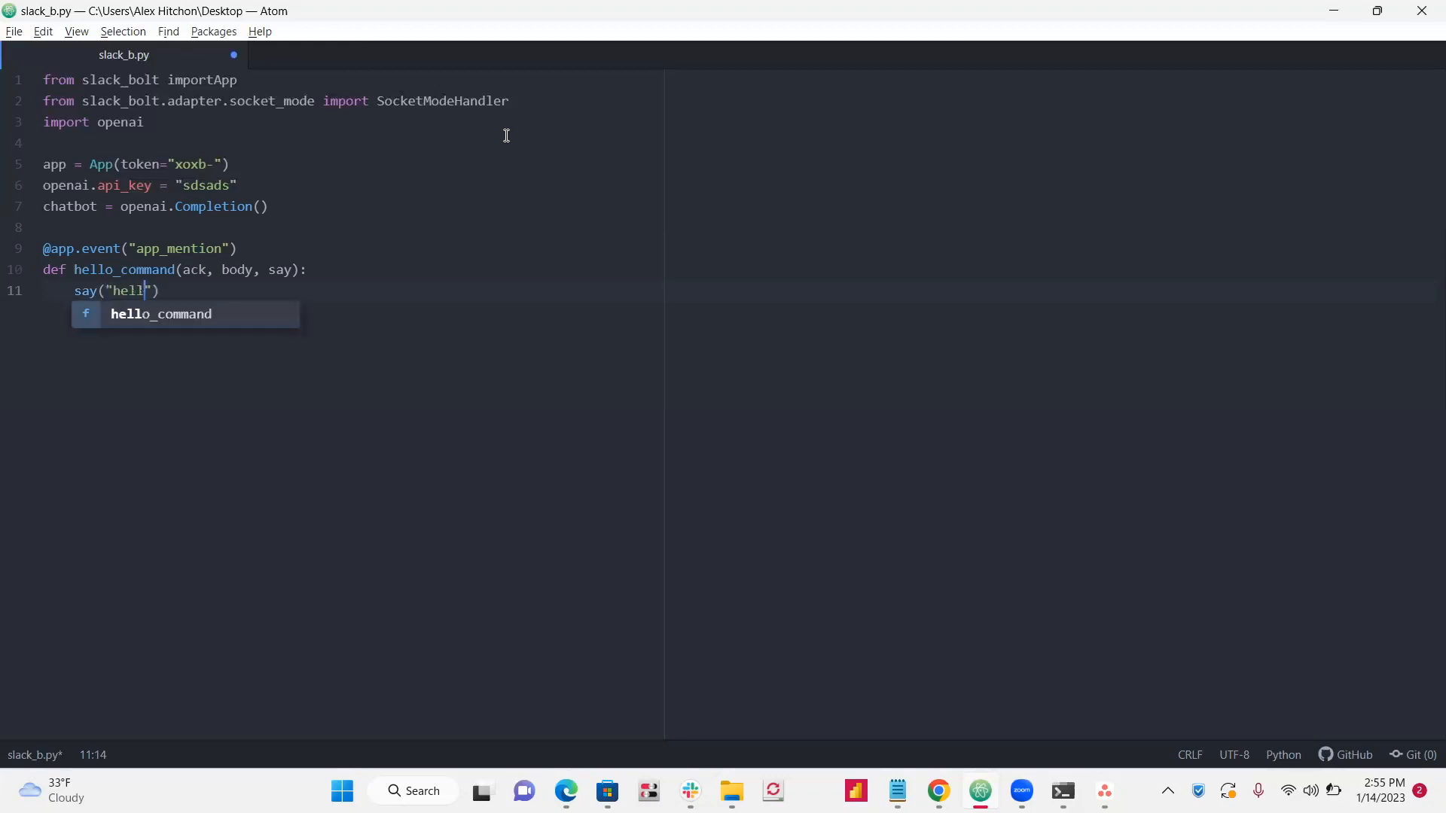
pyautogui.write('world')
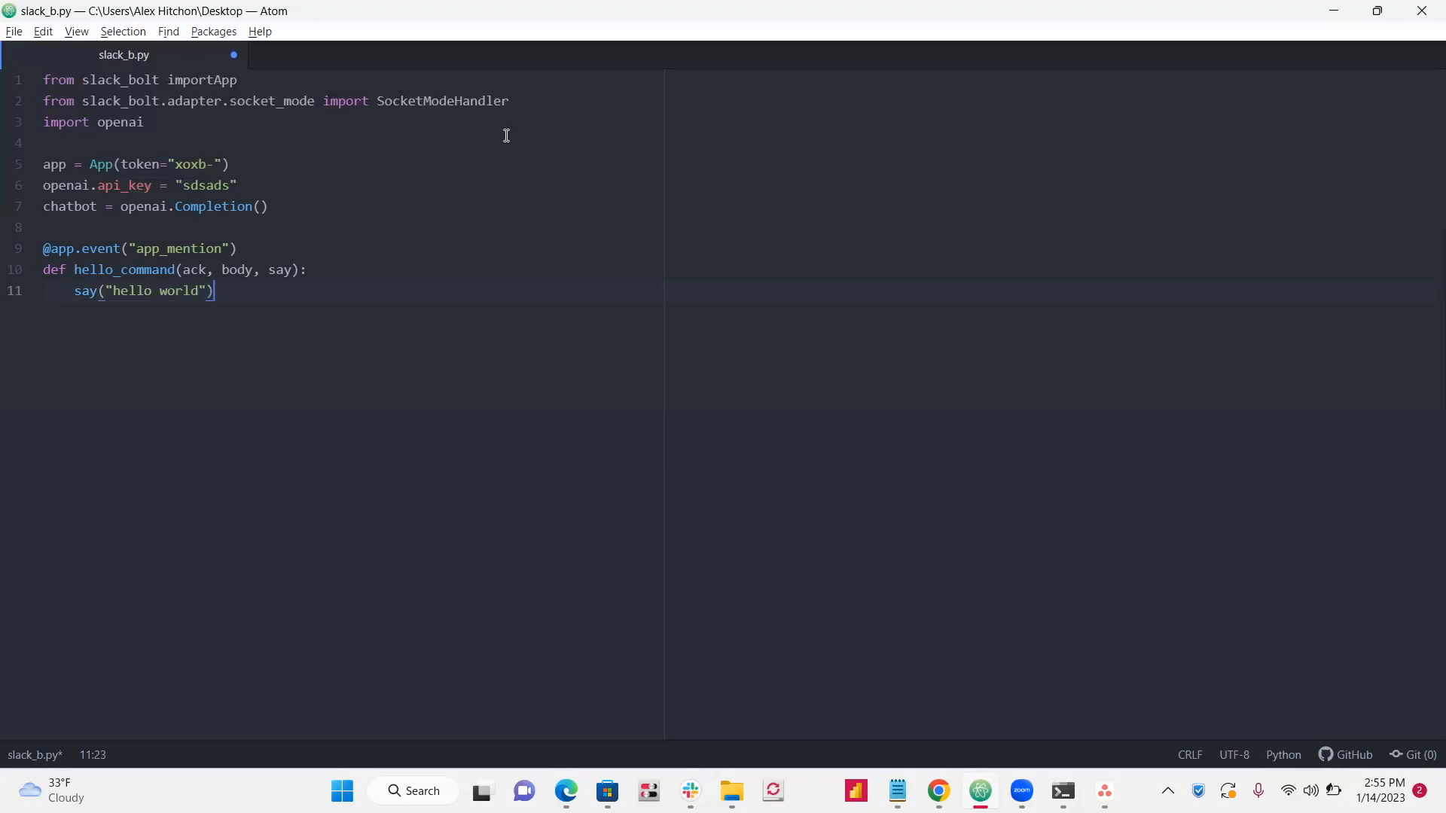
pyautogui.press('enter')
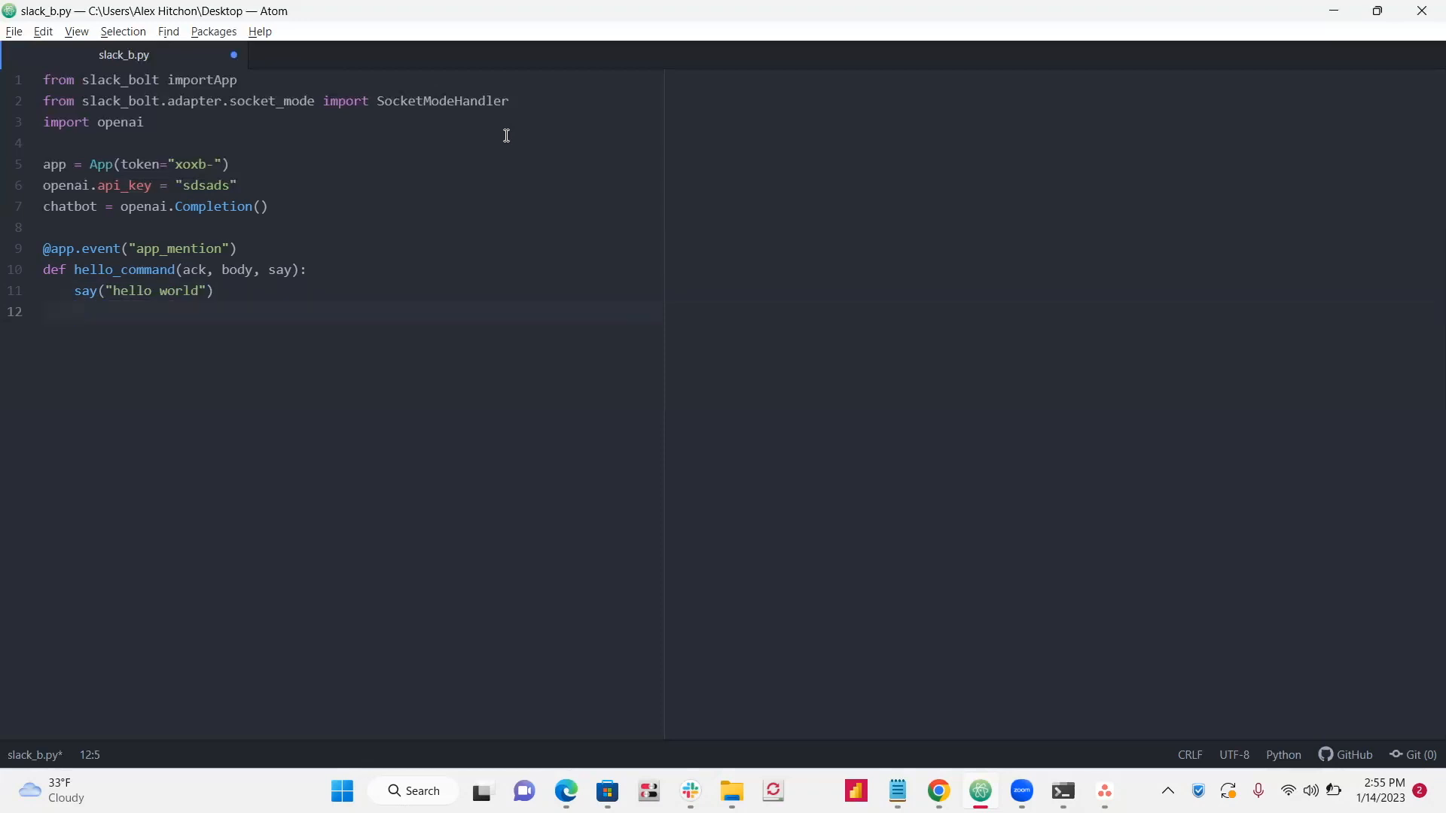
pyautogui.press('enter')
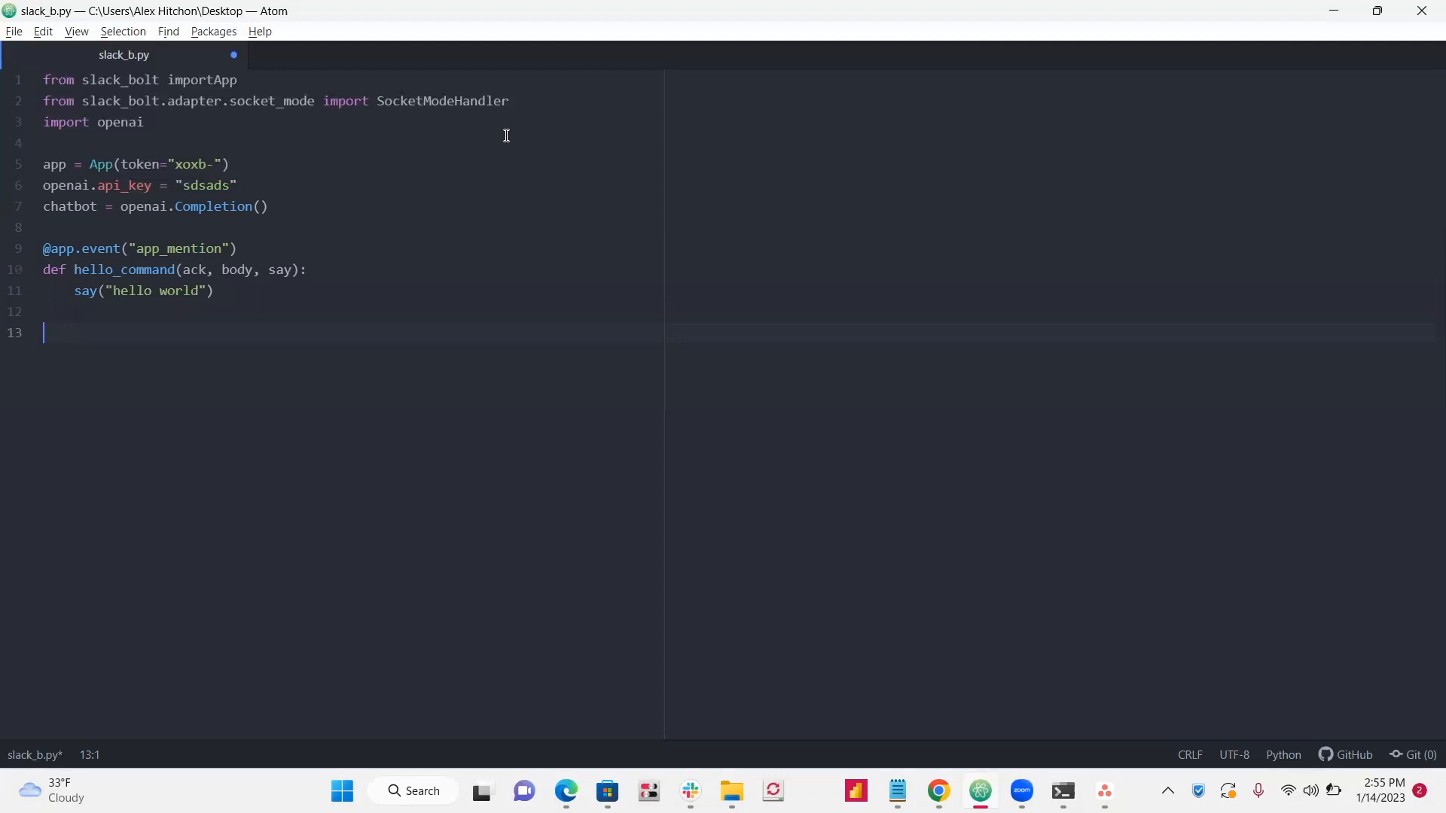
# - Write the if __name__=="__main__": guard and start the SocketModeHandler call
pyautogui.write('if')
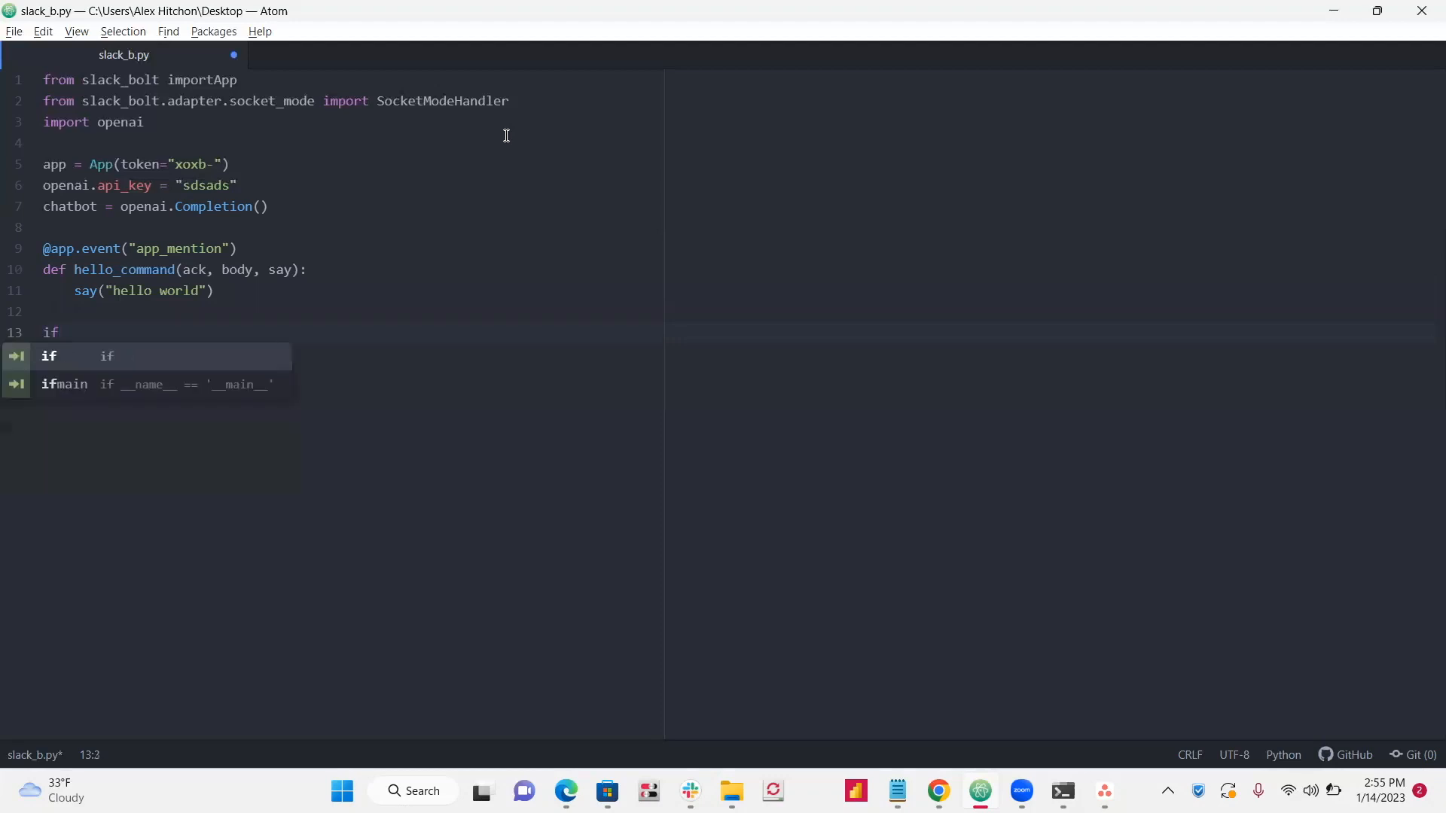
pyautogui.write('__')
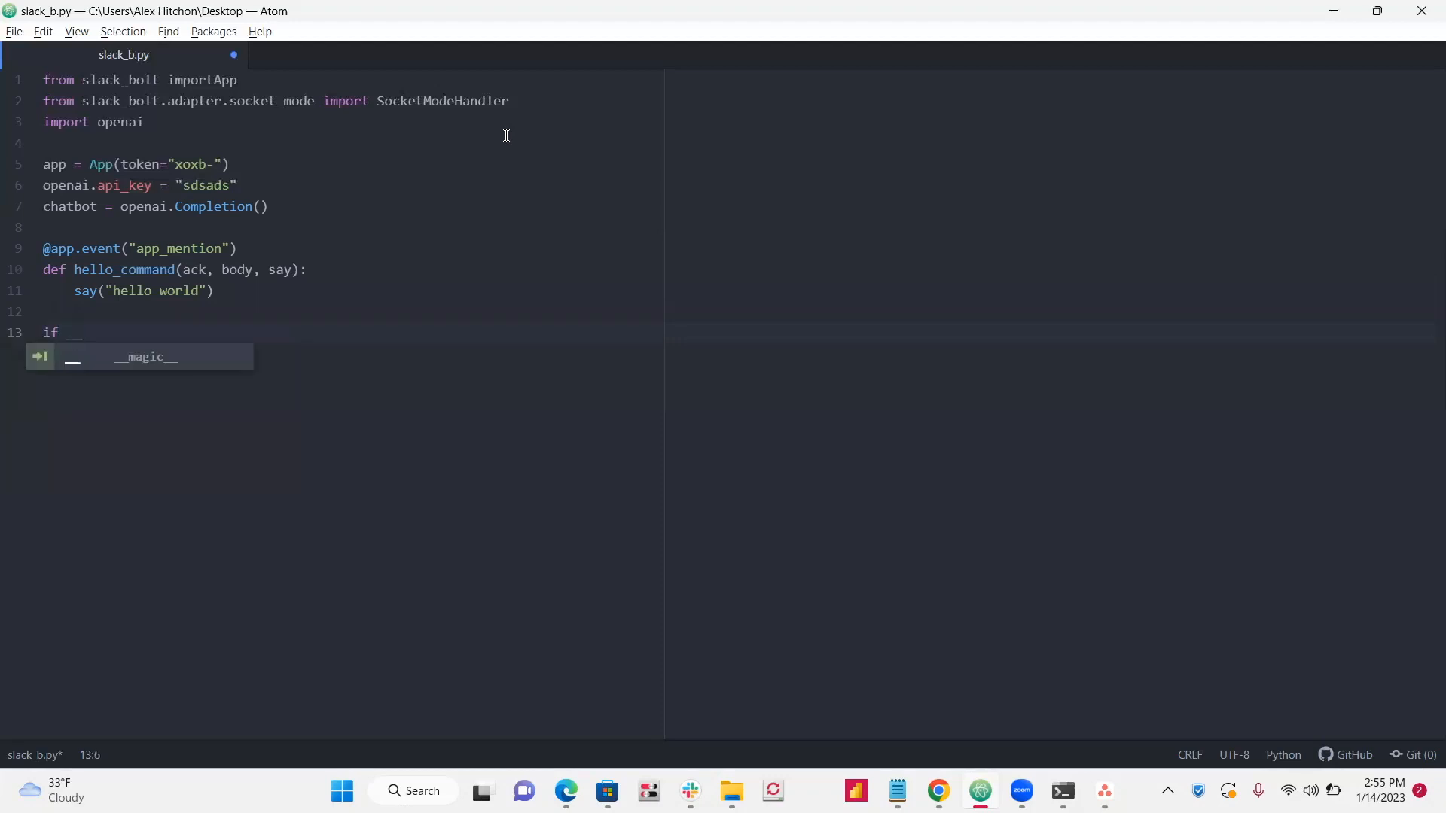
pyautogui.write('name')
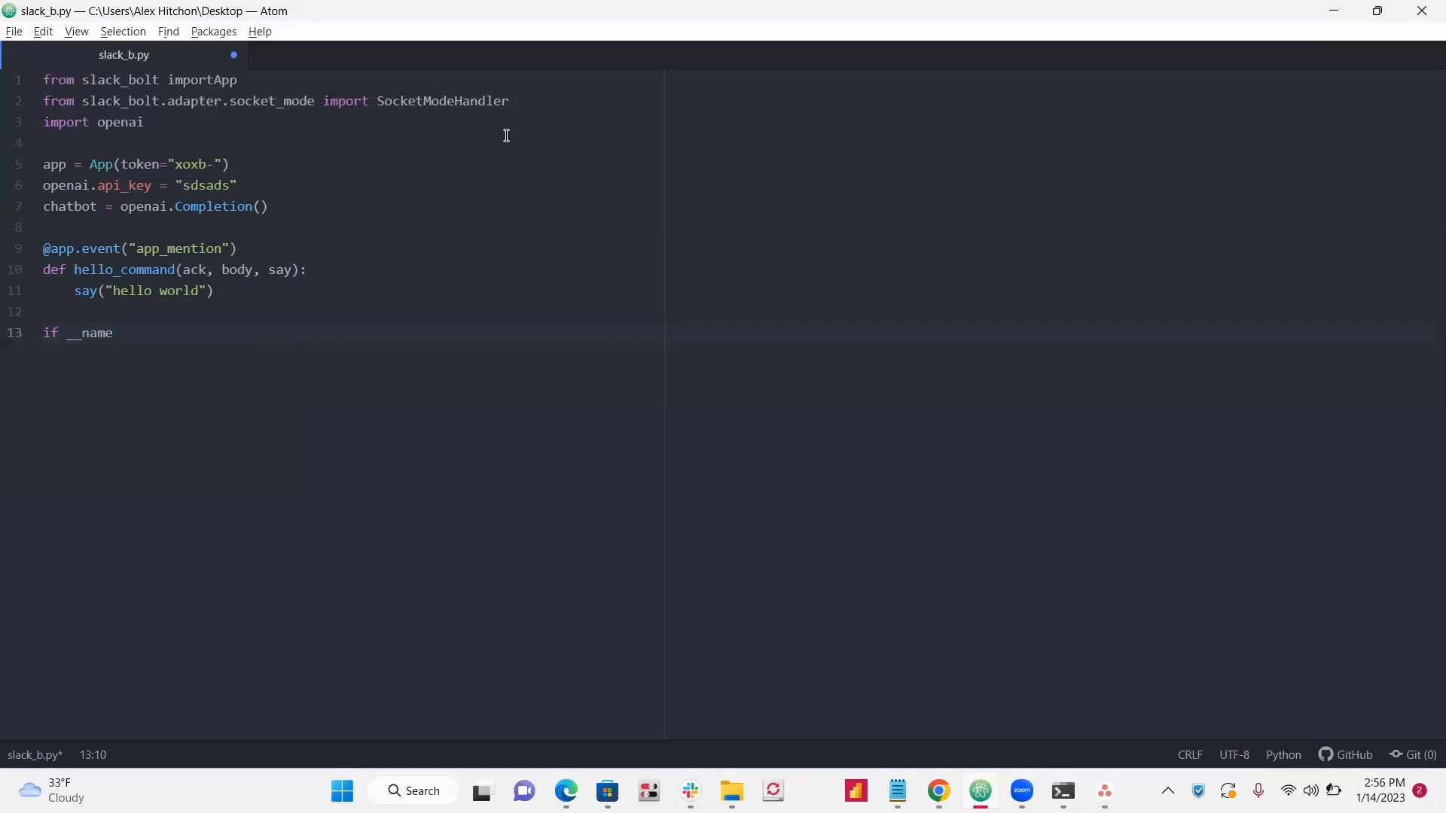
pyautogui.write('__')
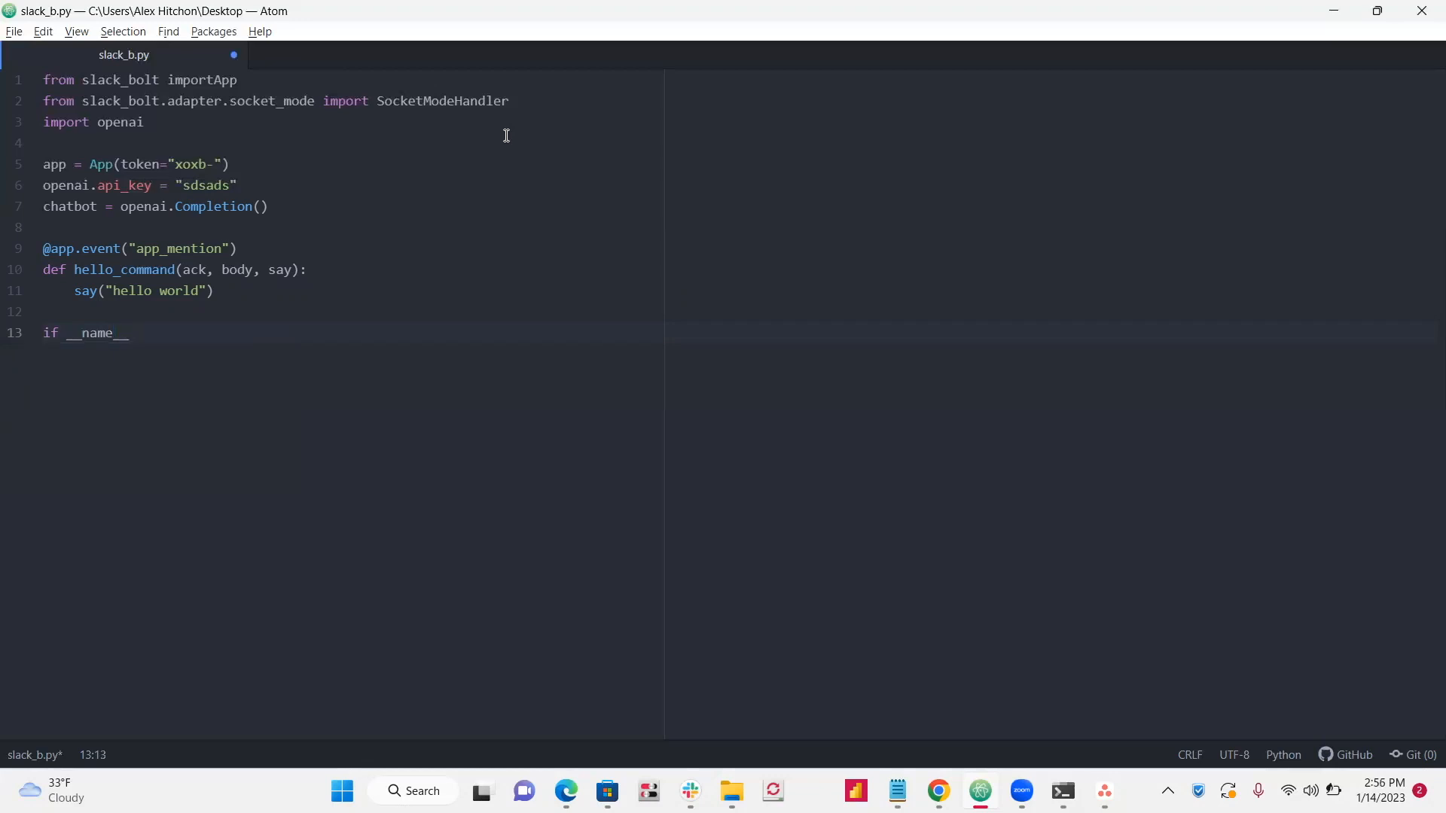
pyautogui.write('==')
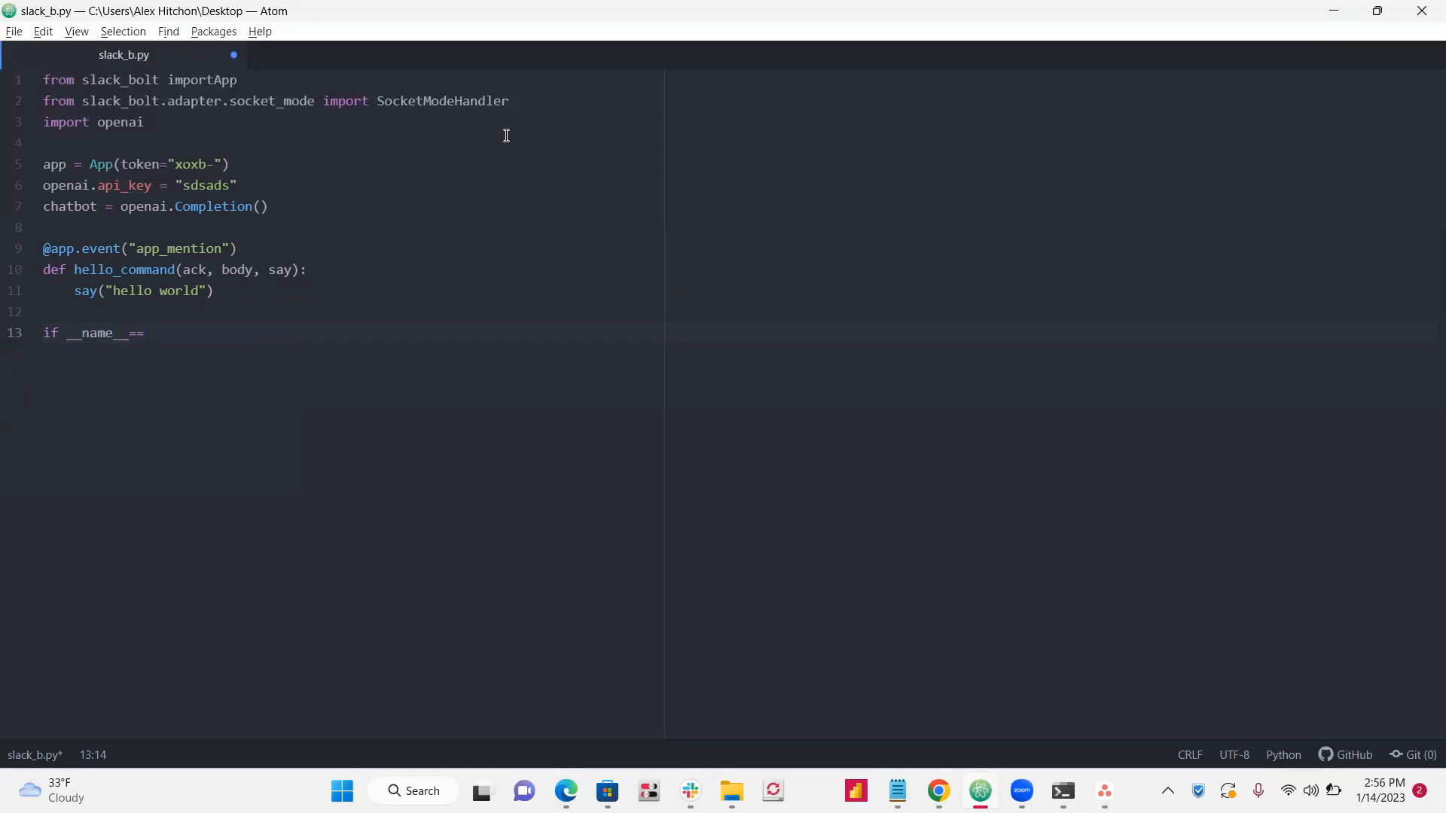
pyautogui.write('""')
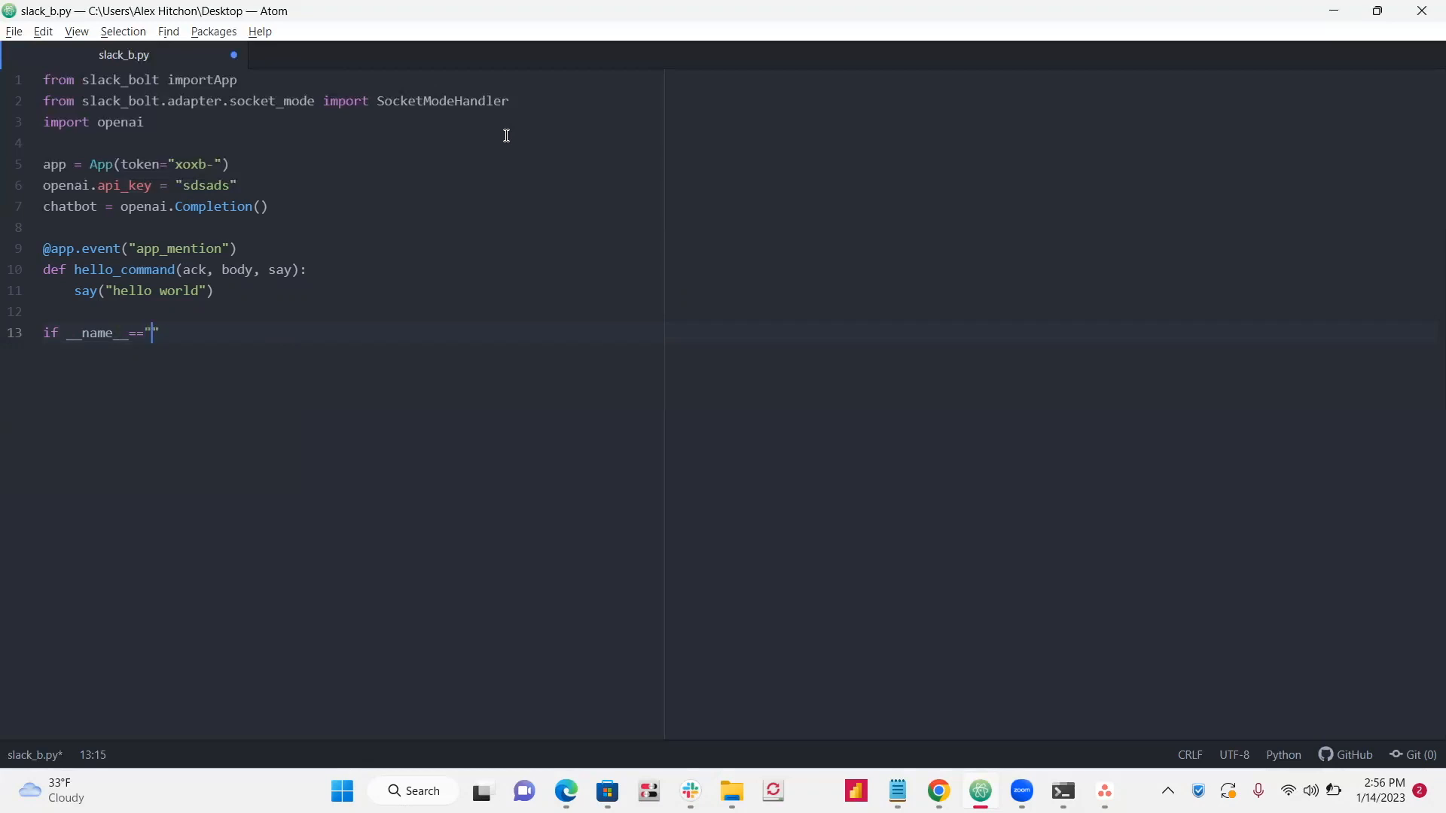
pyautogui.write('__')
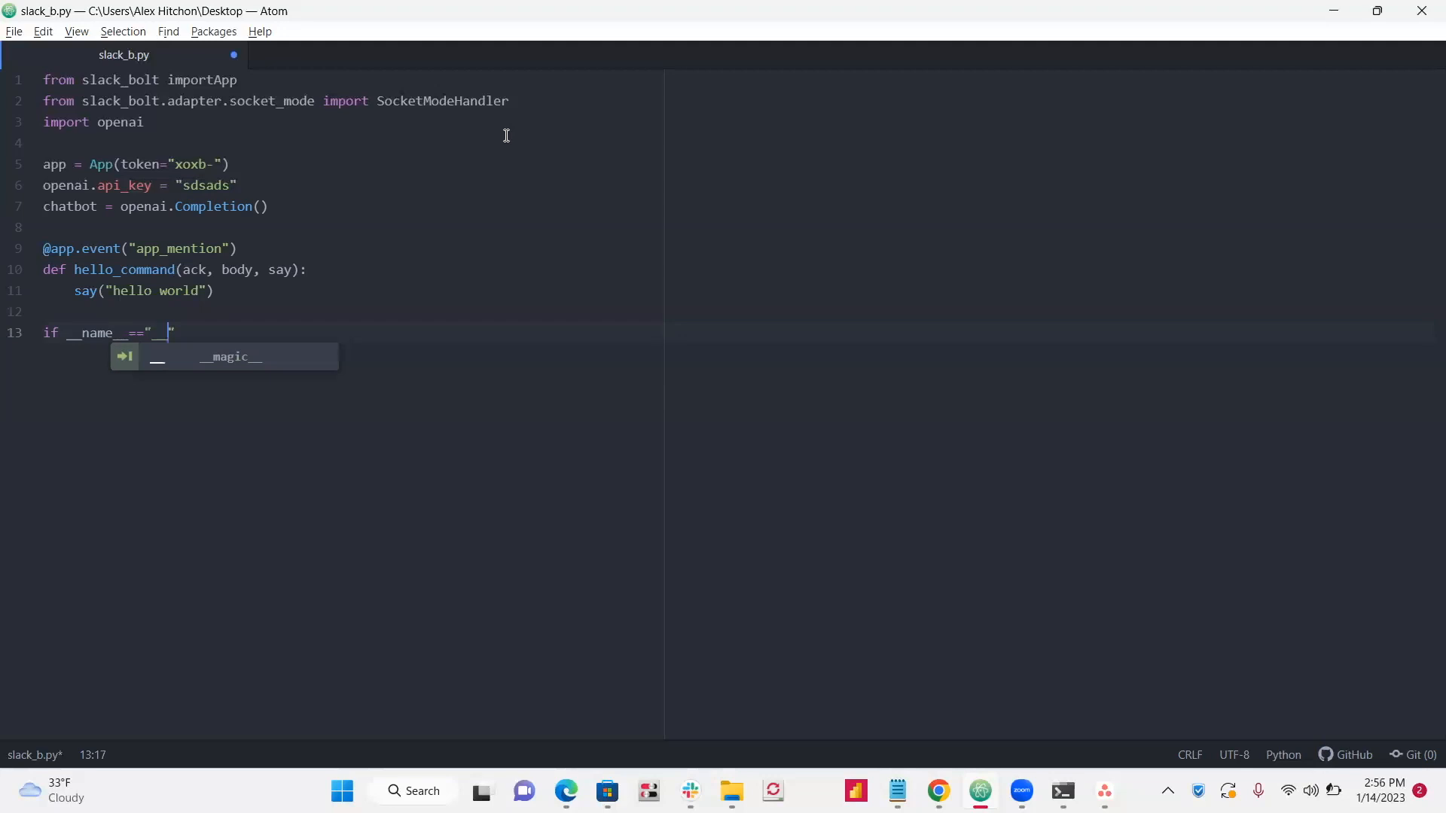
pyautogui.write('__main_')
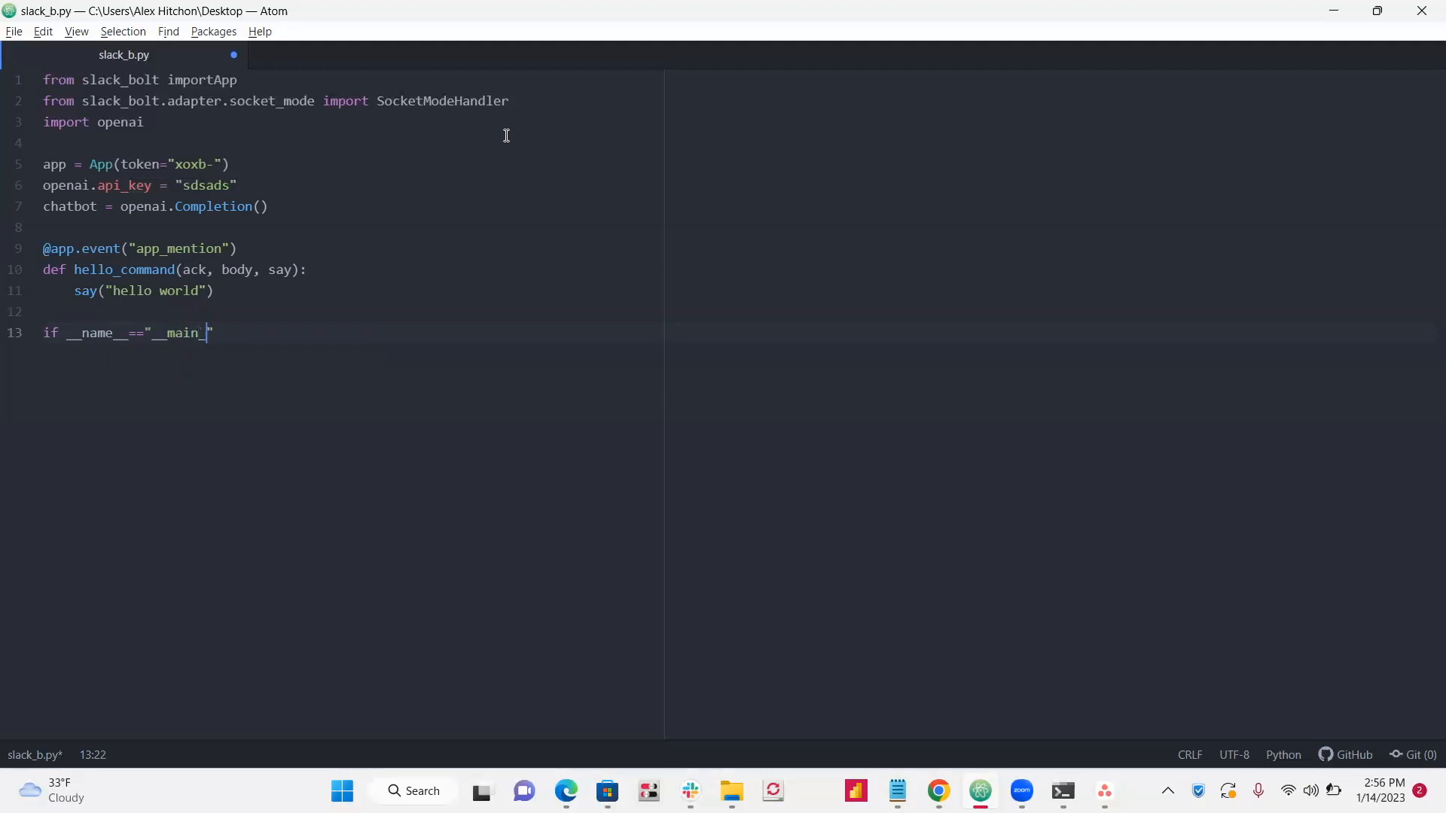
pyautogui.write('":\\n    SocketModeHandler')
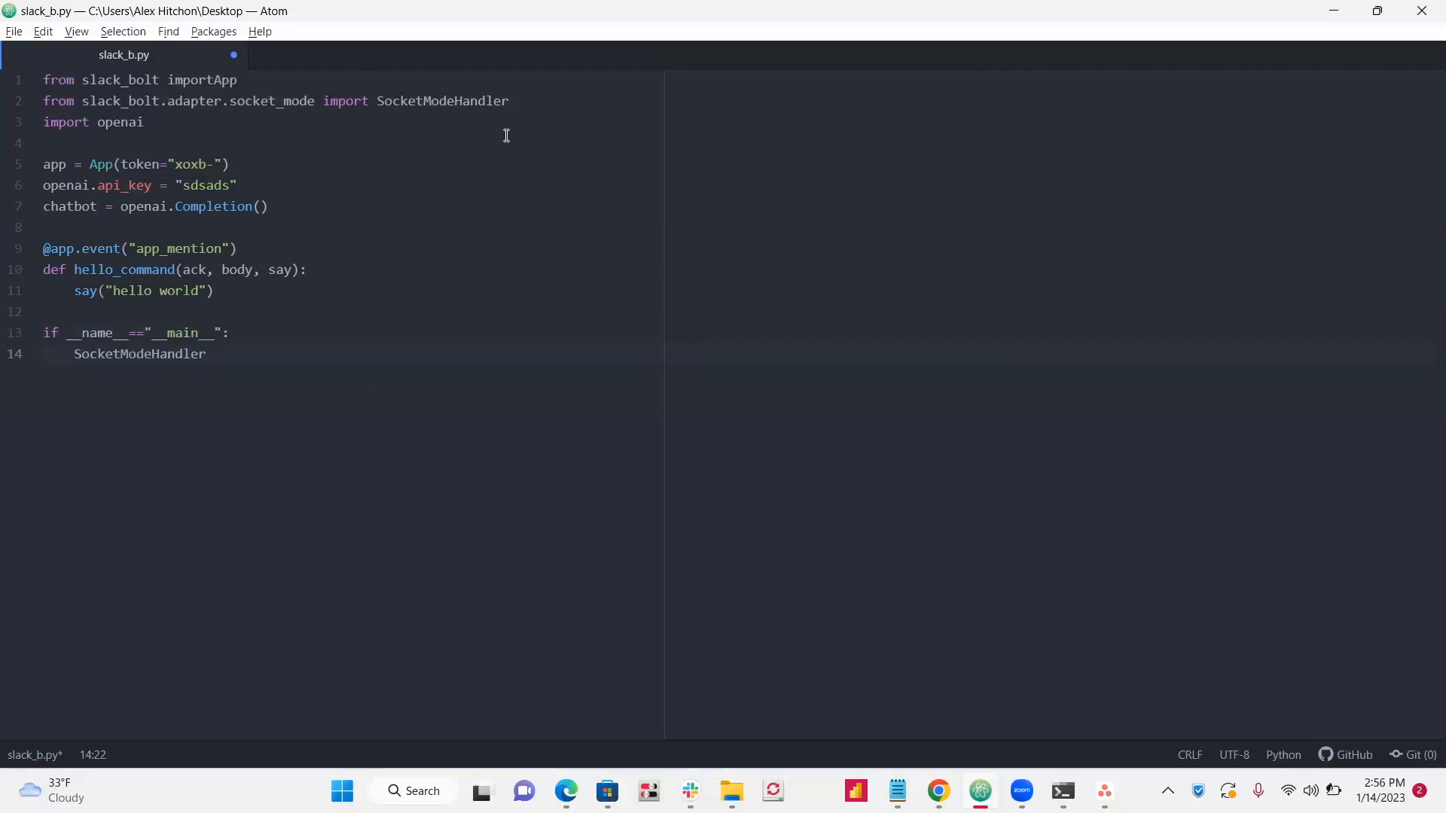
# - Complete SocketModeHandler(app, "xapp-").start() and return to the api_key placeholder
pyautogui.write('()')
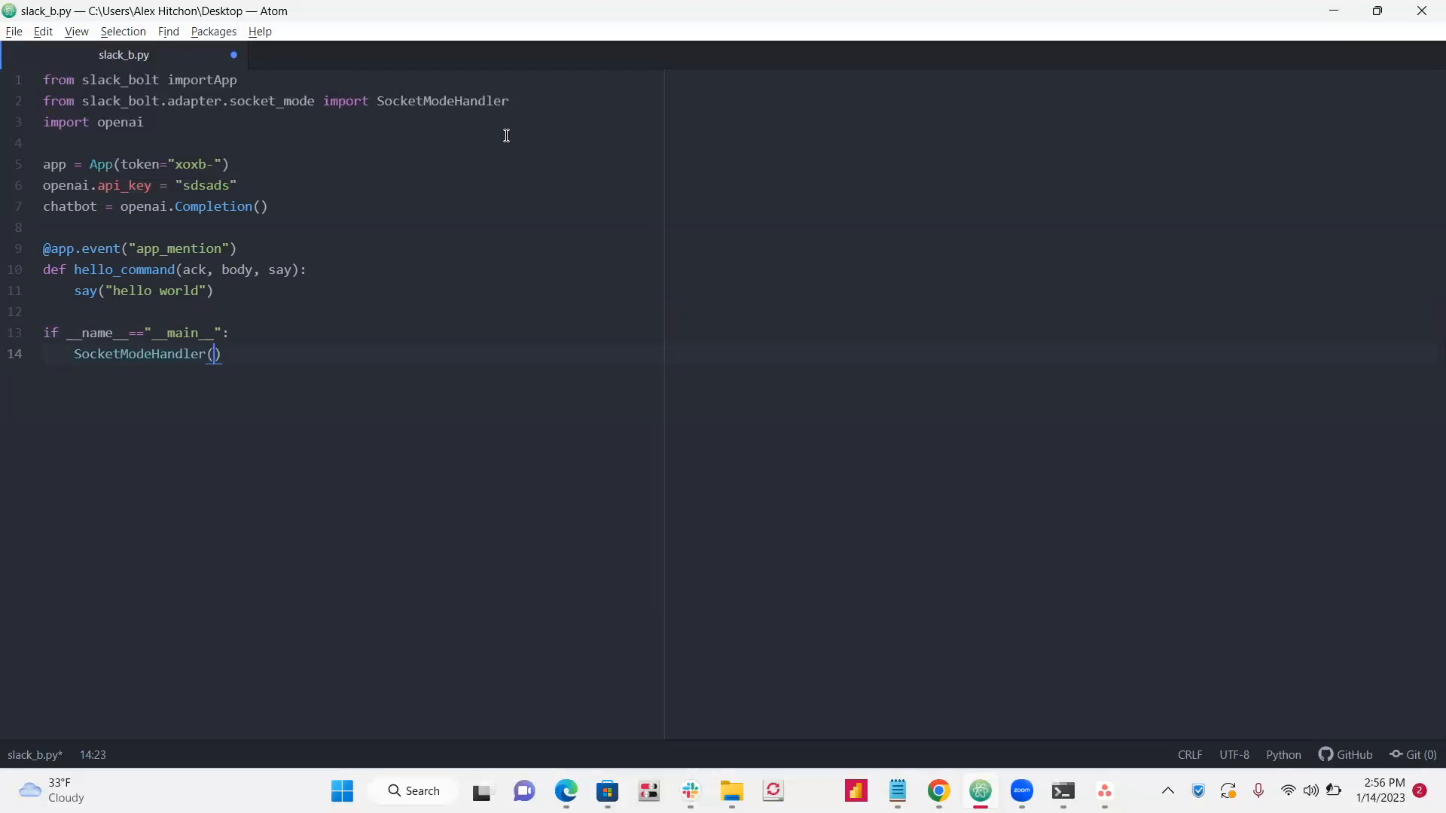
pyautogui.write('app,')
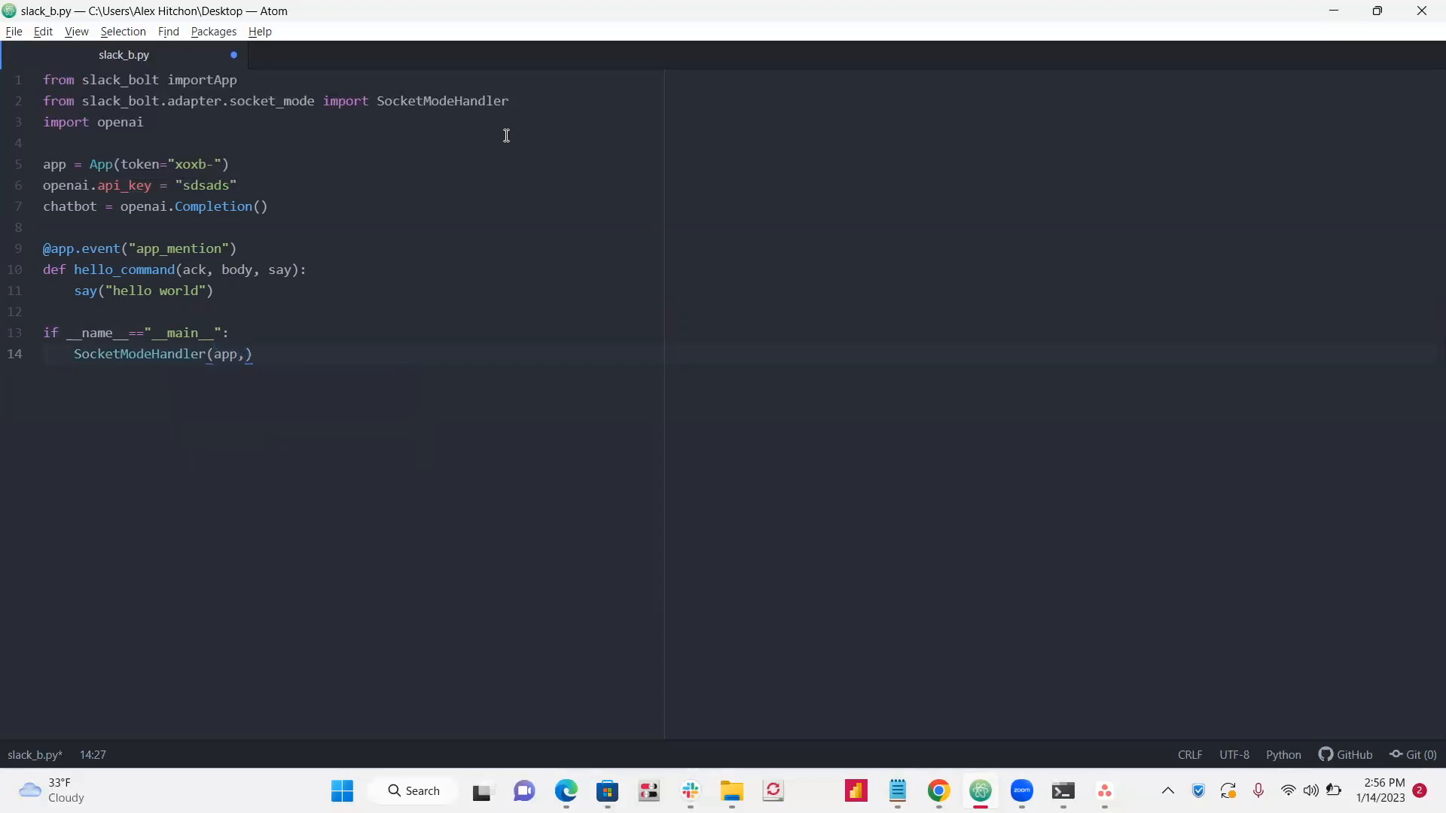
pyautogui.write('" "')
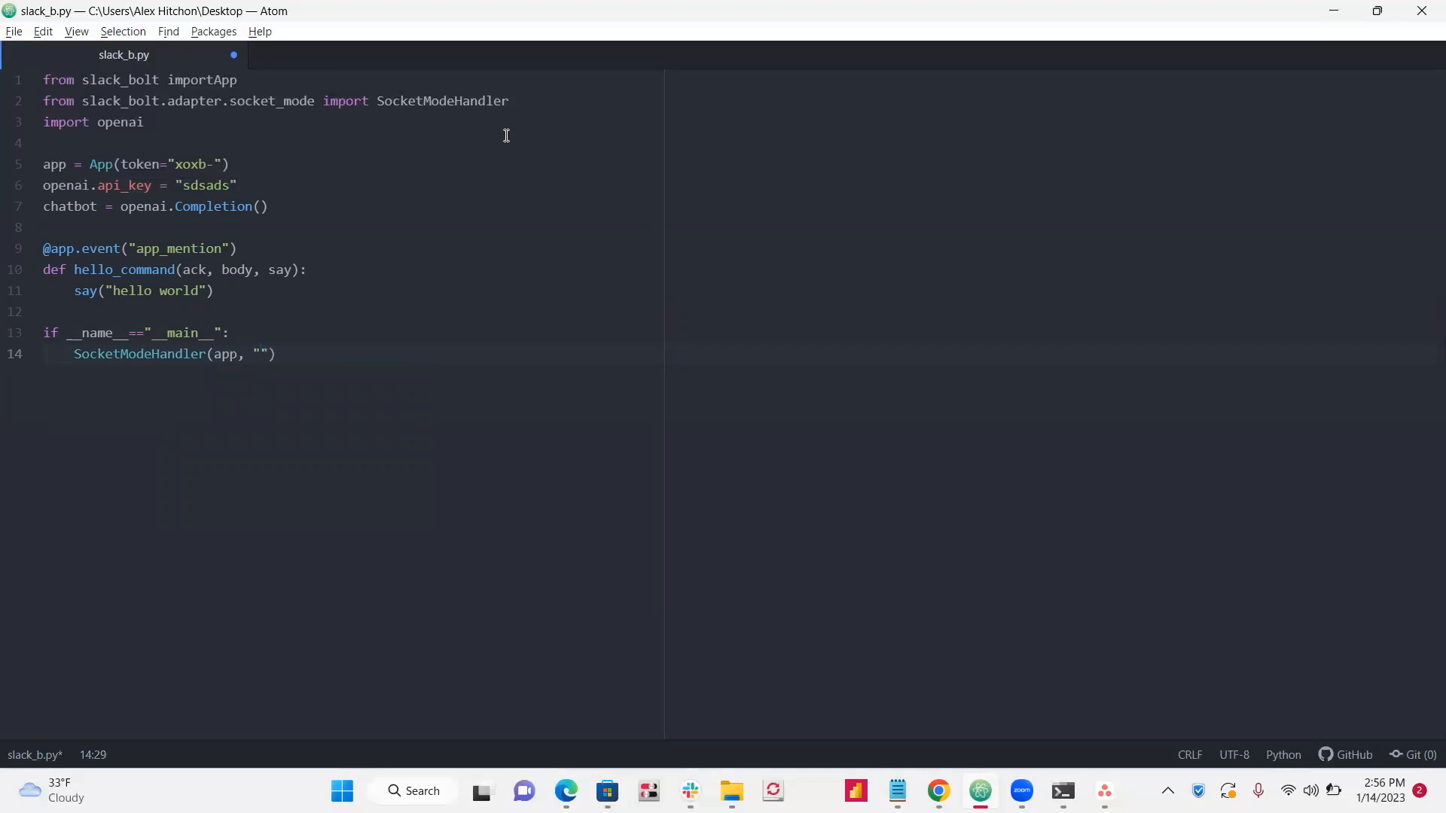
pyautogui.write('xa')
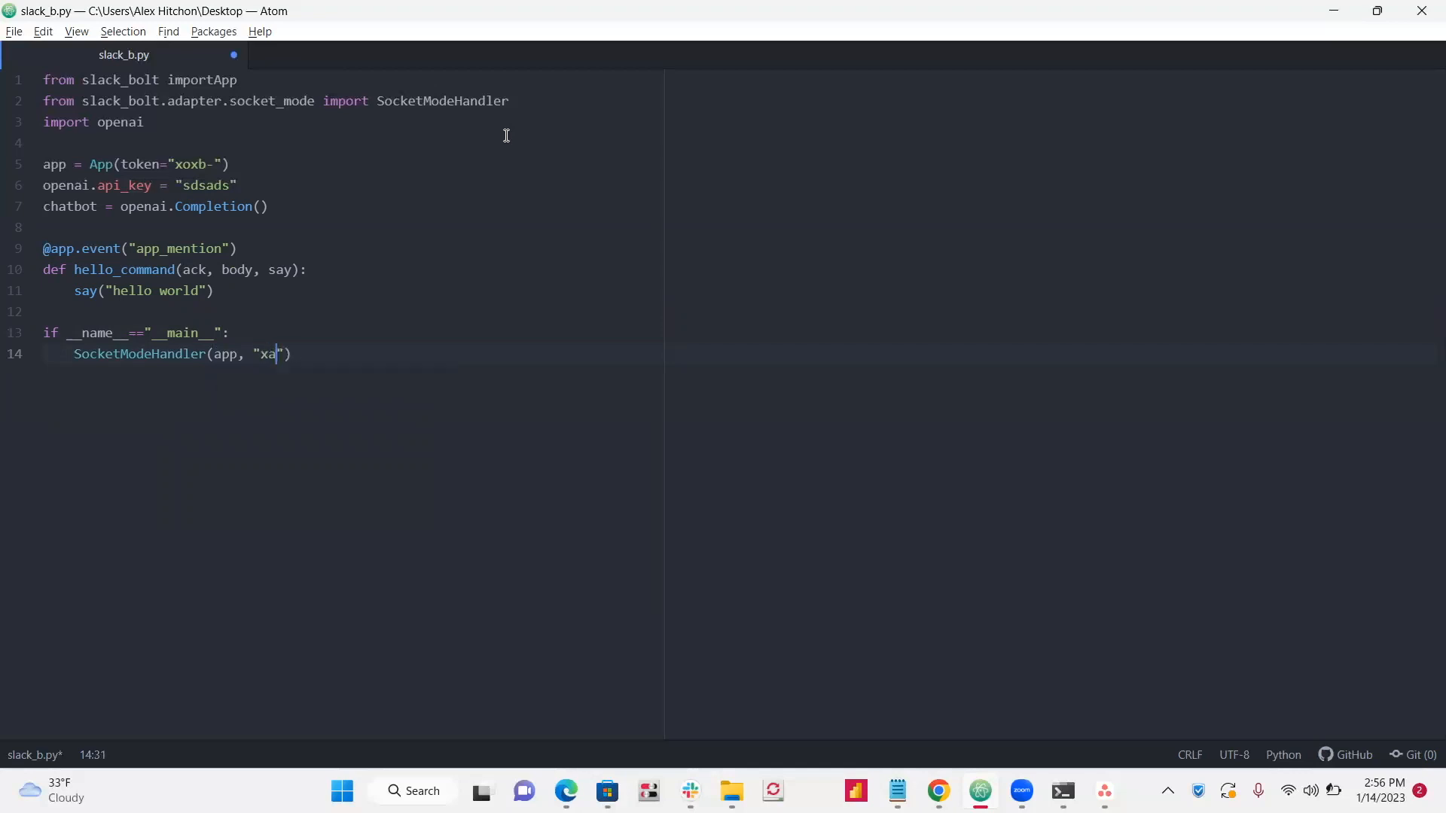
pyautogui.write('pp')
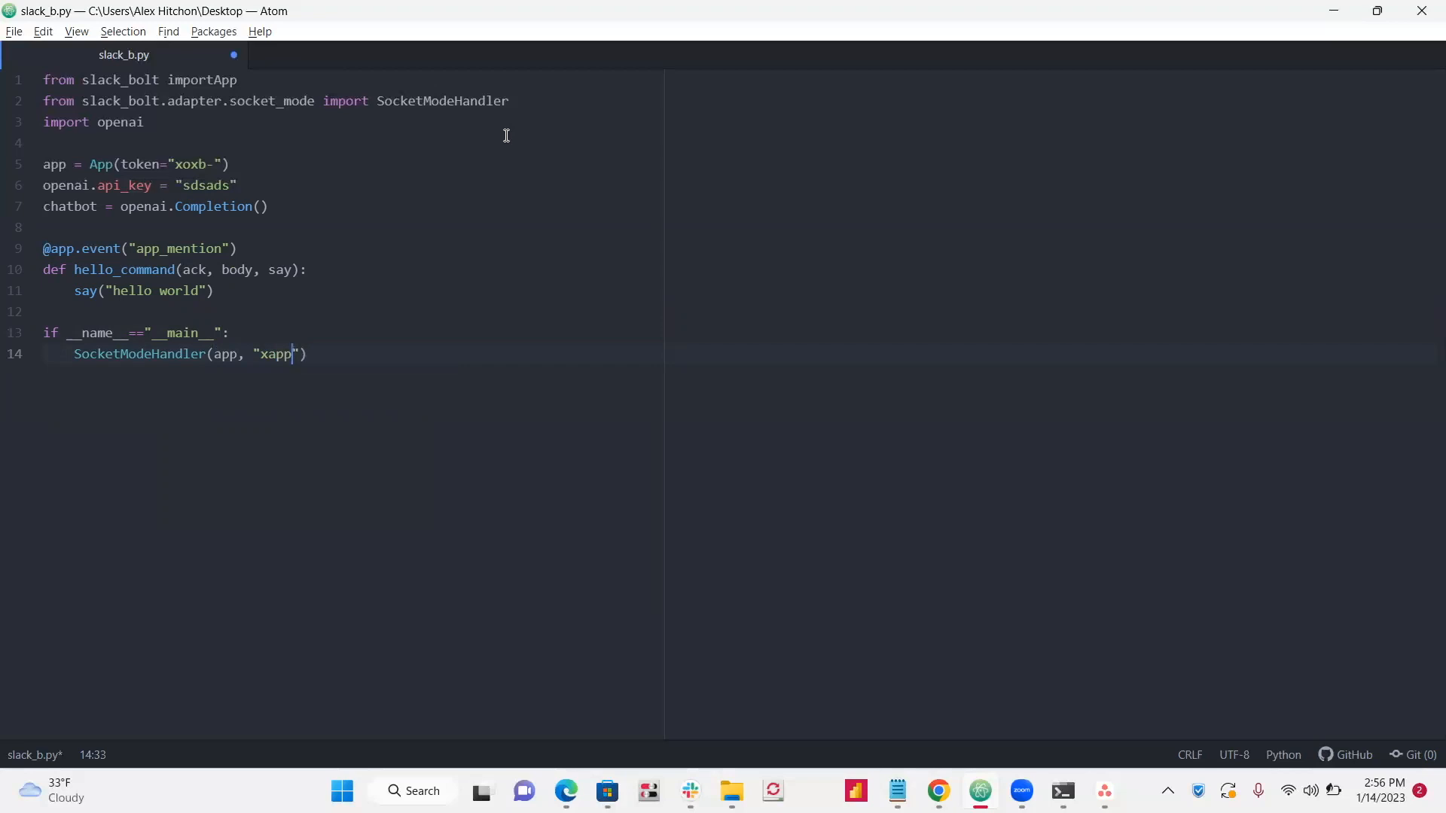
pyautogui.write('-')
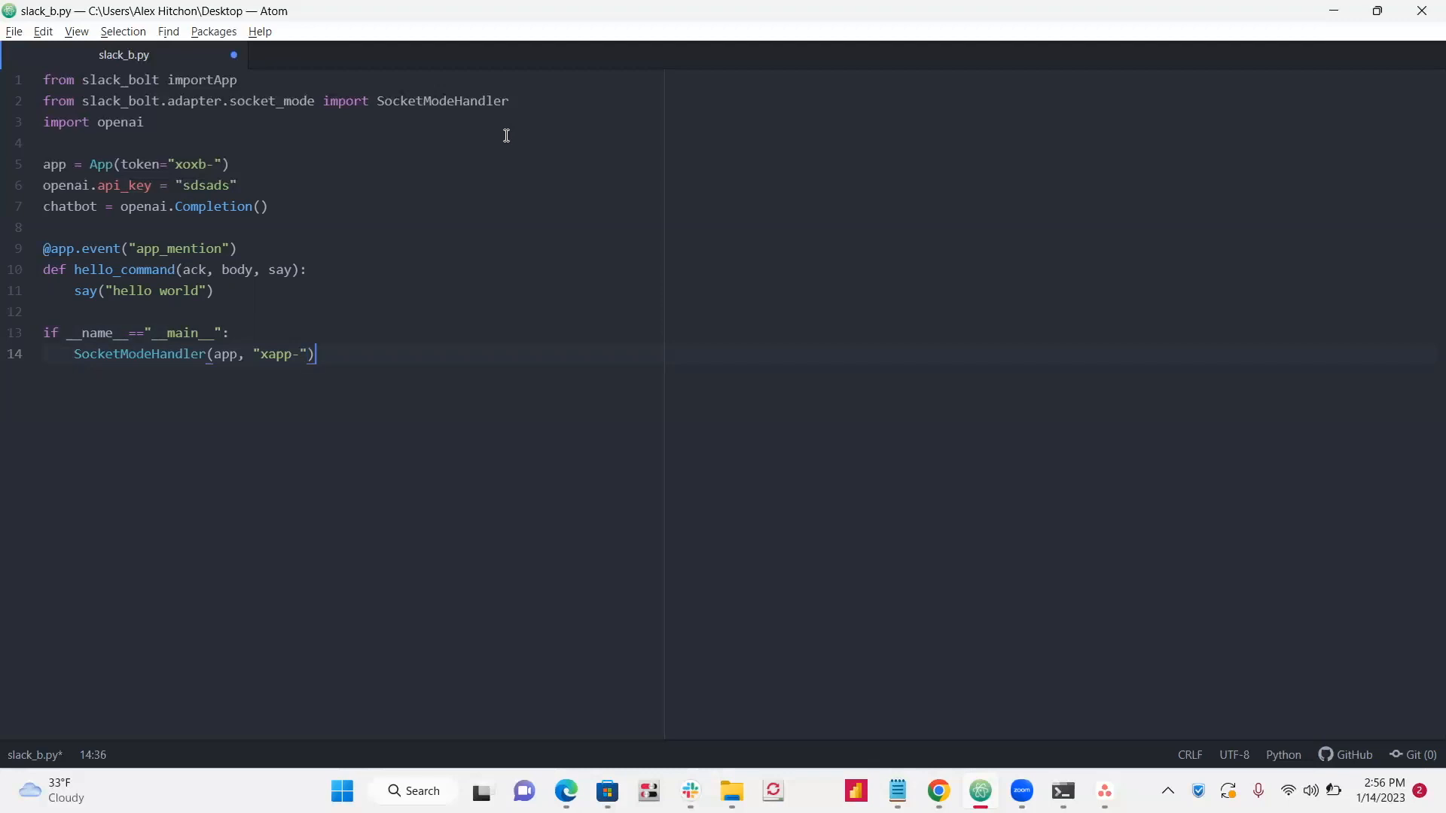
pyautogui.write('.st')
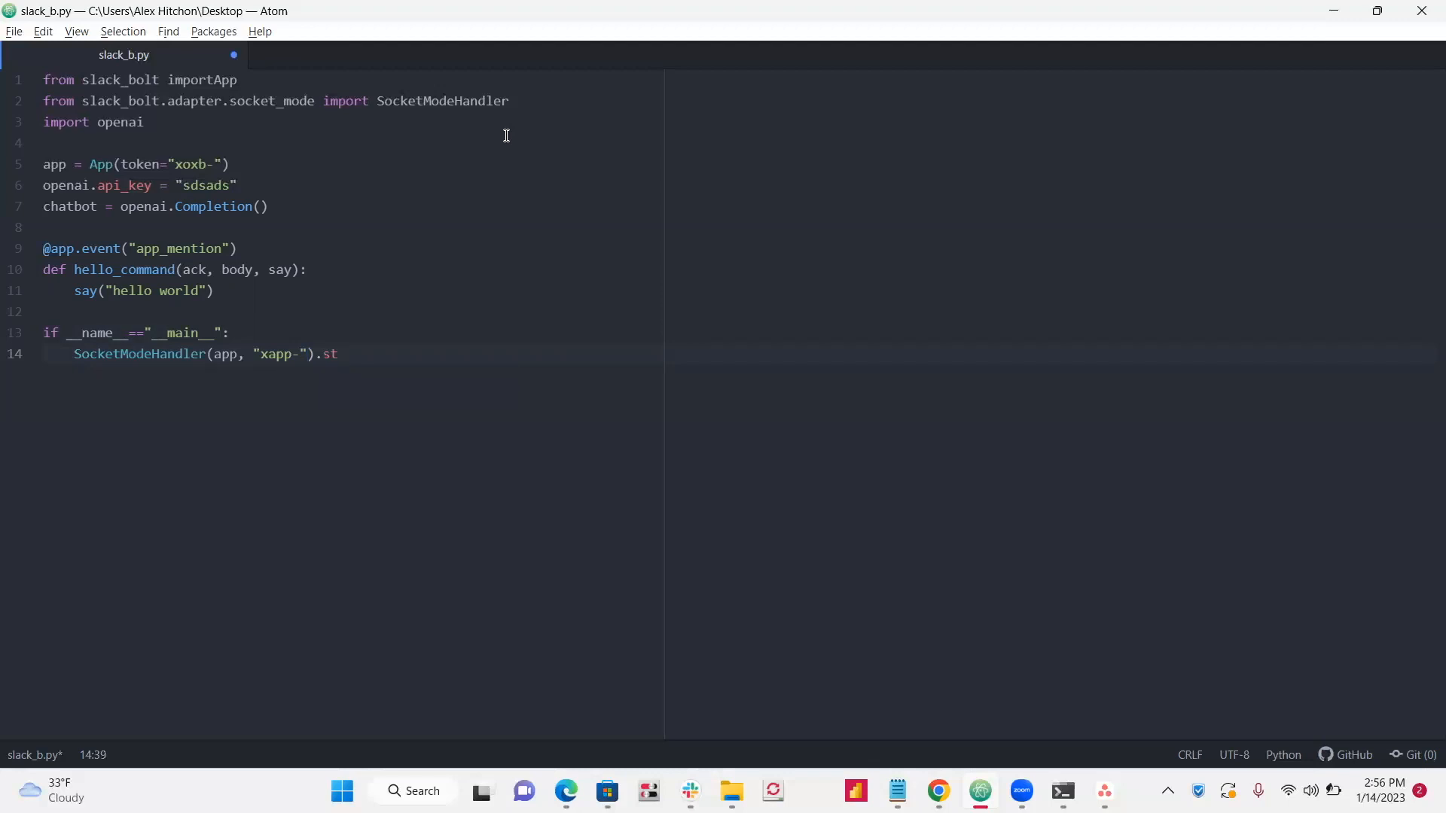
pyautogui.write('art()')
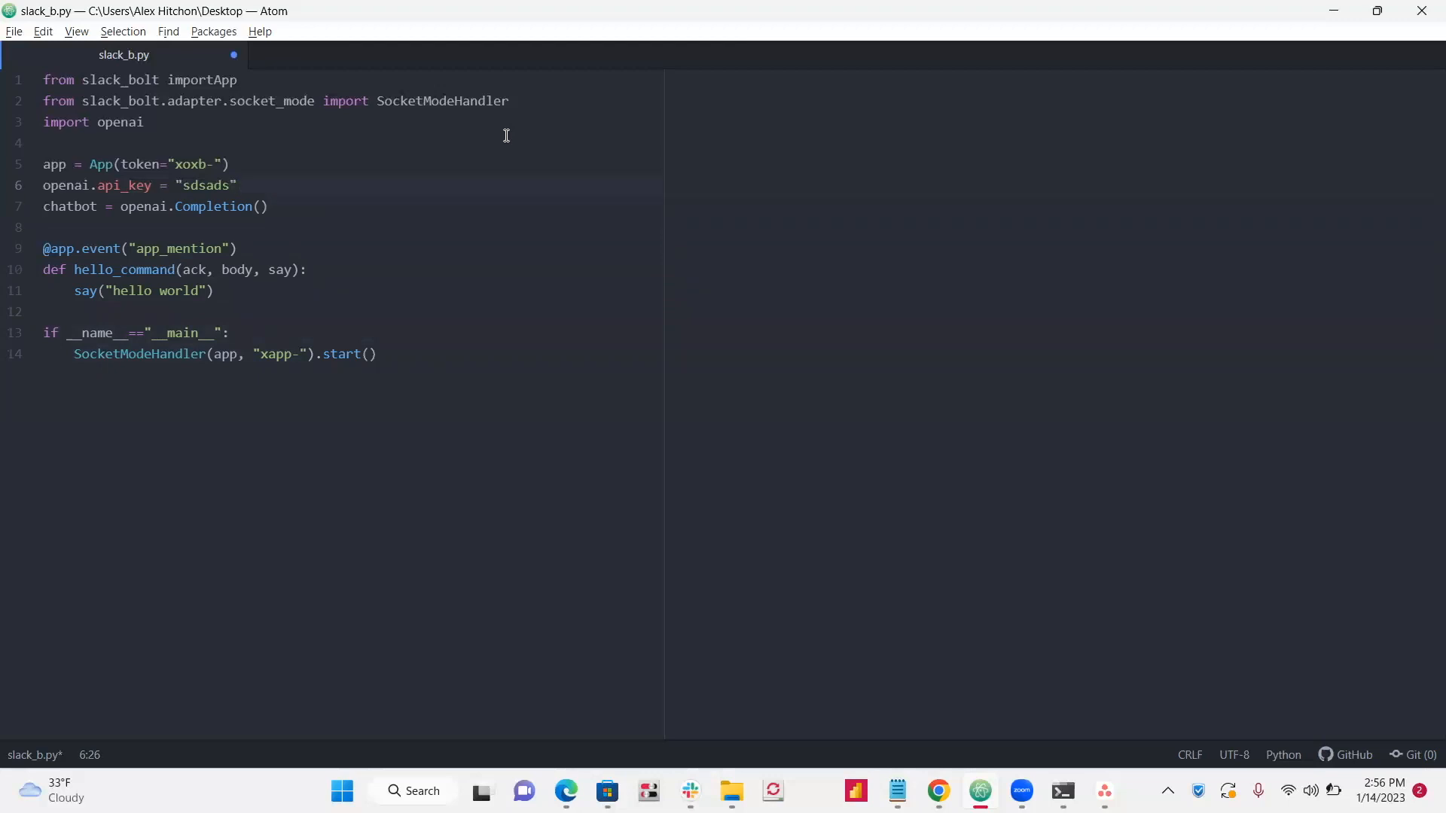
pyautogui.click(238, 186)
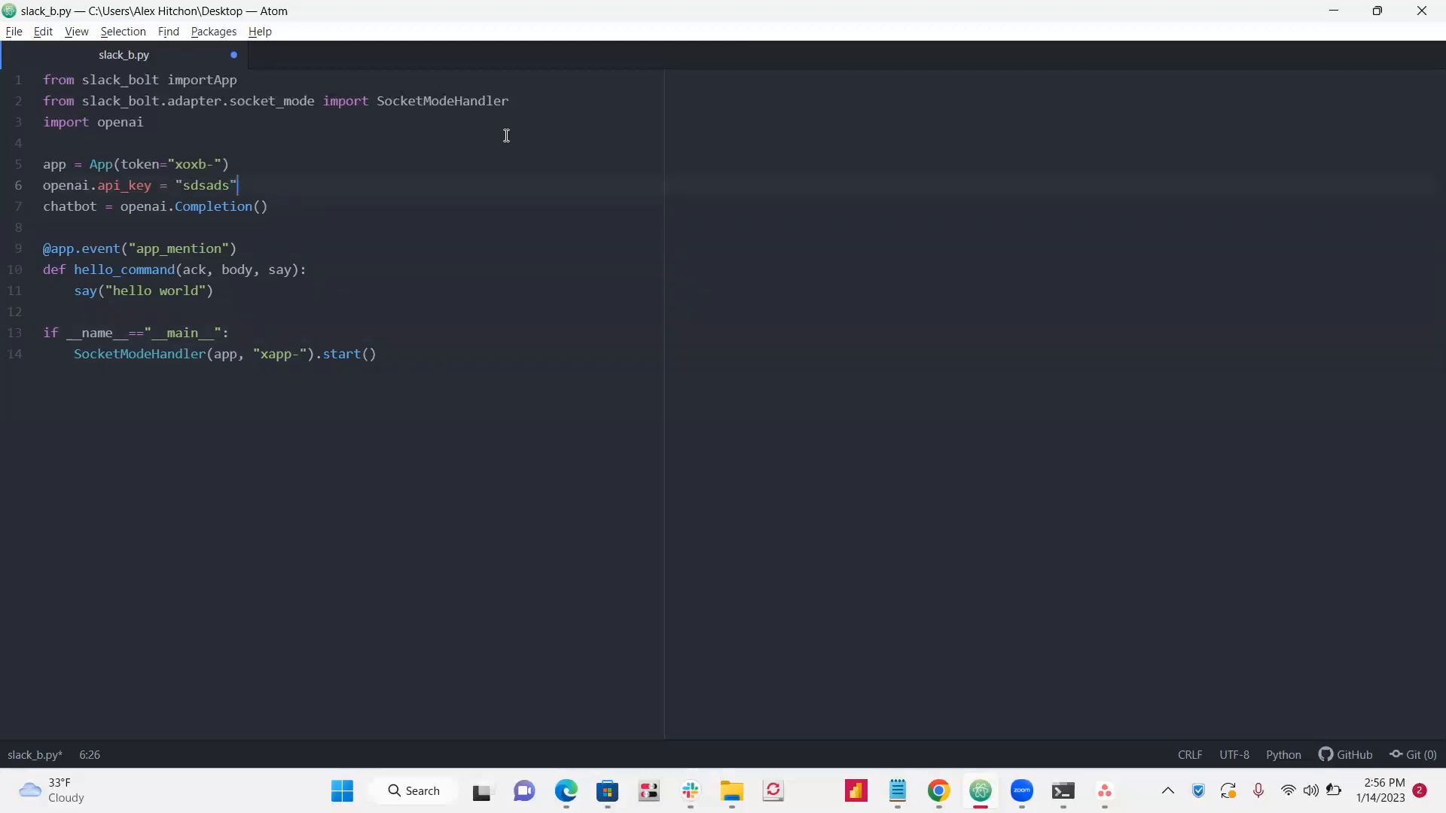
pyautogui.click(230, 333)
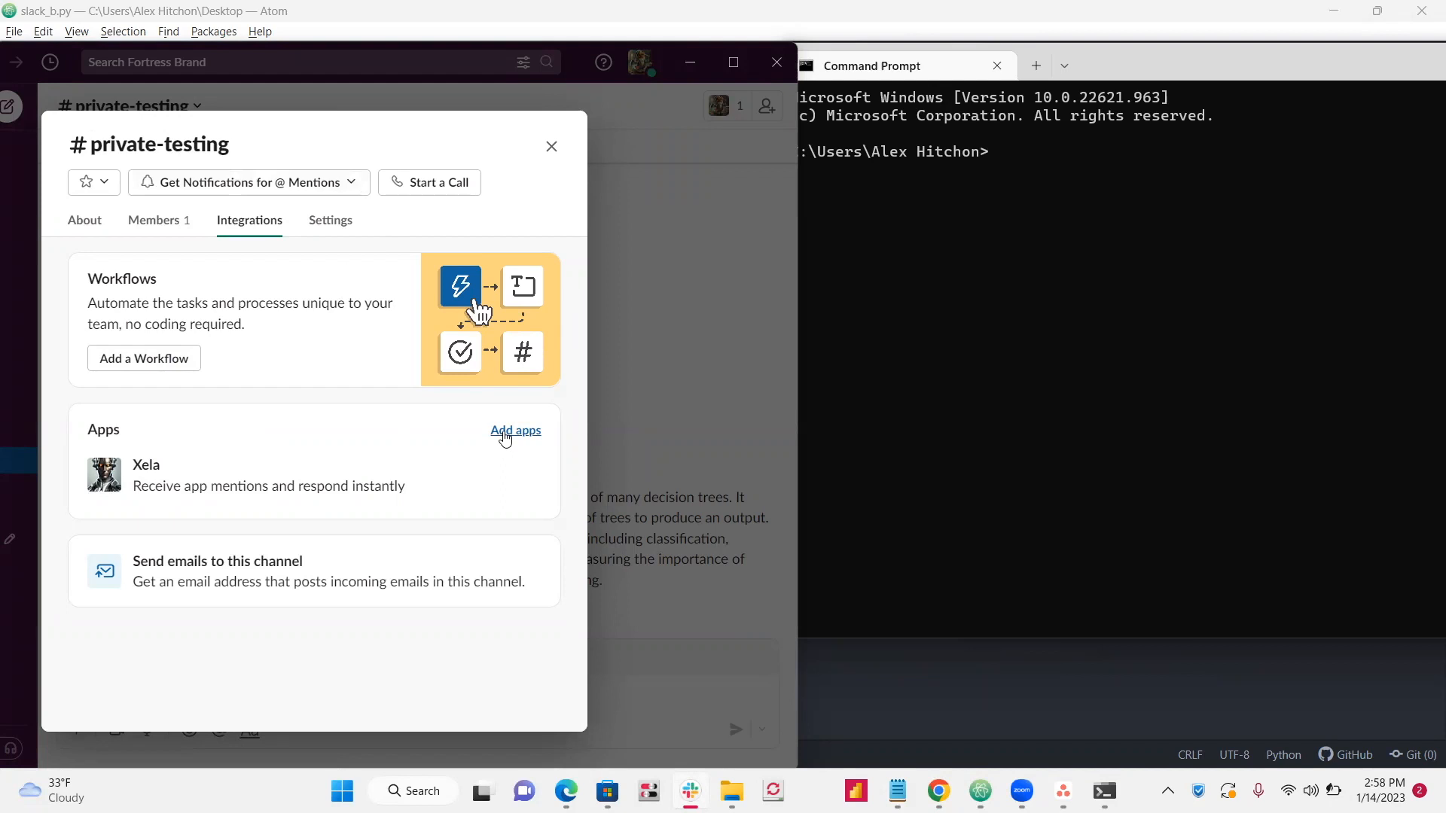
# - Search the channel's app catalogue for 'mention' and add MentionBot to private-testing
pyautogui.click(515, 431)
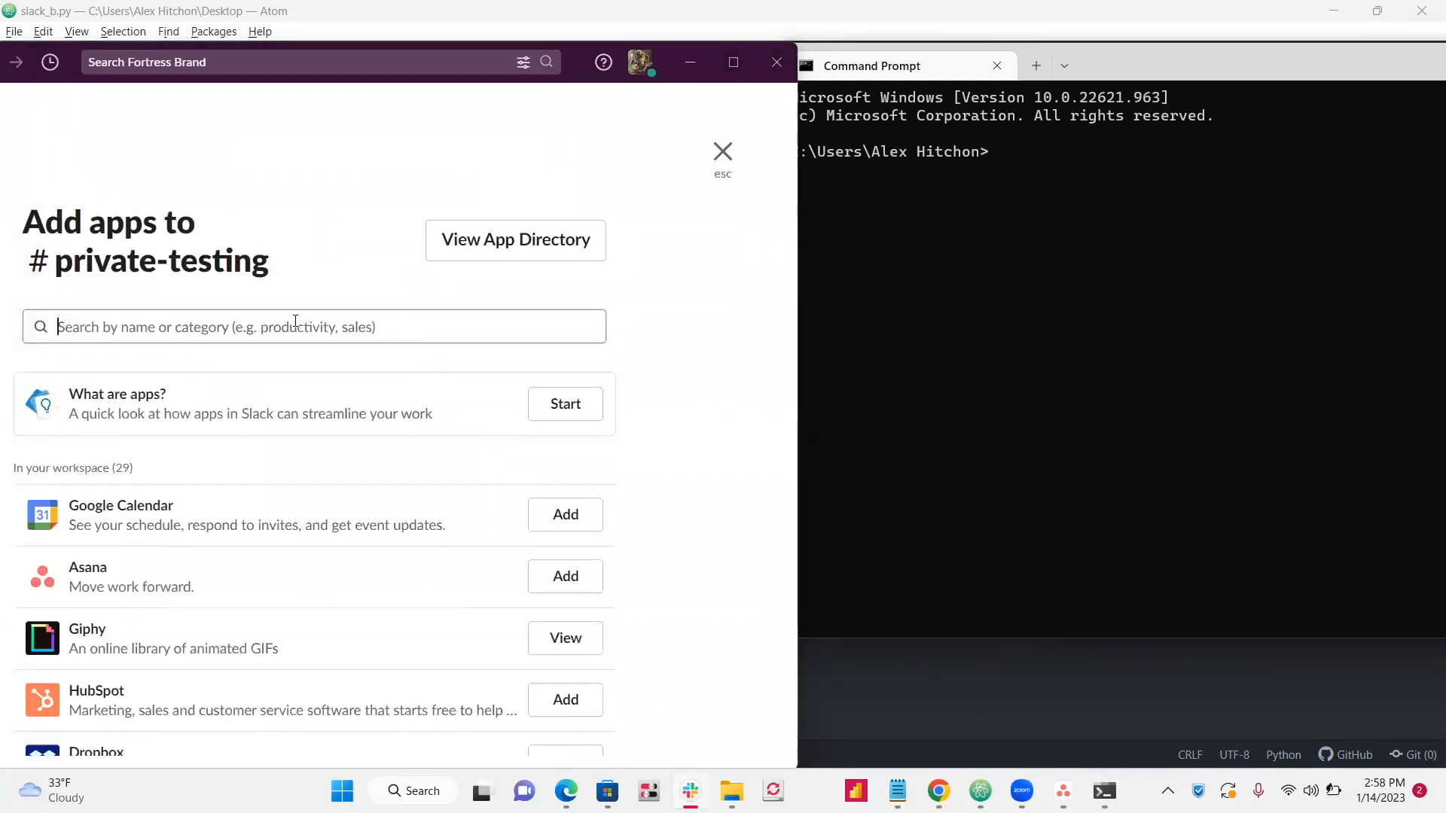
pyautogui.write('mention')
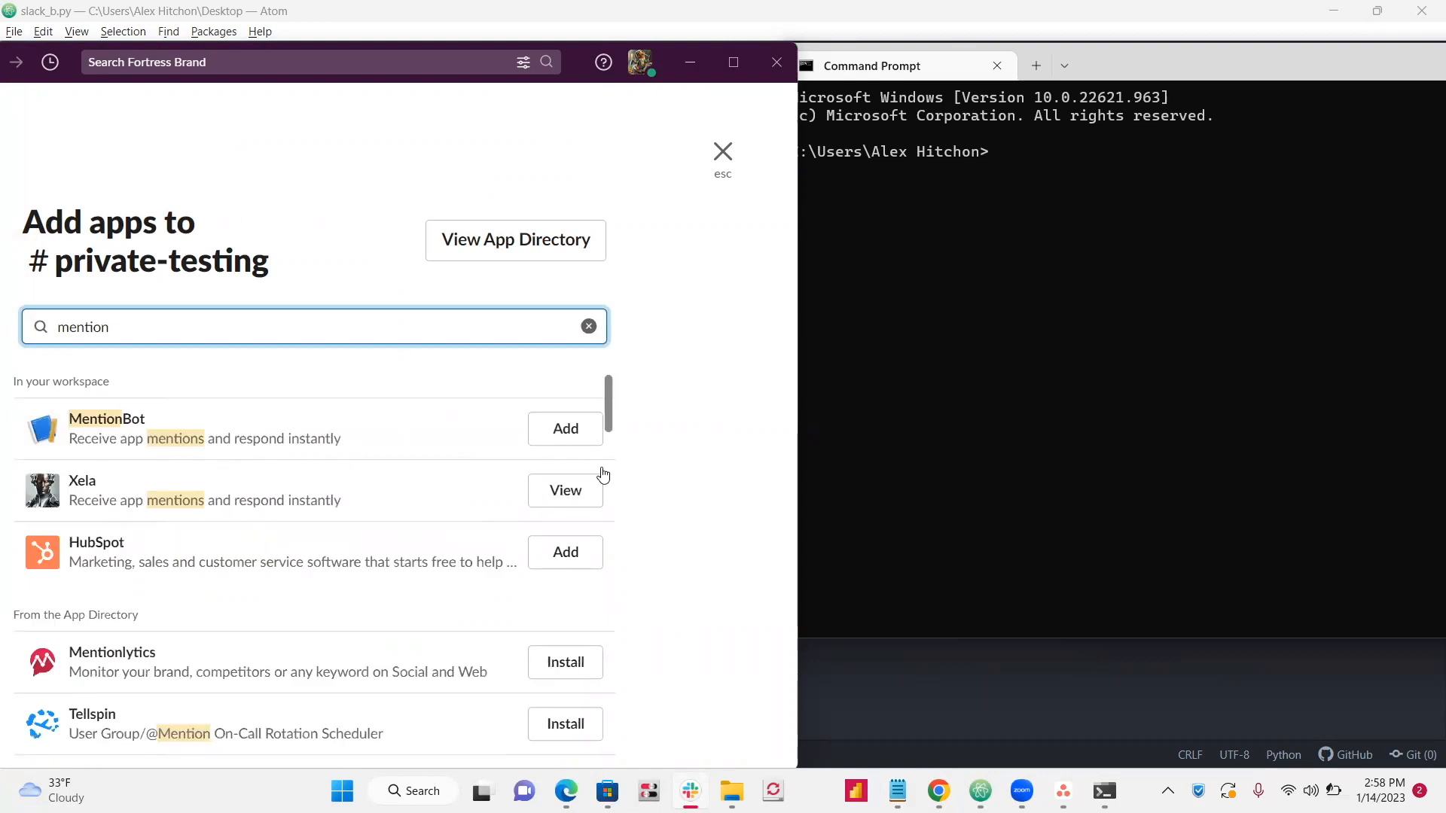
pyautogui.click(564, 428)
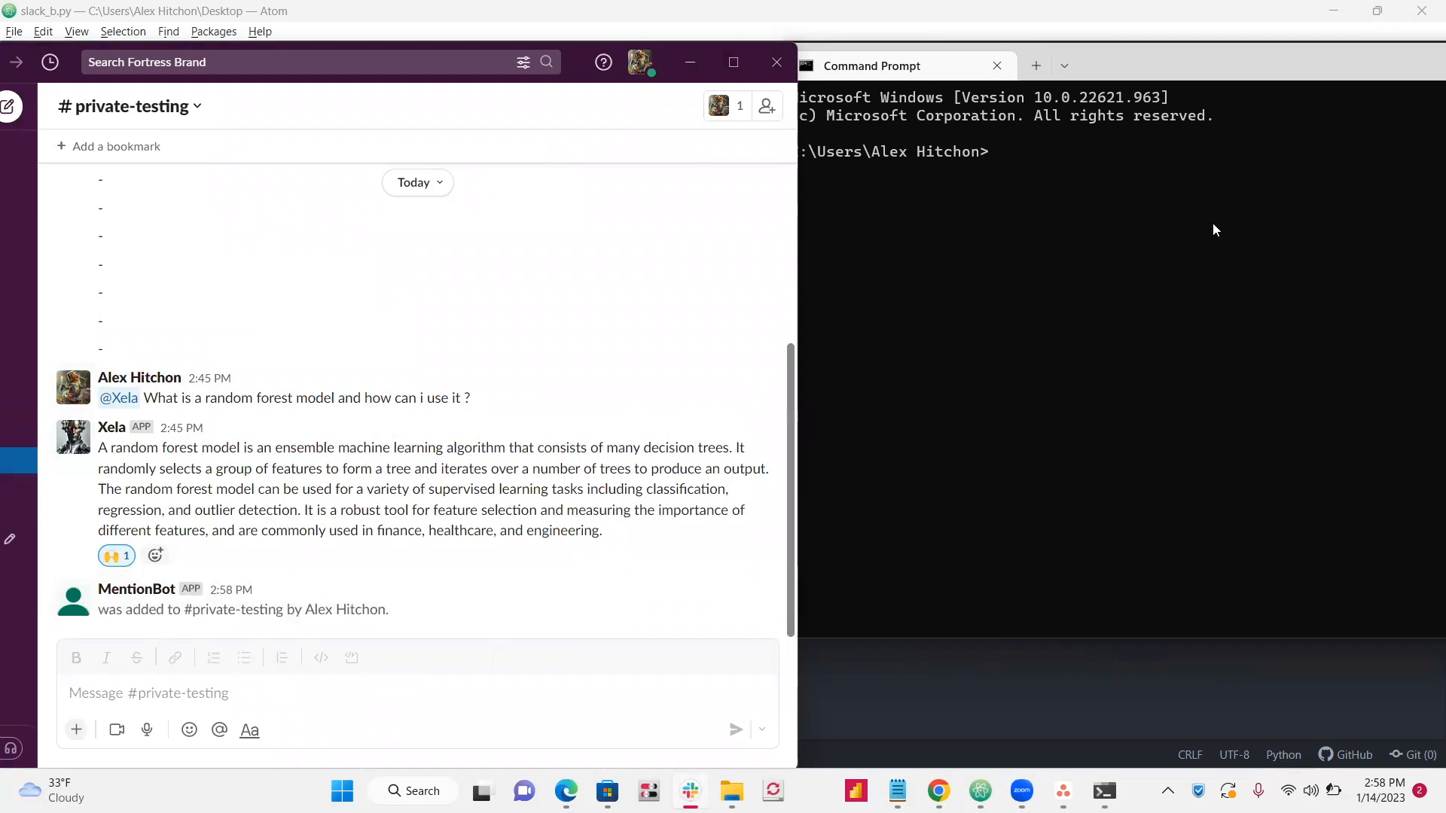
# - Change the Command Prompt directory to Desktop with cd Desktop
pyautogui.write('cd')
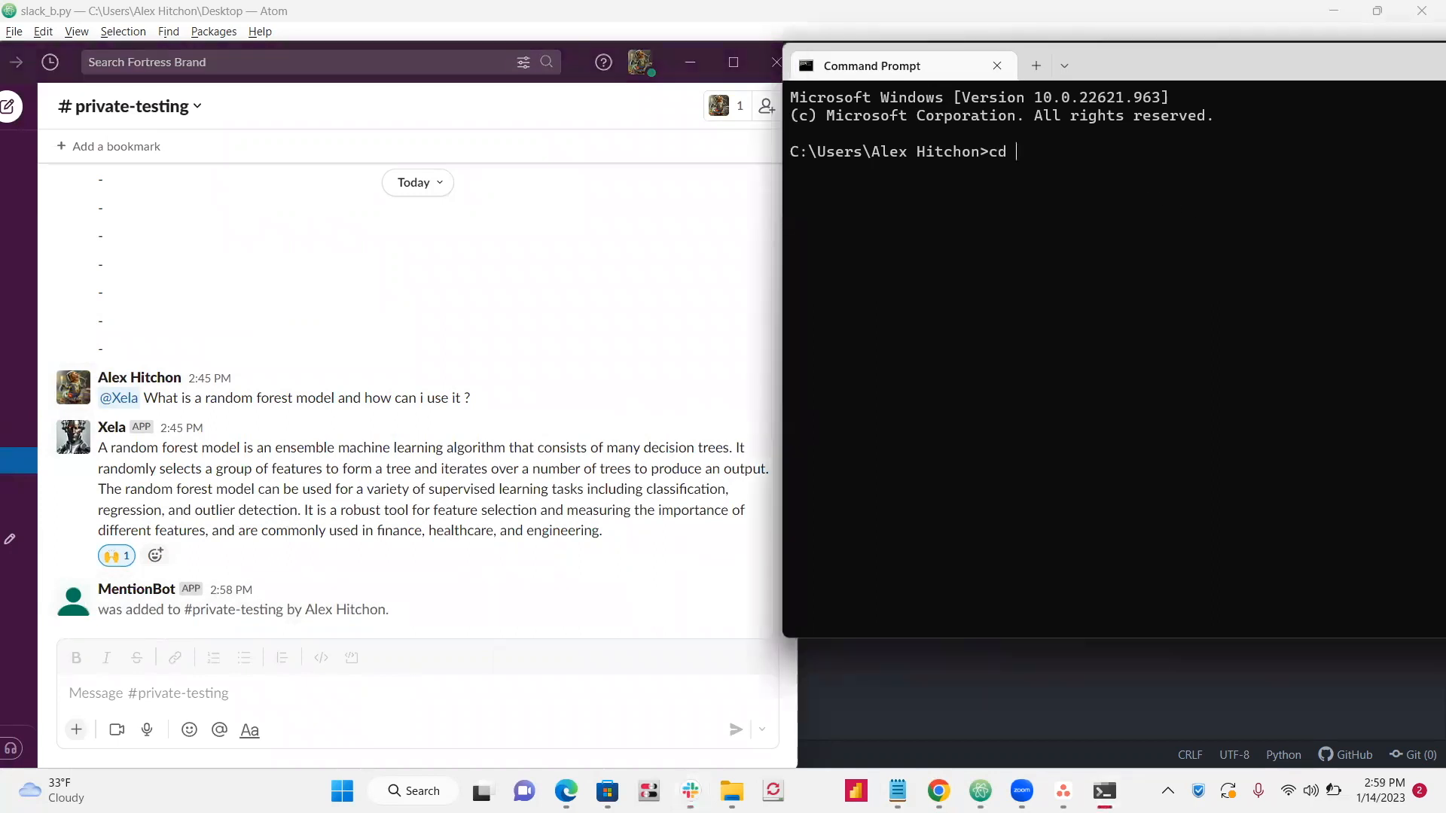
pyautogui.write('Desktop')
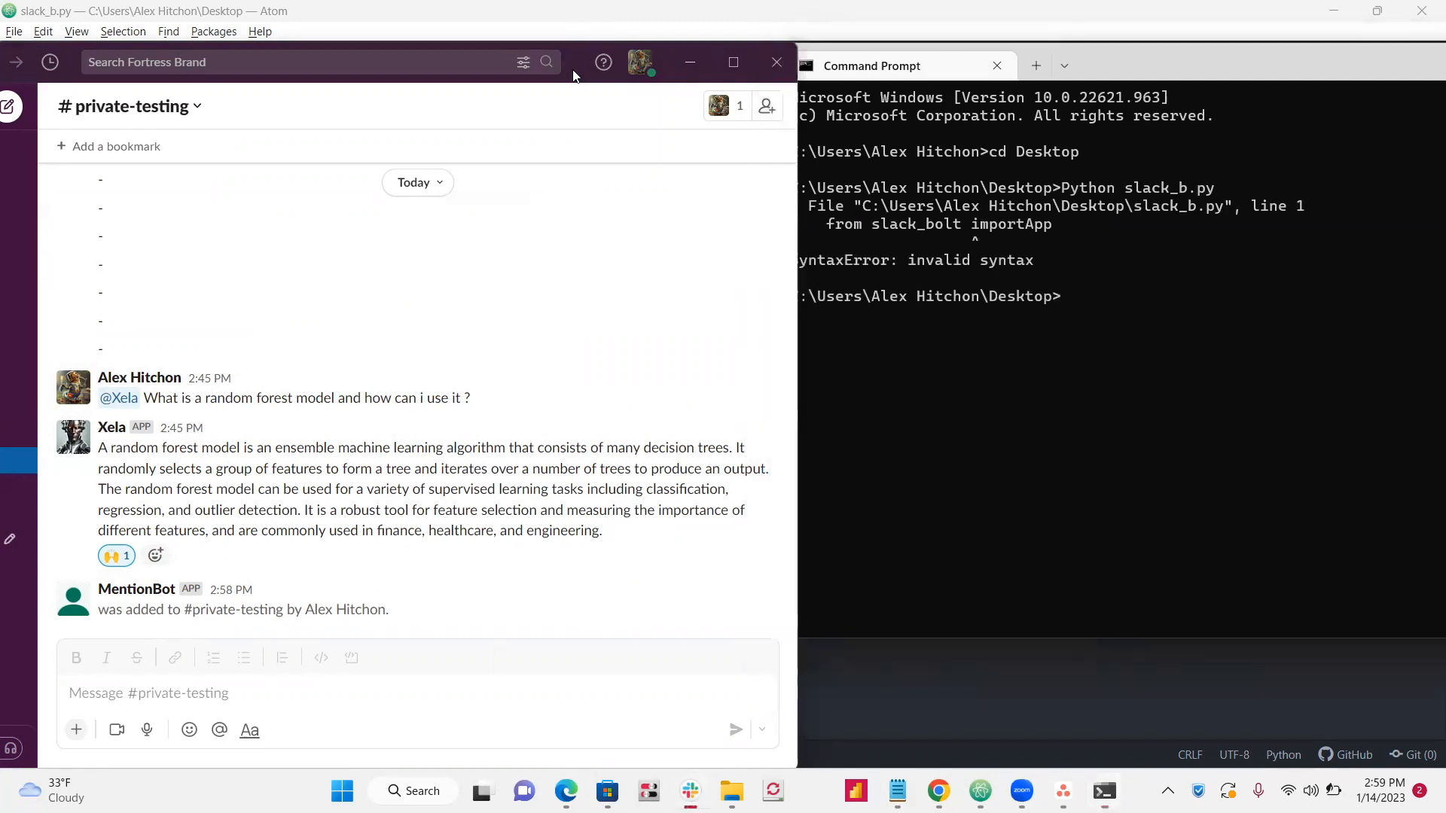
pyautogui.moveTo(567, 125)
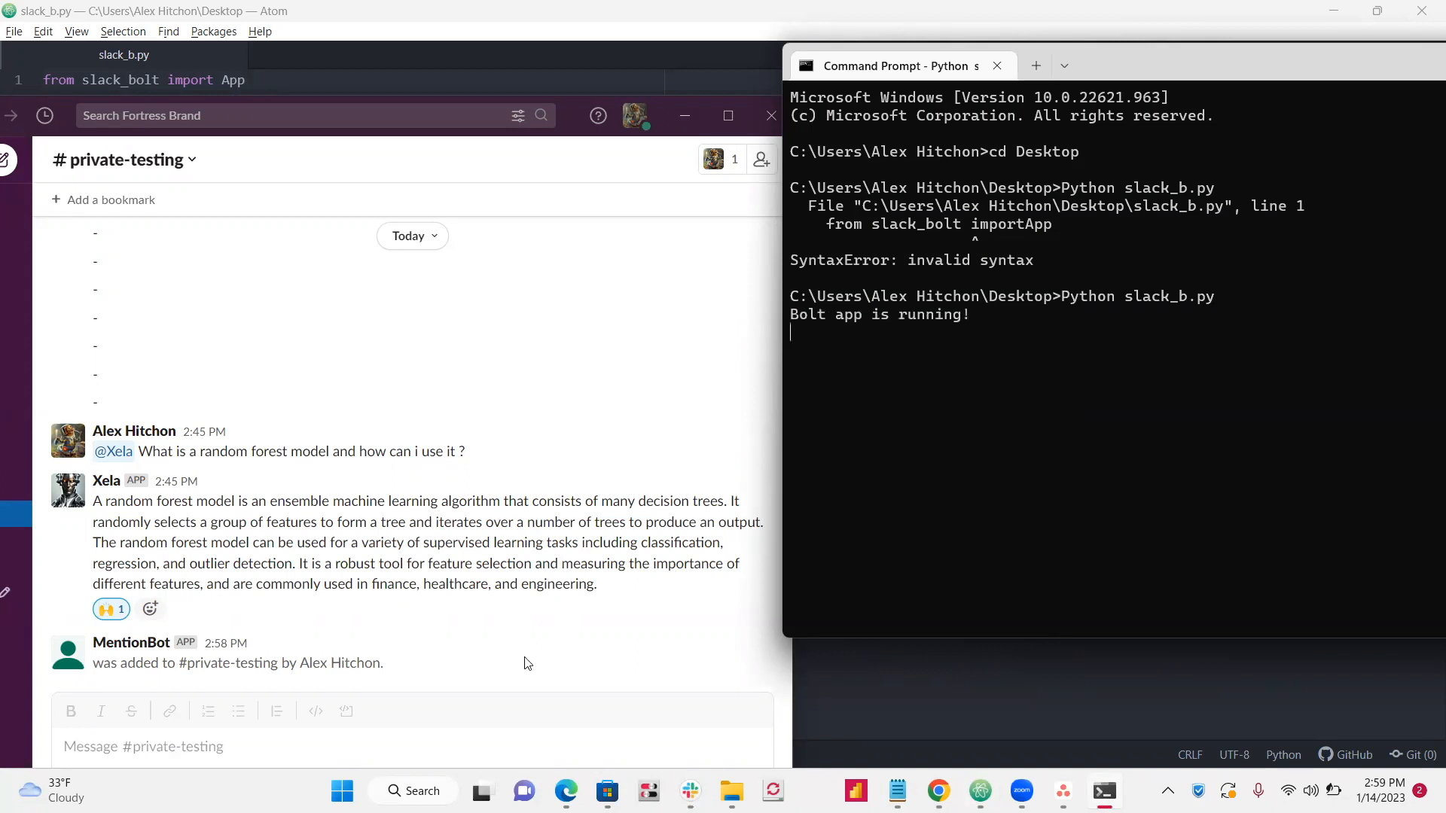
pyautogui.moveTo(568, 118)
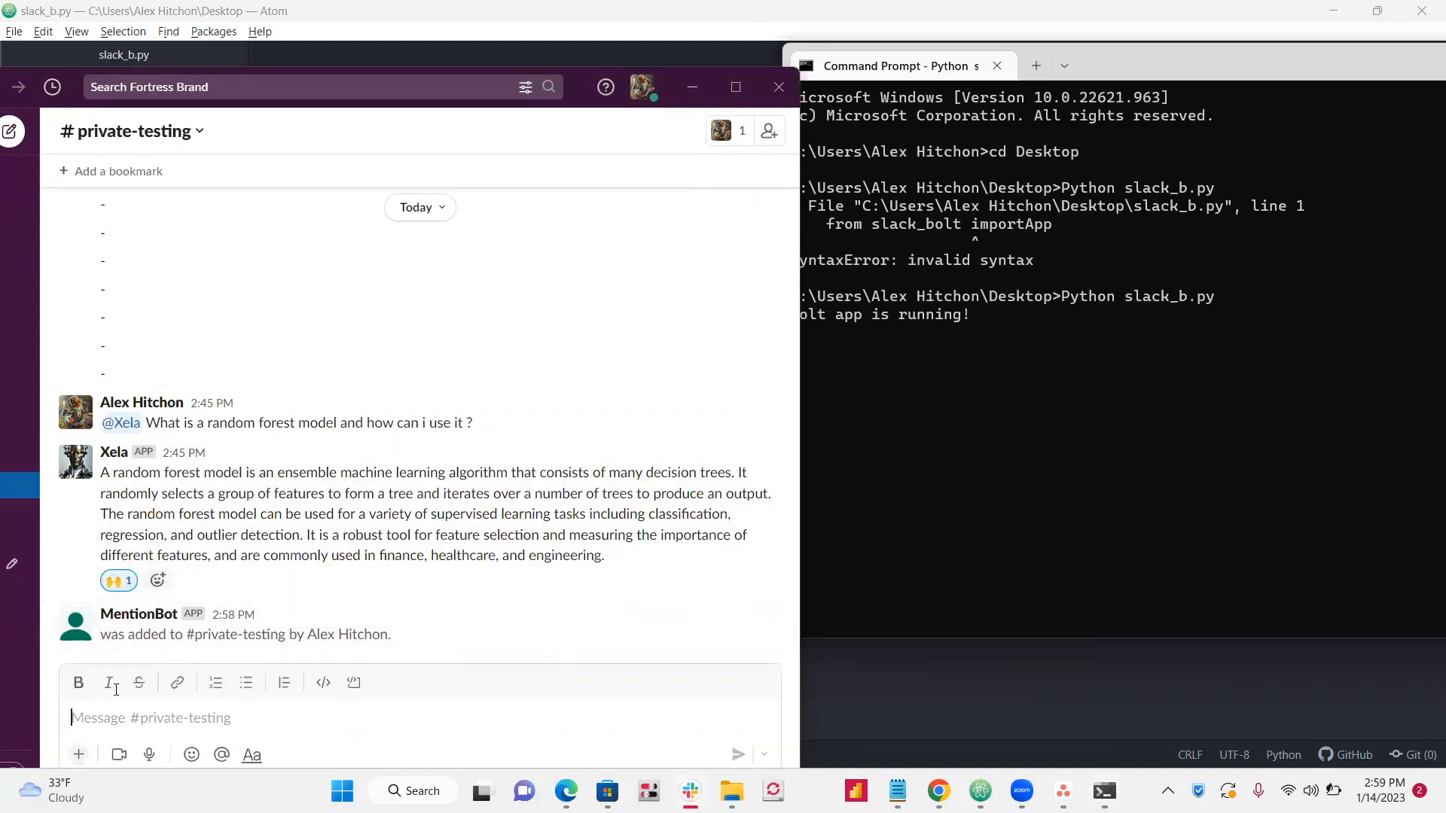
pyautogui.write('@men')
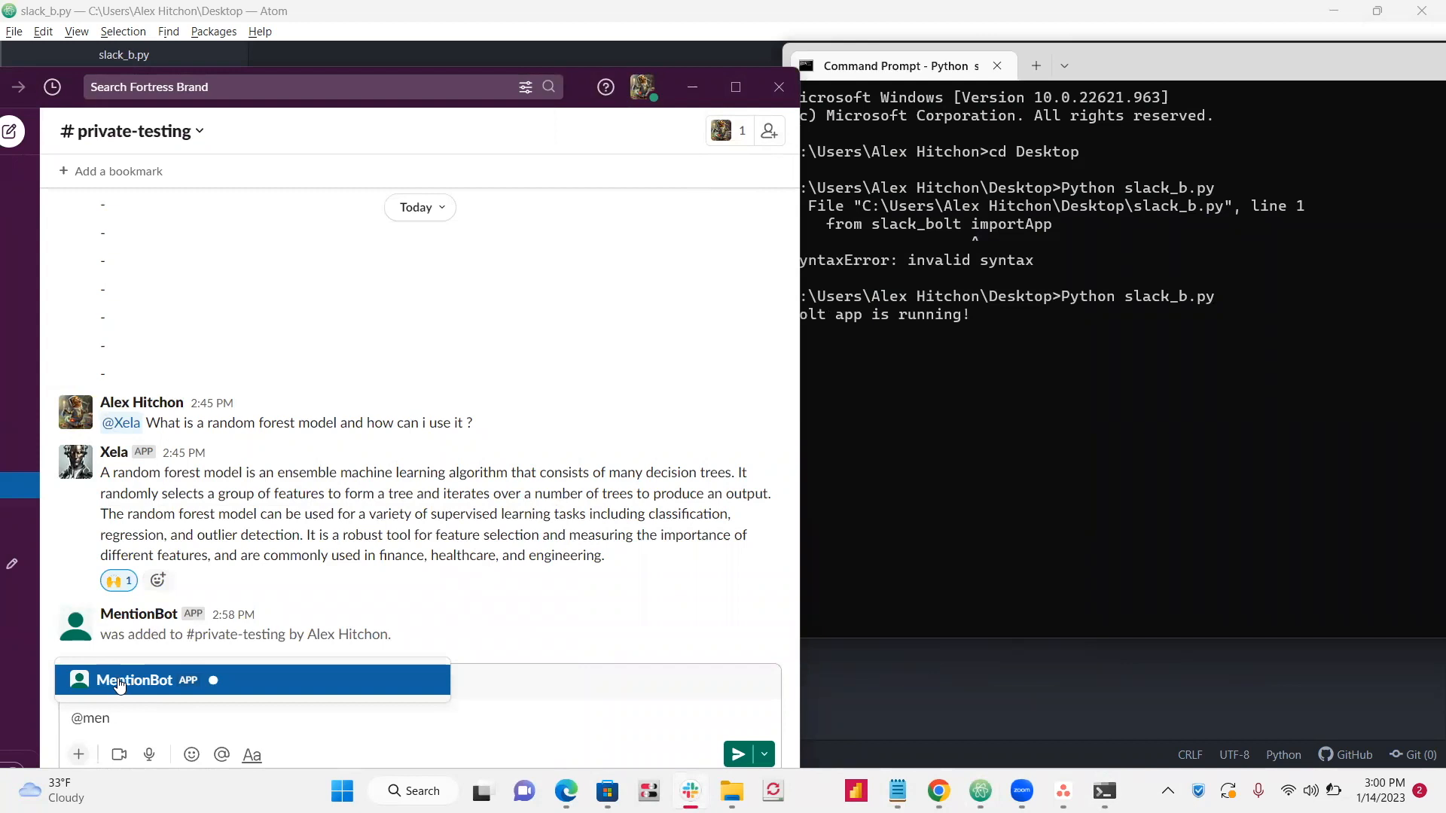
pyautogui.click(134, 679)
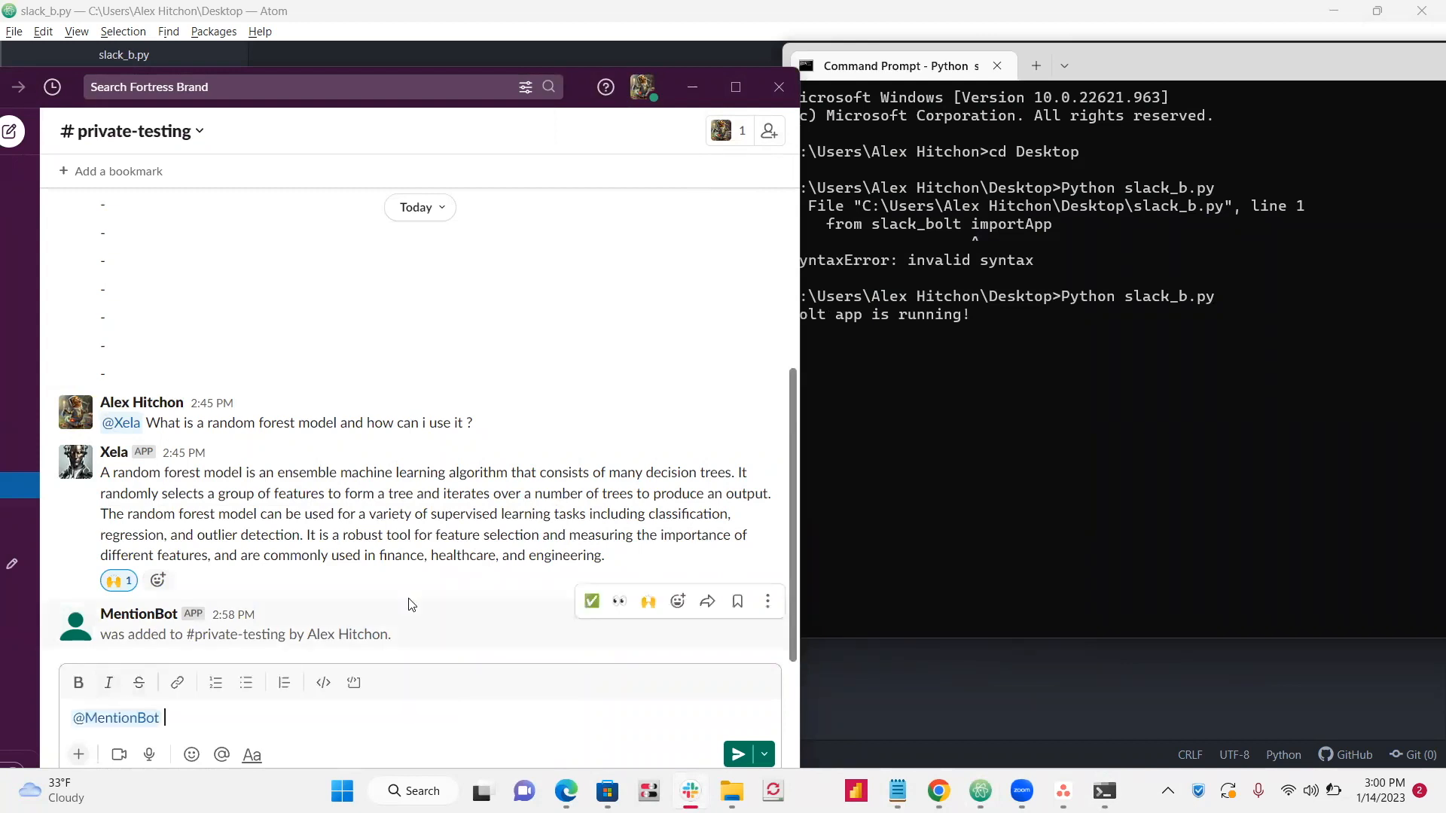
pyautogui.write('hi')
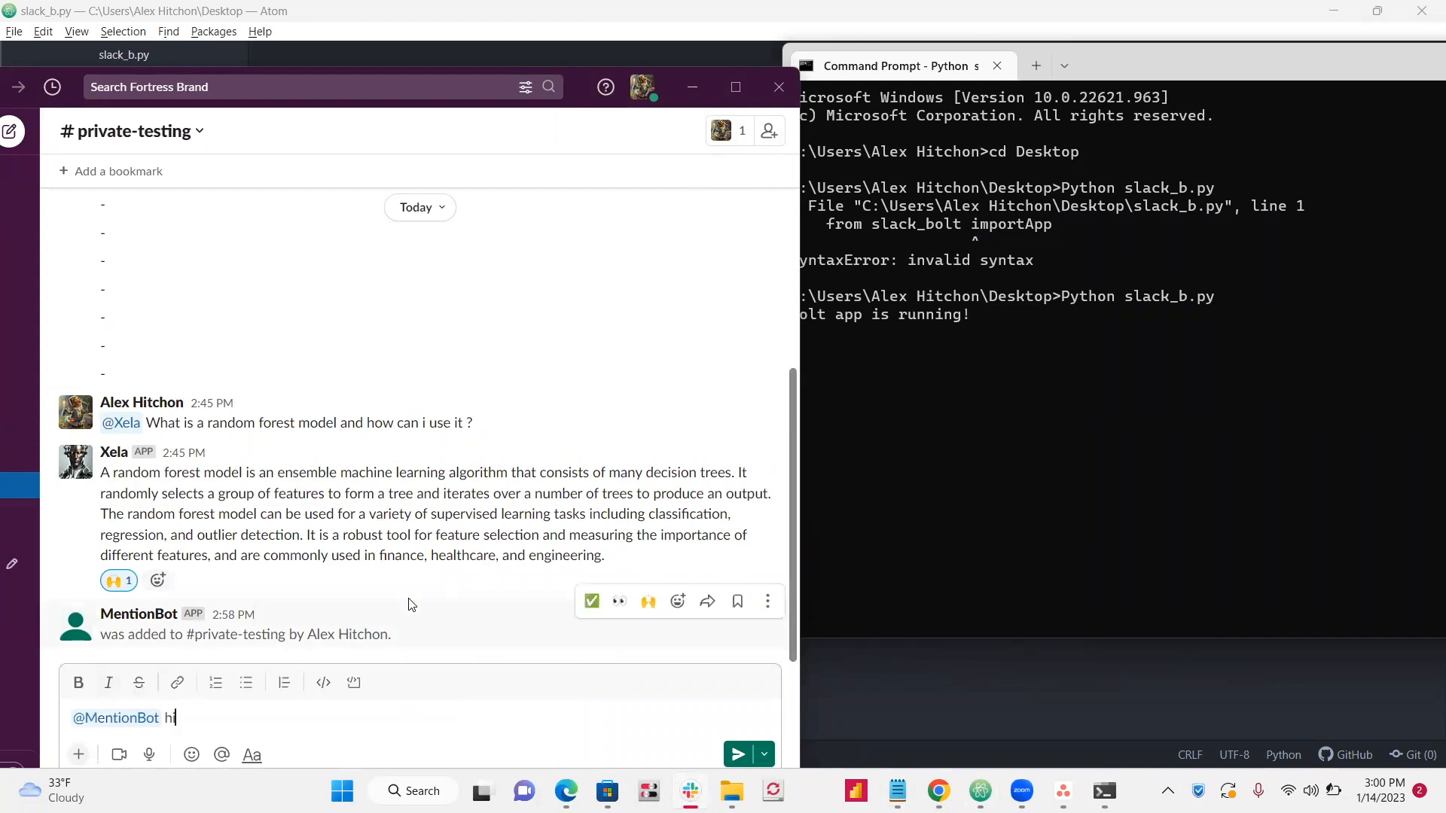
pyautogui.write('there')
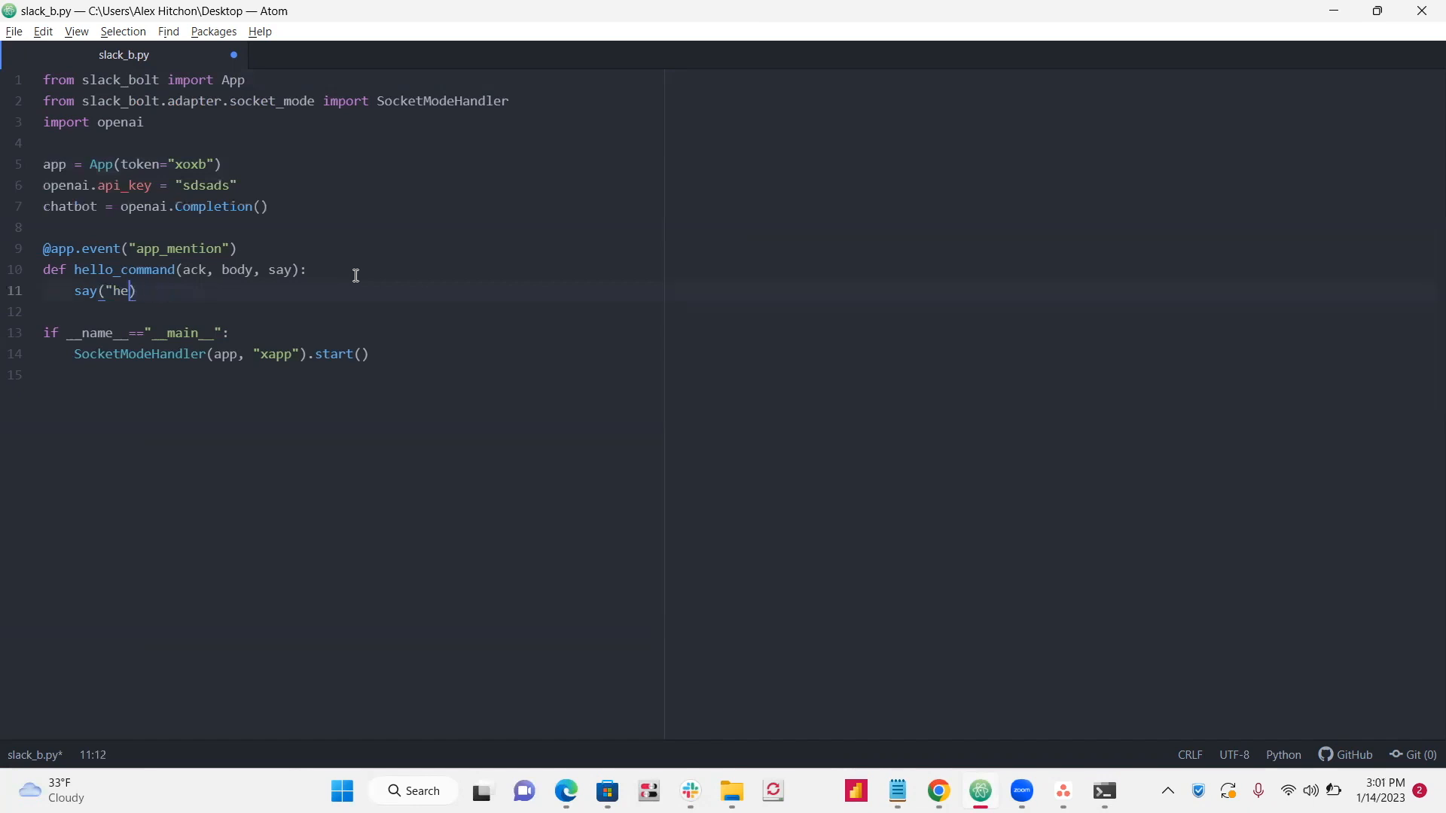
# - Replace the fixed greeting so the handler replies with say(str(body))
pyautogui.press('Backspace')
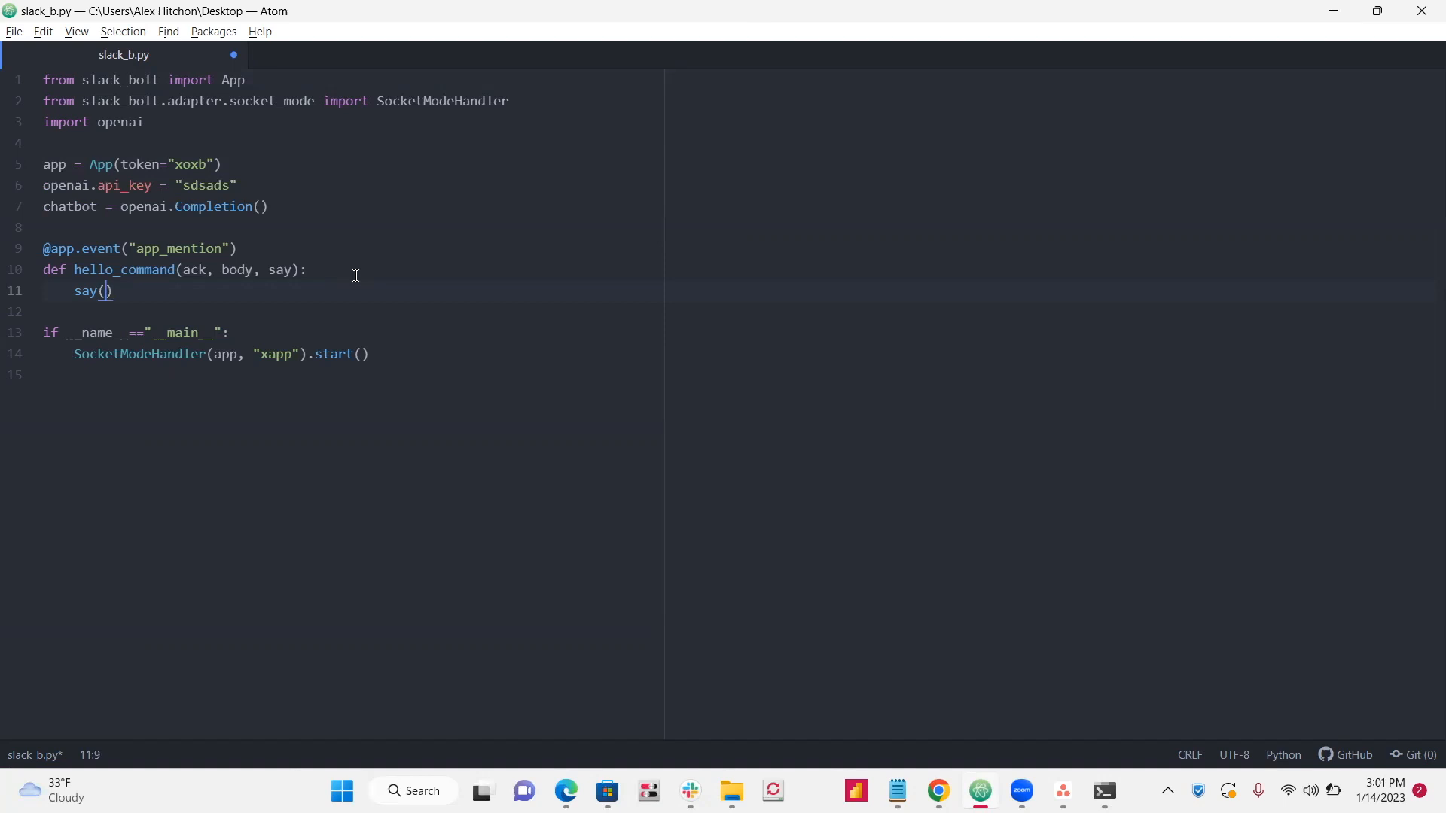
pyautogui.write('str')
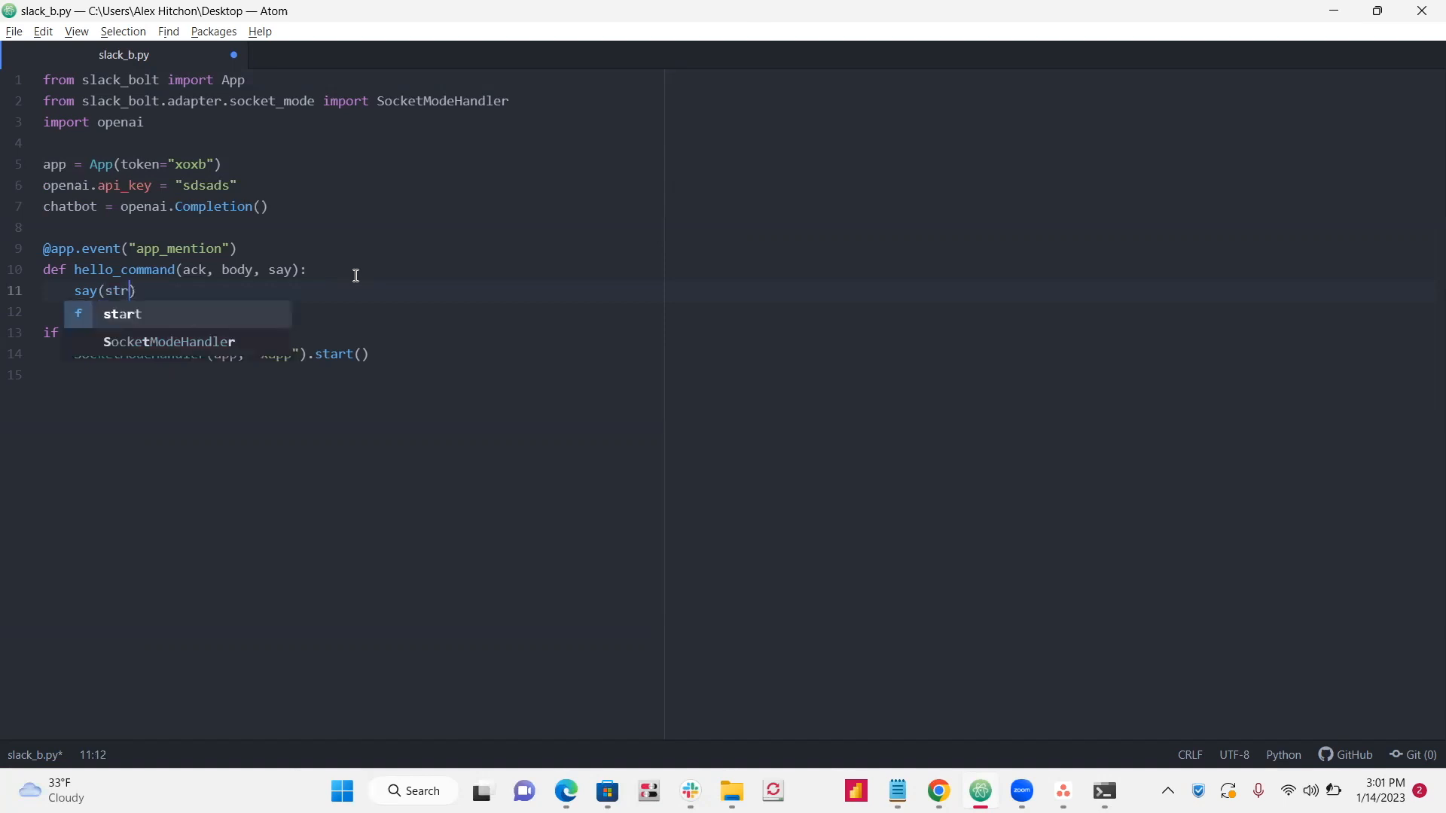
pyautogui.write('[')
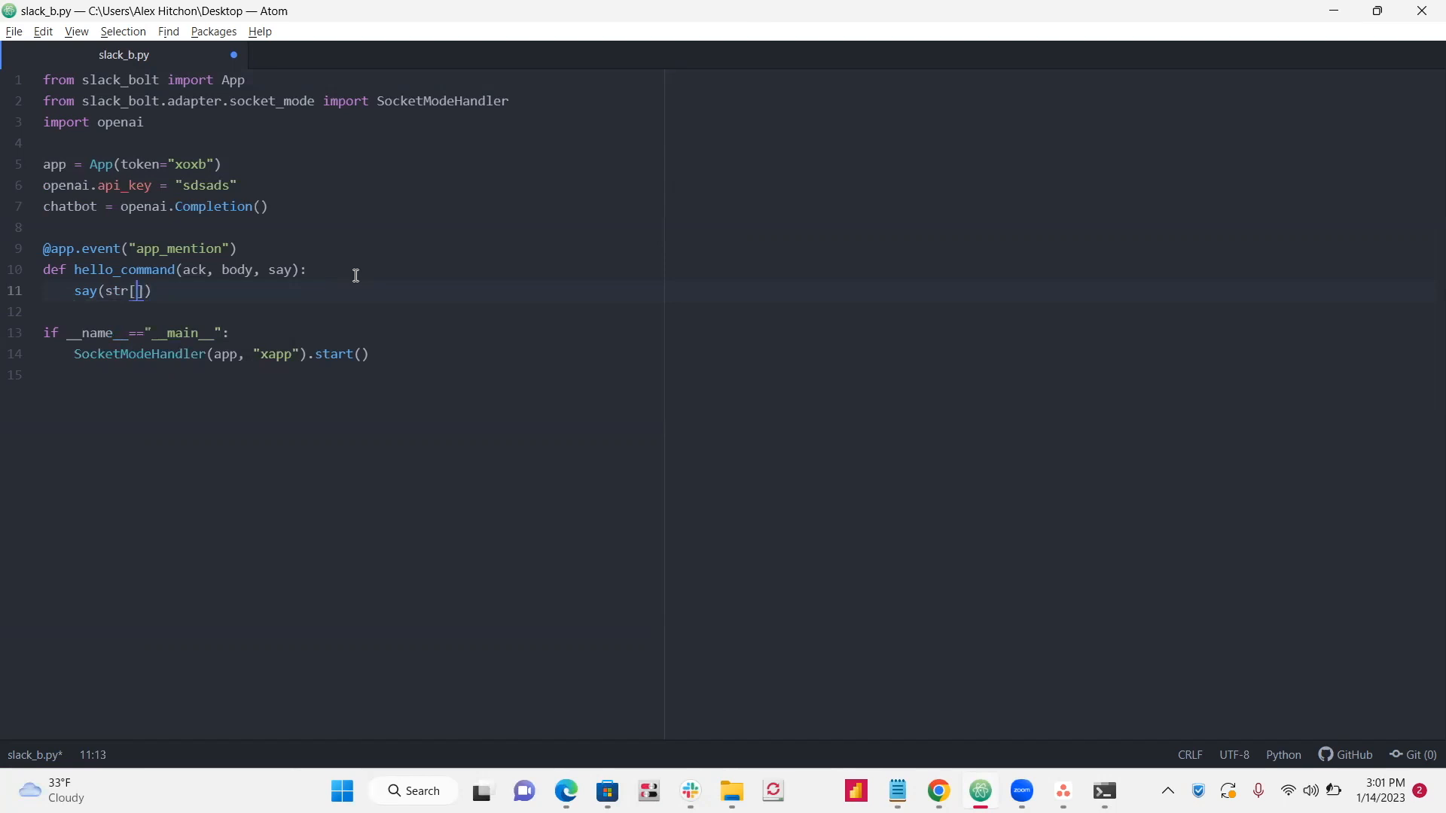
pyautogui.press('Backspace')
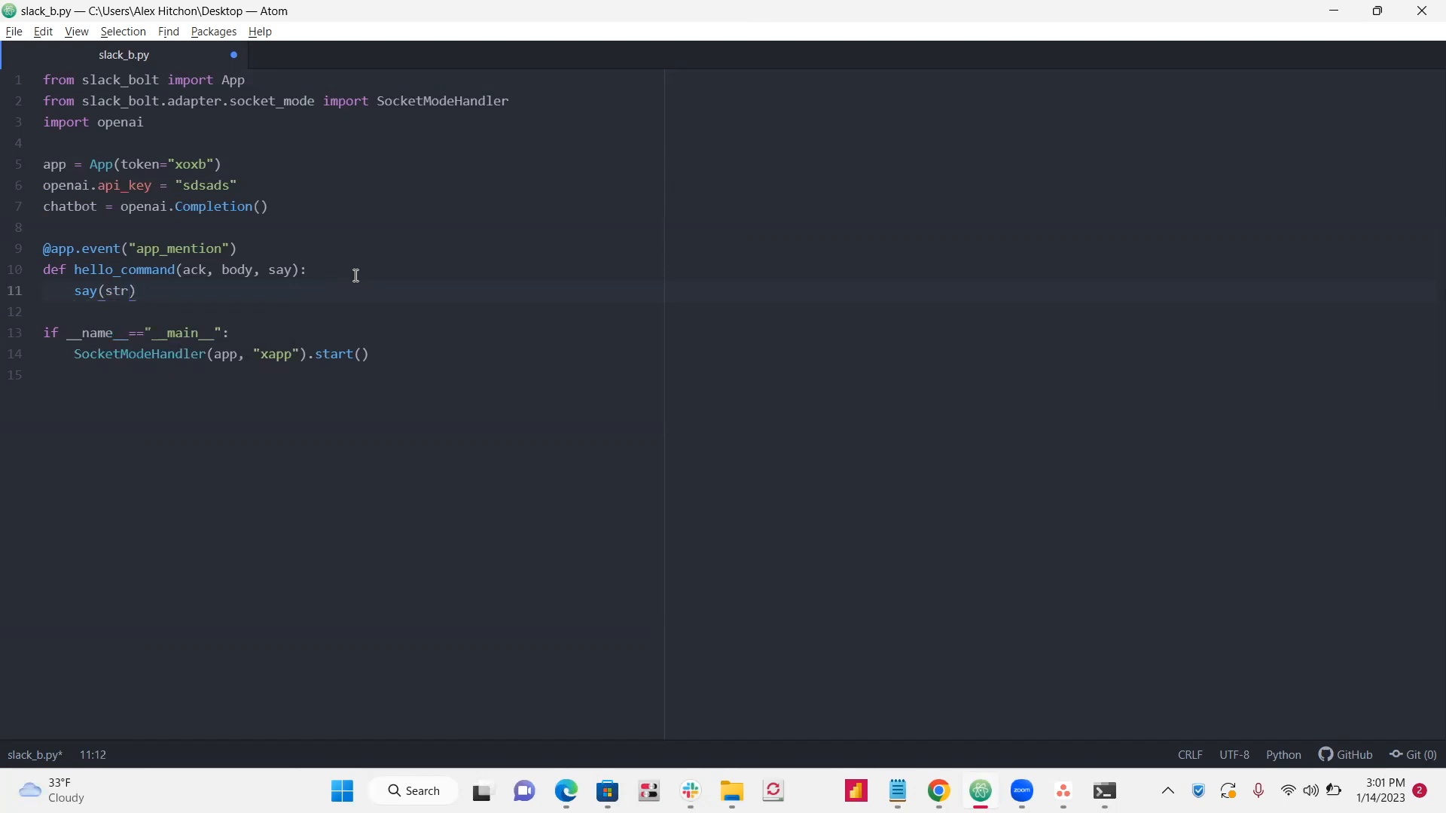
pyautogui.write('()')
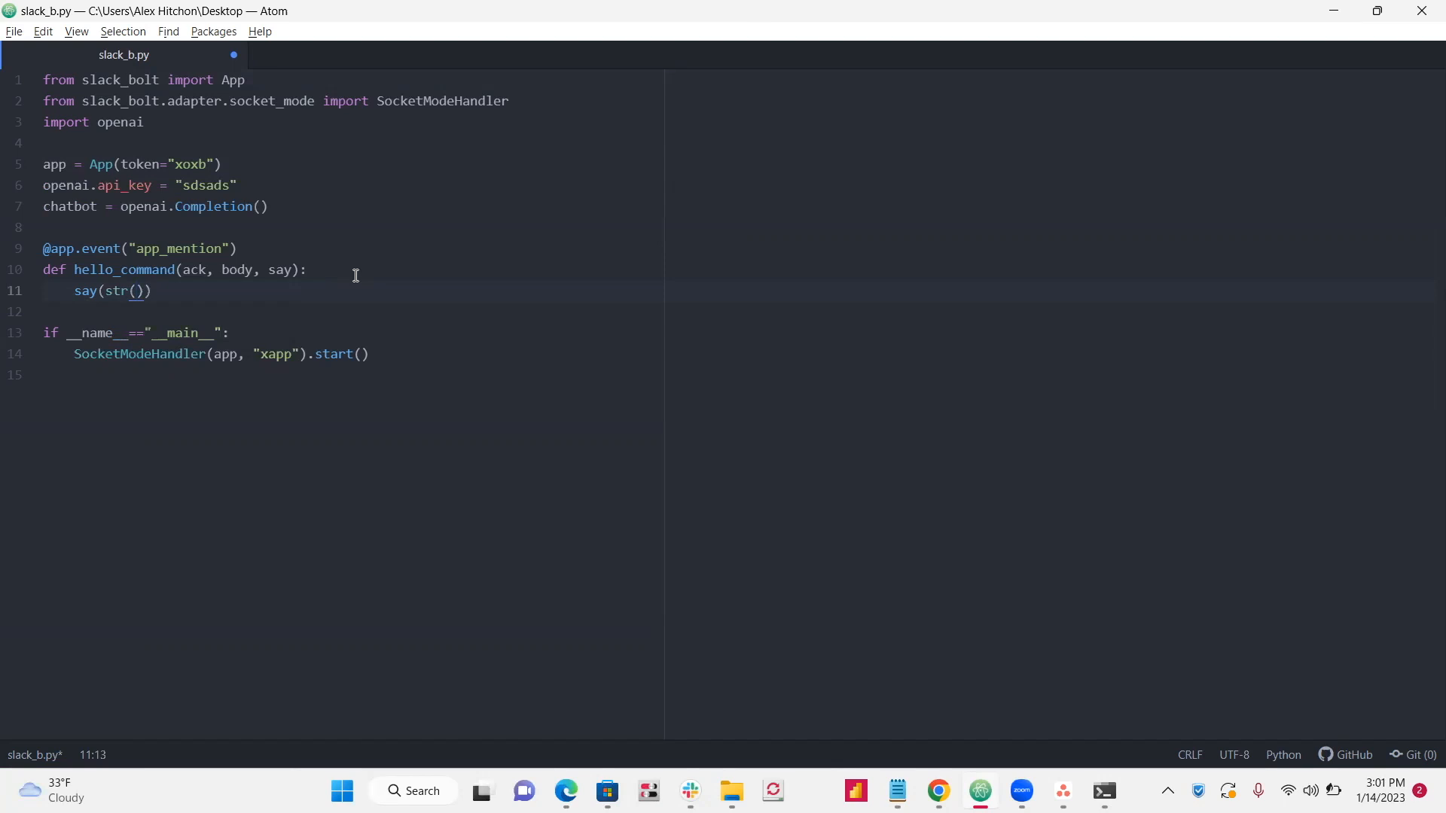
pyautogui.write('bo')
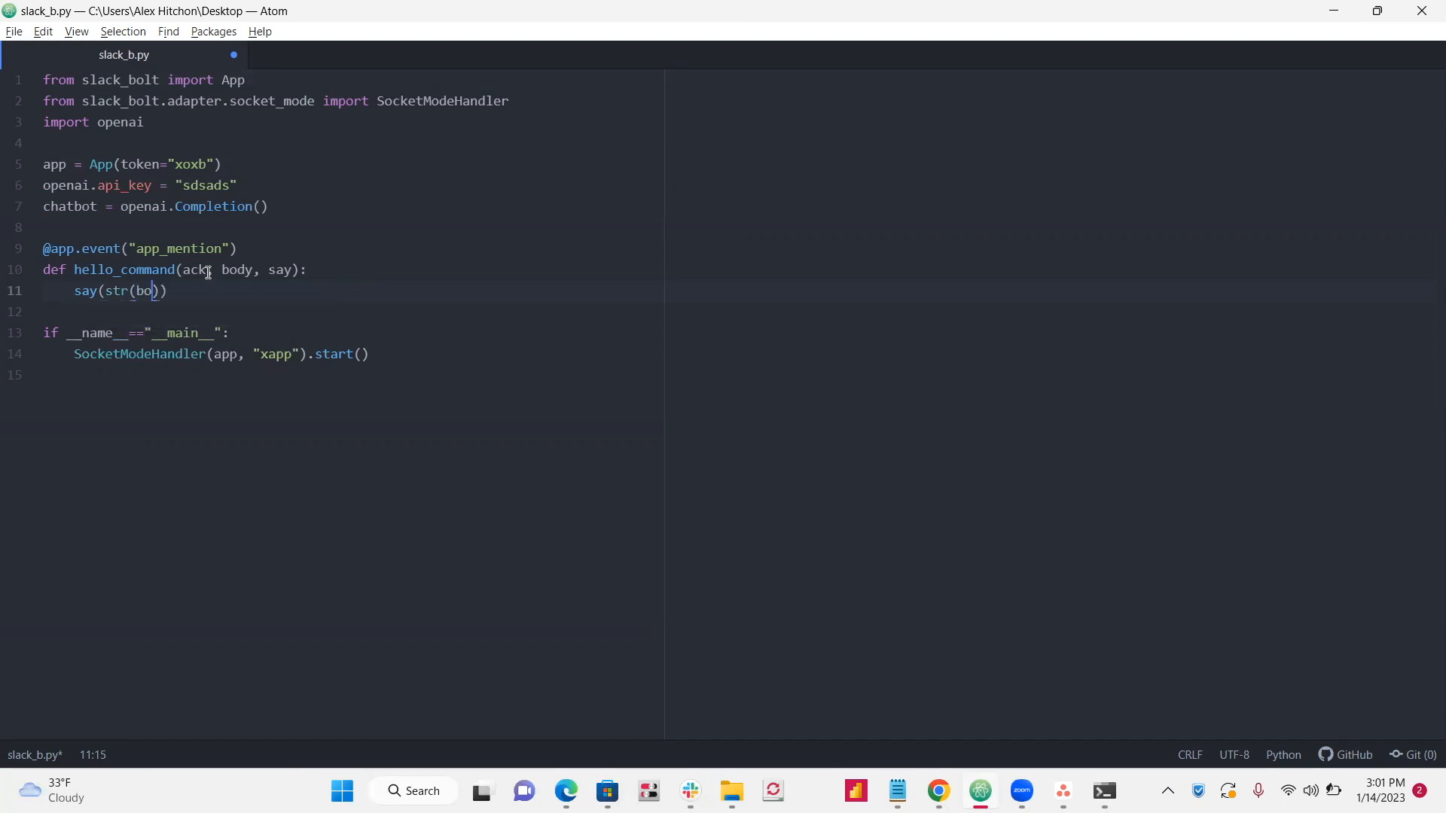
pyautogui.write('dy')
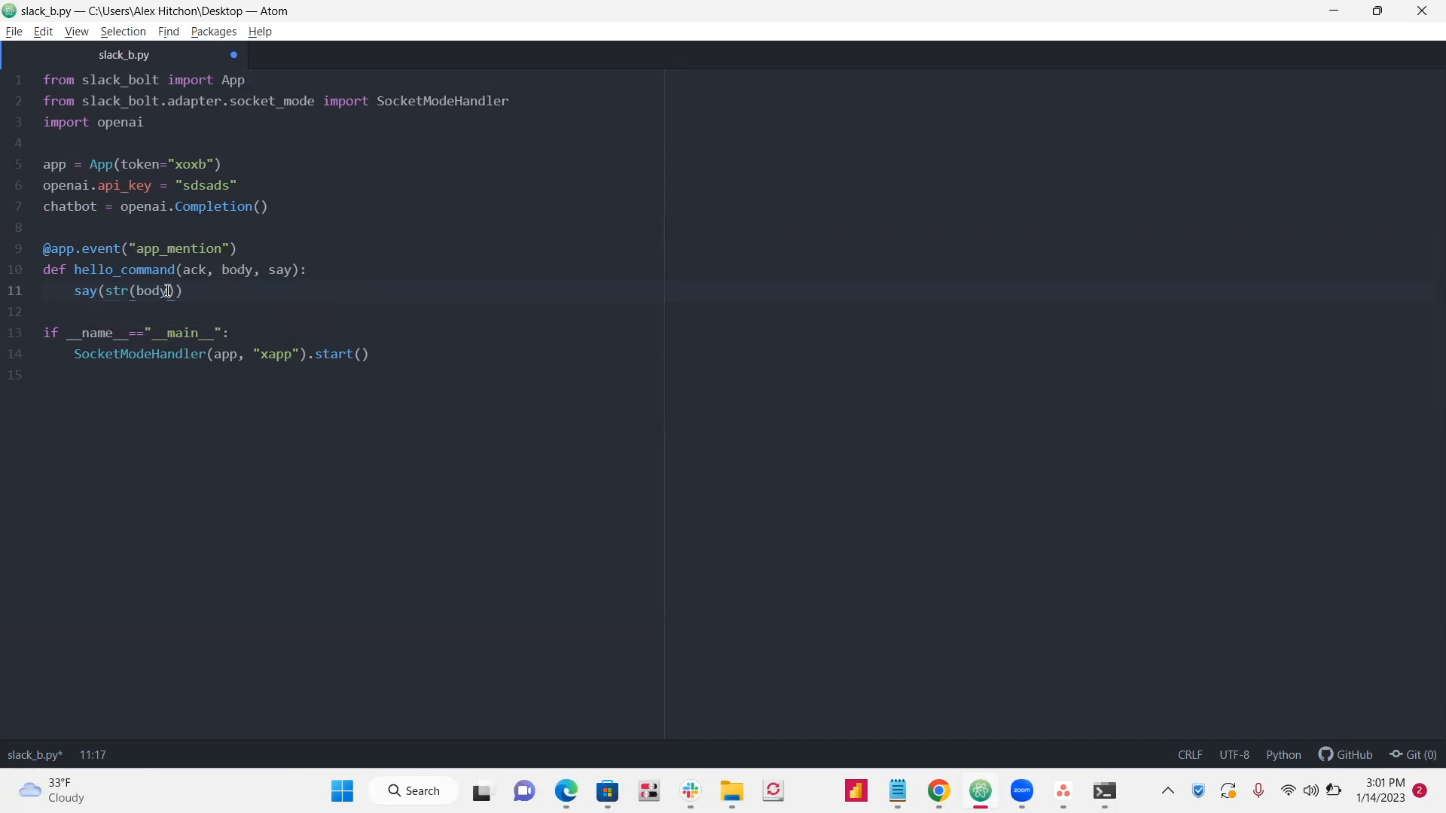
pyautogui.moveTo(306, 323)
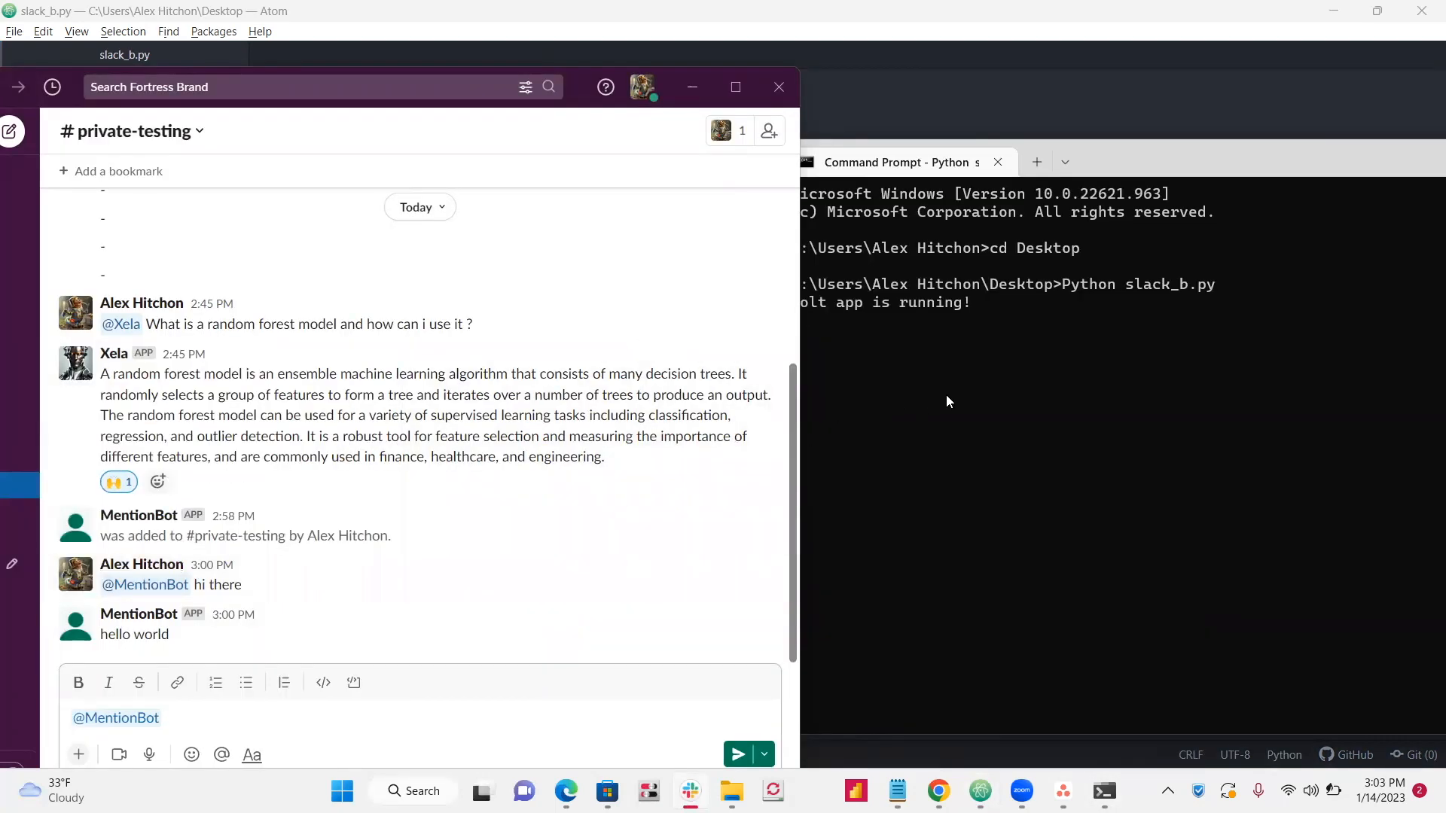
# - Write the test mention 'hi how is it going 123455 i am goo lorem ipsum 99999'
pyautogui.write('hi')
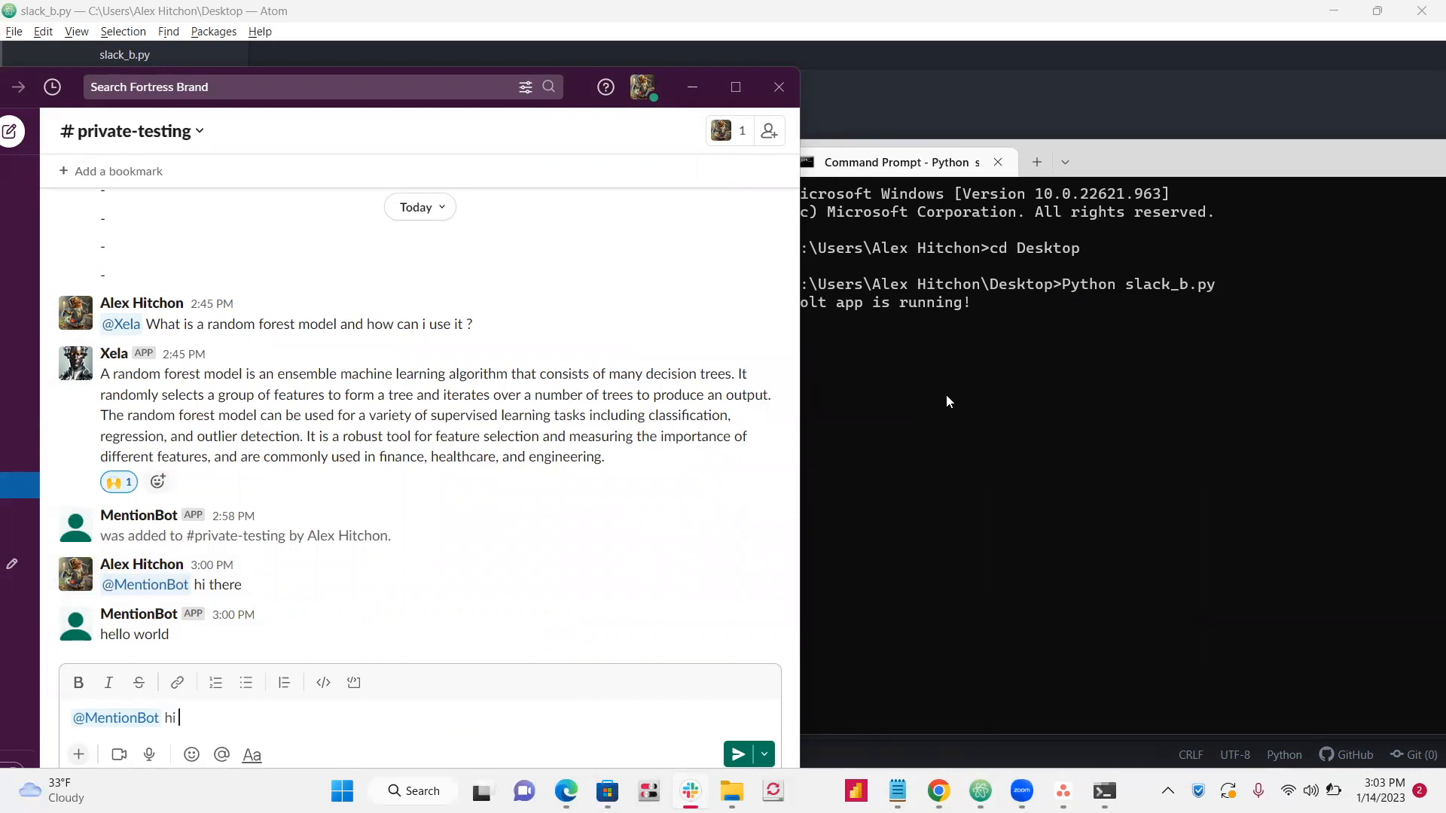
pyautogui.write('how is')
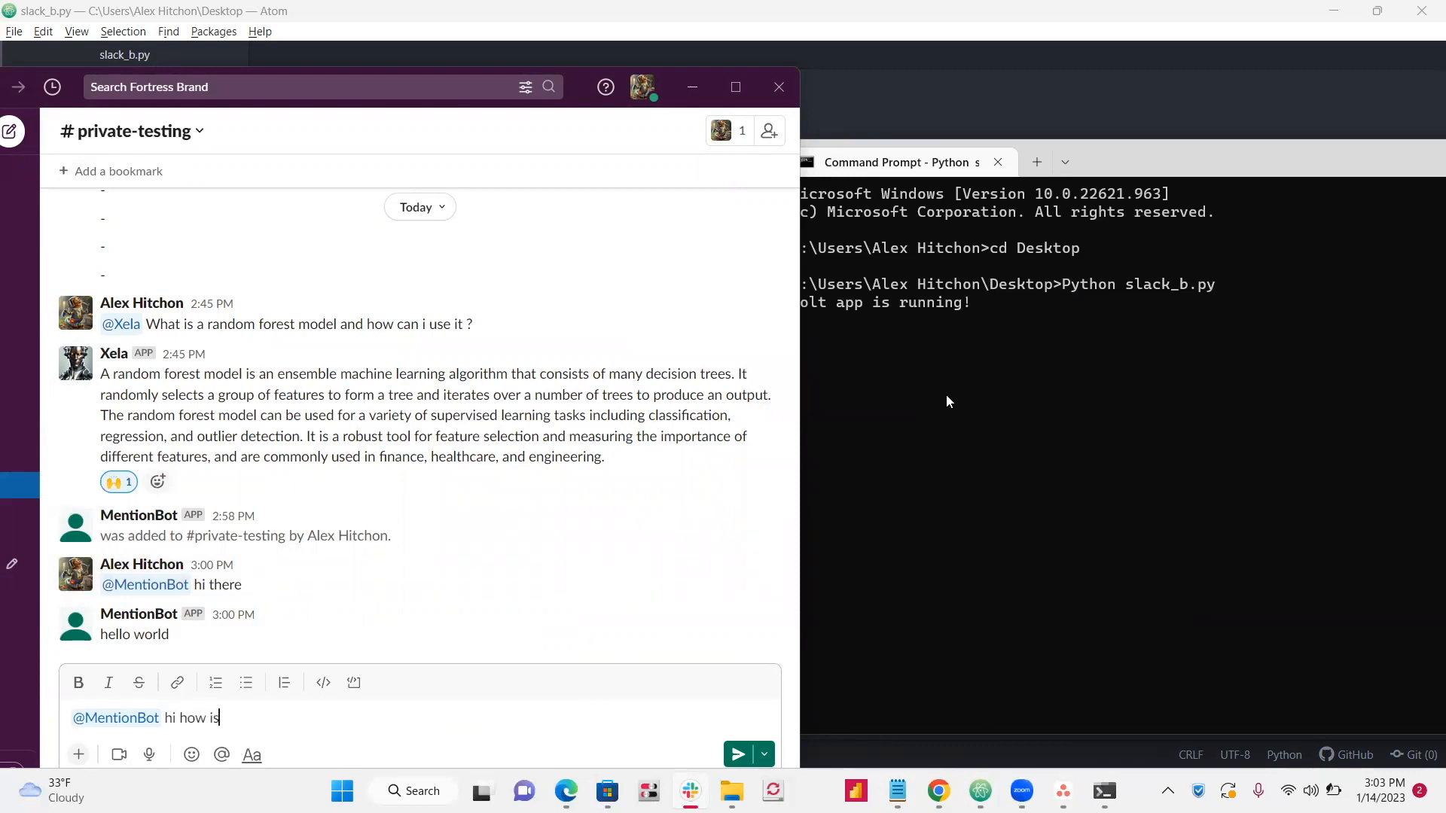
pyautogui.write('it going')
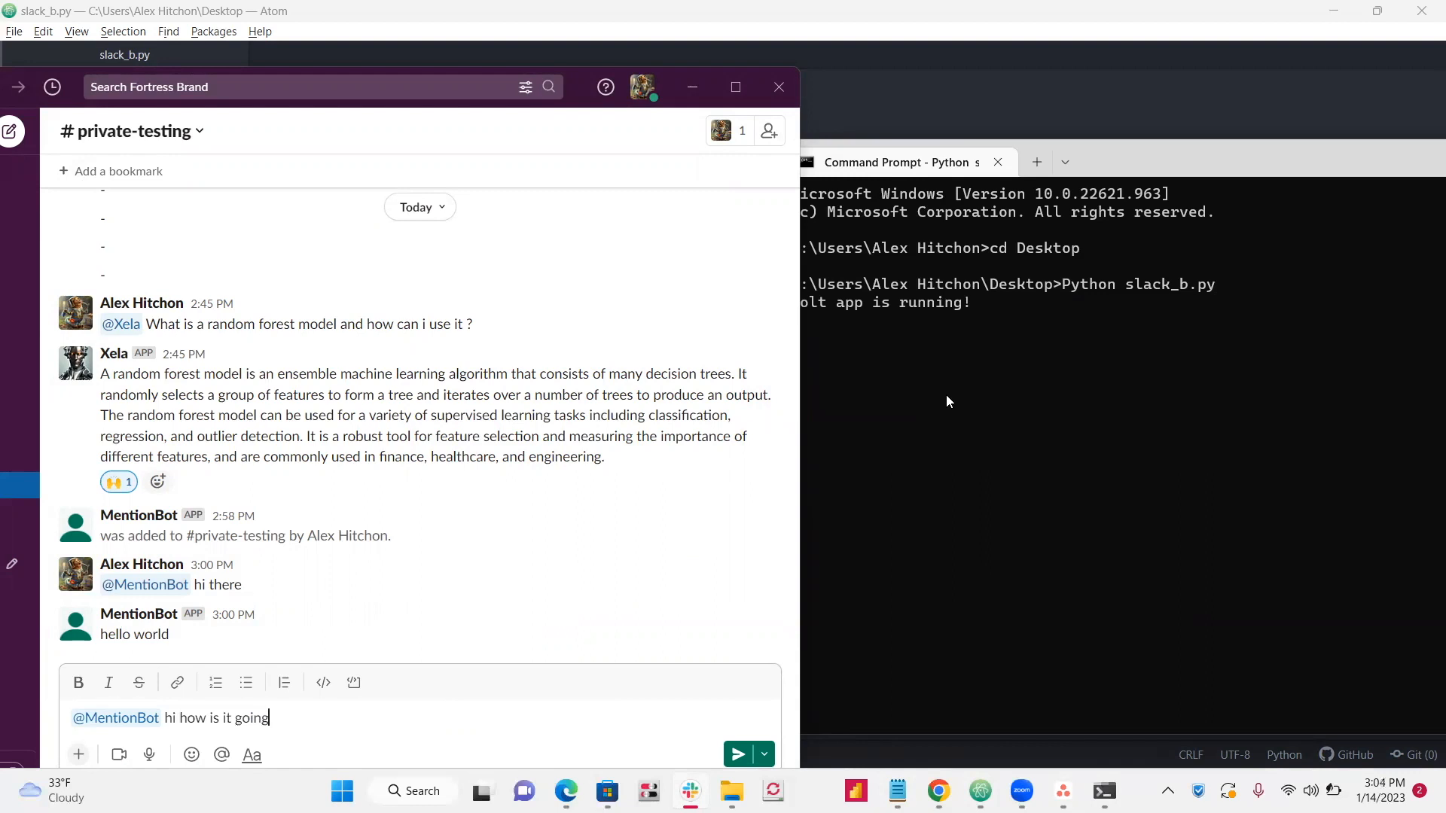
pyautogui.write('123455')
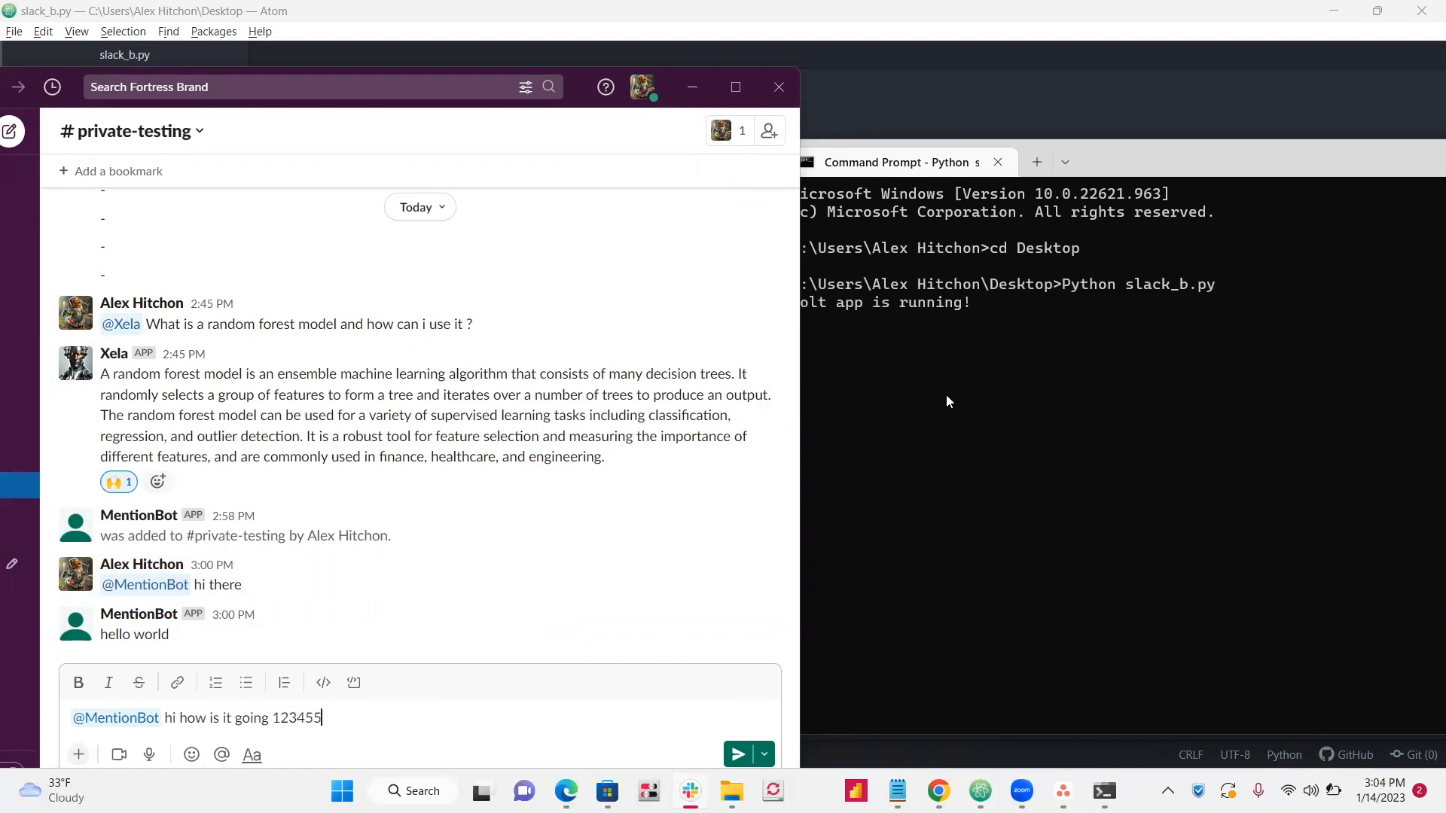
pyautogui.write('i am')
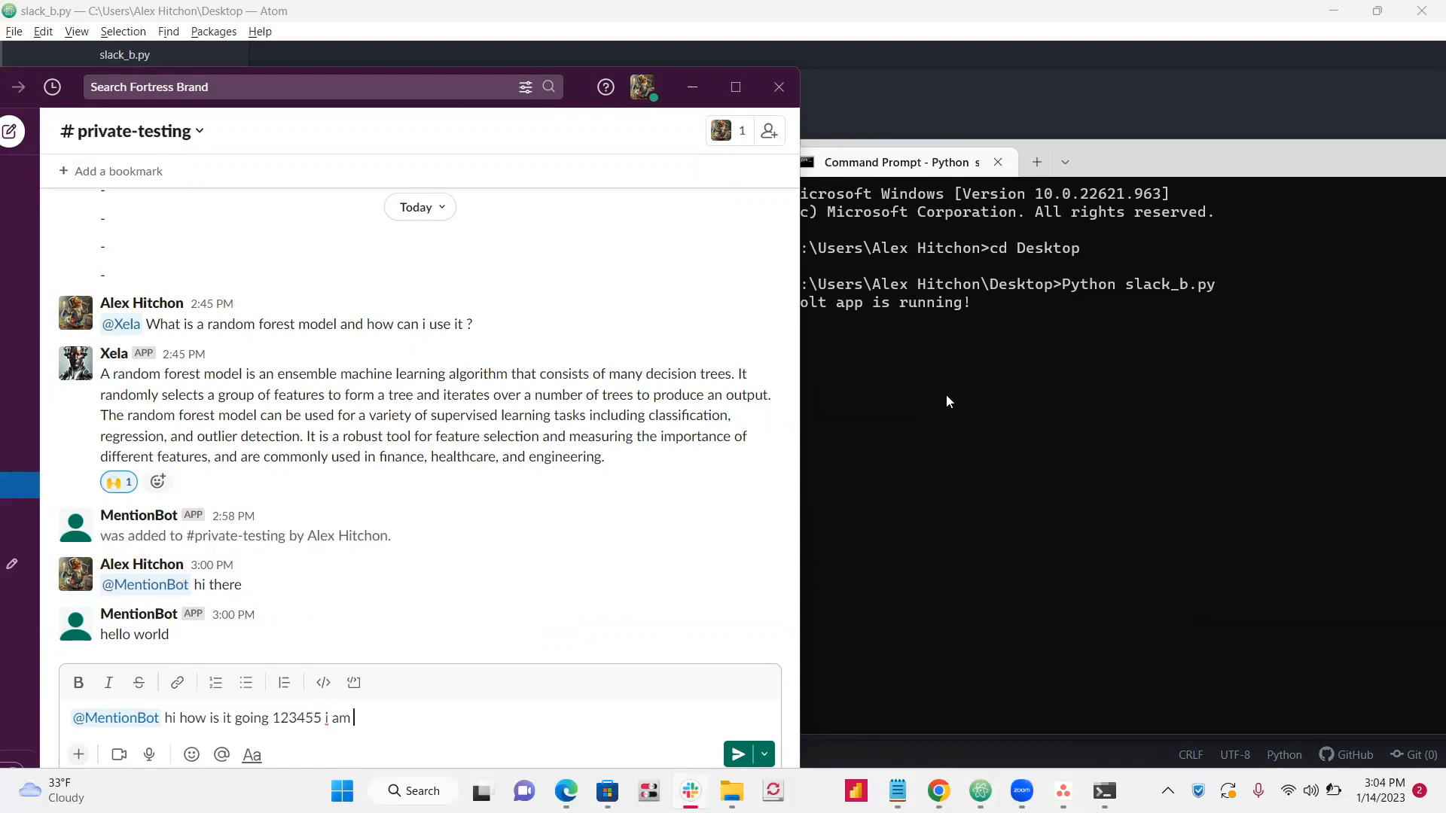
pyautogui.write('goo')
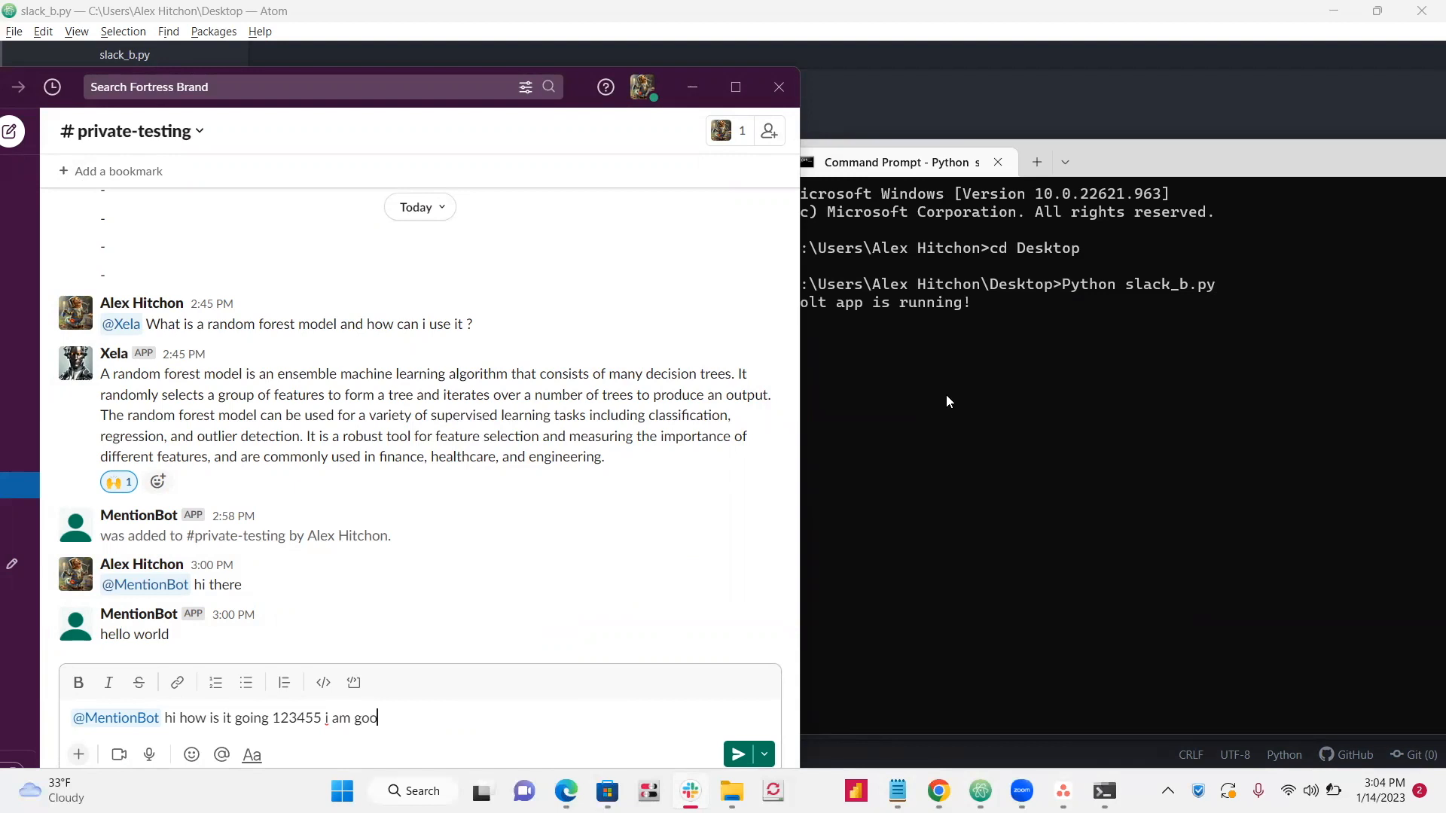
pyautogui.write('lorem i')
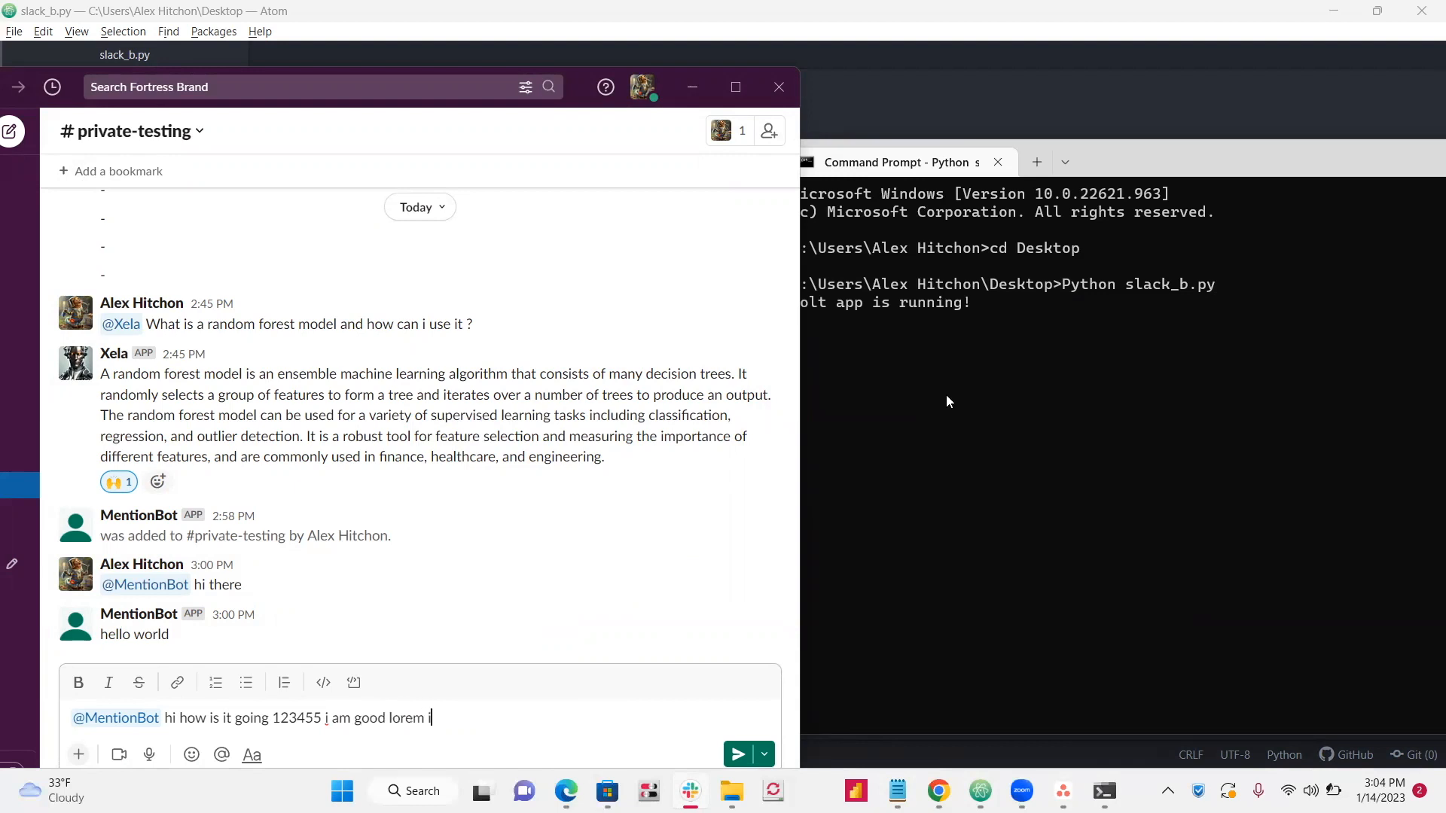
pyautogui.write('ipsum')
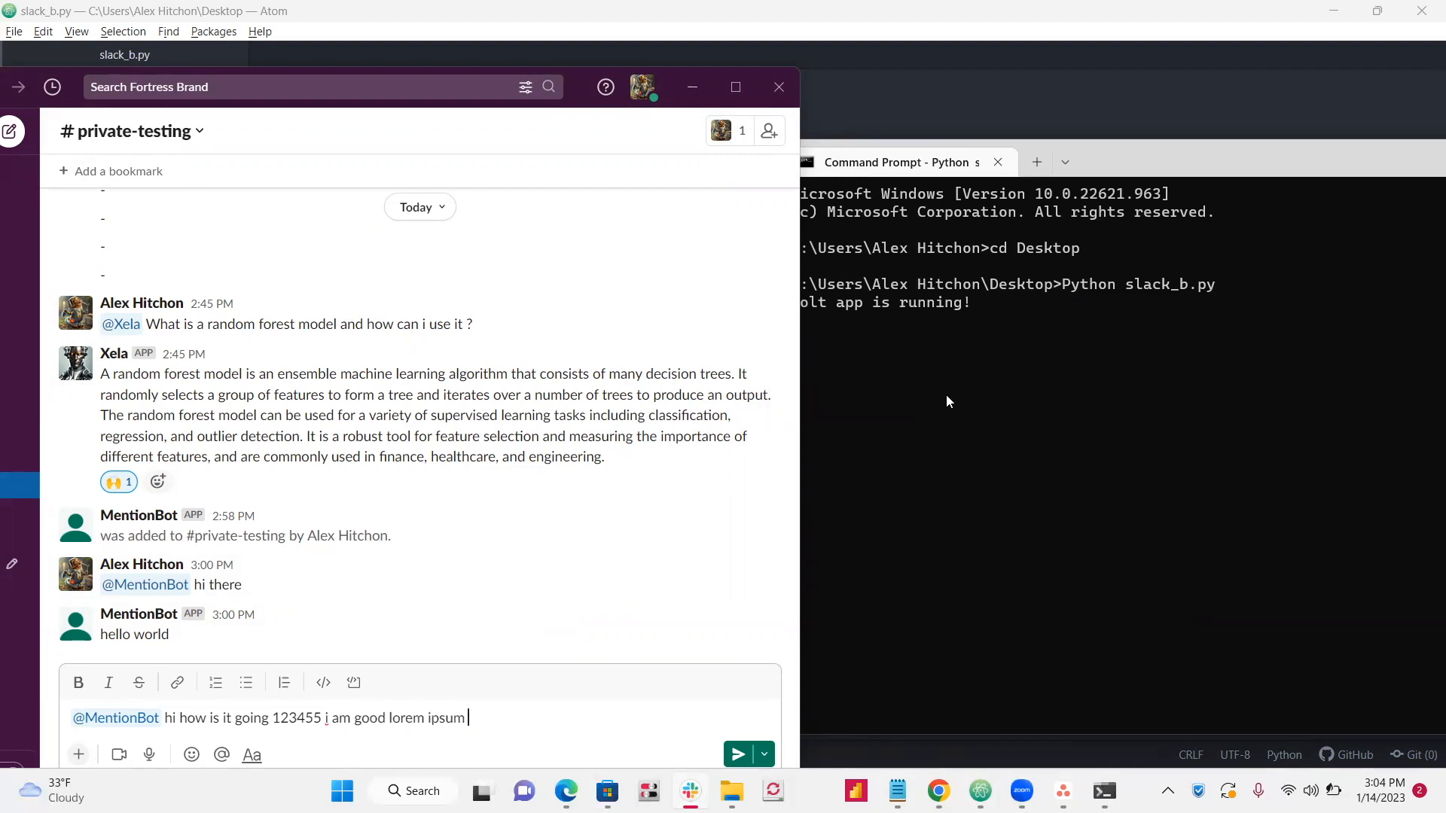
pyautogui.write('99999')
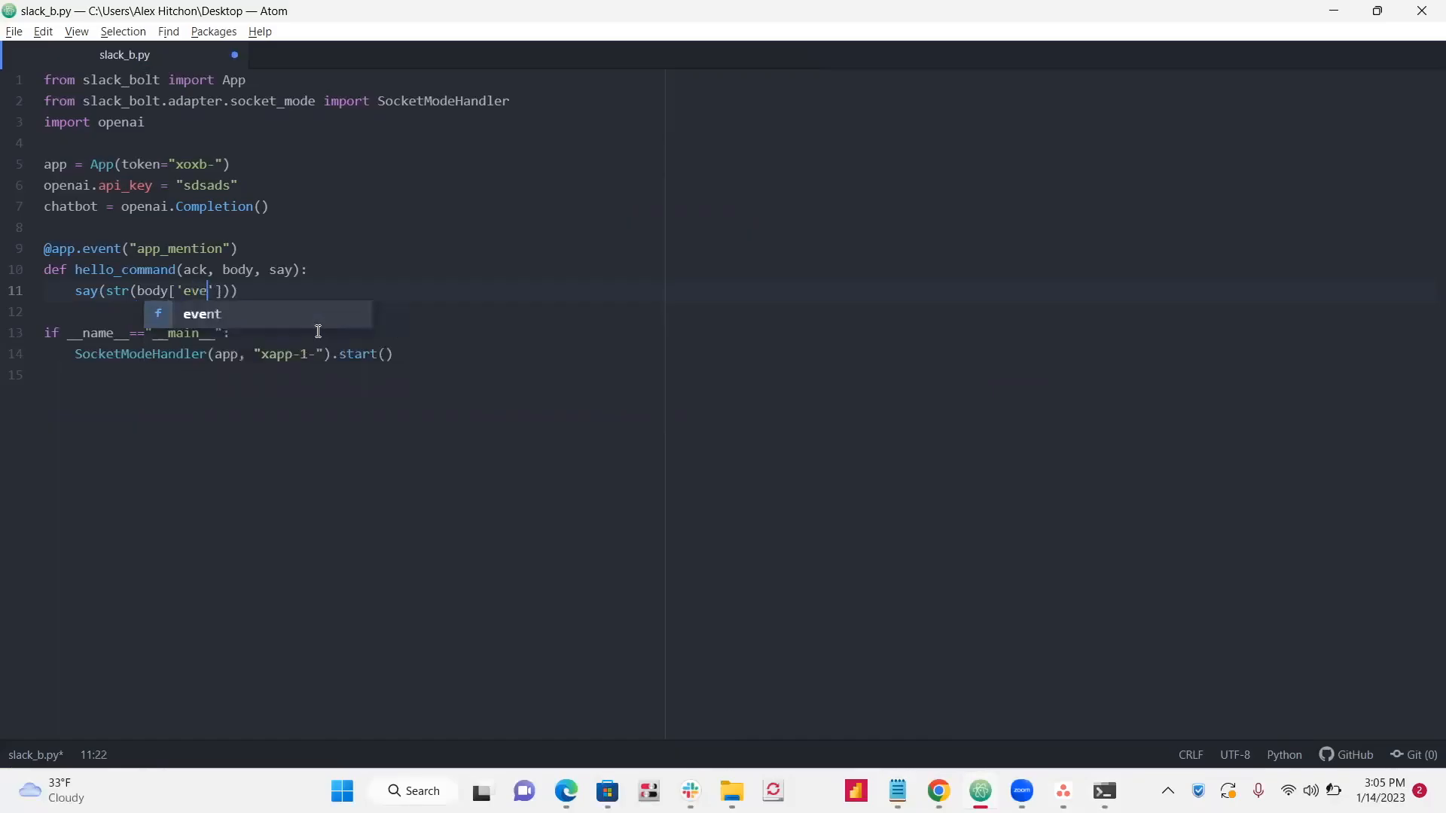
# - Extend the lookup to body['event']['body'][0]['elements'][1]['text'] inside str
pyautogui.press('tab')
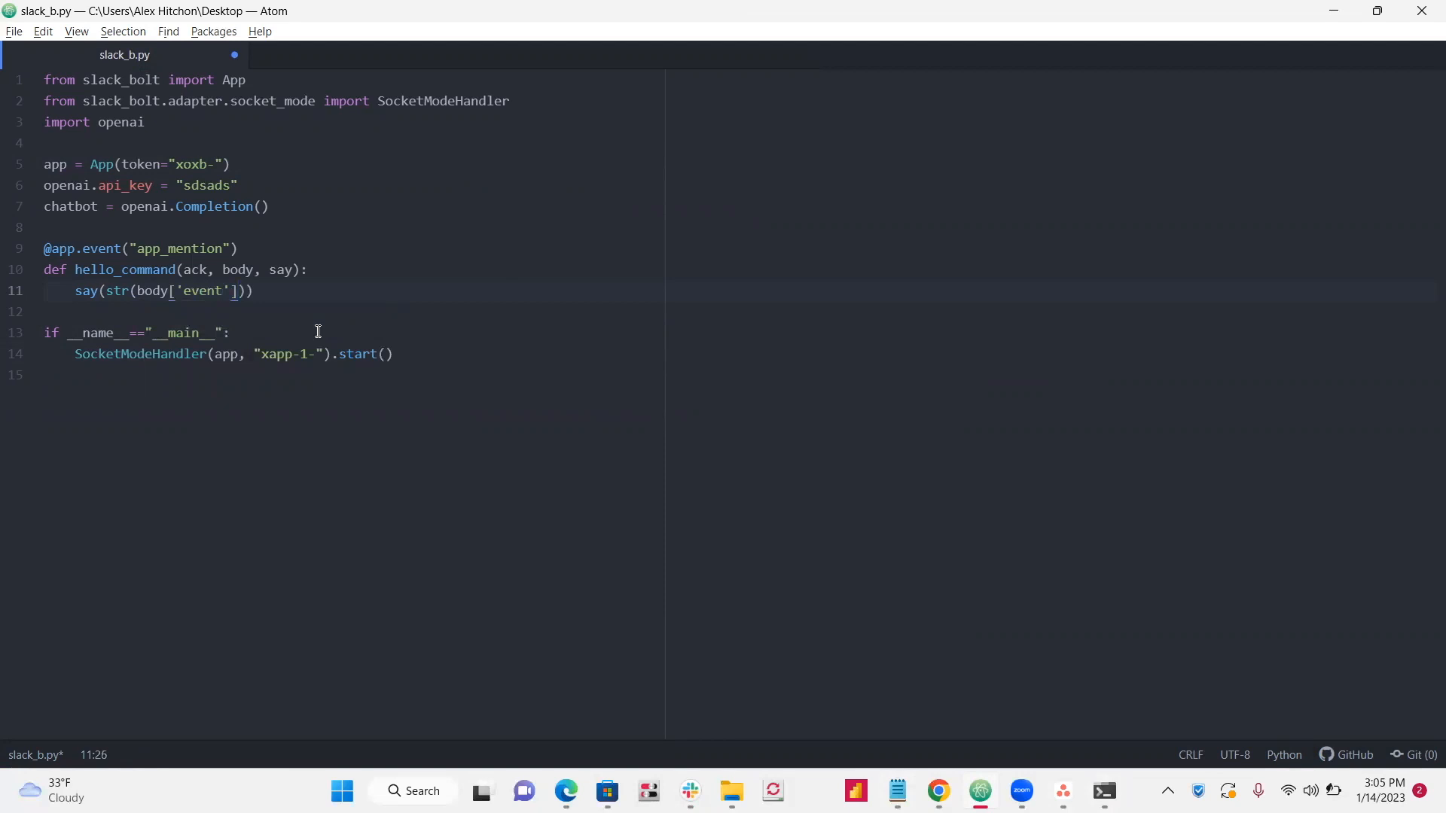
pyautogui.write('[]')
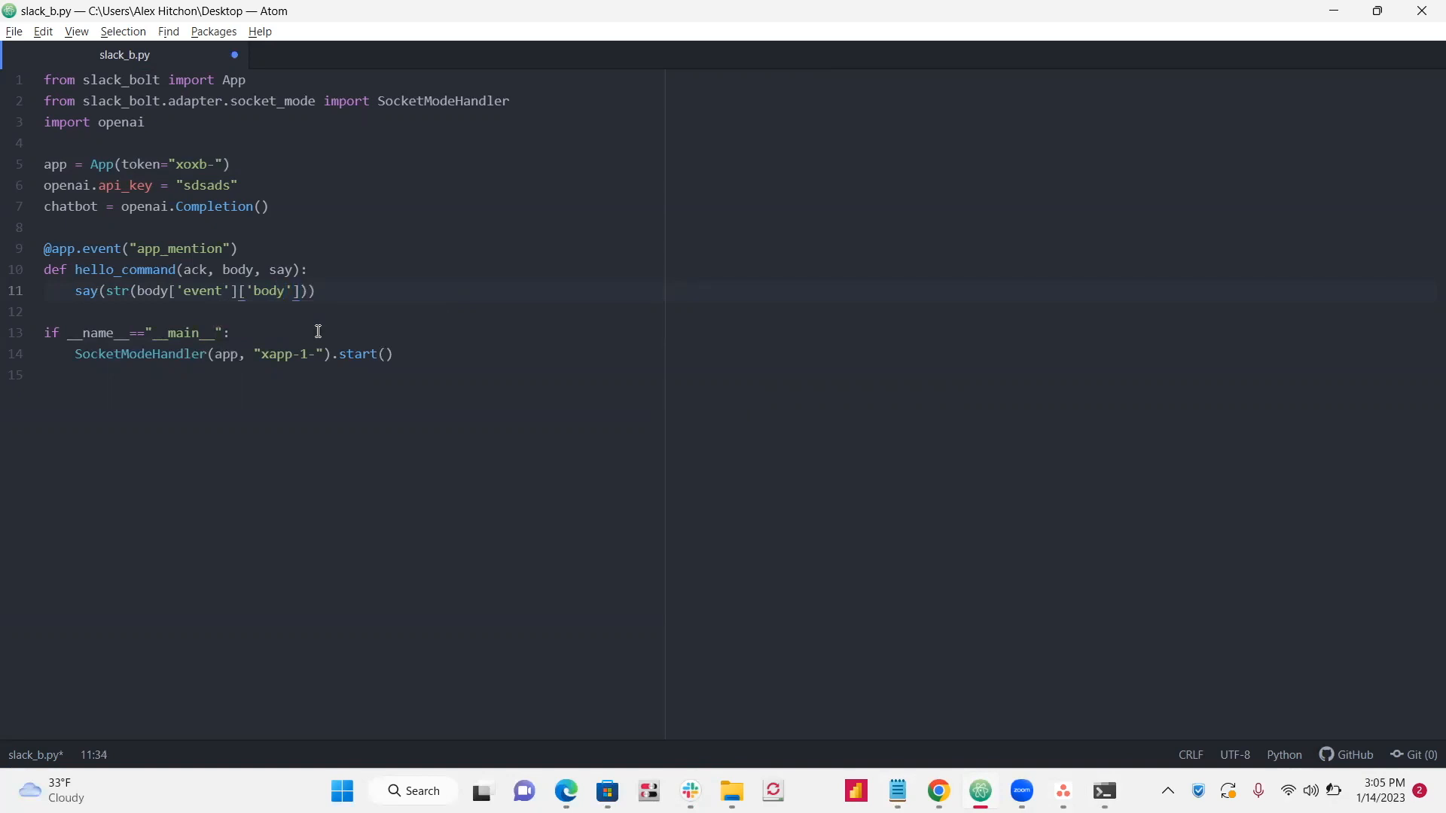
pyautogui.write('[0]')
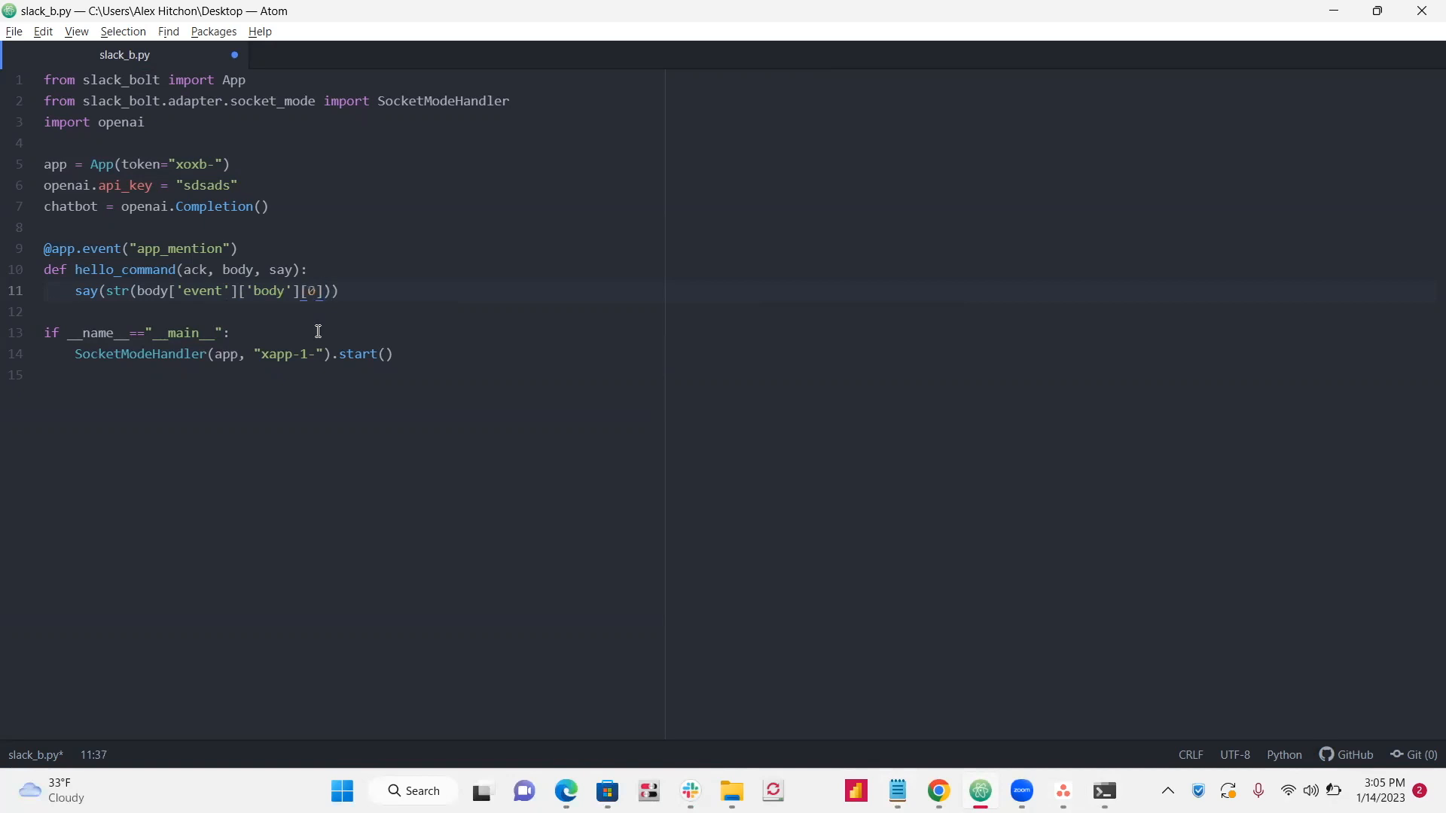
pyautogui.write("['']")
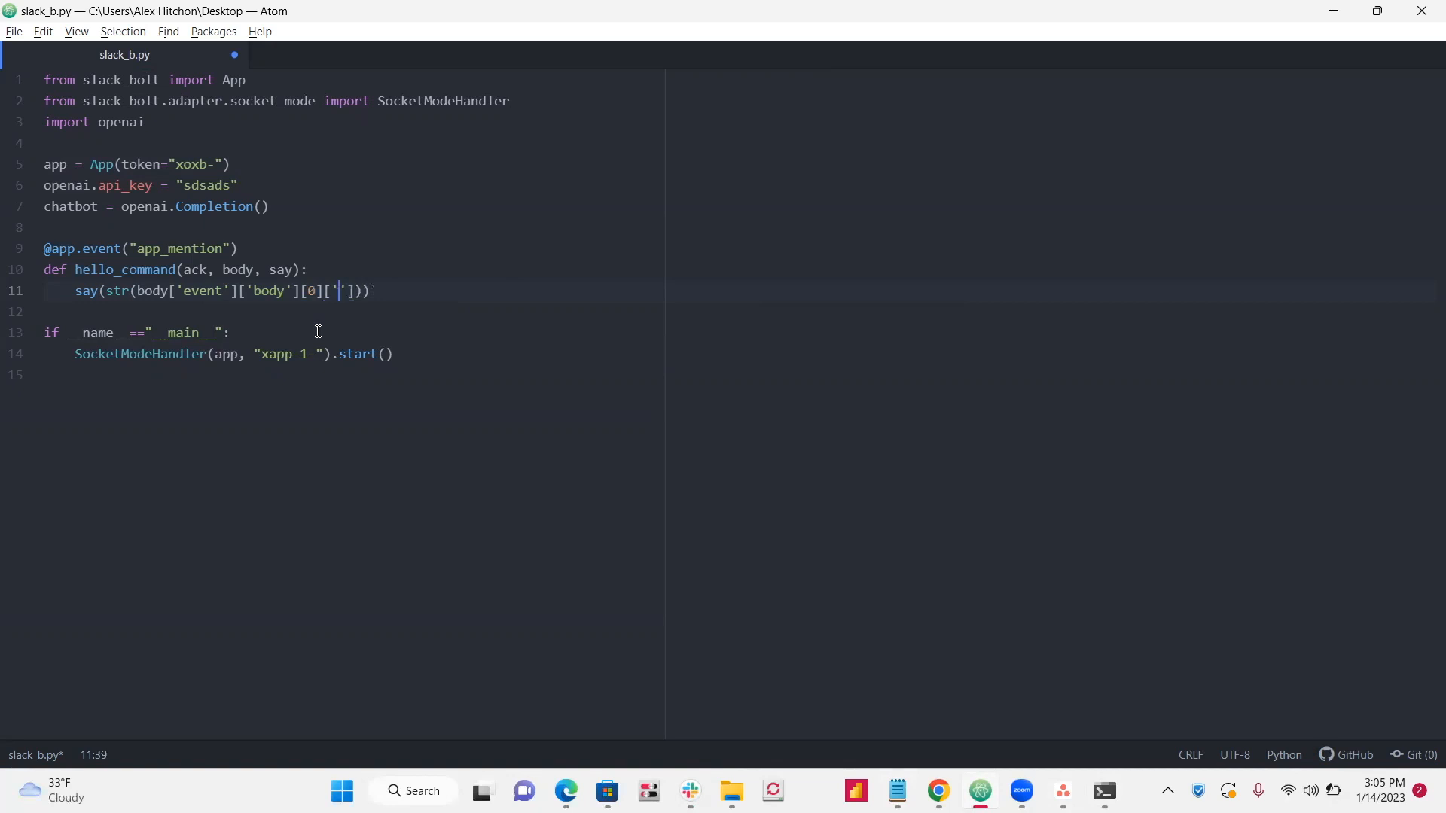
pyautogui.write("elements'][1]['text'")
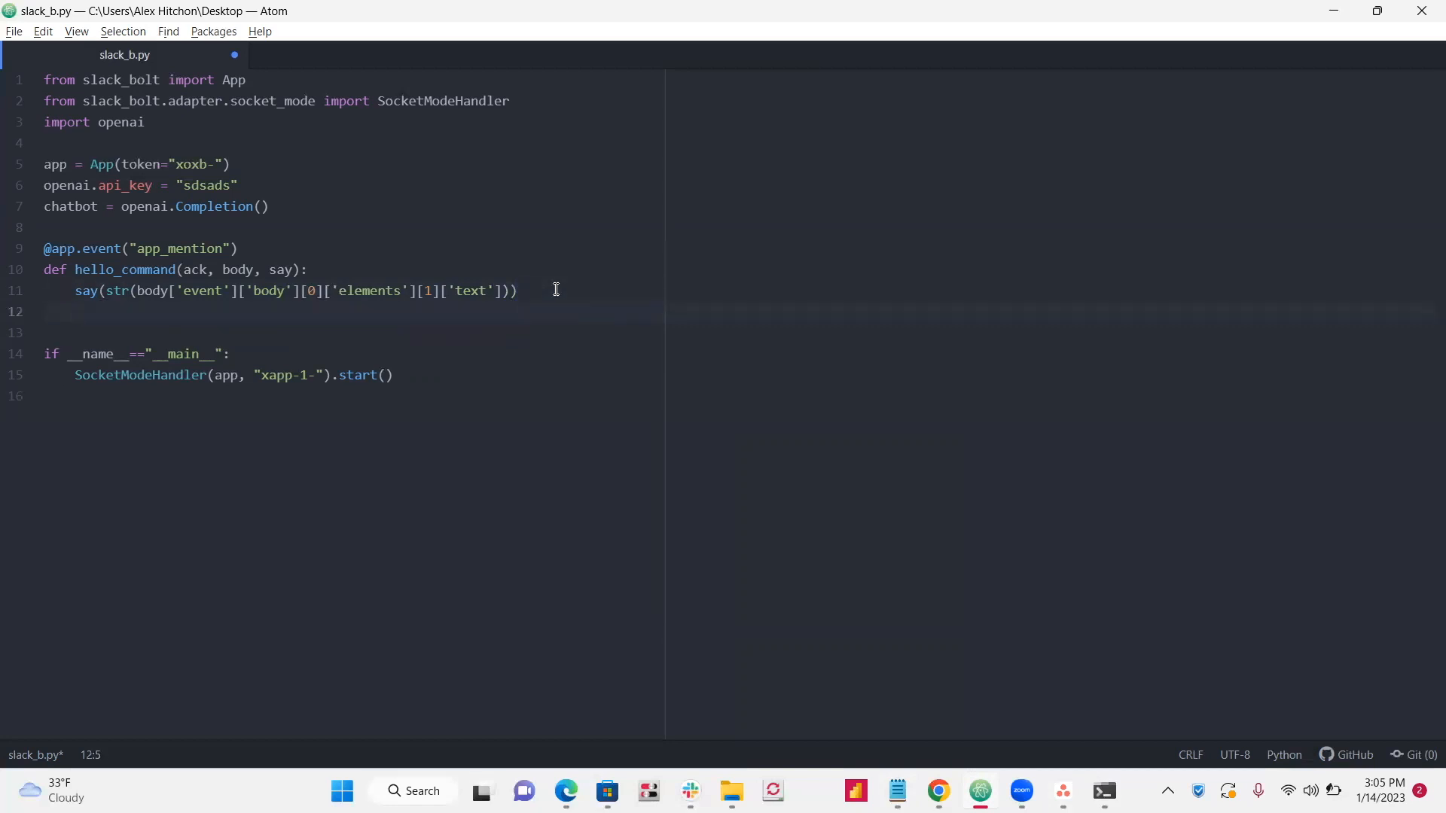
# - Add response = chatbot.create(engine="text-davinci-003", prompt= on the new line
pyautogui.write('respon')
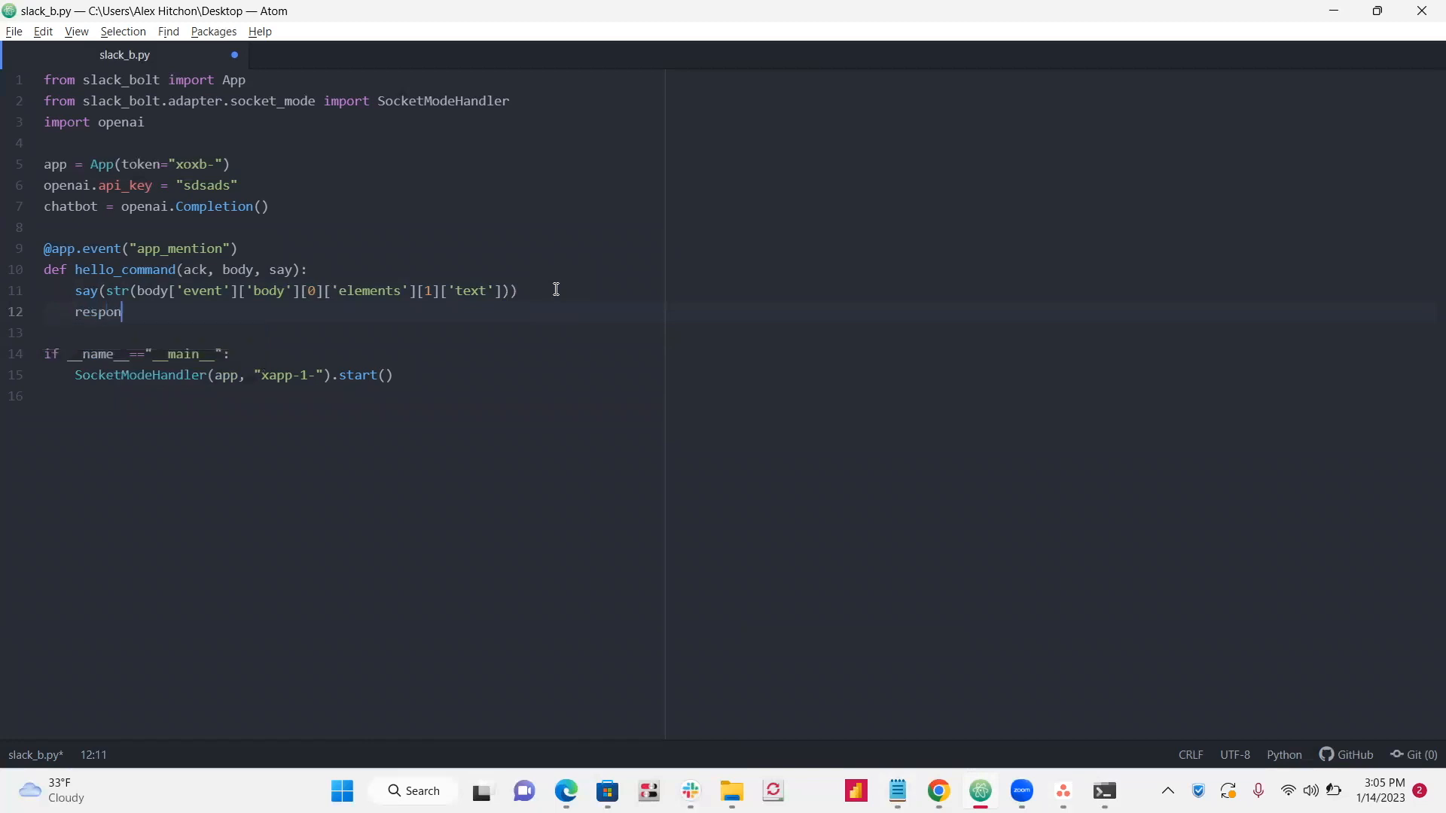
pyautogui.write('se =')
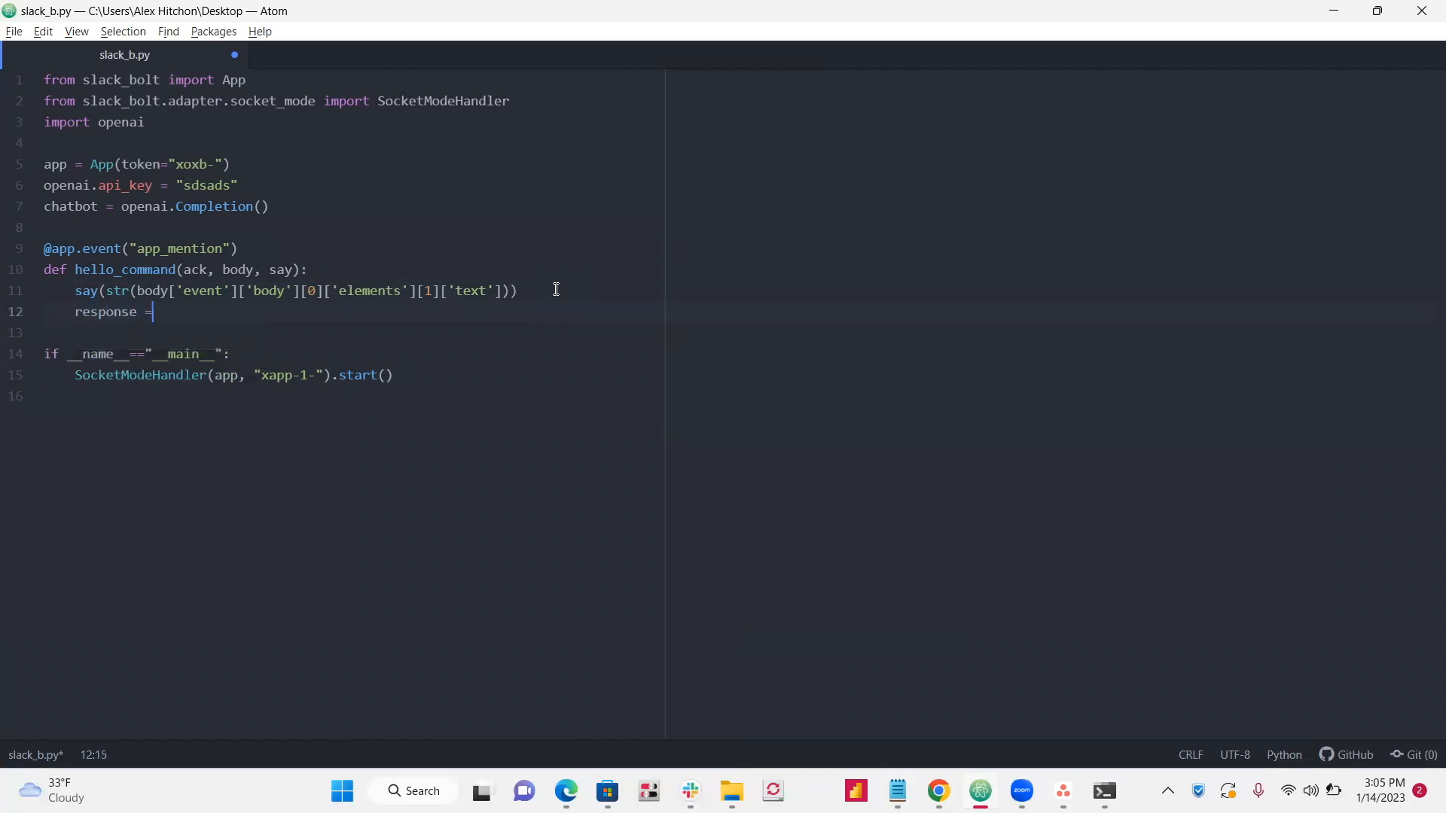
pyautogui.write('chat')
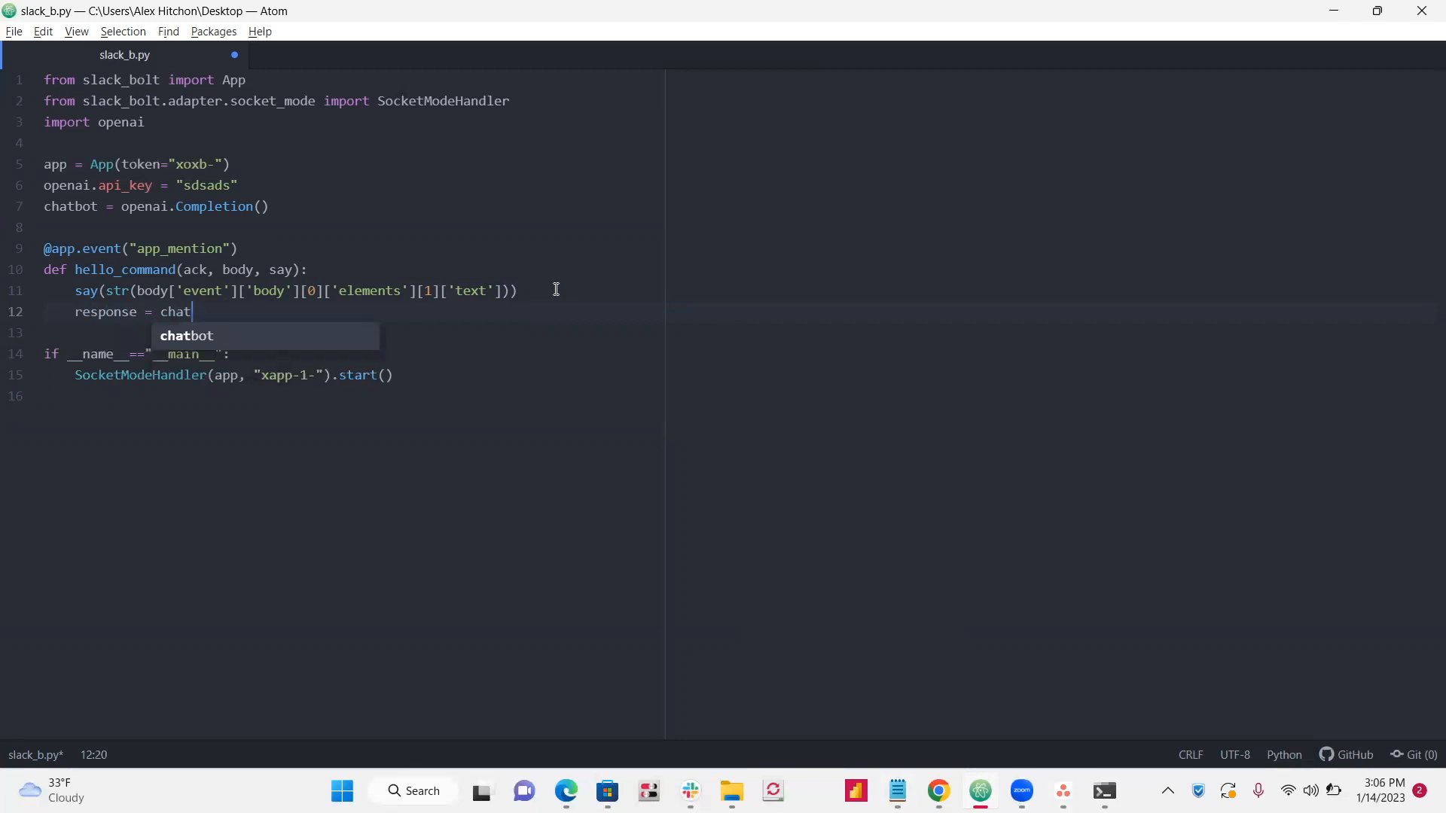
pyautogui.write('bot.')
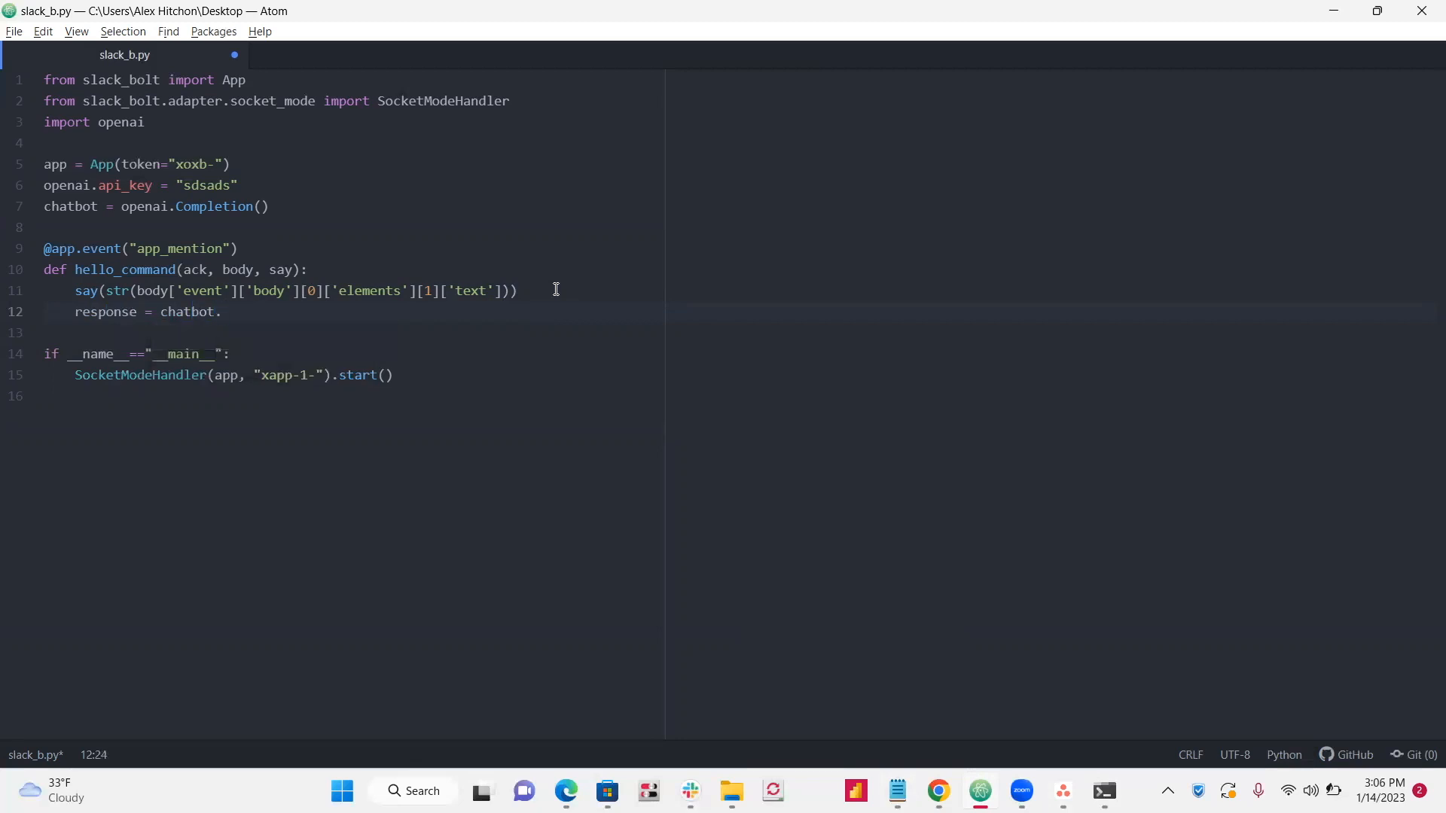
pyautogui.write('creat')
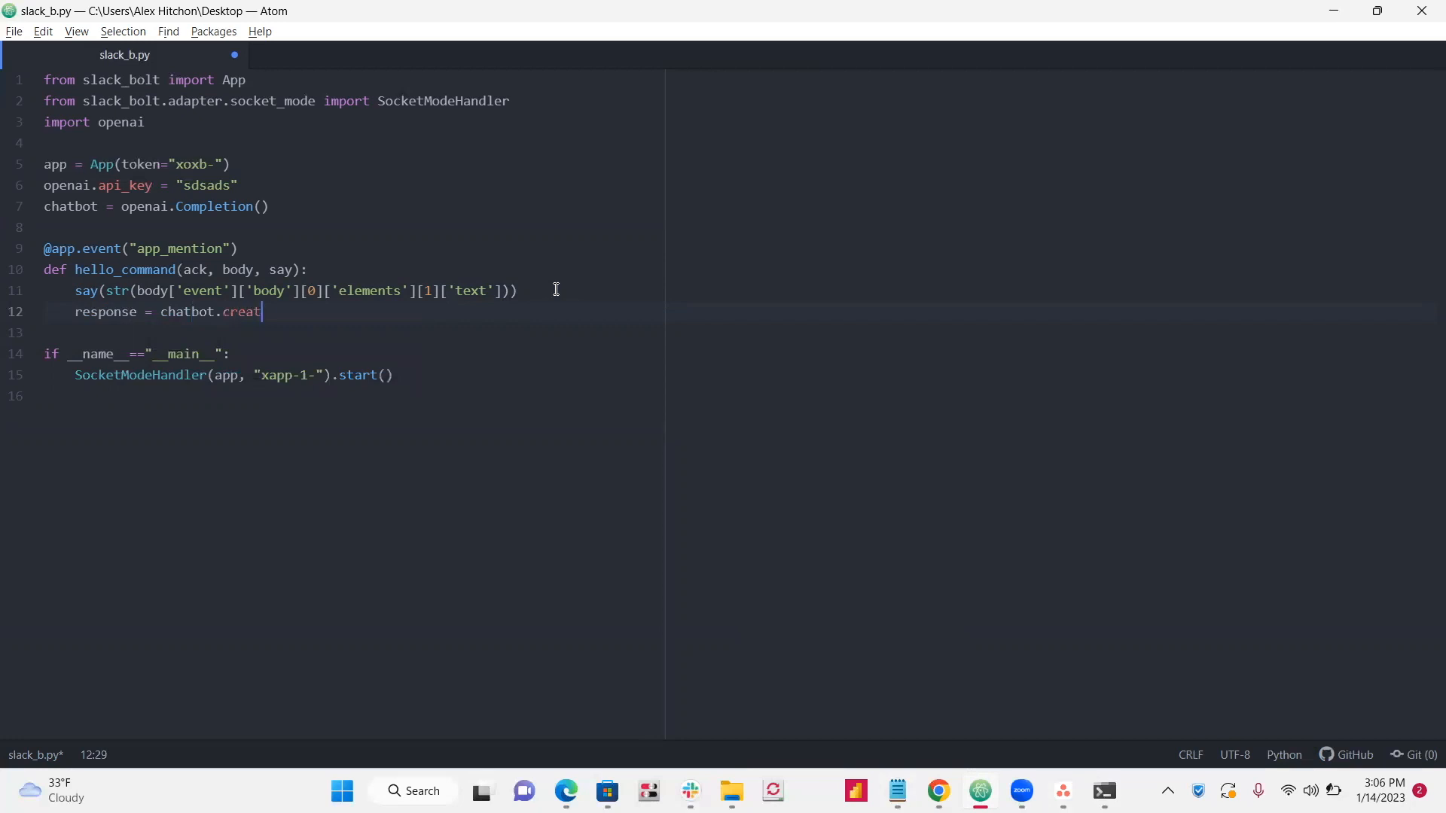
pyautogui.write('e(e')
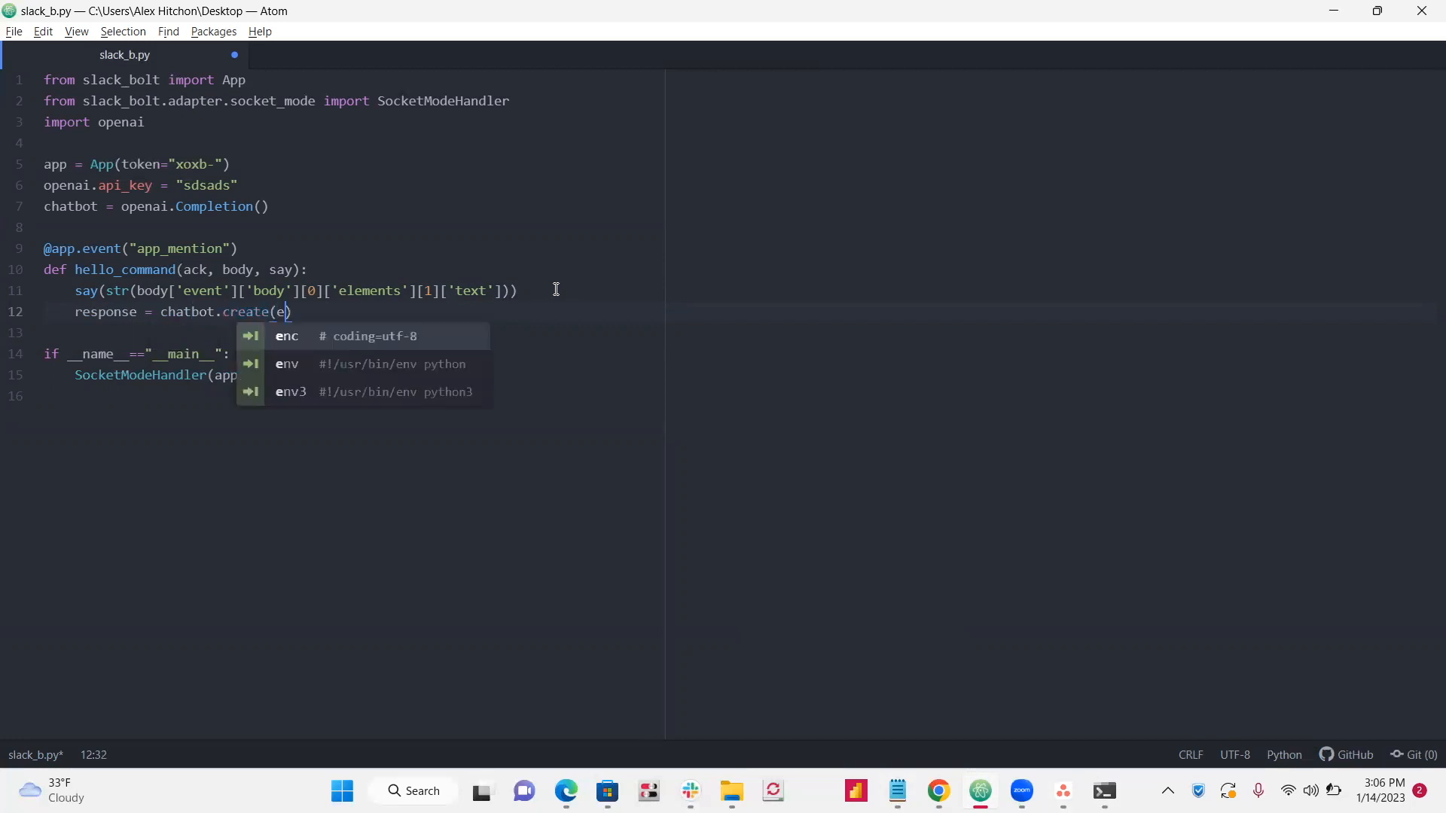
pyautogui.write('ngine')
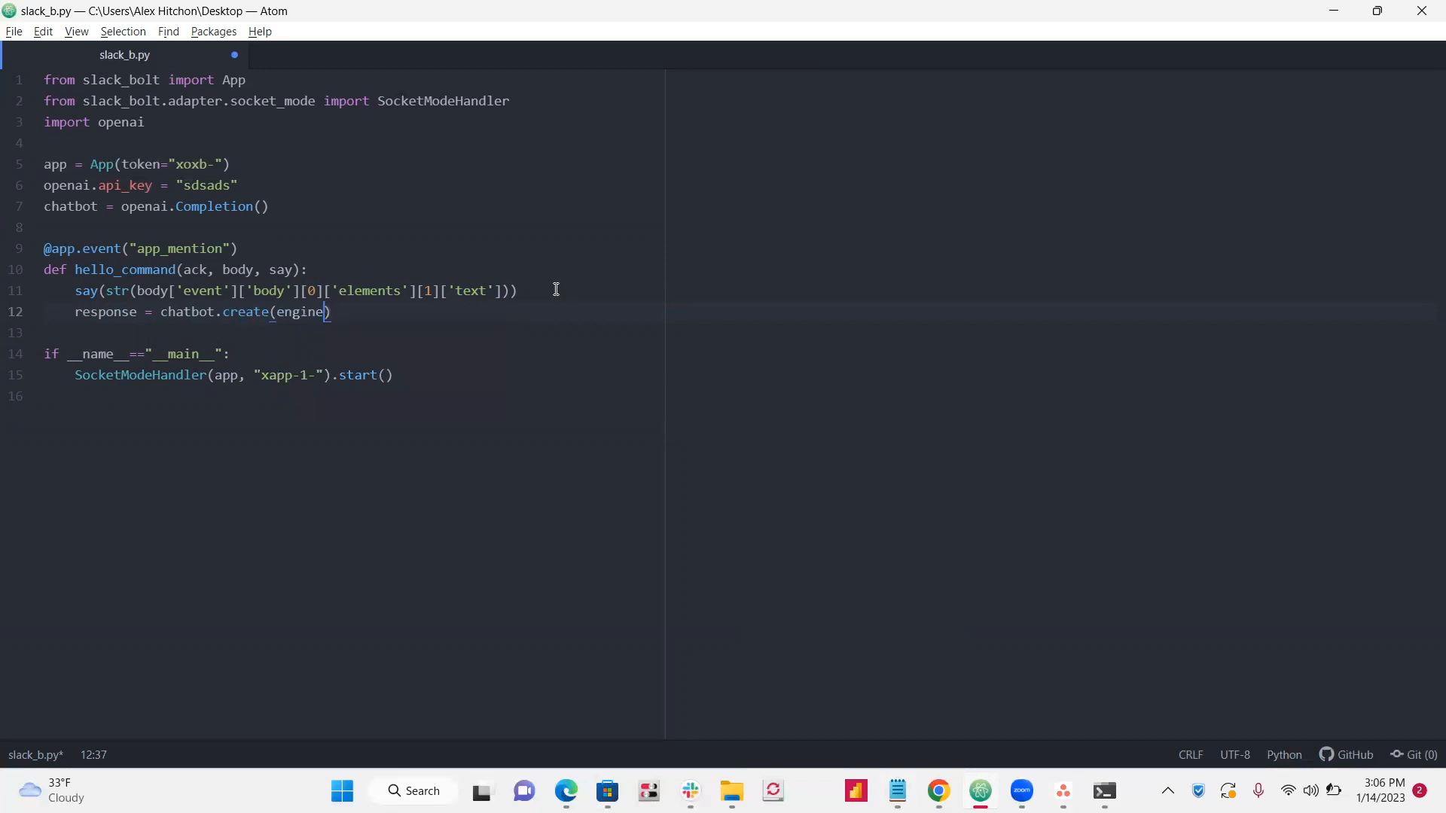
pyautogui.write('=')
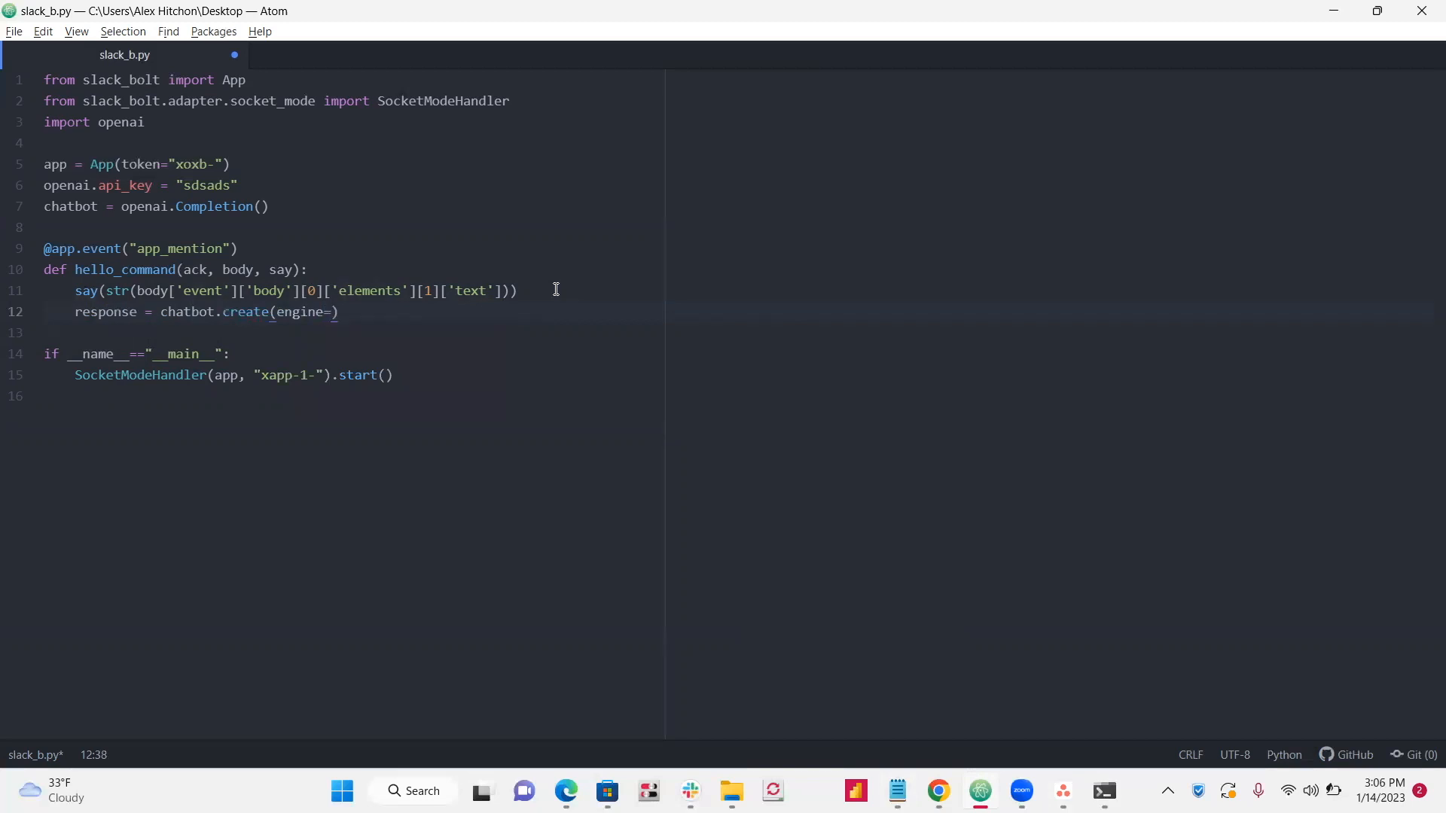
pyautogui.write('"text"')
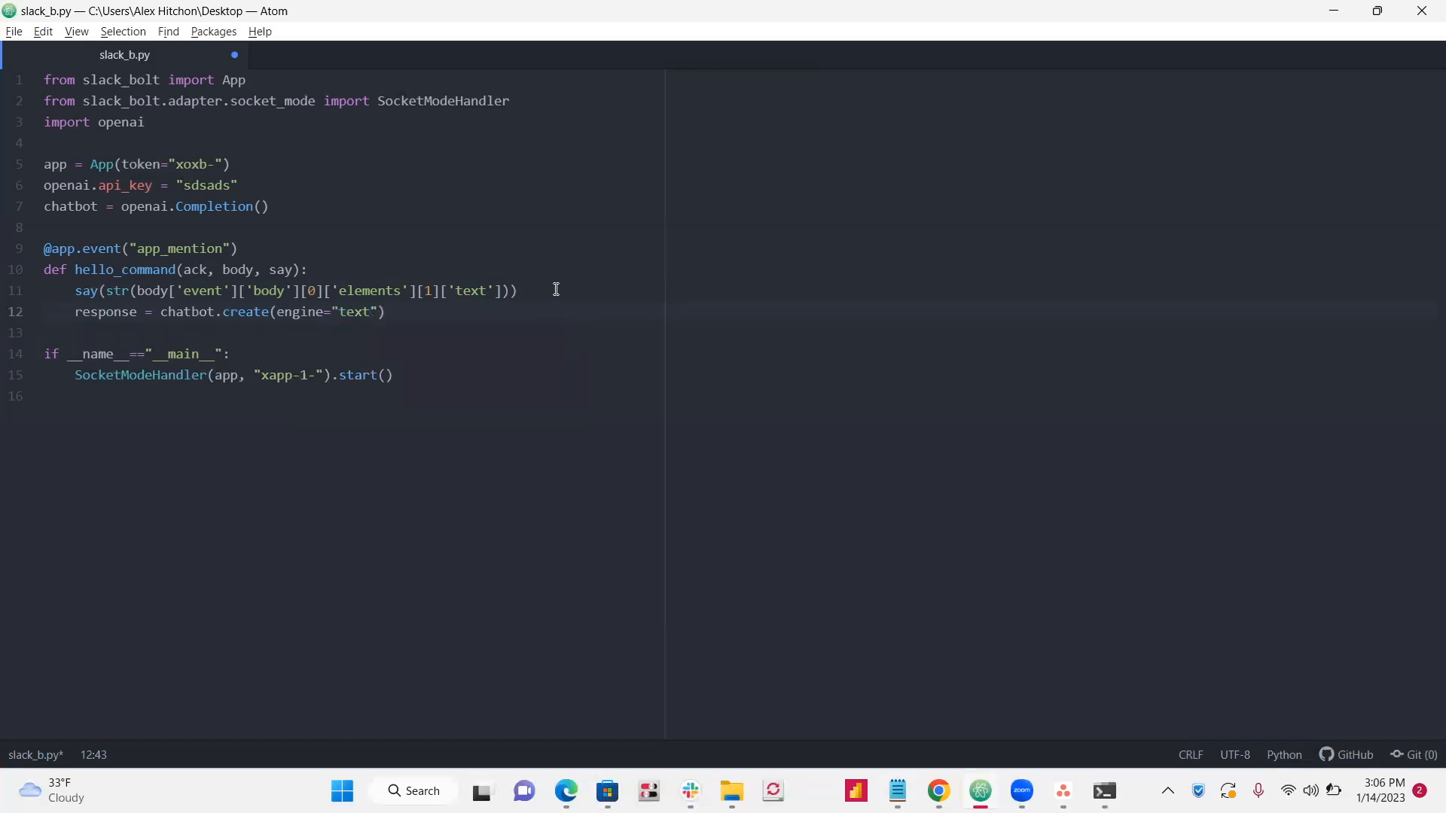
pyautogui.write('-')
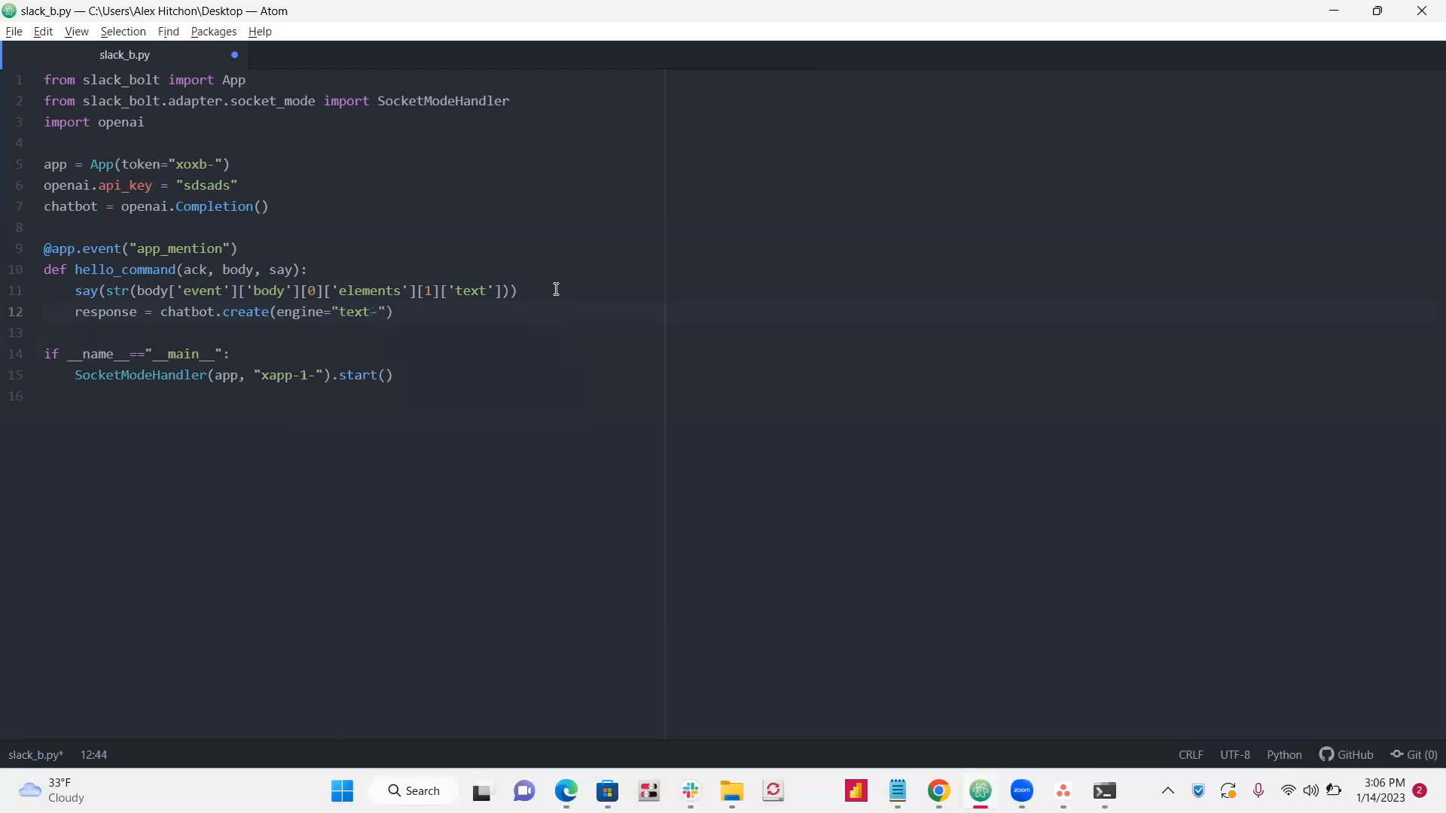
pyautogui.write('davinci')
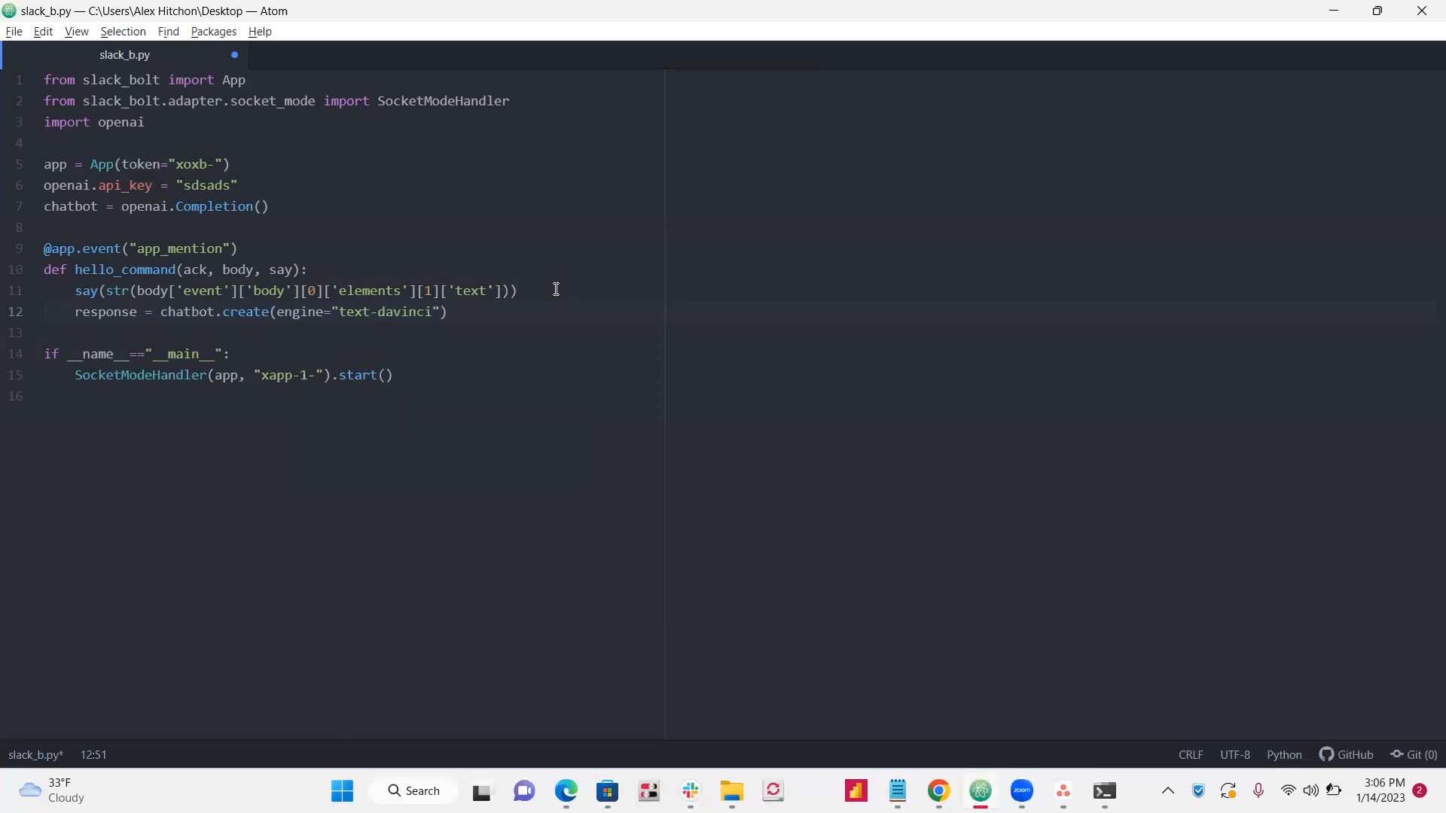
pyautogui.write('-003')
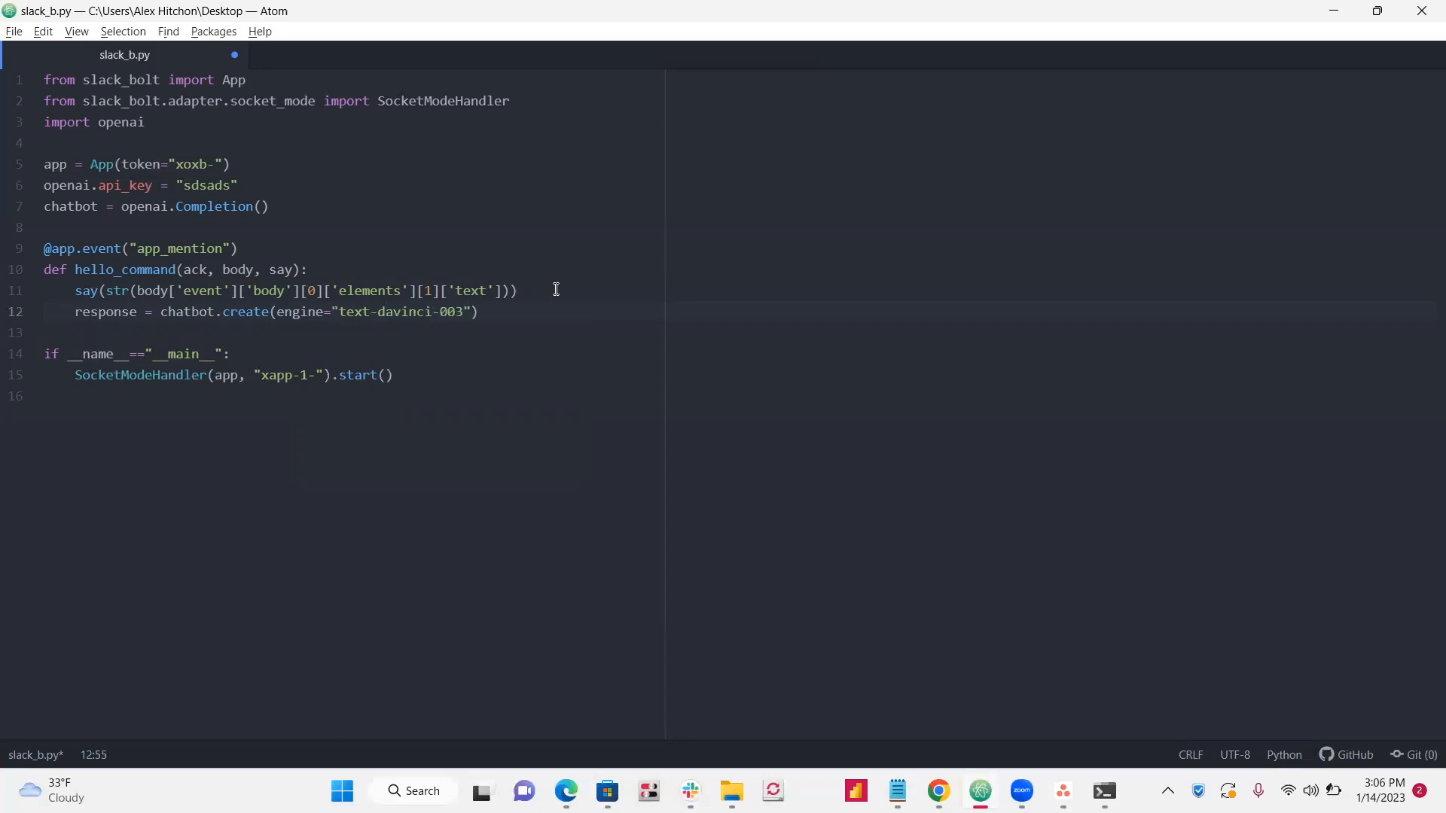
pyautogui.write(', p')
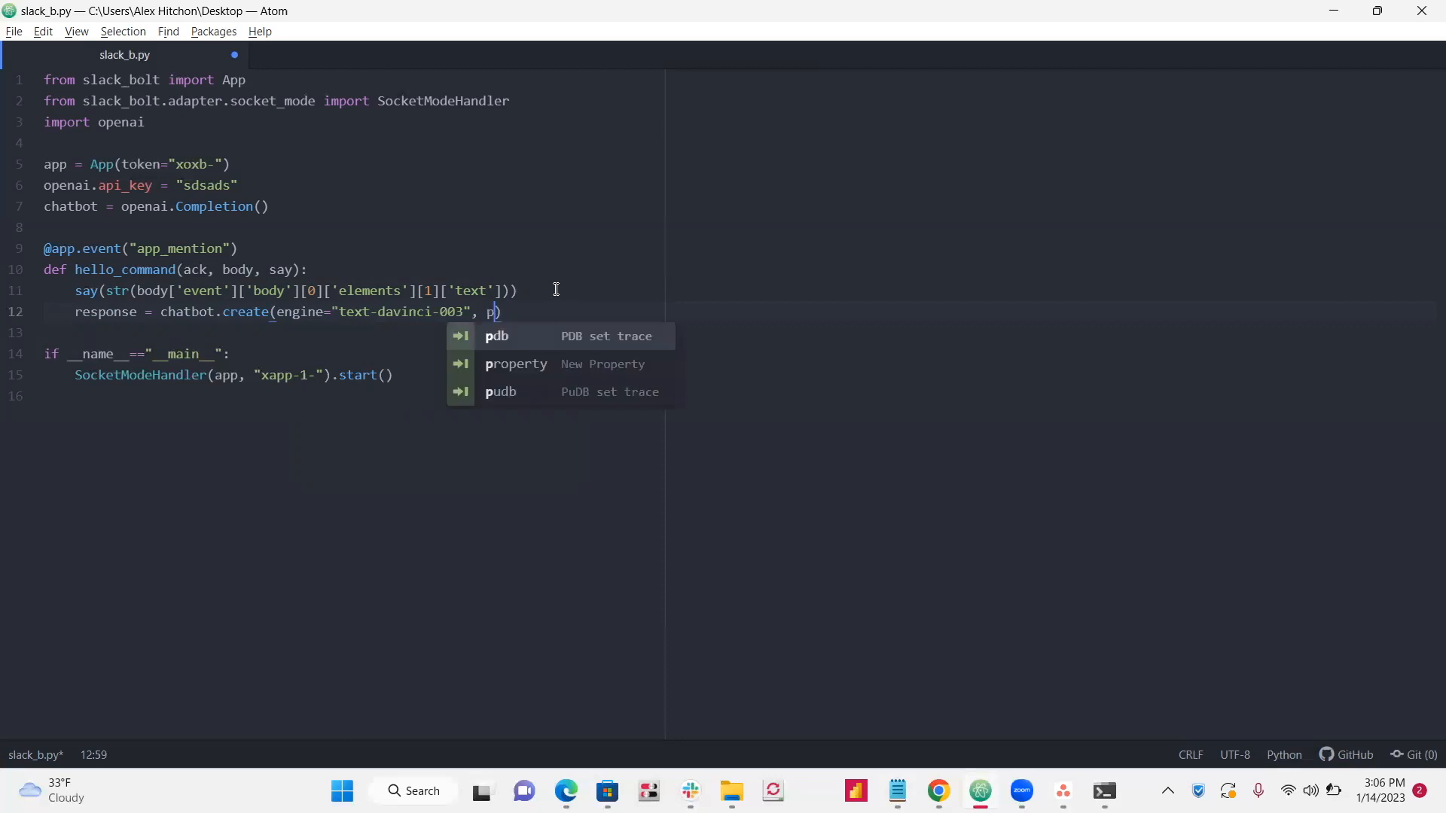
pyautogui.write('romp')
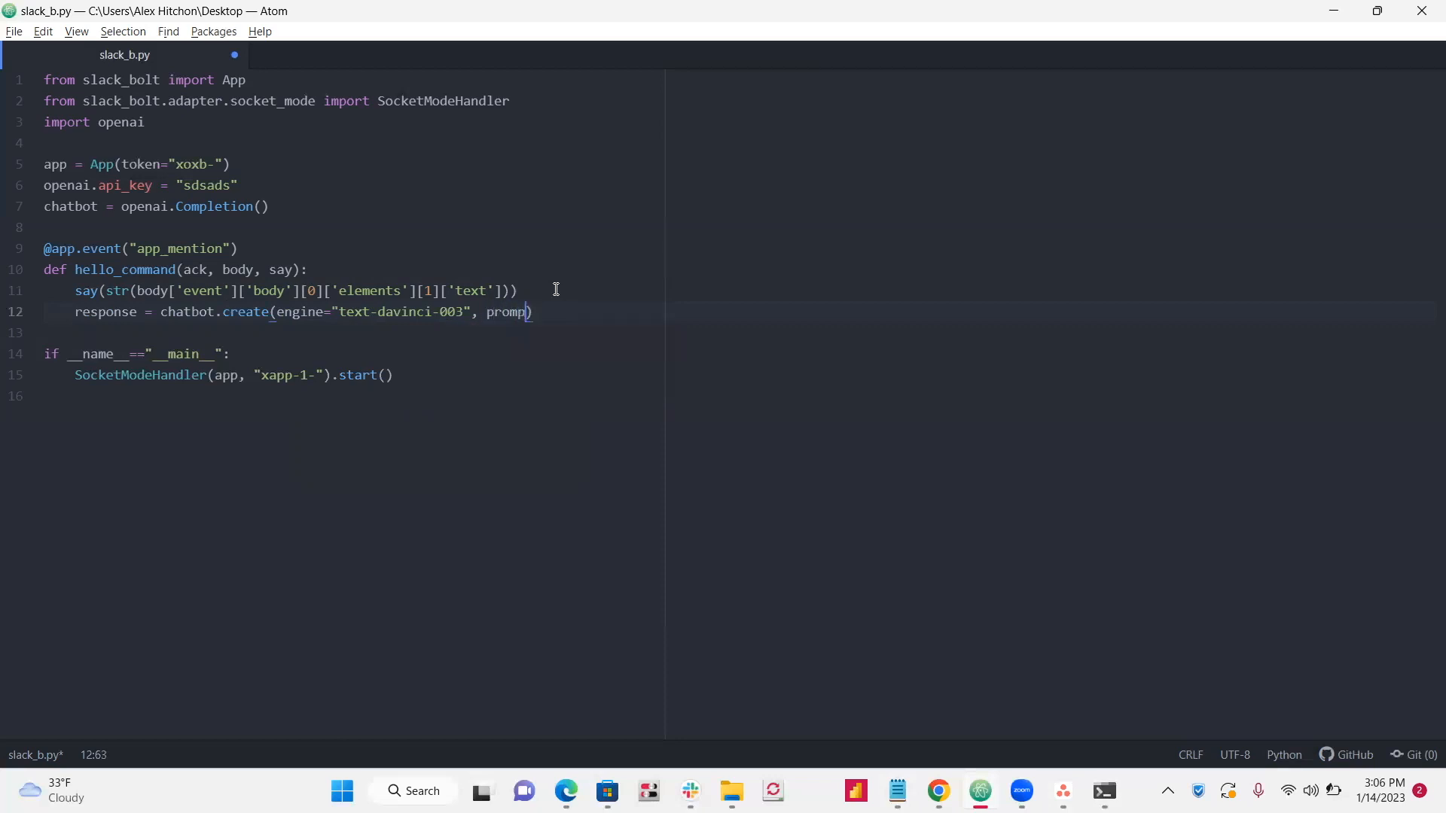
pyautogui.write('t=')
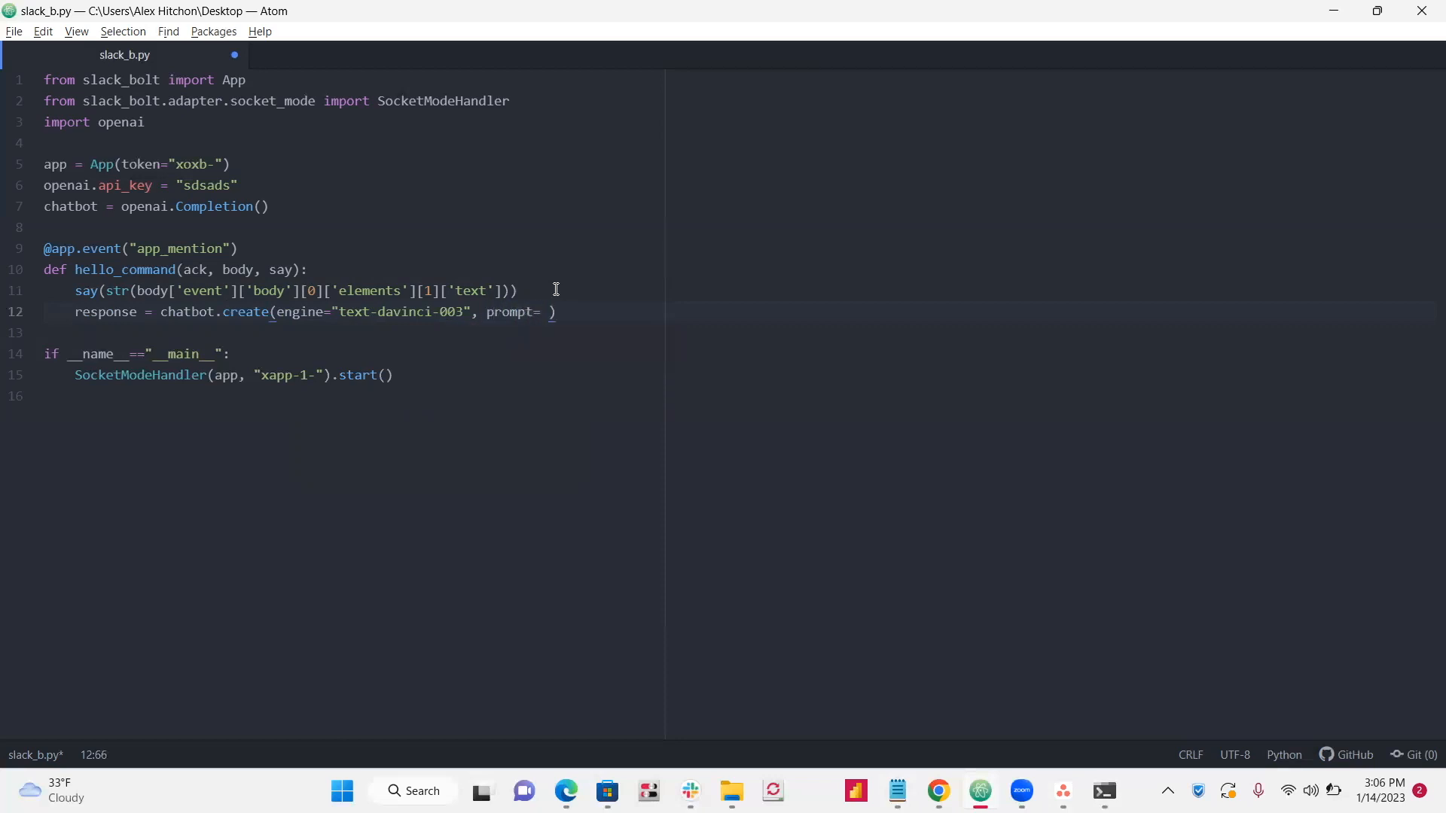
pyautogui.press('Backspace')
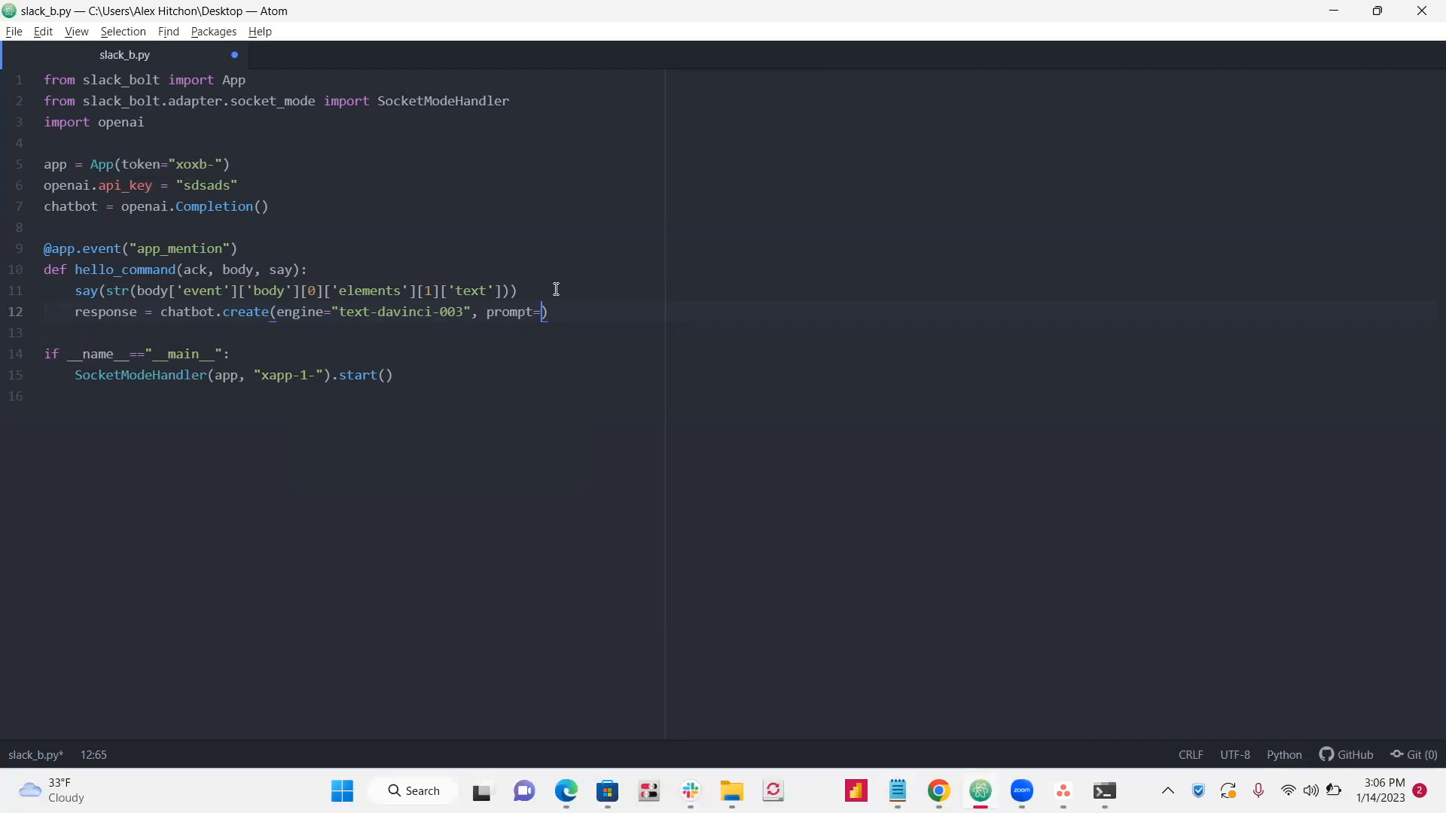
# - Store the extracted text as AI_Prompt and pass prompt=AI_Prompt, max_tokens=1000 to create
pyautogui.click(113, 291)
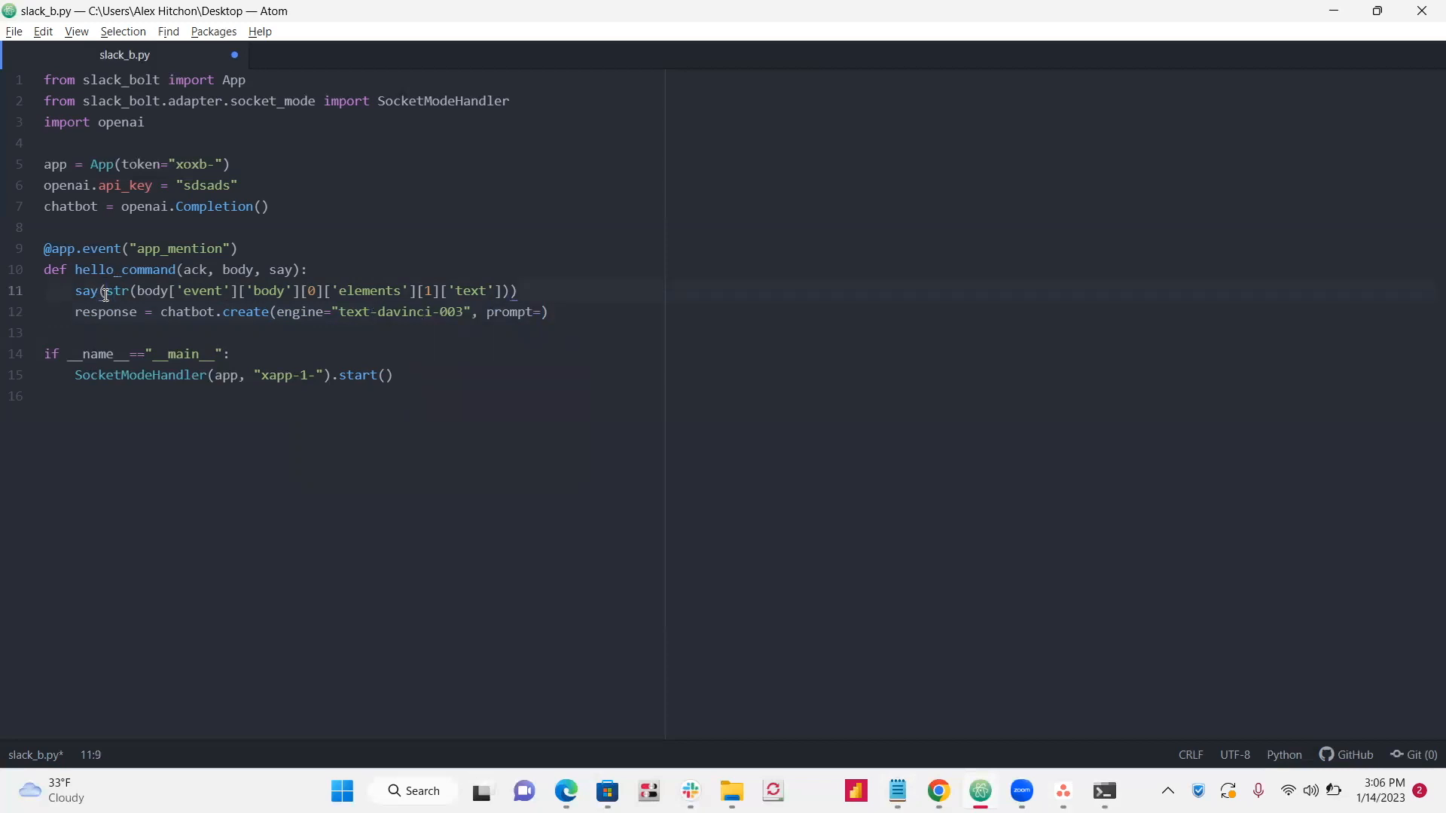
pyautogui.write('As')
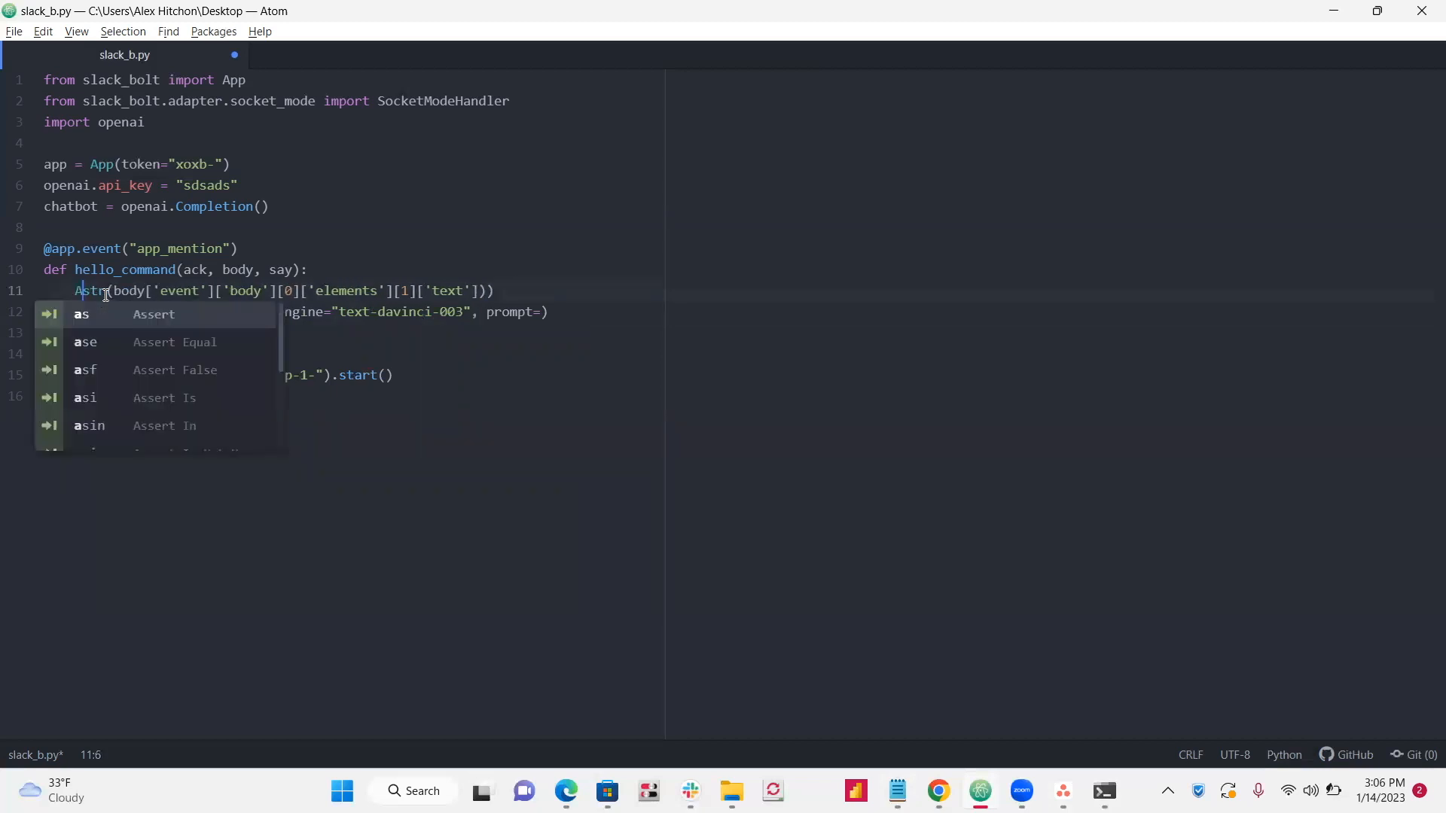
pyautogui.write('I_Prompt =')
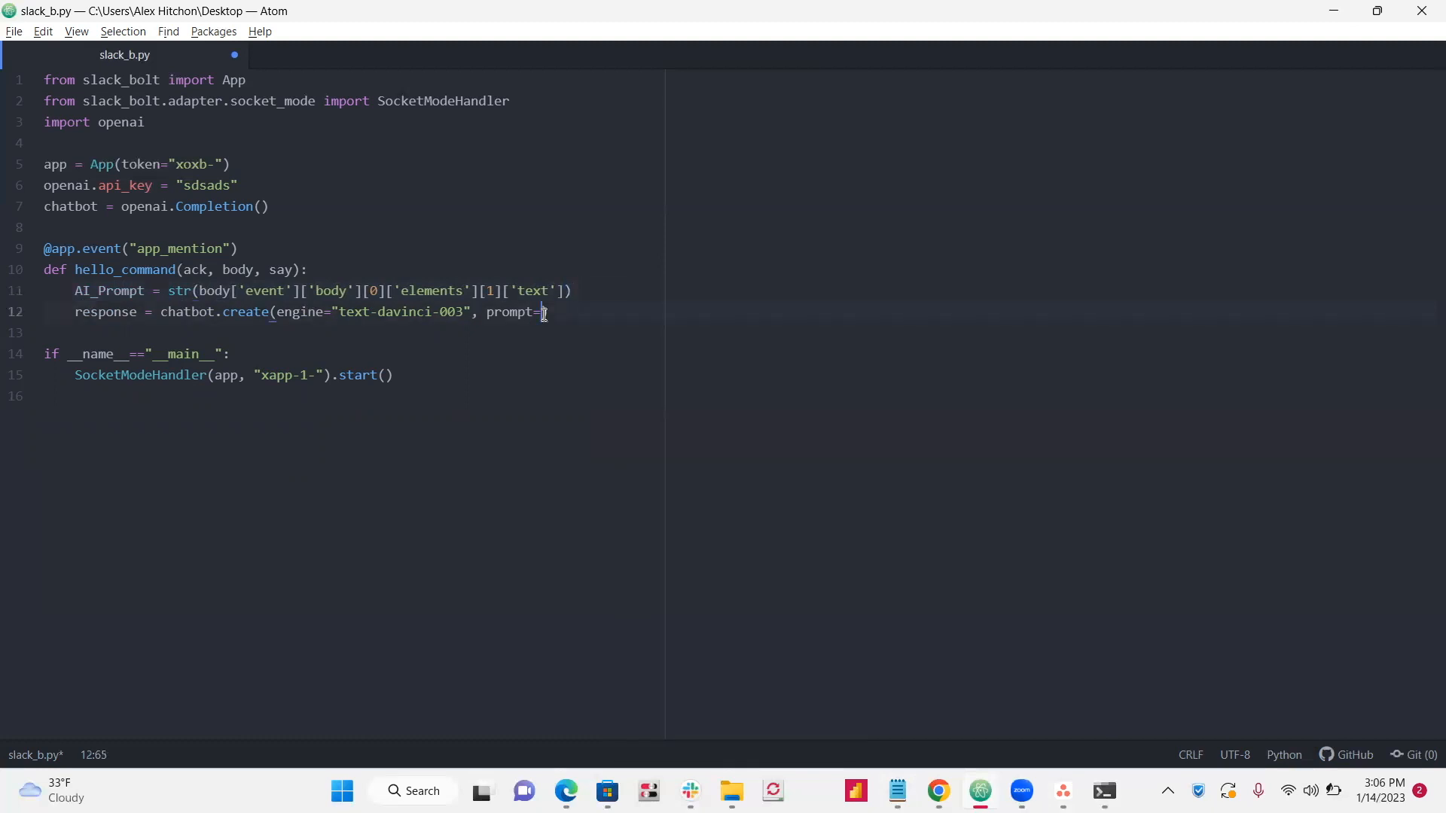
pyautogui.write('AI_P')
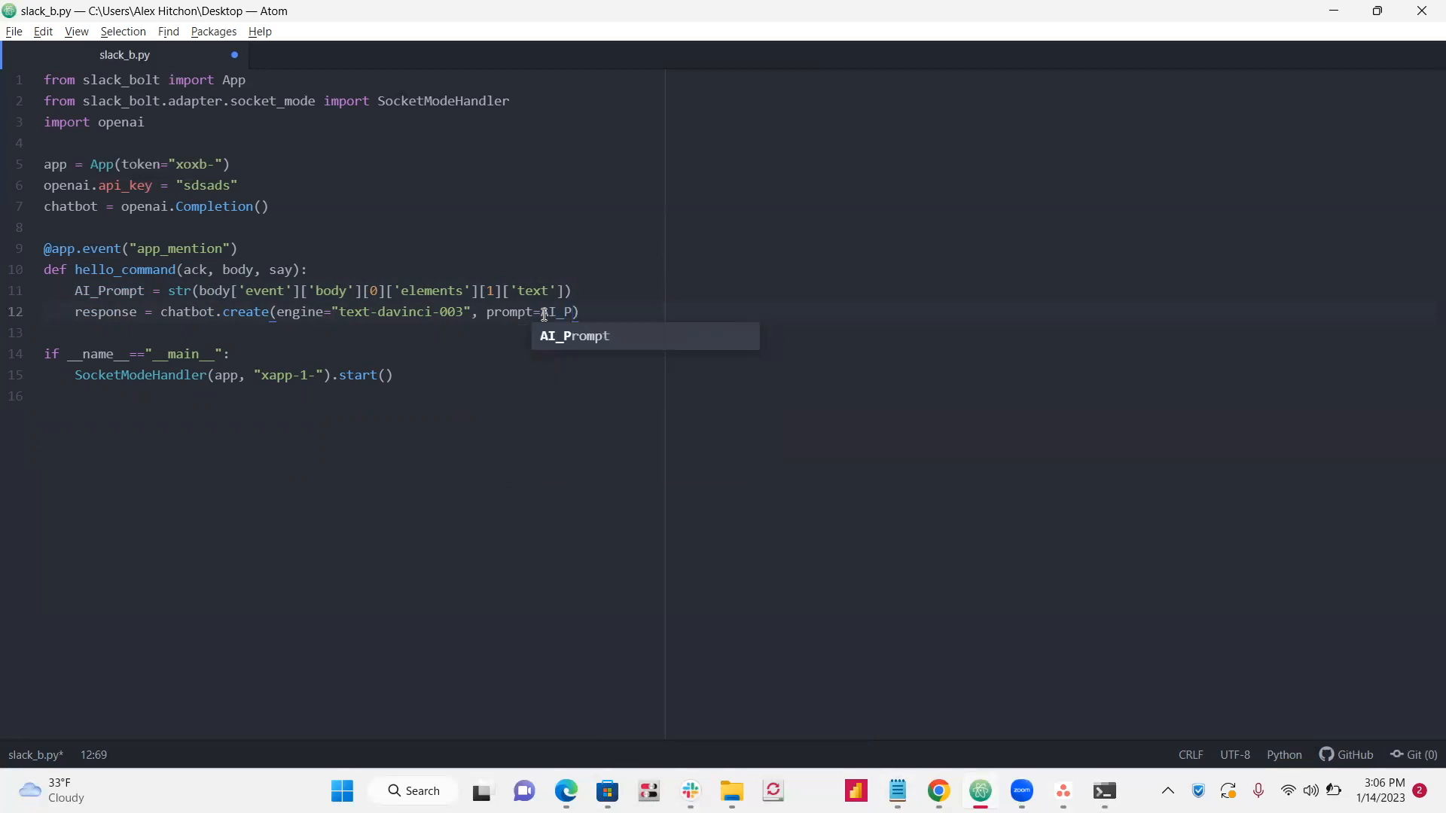
pyautogui.press('Tab')
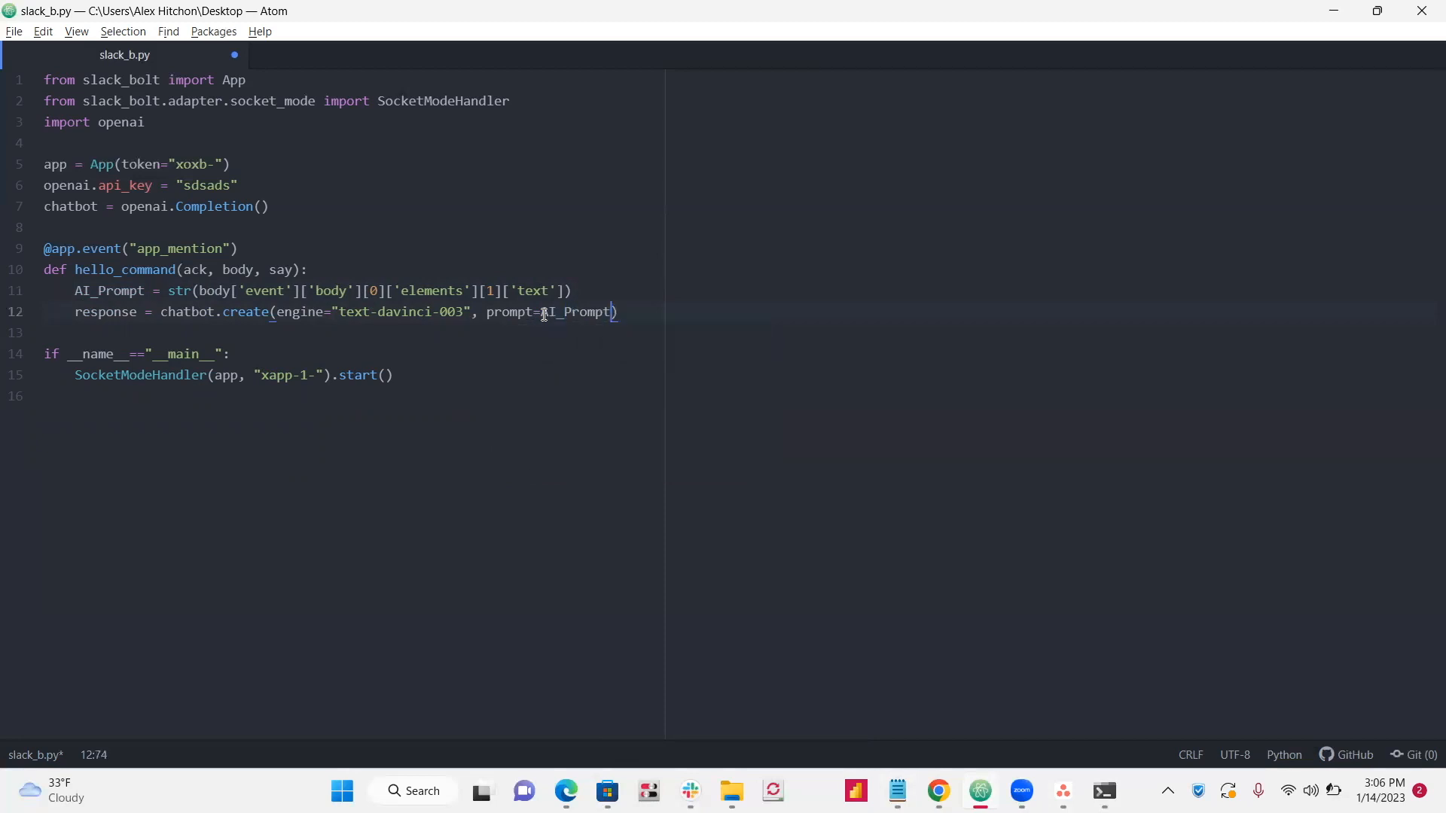
pyautogui.write(',')
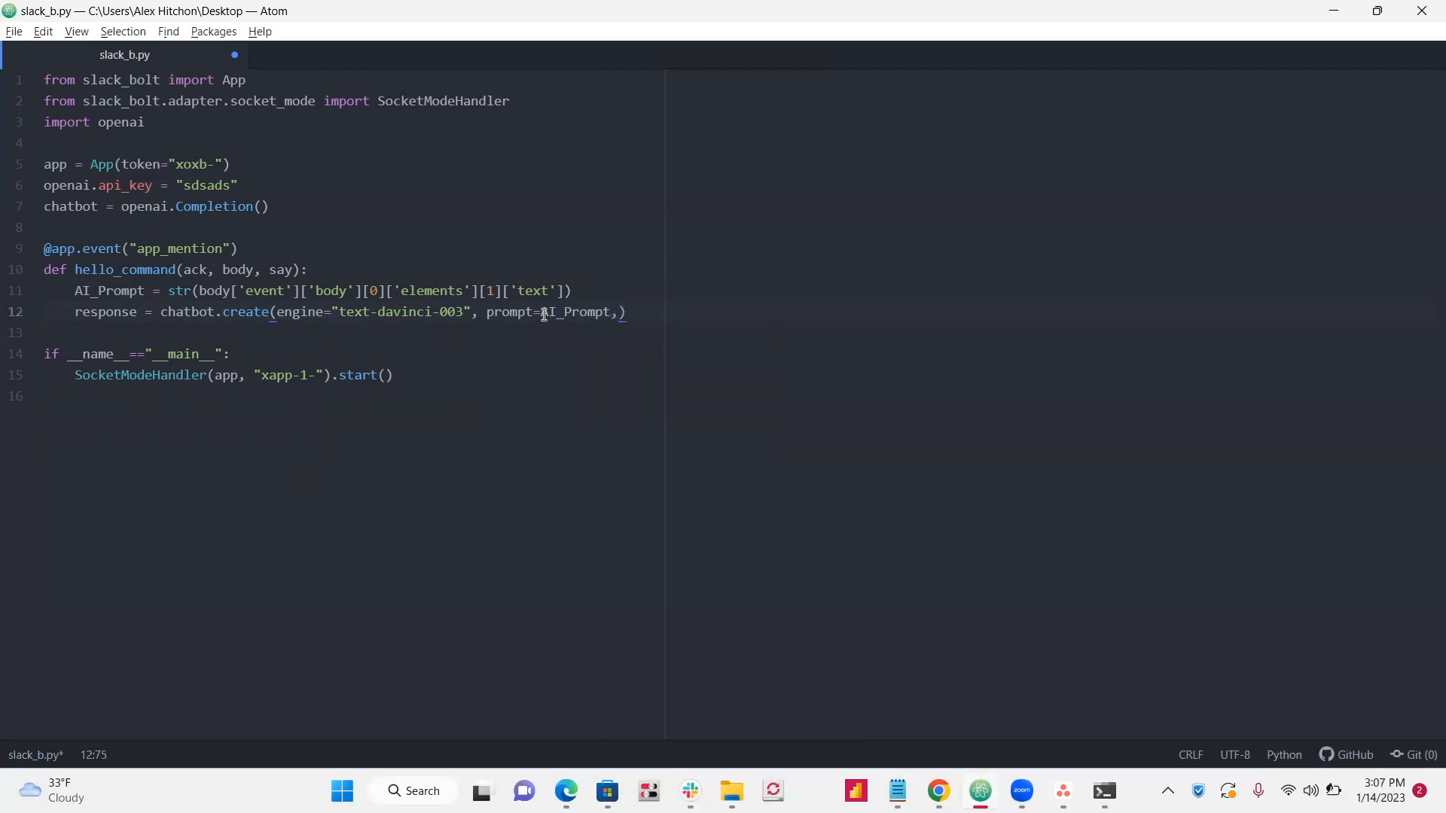
pyautogui.write('m')
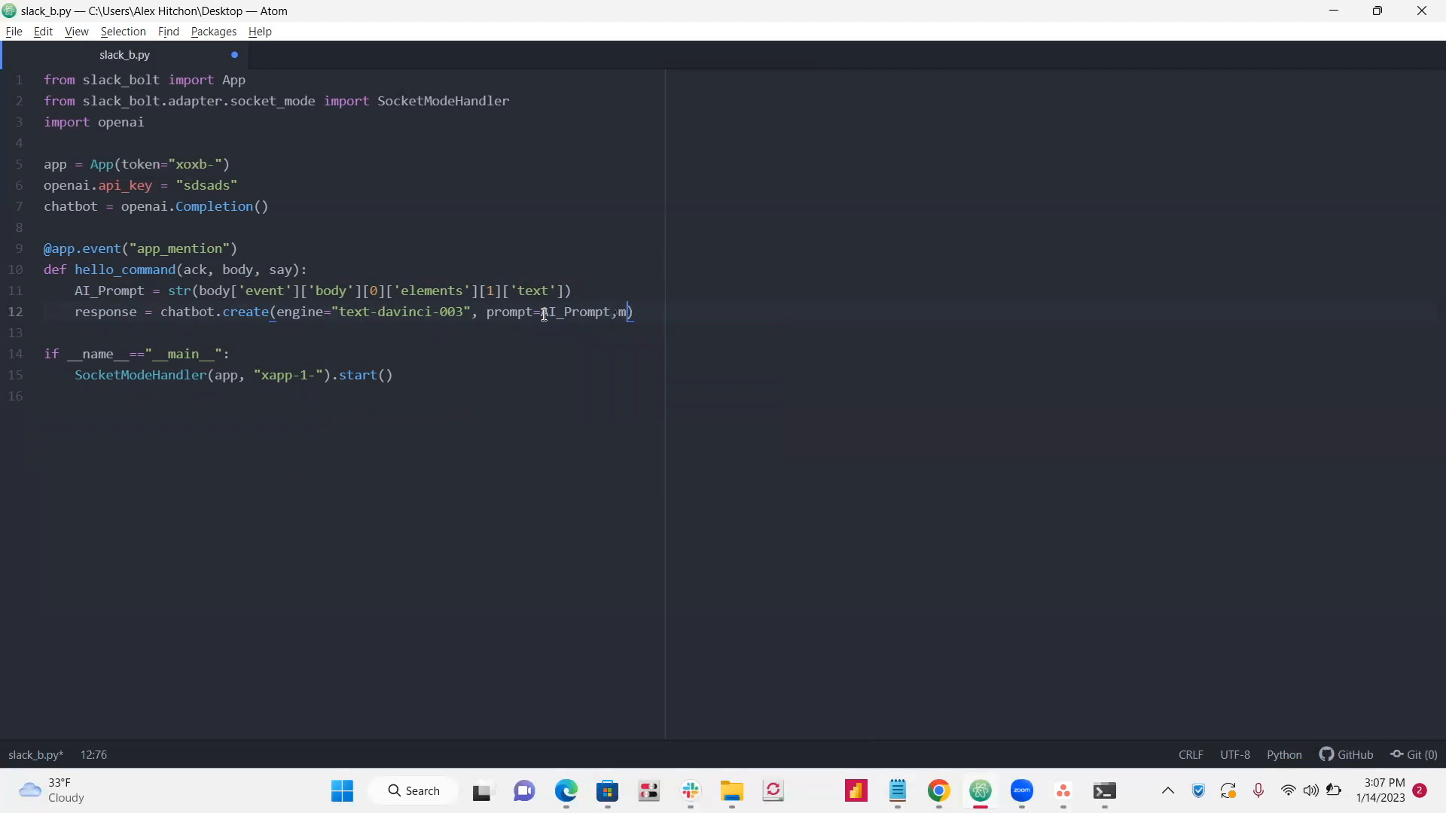
pyautogui.write('ax_')
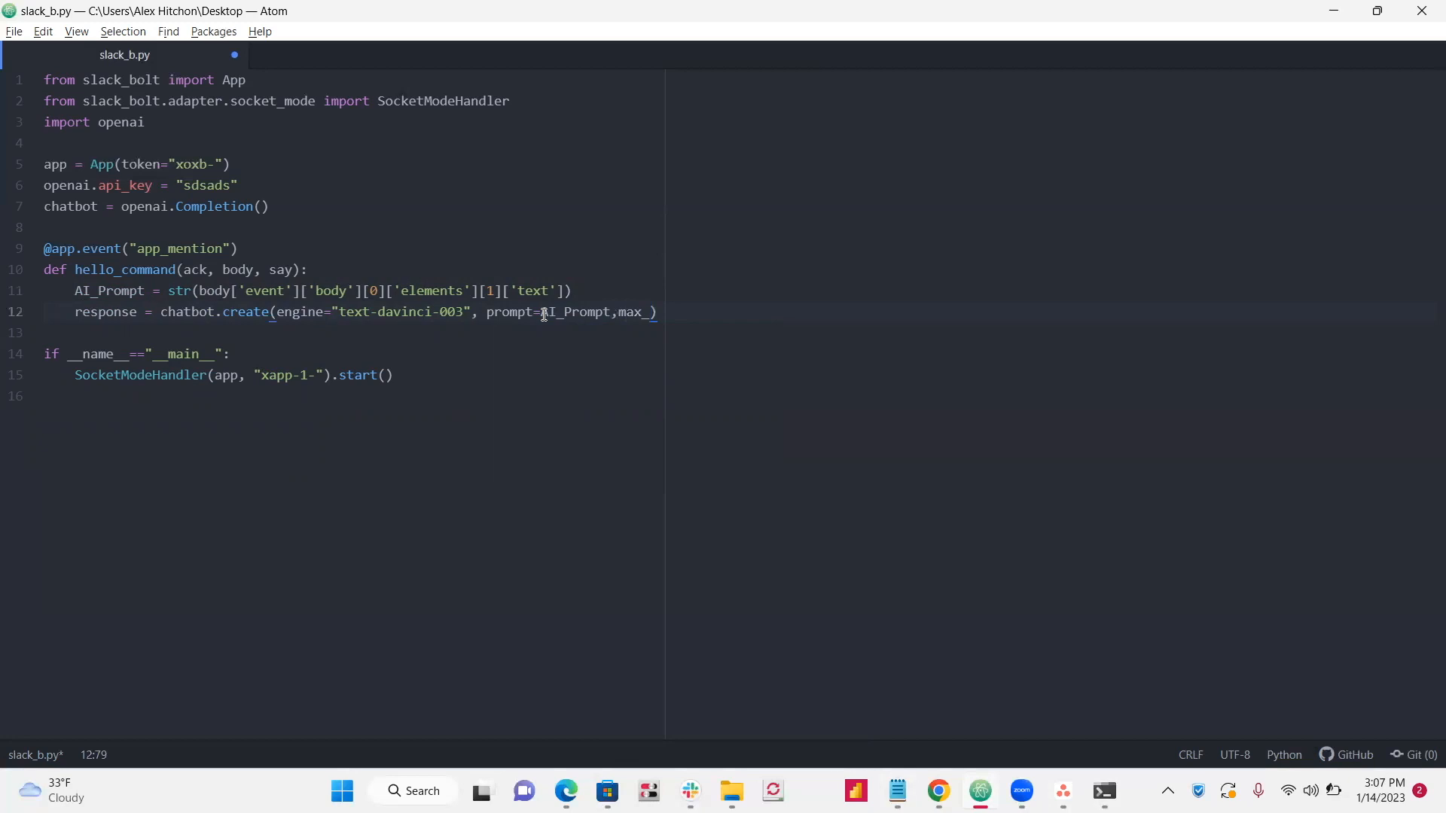
pyautogui.write('ok')
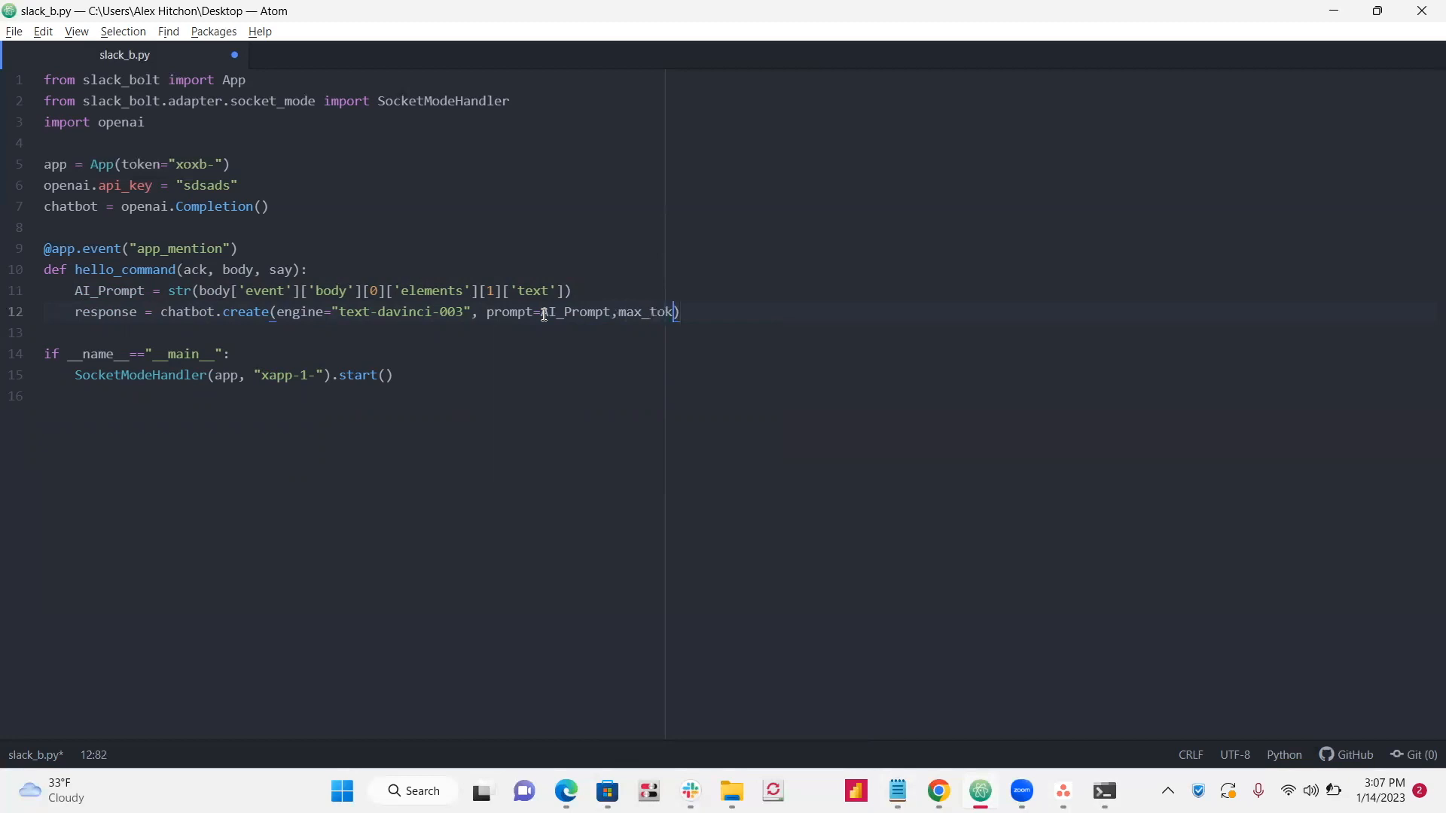
pyautogui.write('ens')
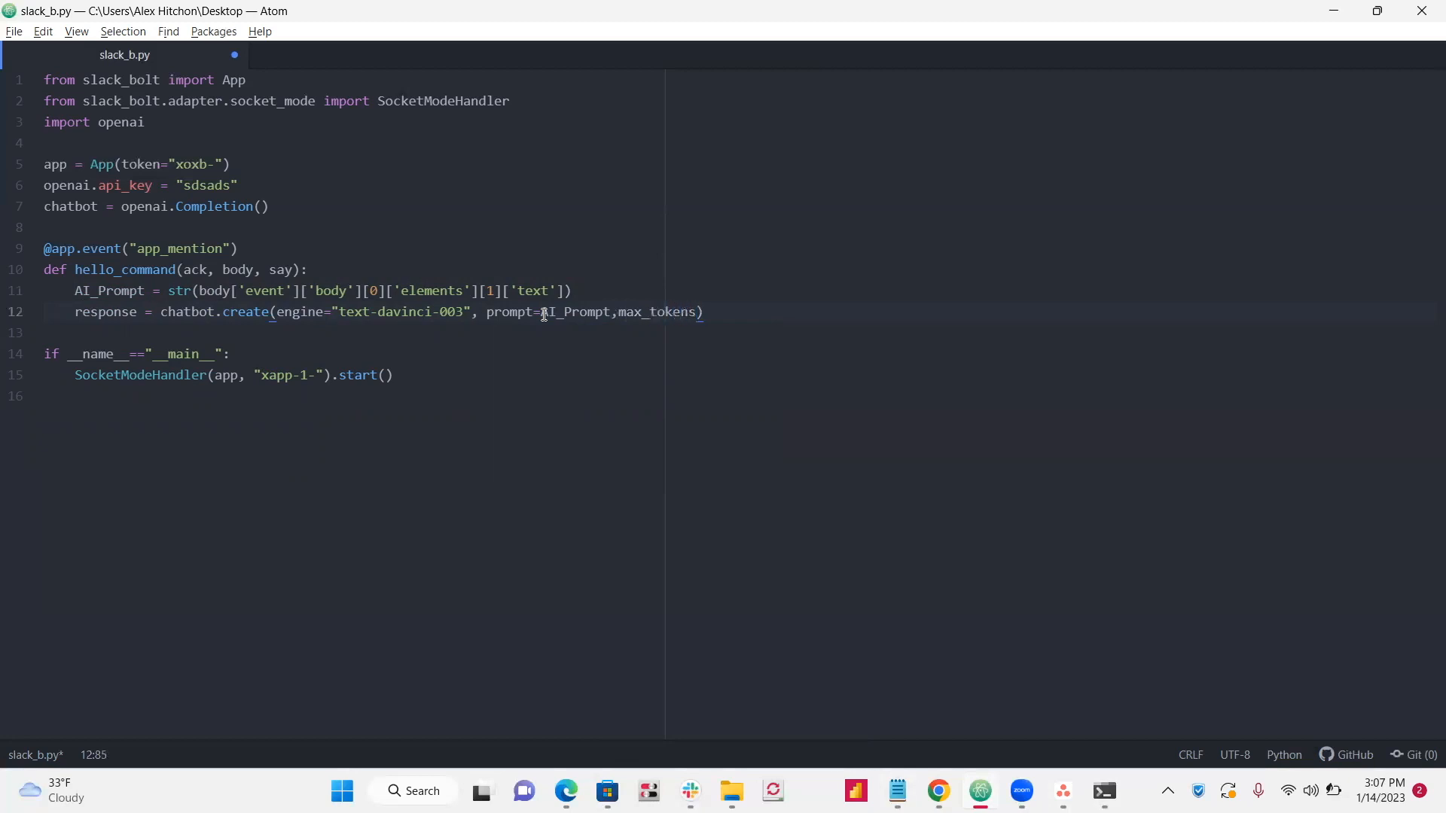
pyautogui.write('=')
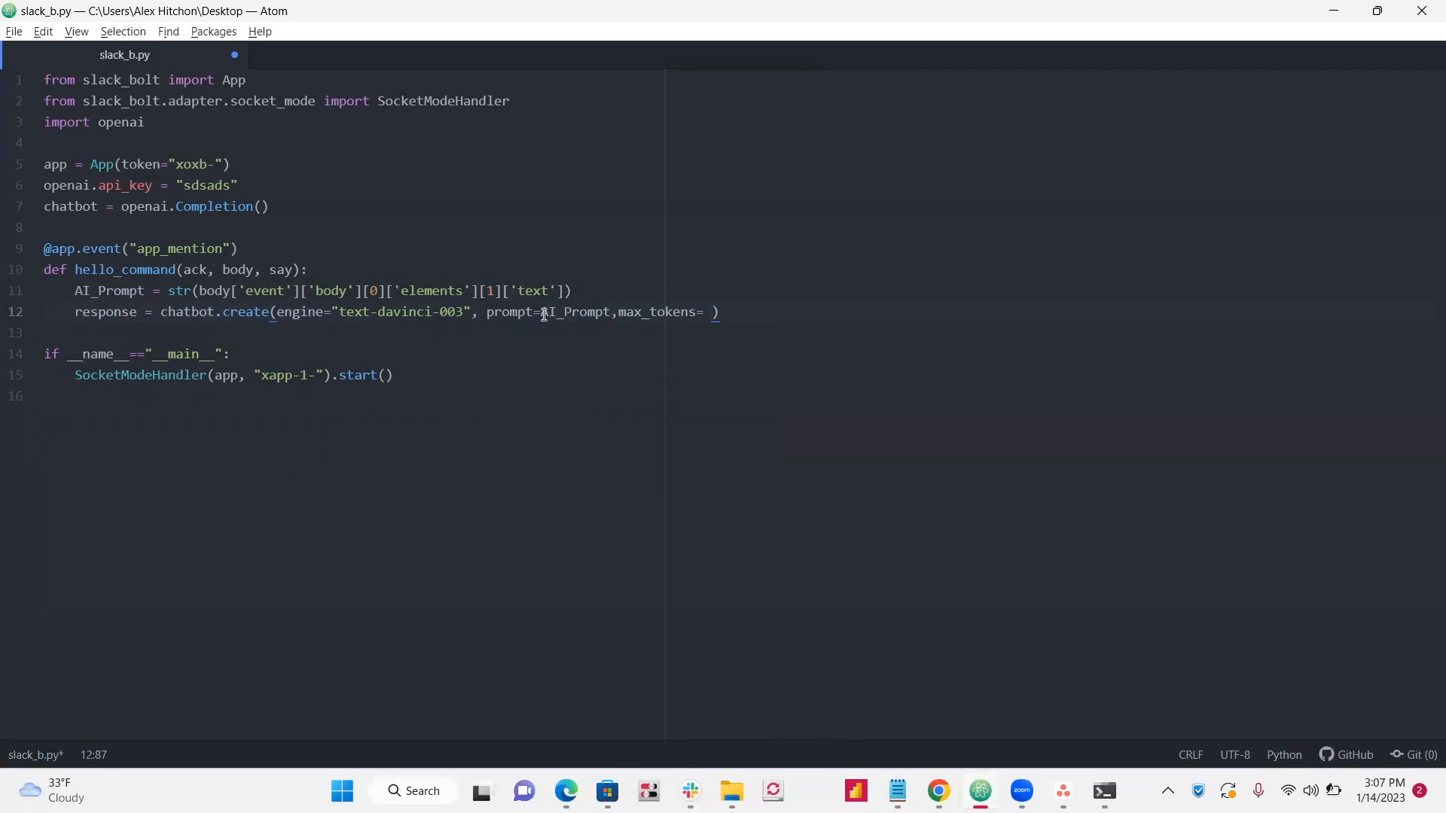
pyautogui.write('100')
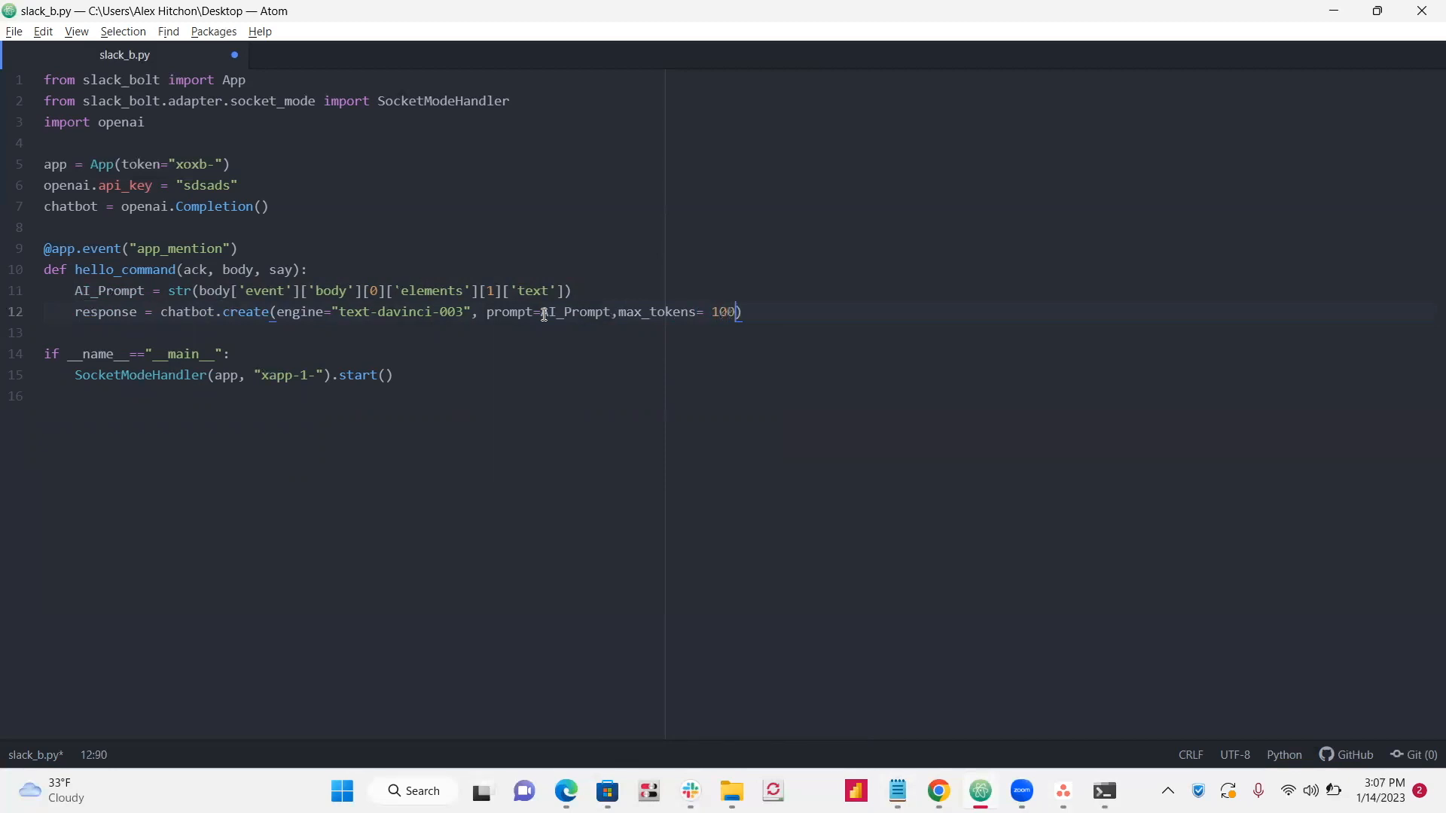
pyautogui.write('0')
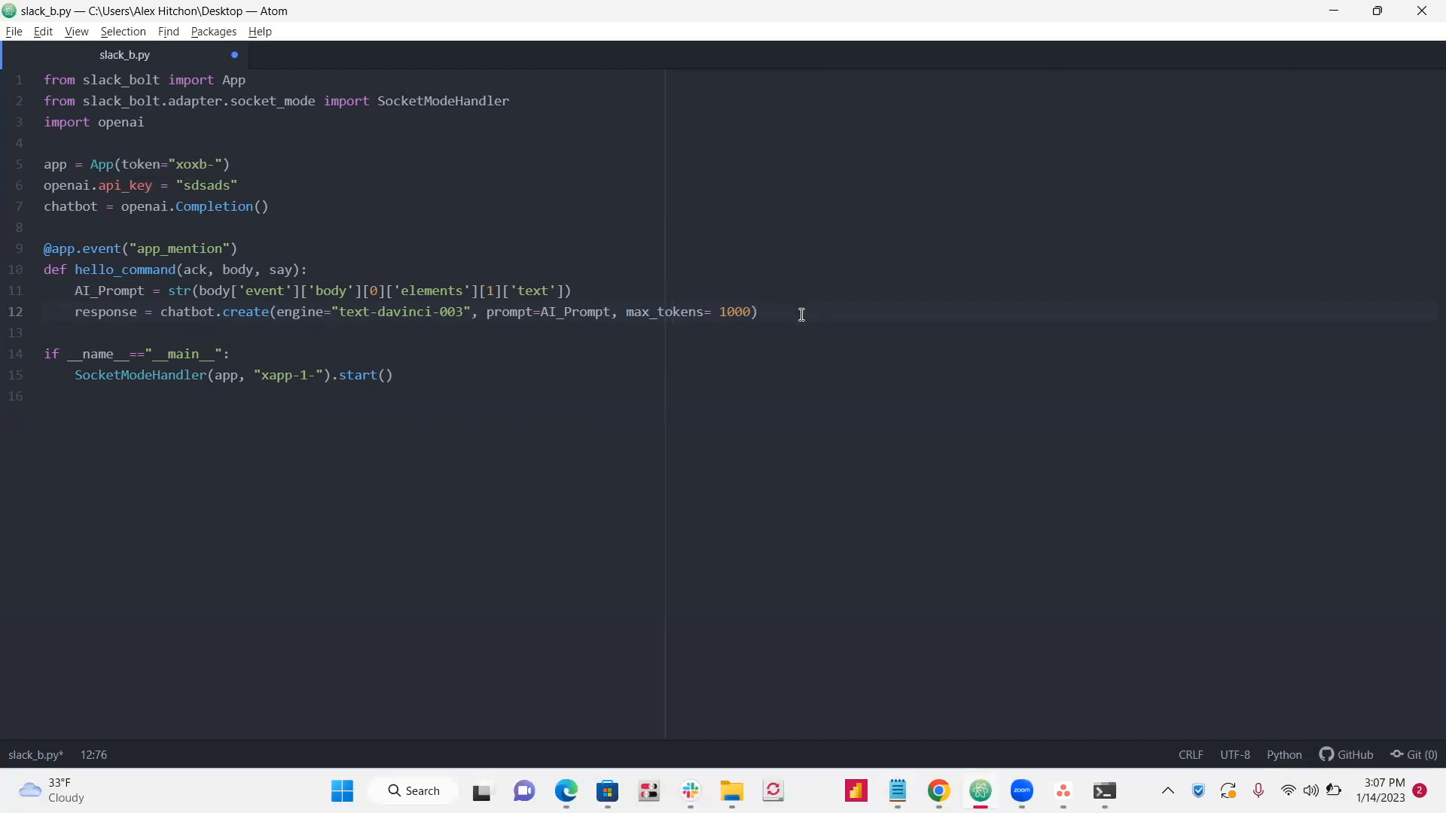
# - Add a reply line say(str(response.choices[0].text)) below the response call
pyautogui.press('enter')
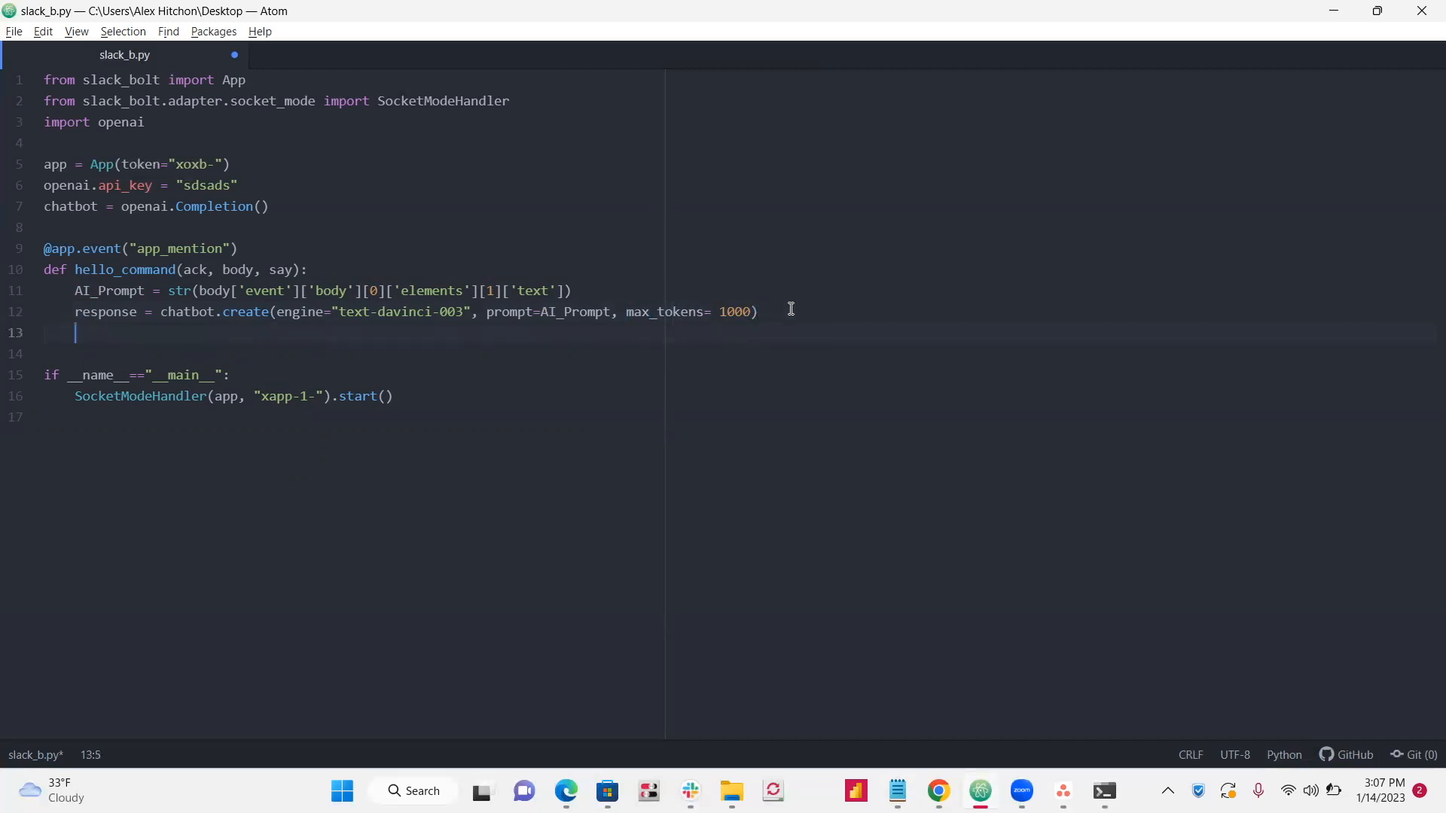
pyautogui.write('say')
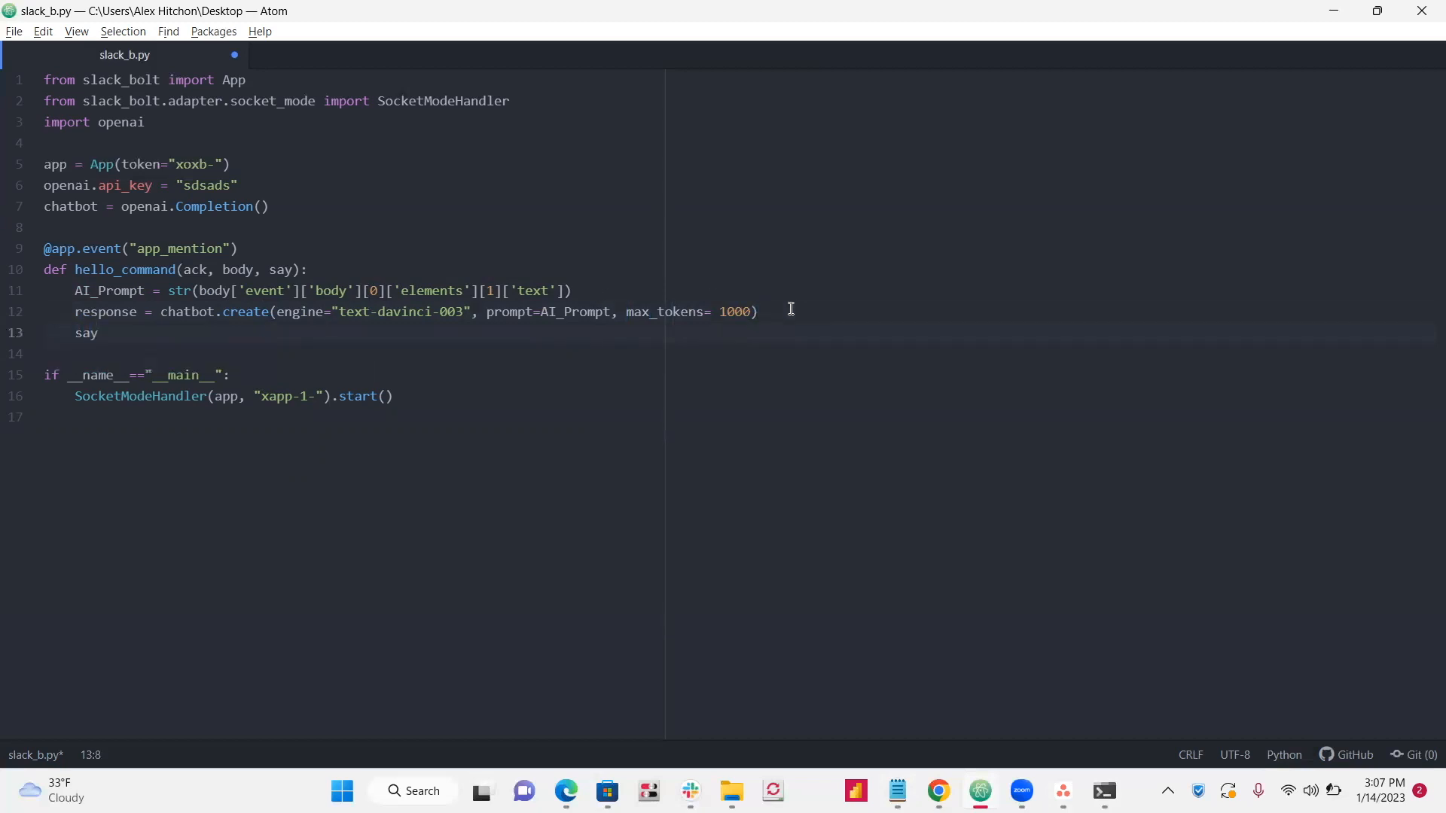
pyautogui.write('()')
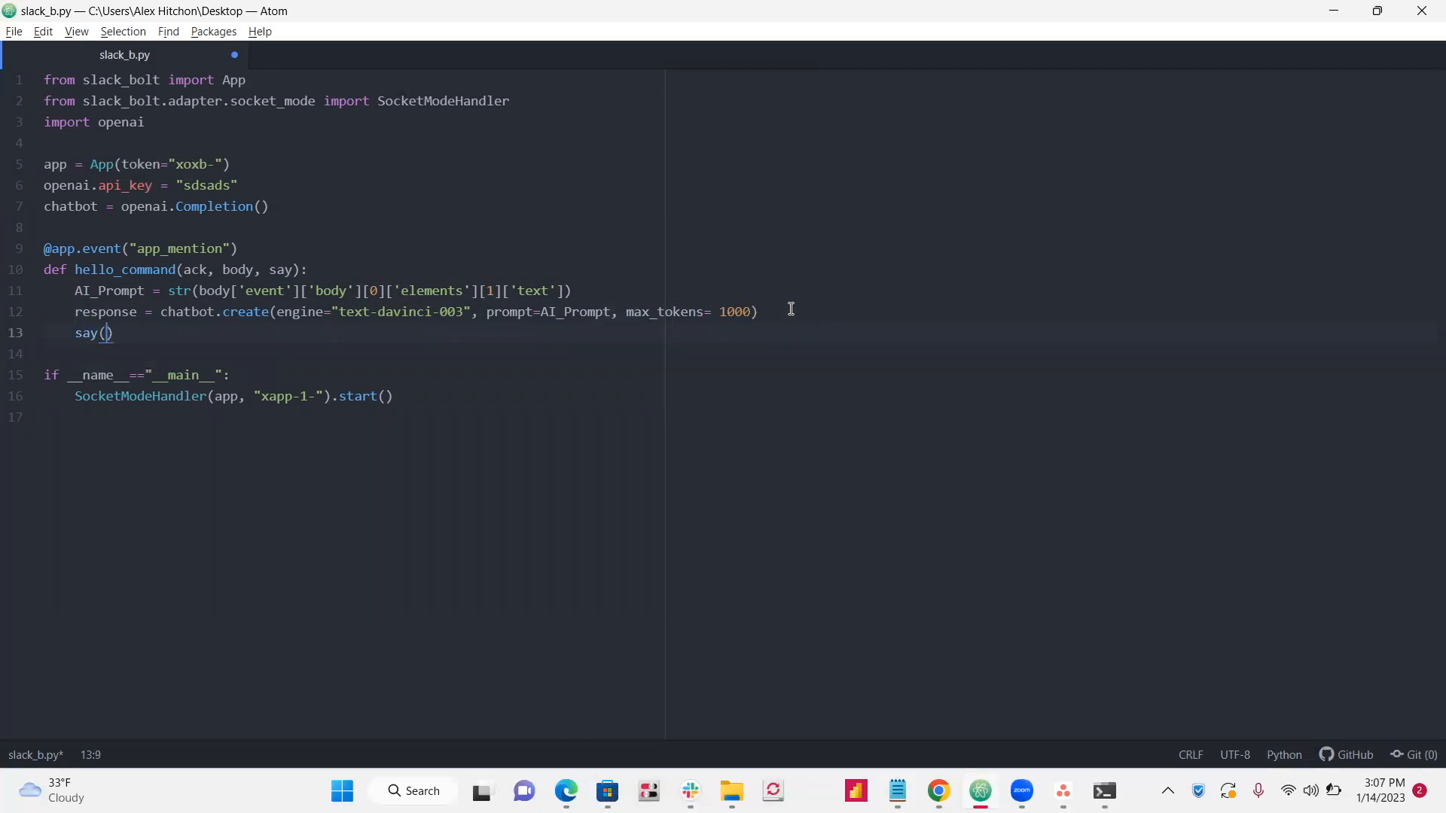
pyautogui.write('str')
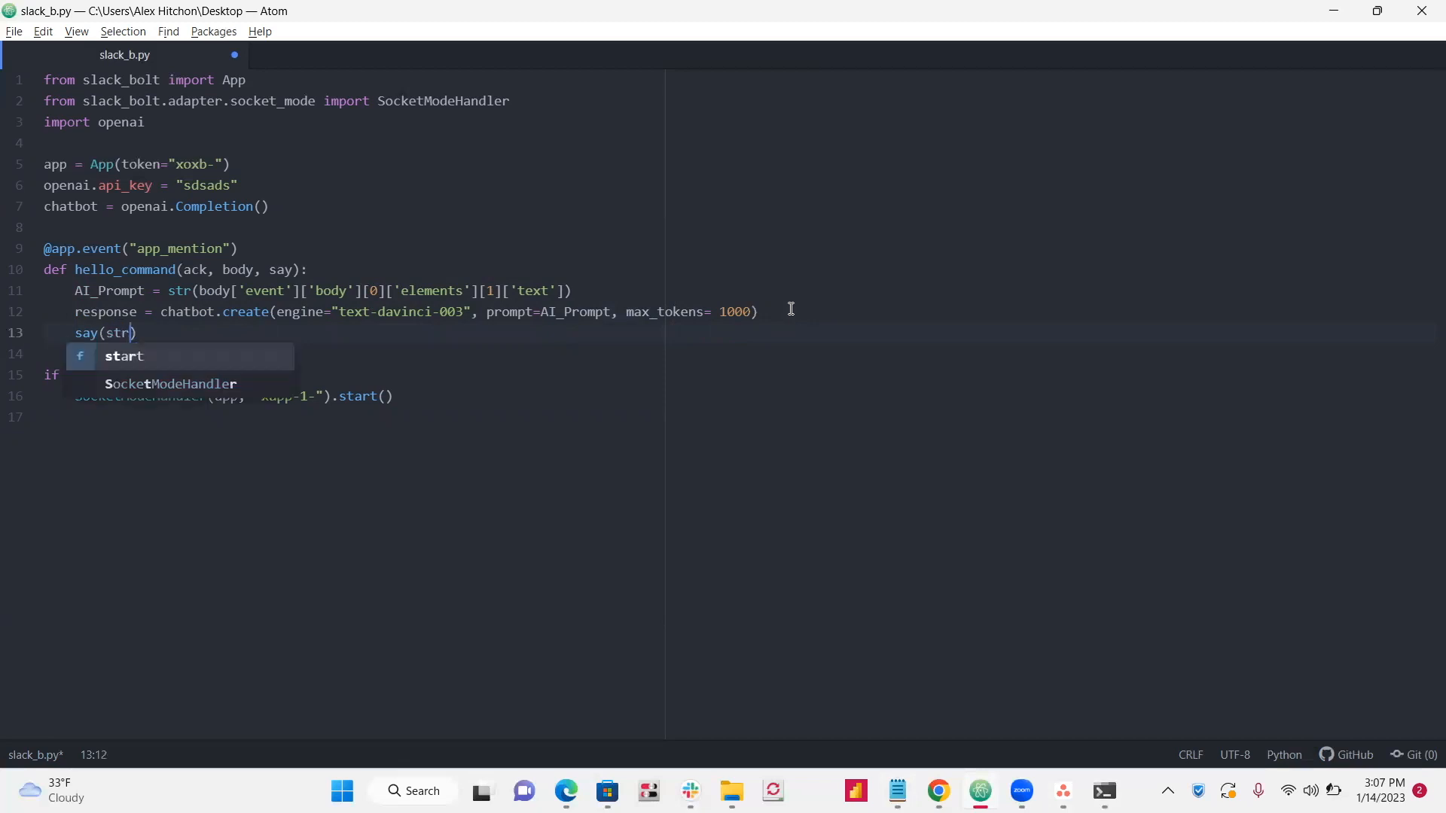
pyautogui.write('=')
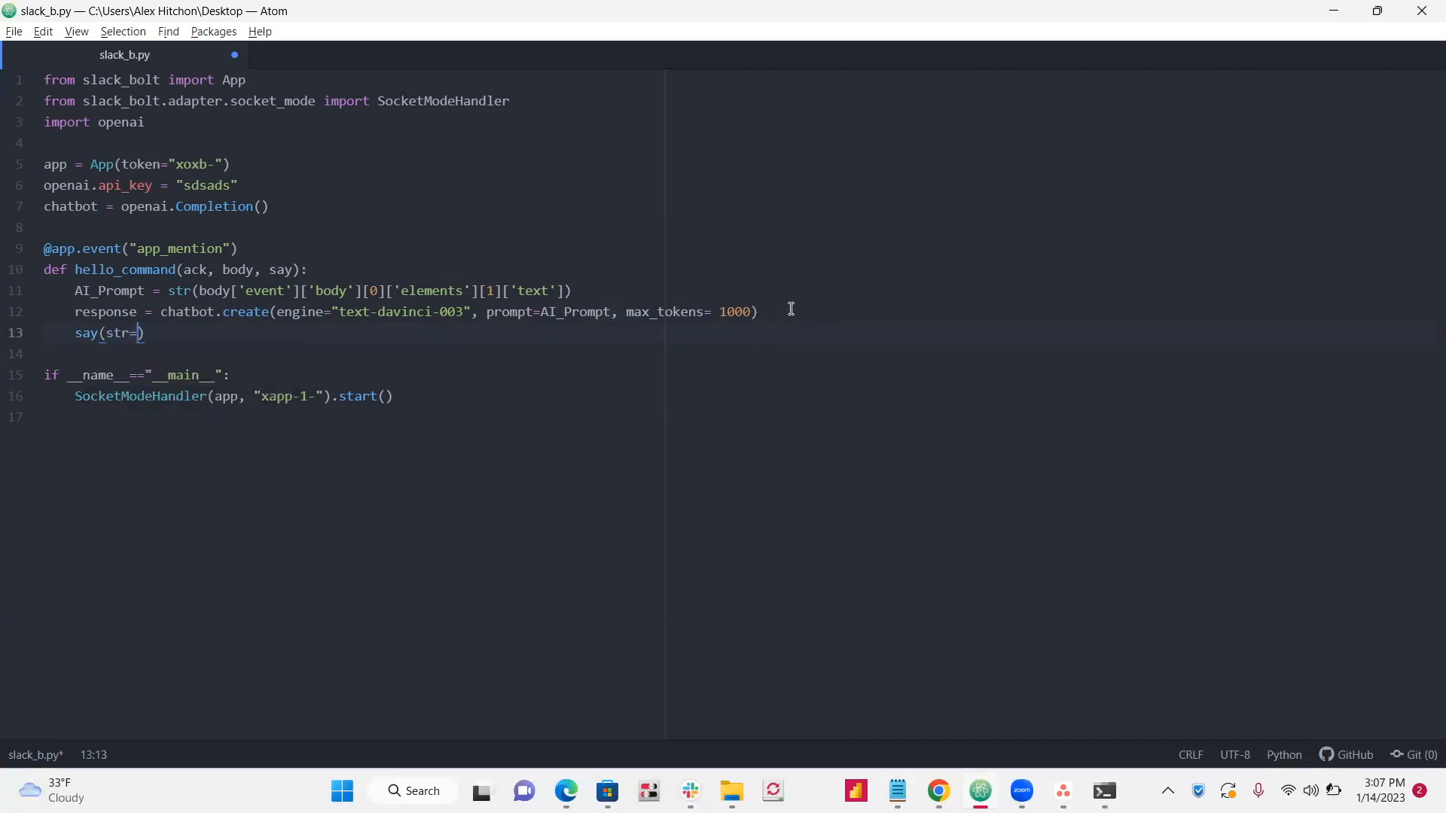
pyautogui.write('(')
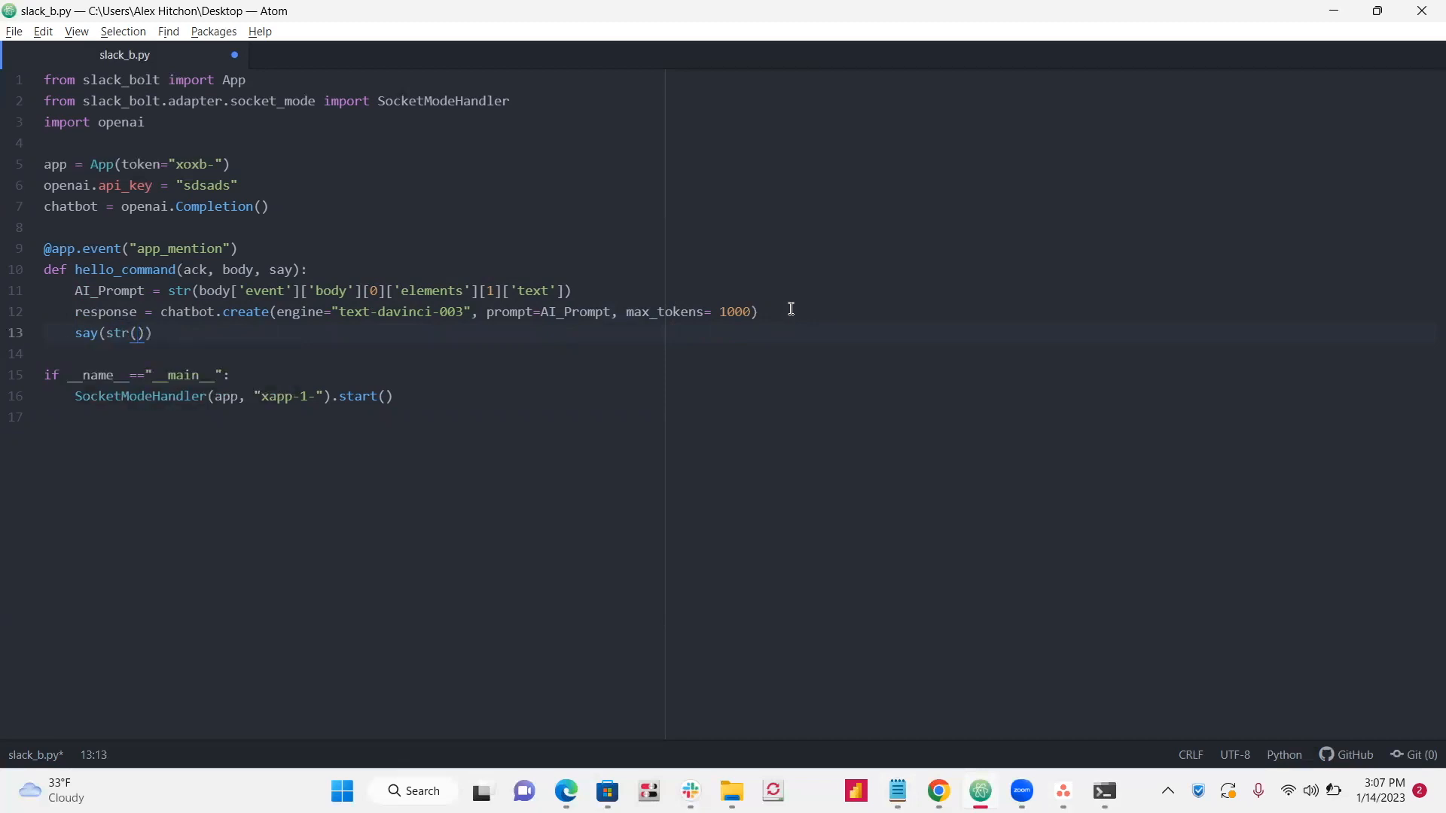
pyautogui.write('r')
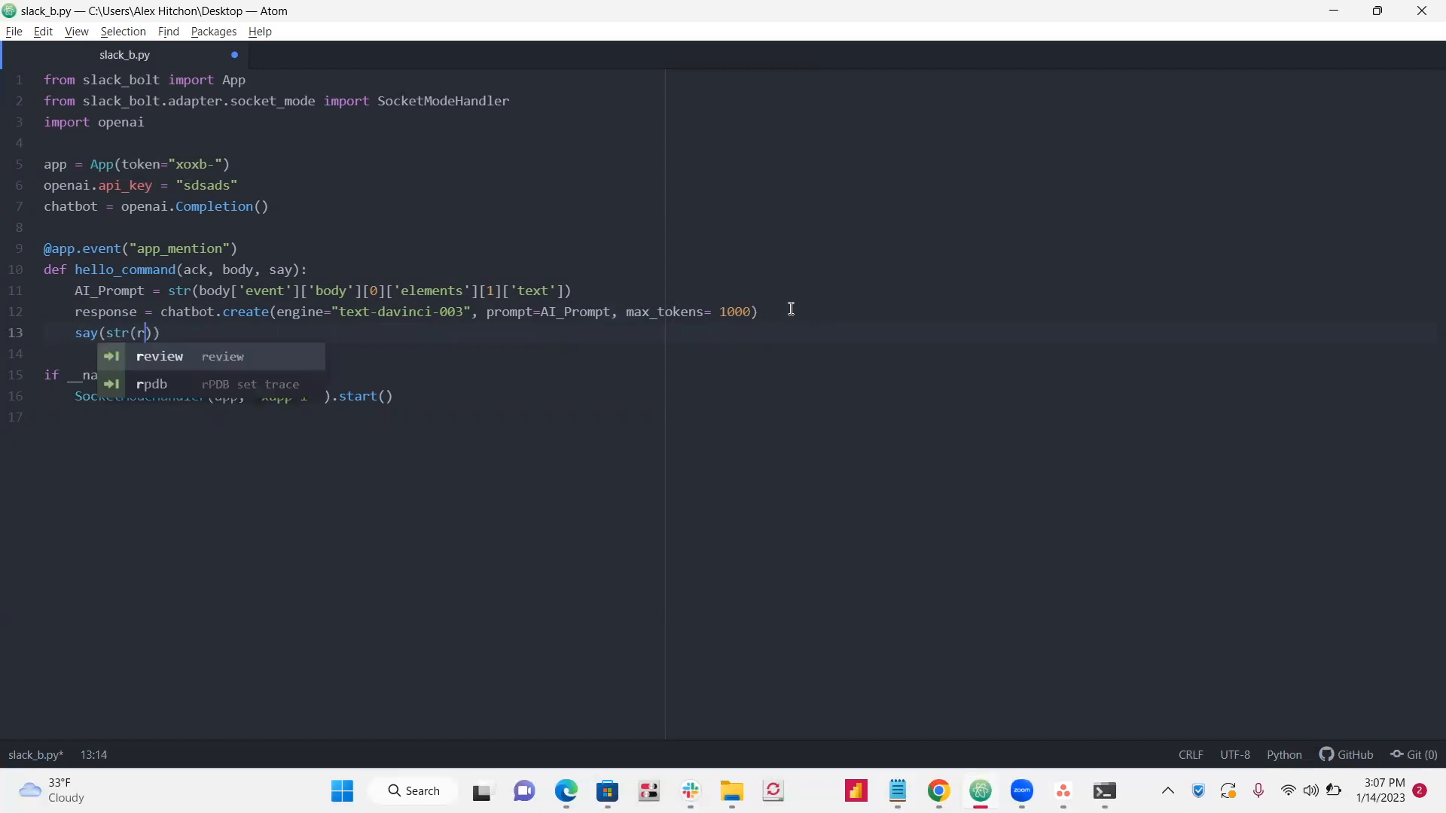
pyautogui.write('esponse')
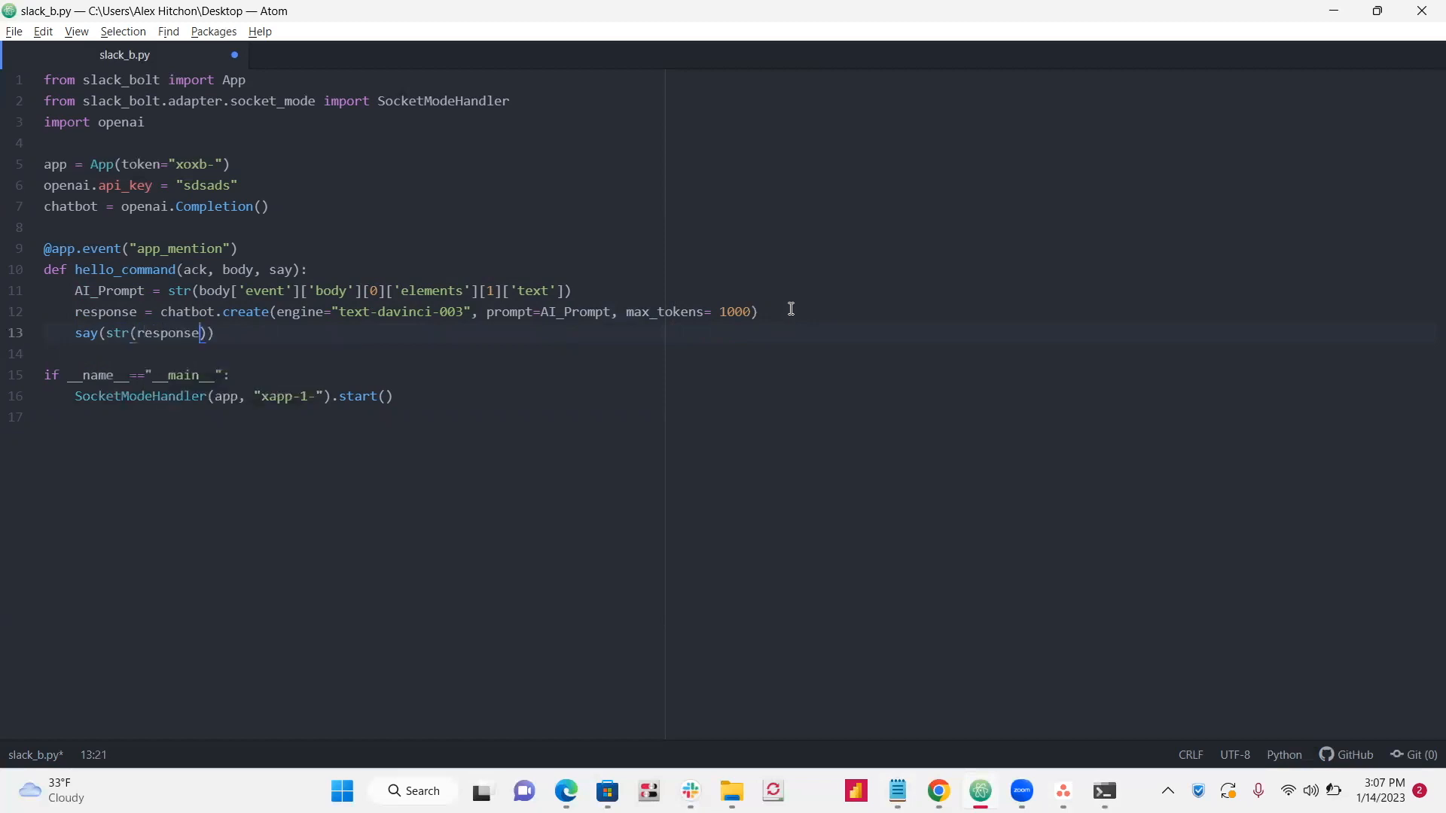
pyautogui.write('.')
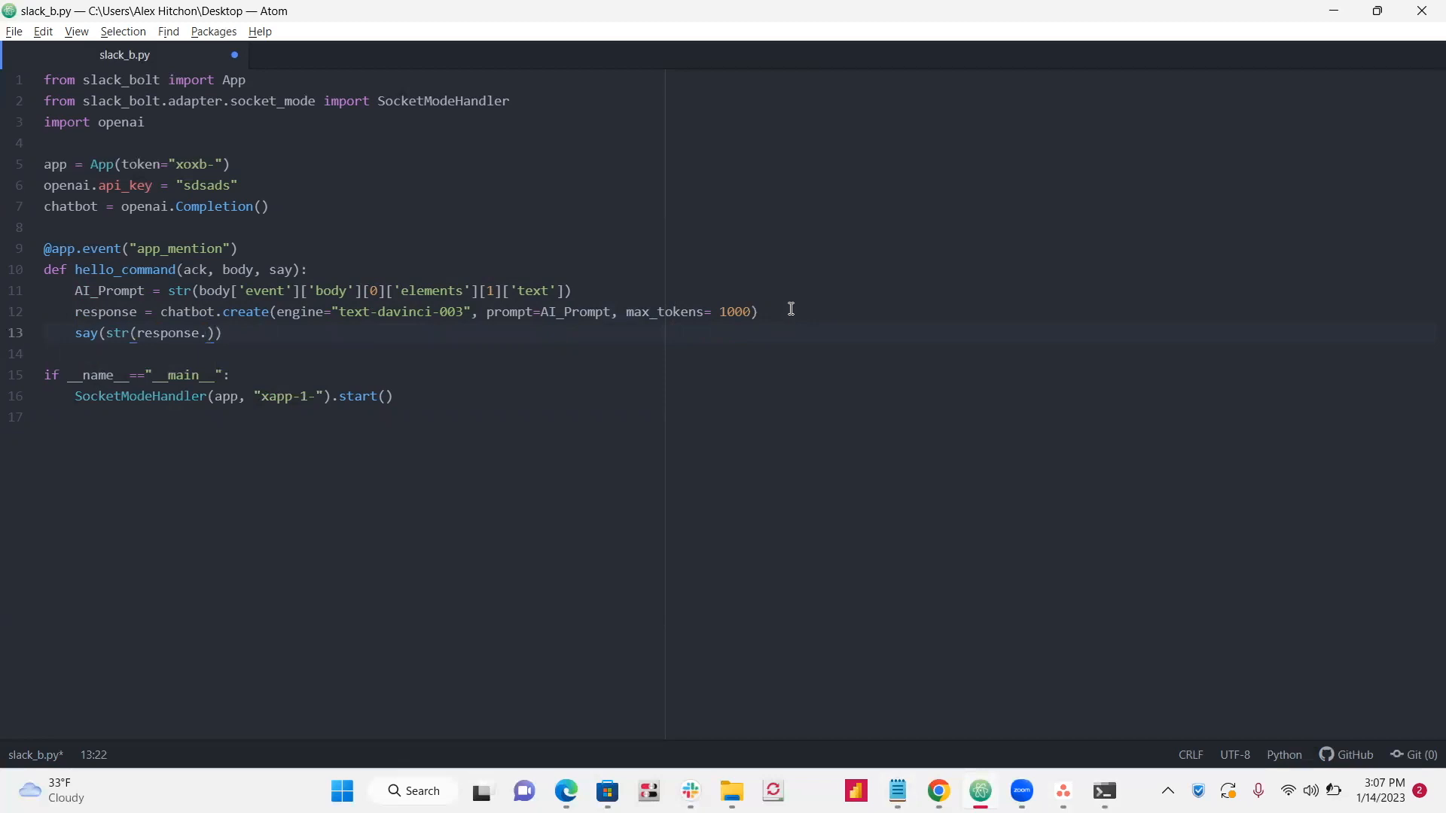
pyautogui.write('choic')
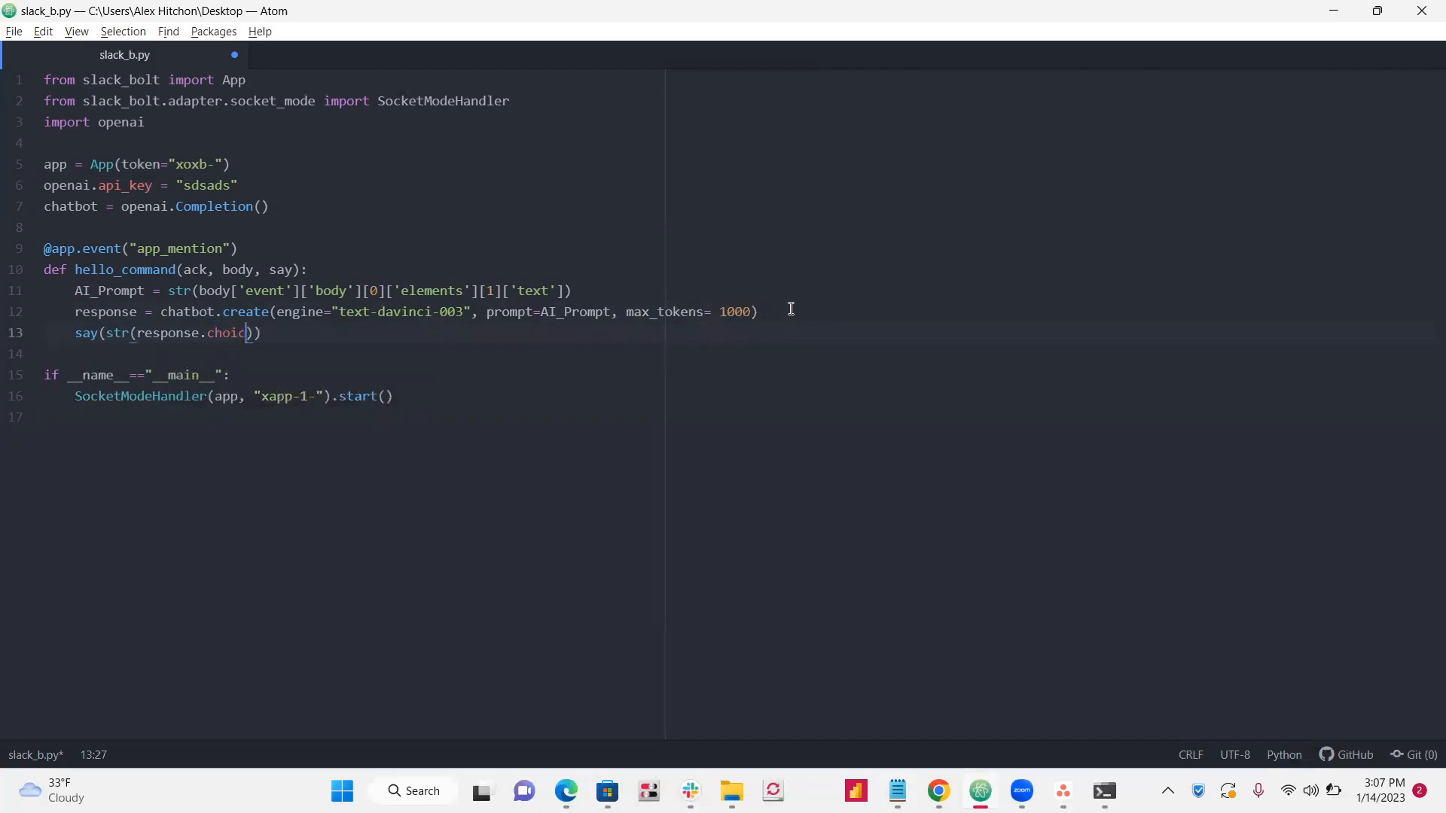
pyautogui.write('e')
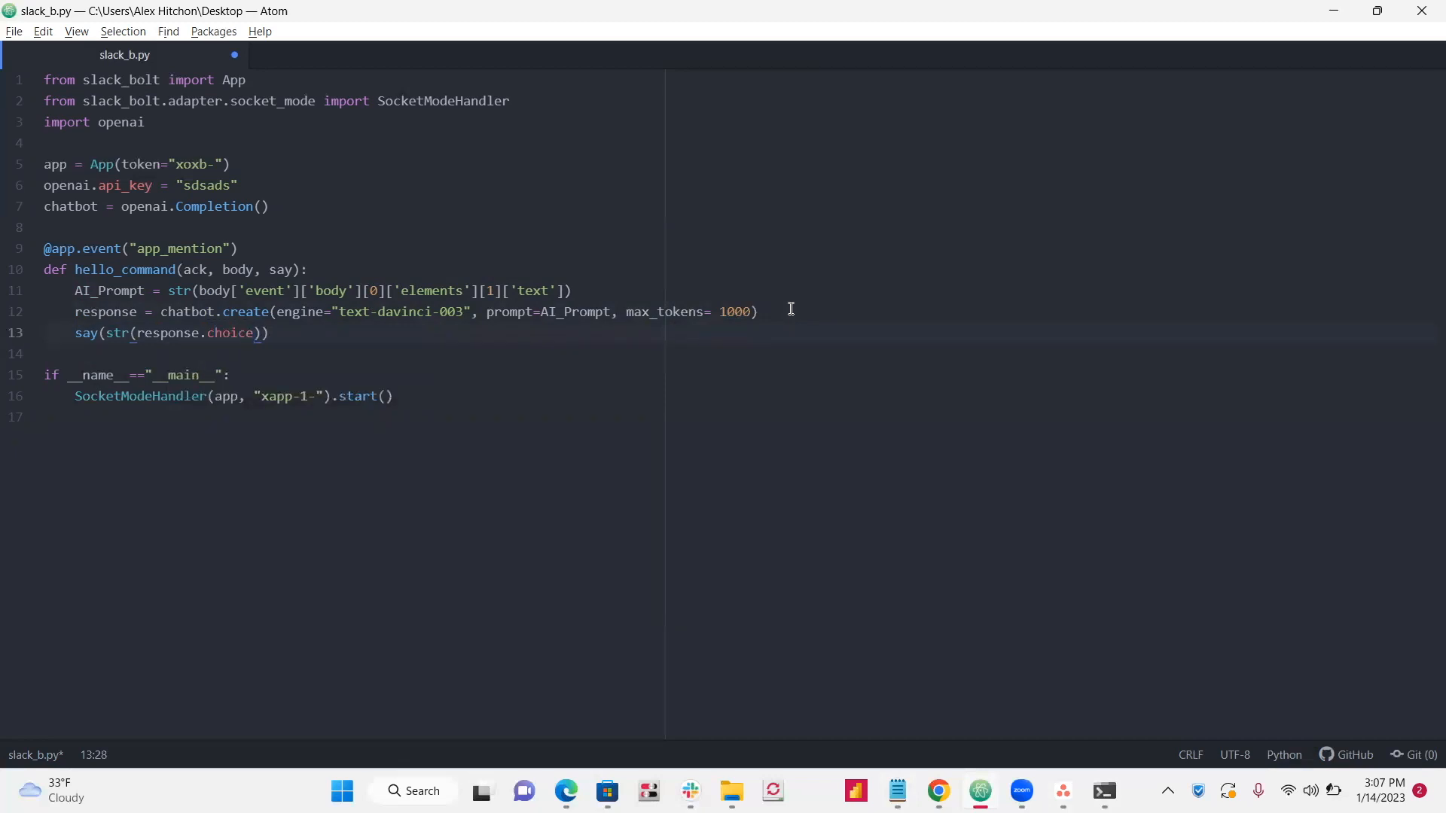
pyautogui.write('s[0')
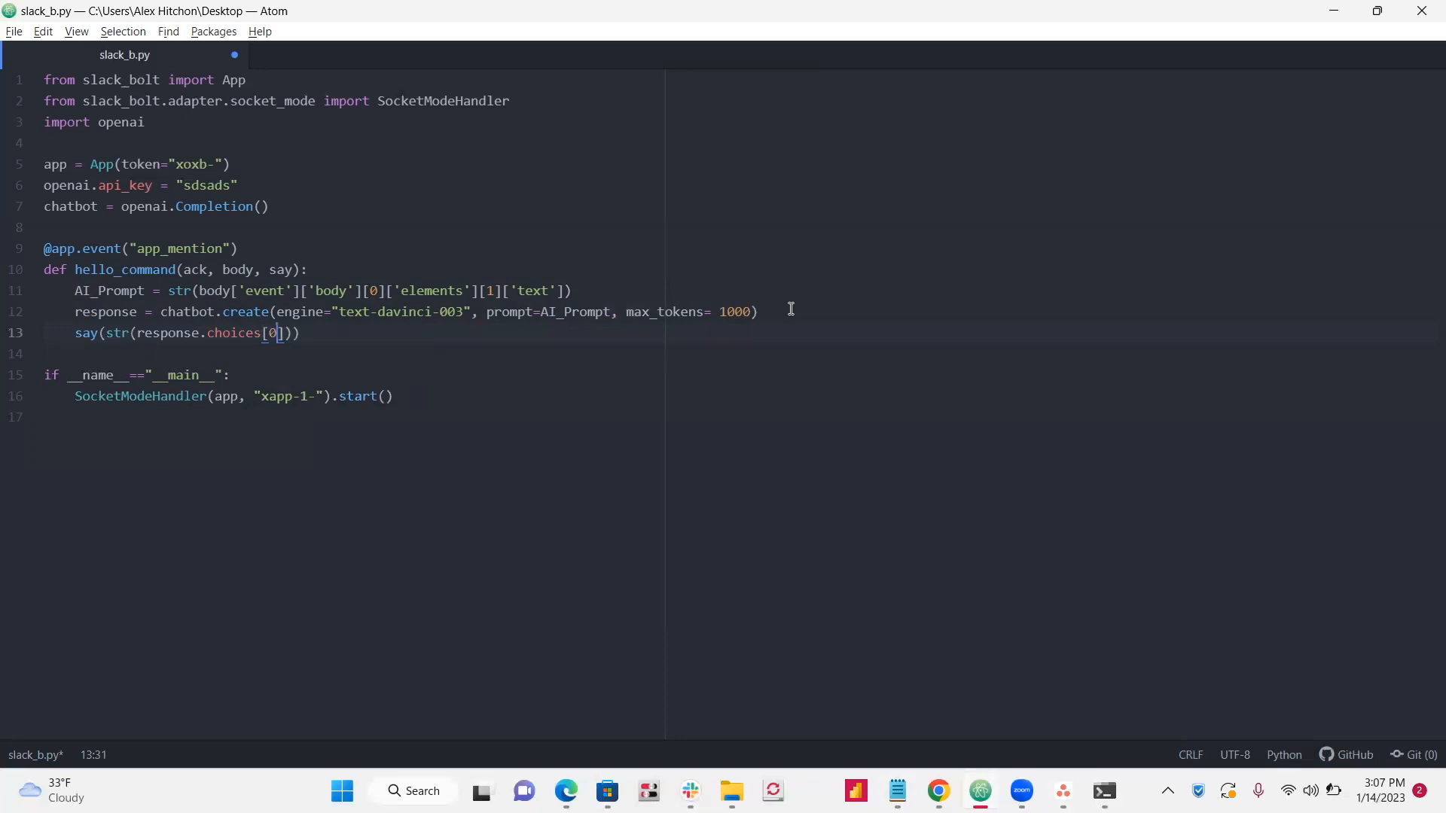
pyautogui.write('.text')
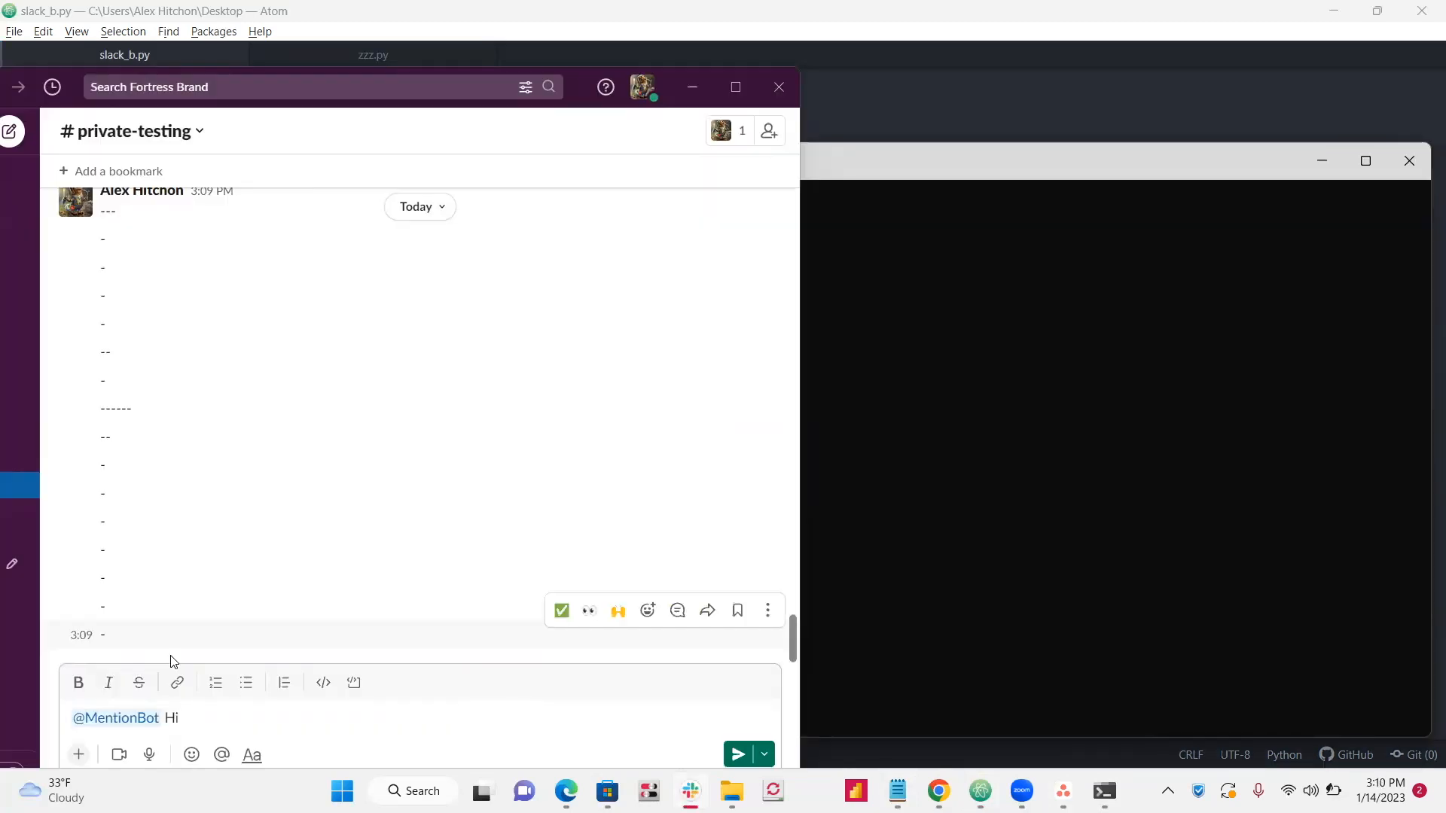
pyautogui.write('t')
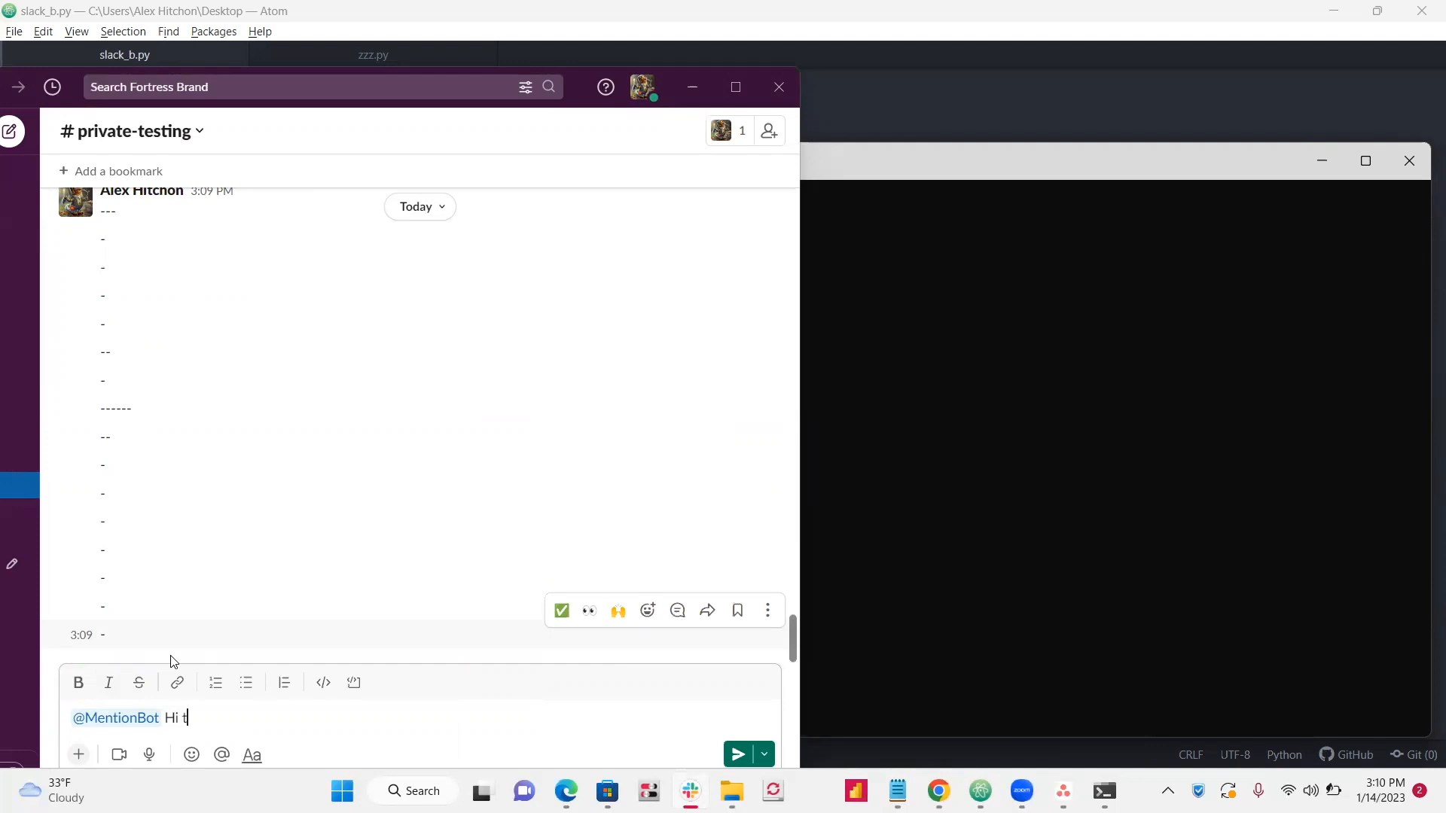
pyautogui.write('here how are yo')
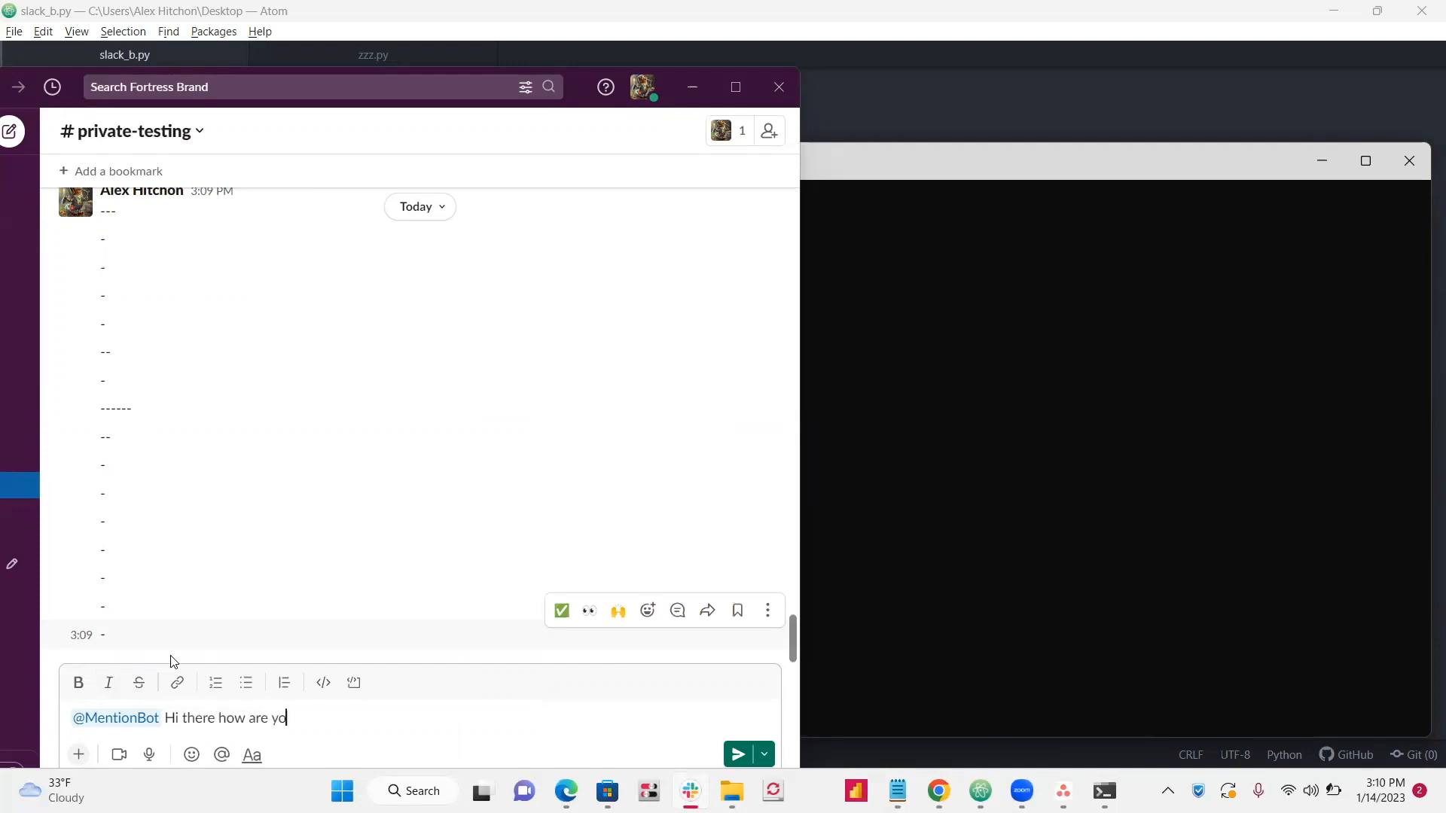
pyautogui.write('in')
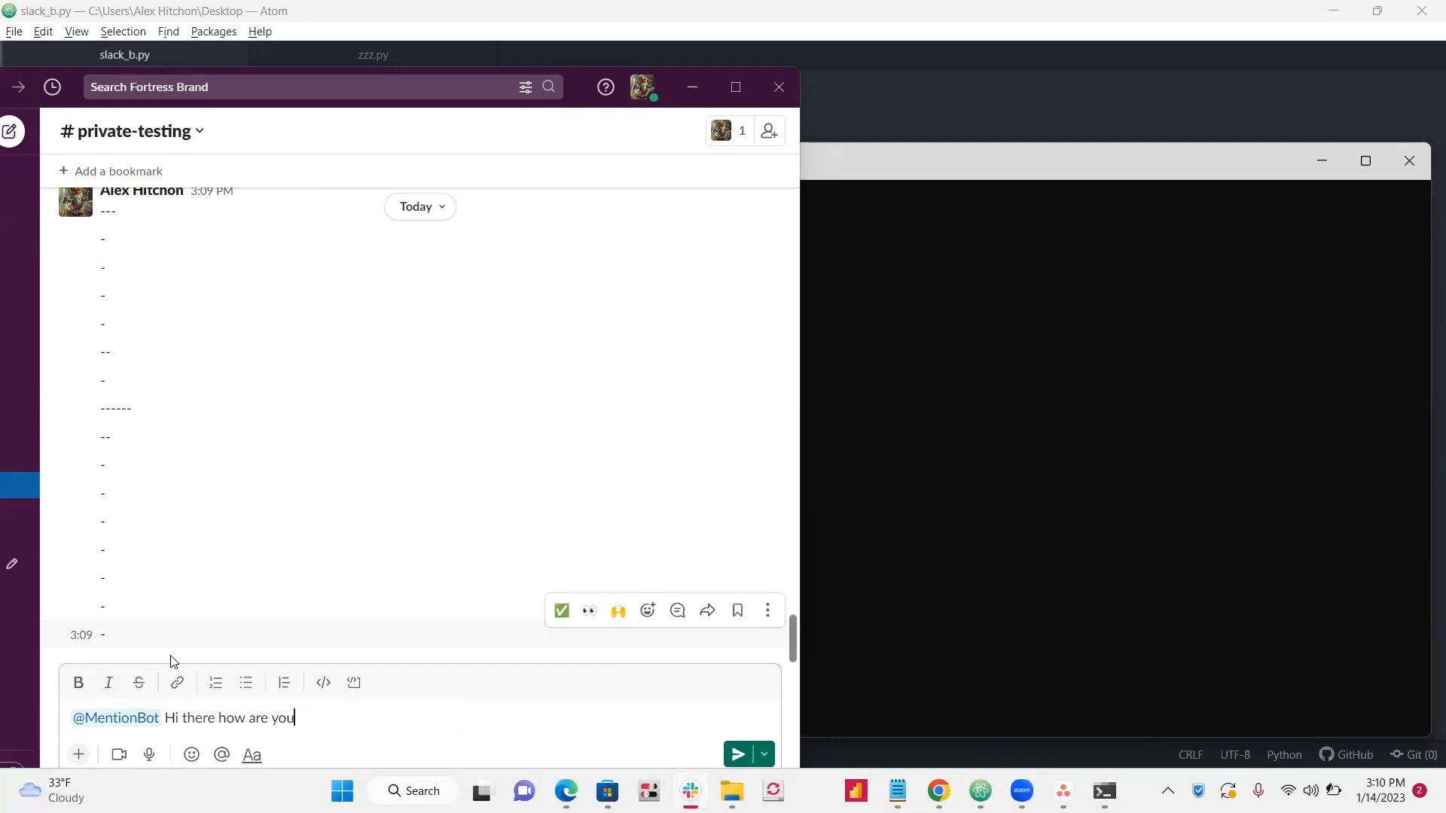
pyautogui.write('doing')
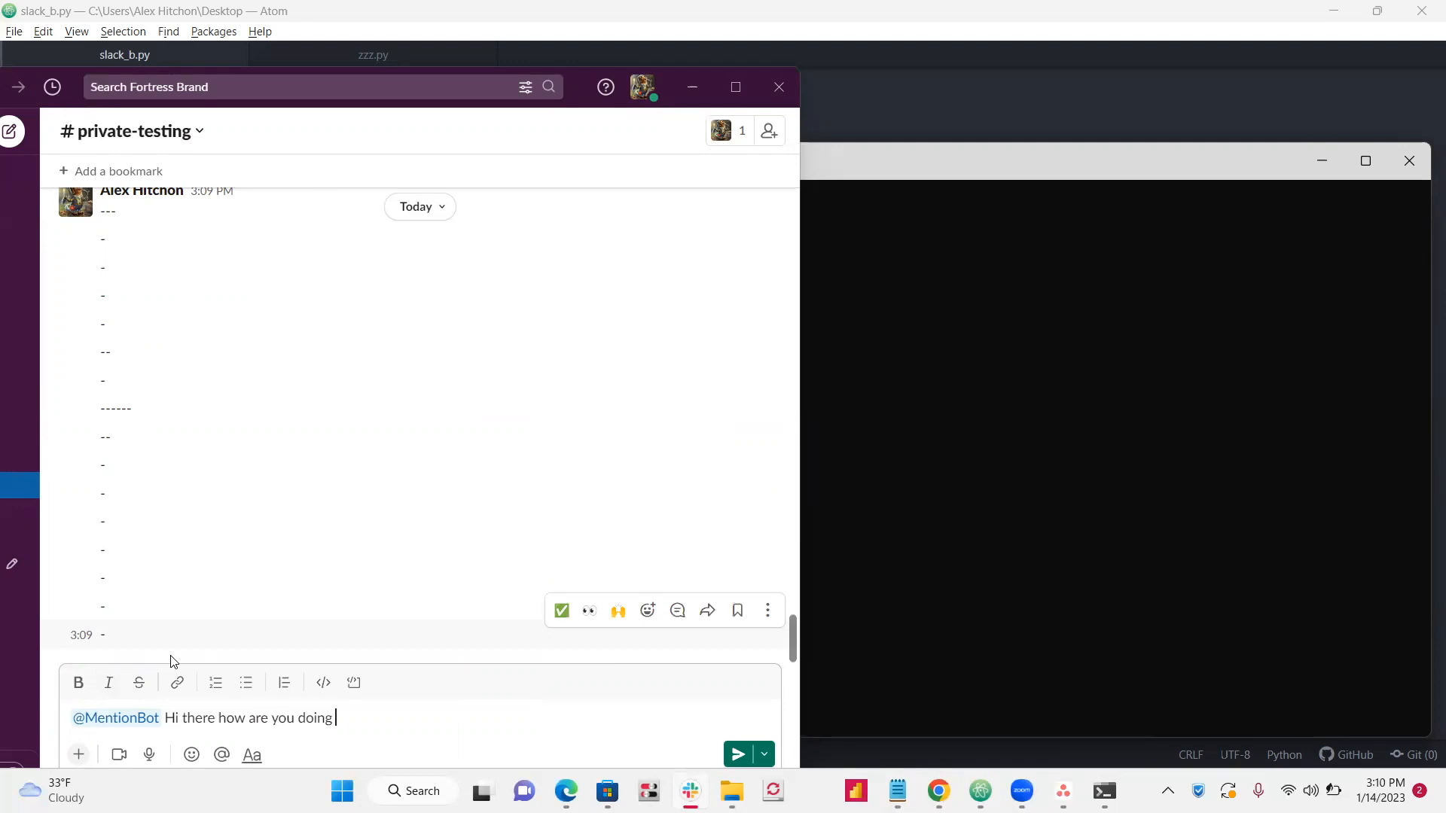
pyautogui.write('welcome to the slack')
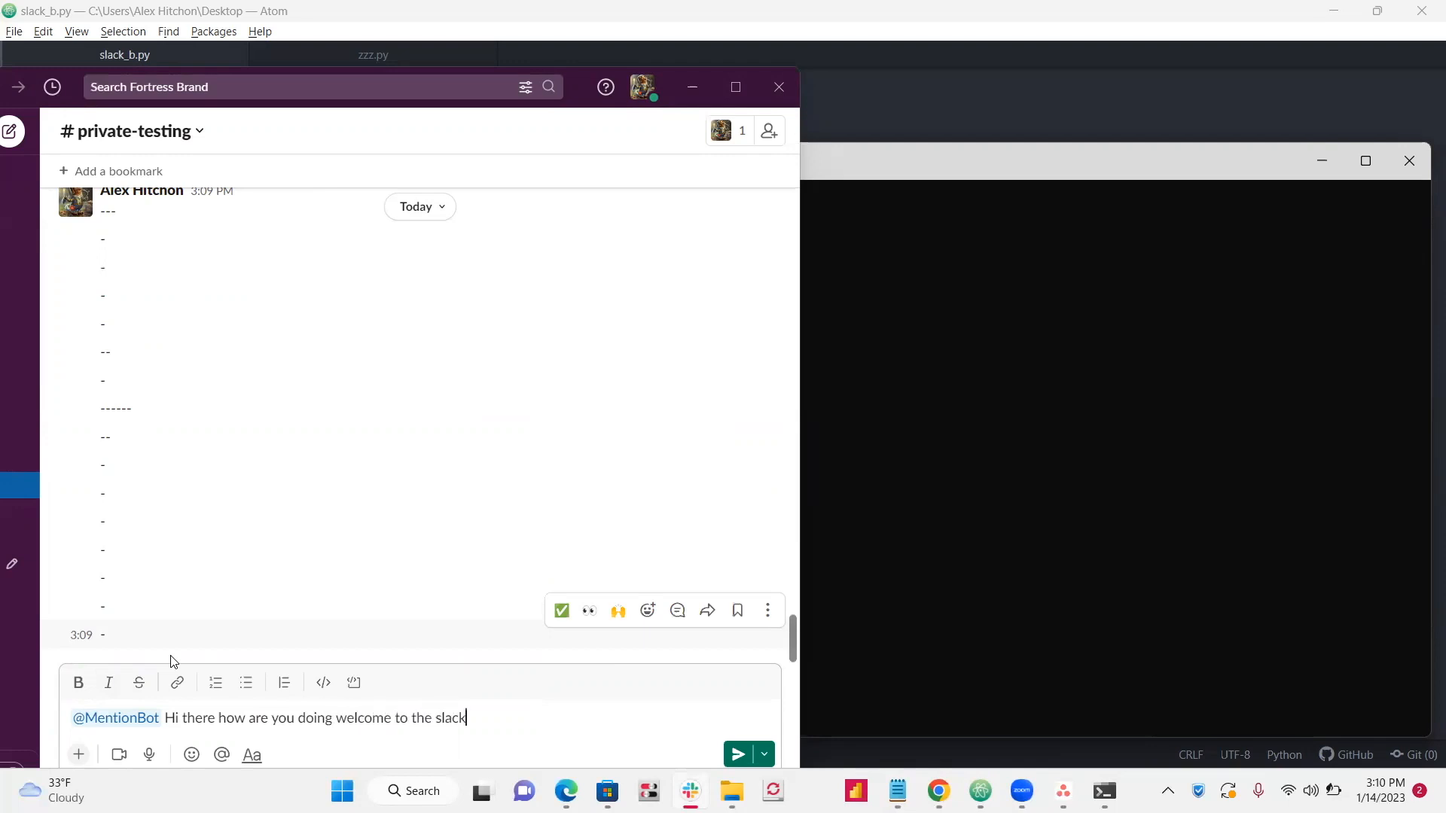
pyautogui.write('channel tell me about')
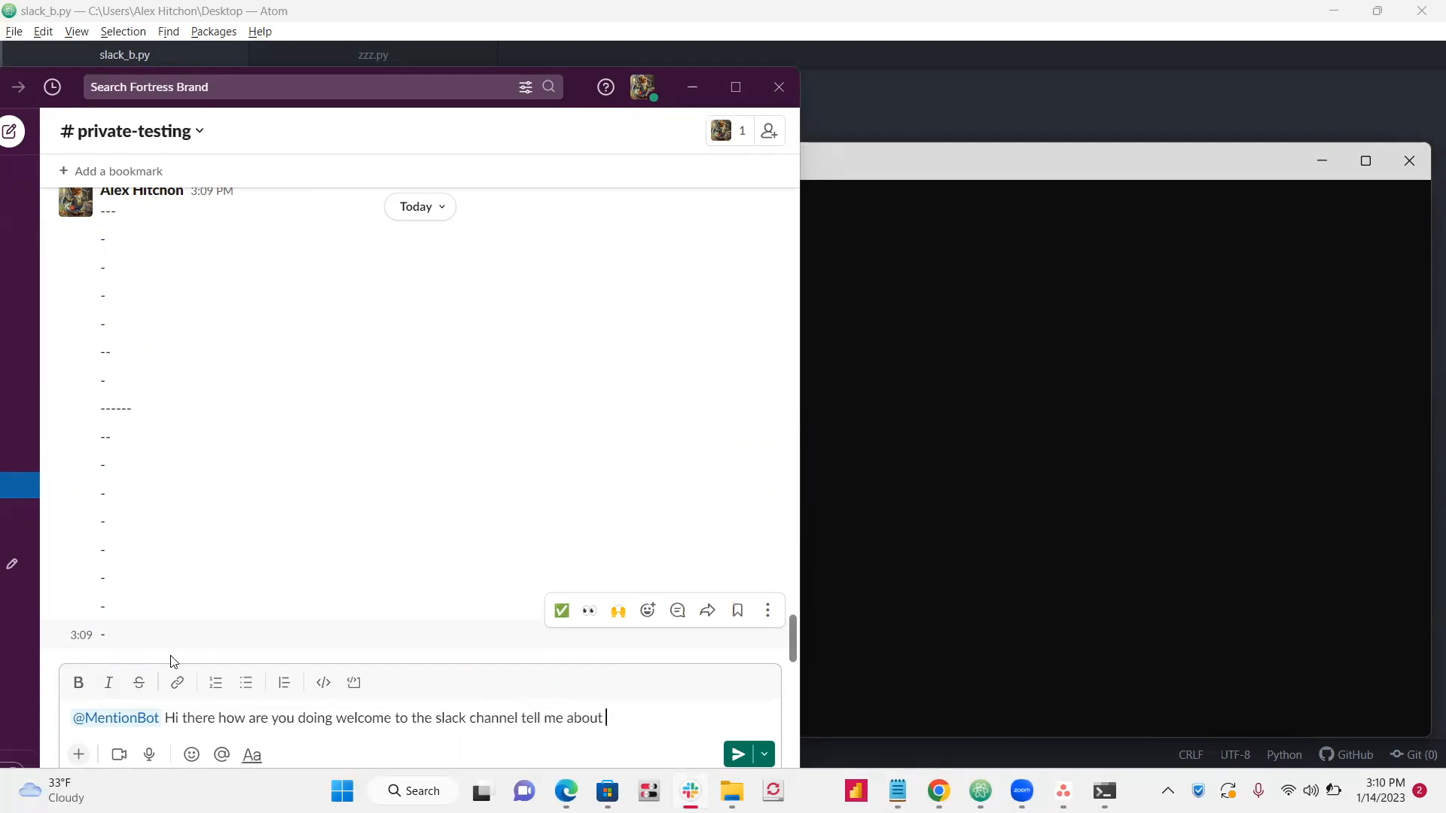
pyautogui.write('yourself')
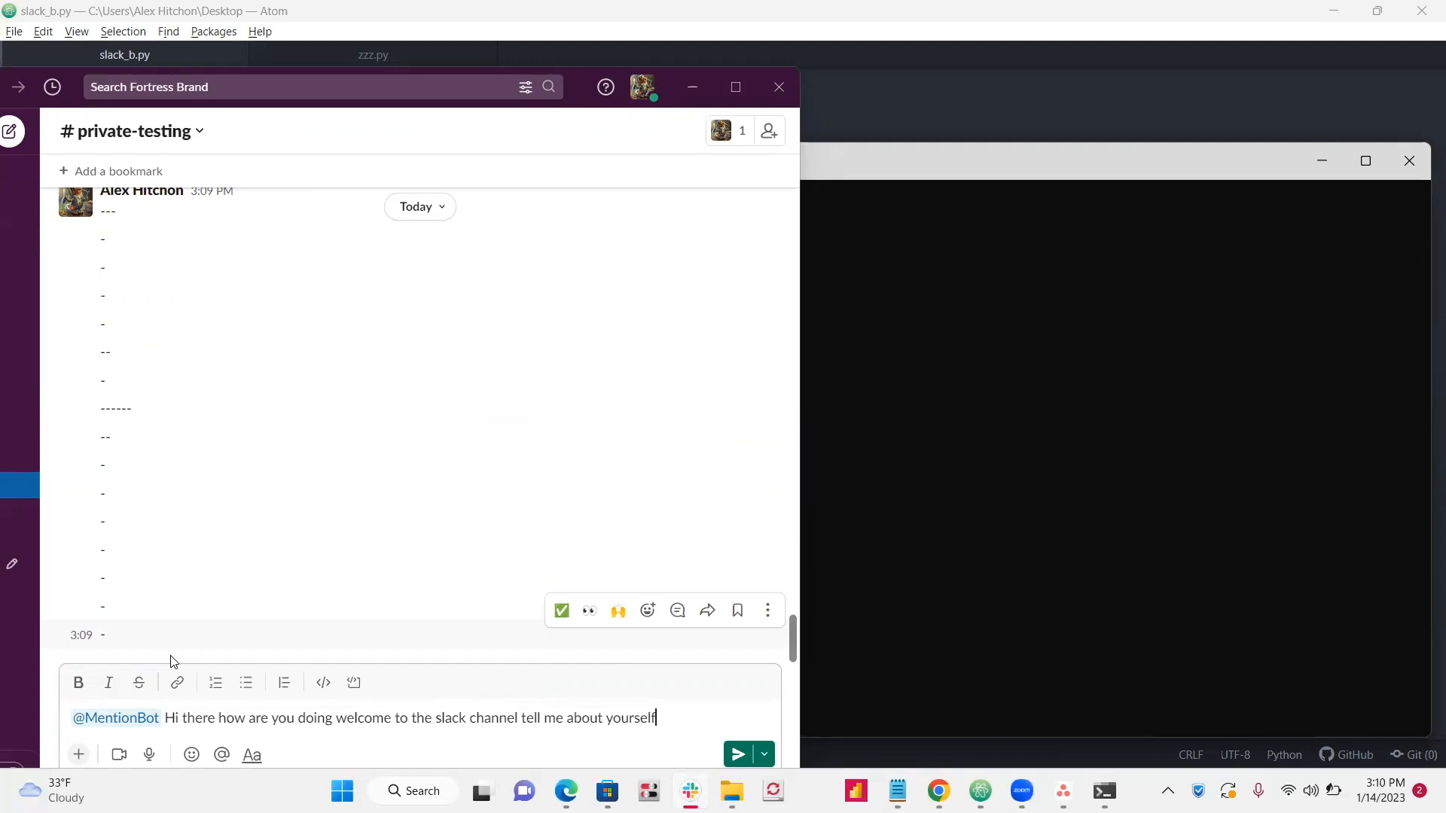
pyautogui.click(738, 753)
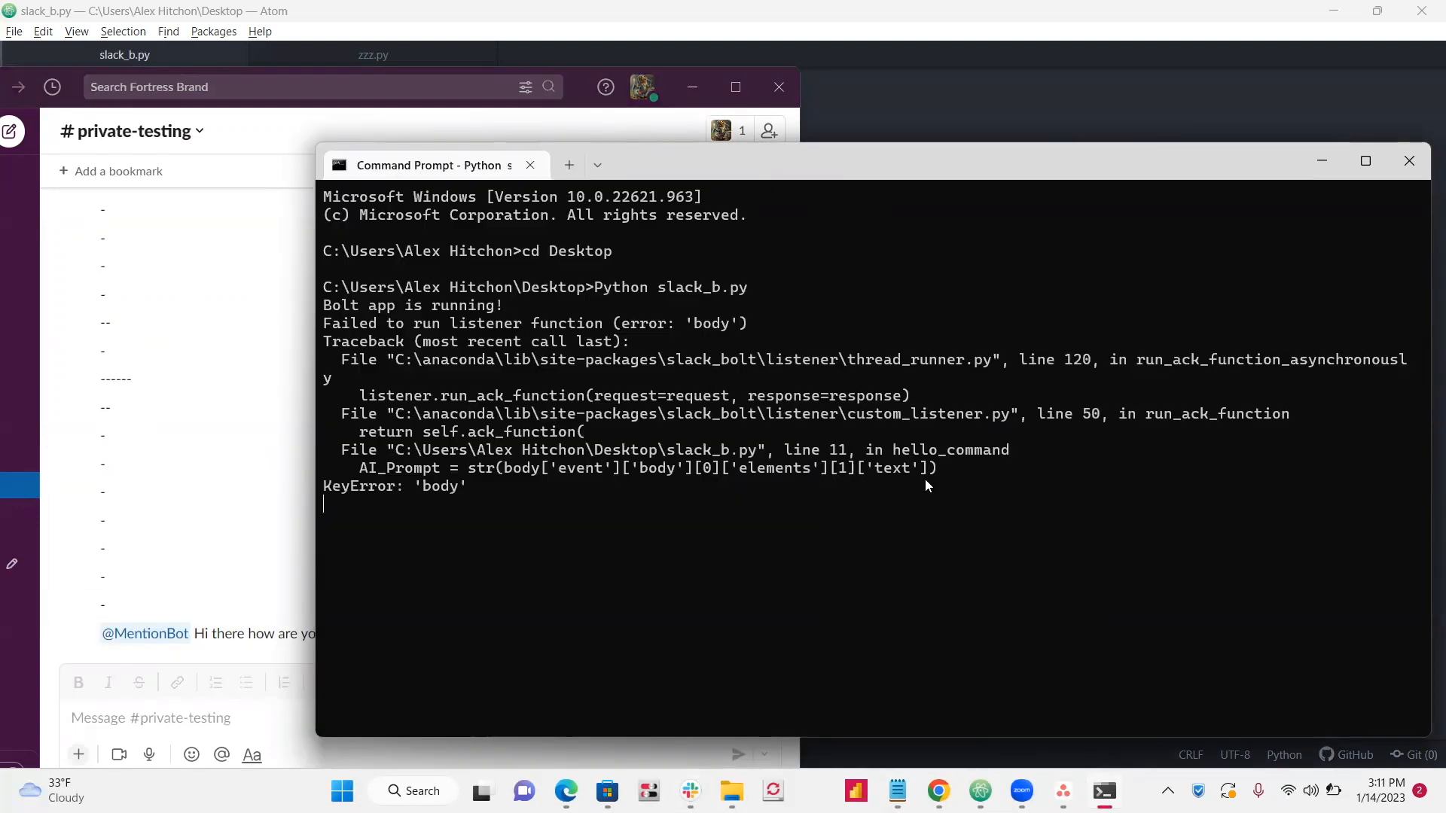
pyautogui.moveTo(647, 473)
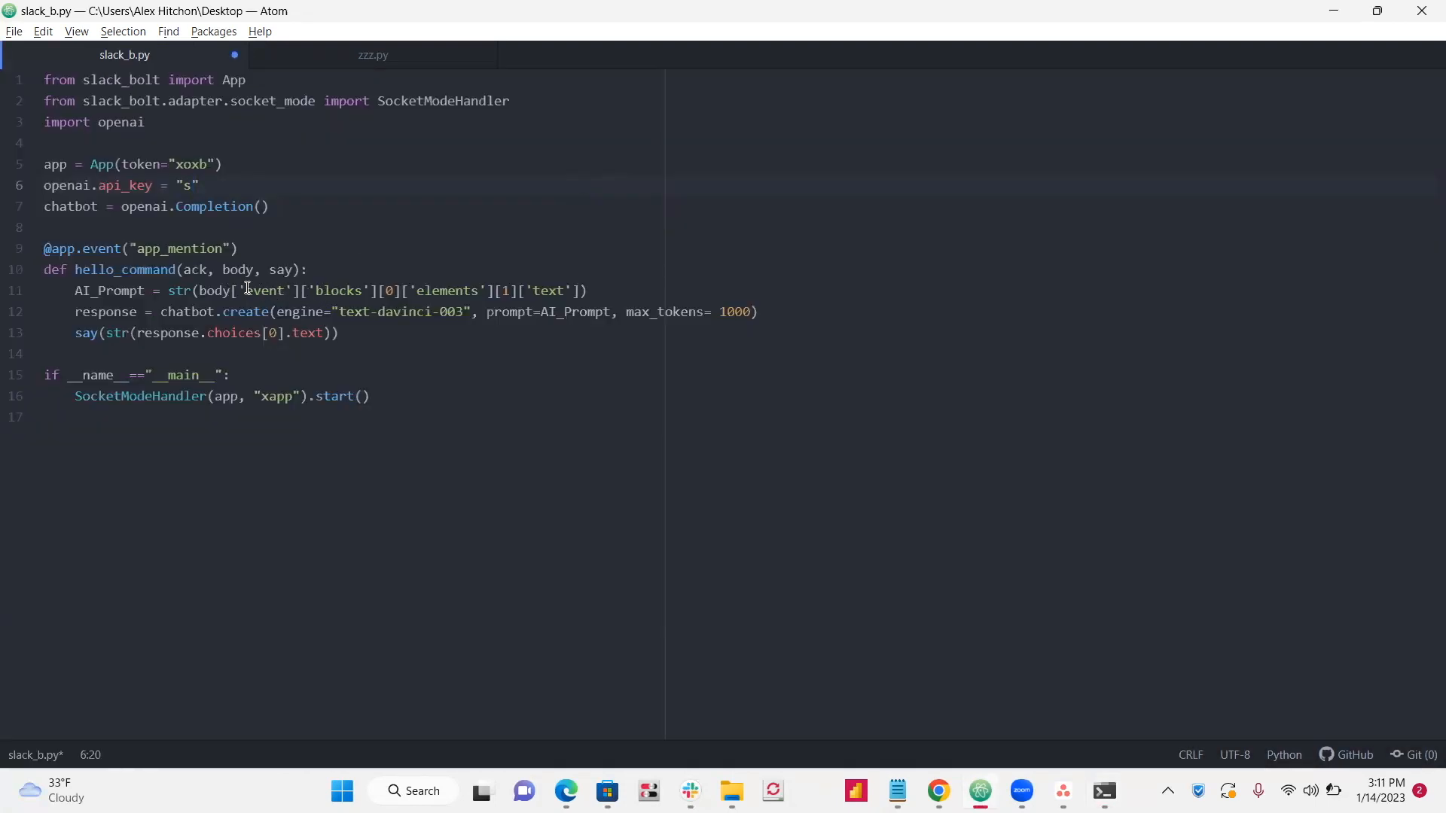
# - Change the prompt lookup to body['event']['blocks'][0]['elements'][0]['elements'][1]['text']
pyautogui.click(191, 186)
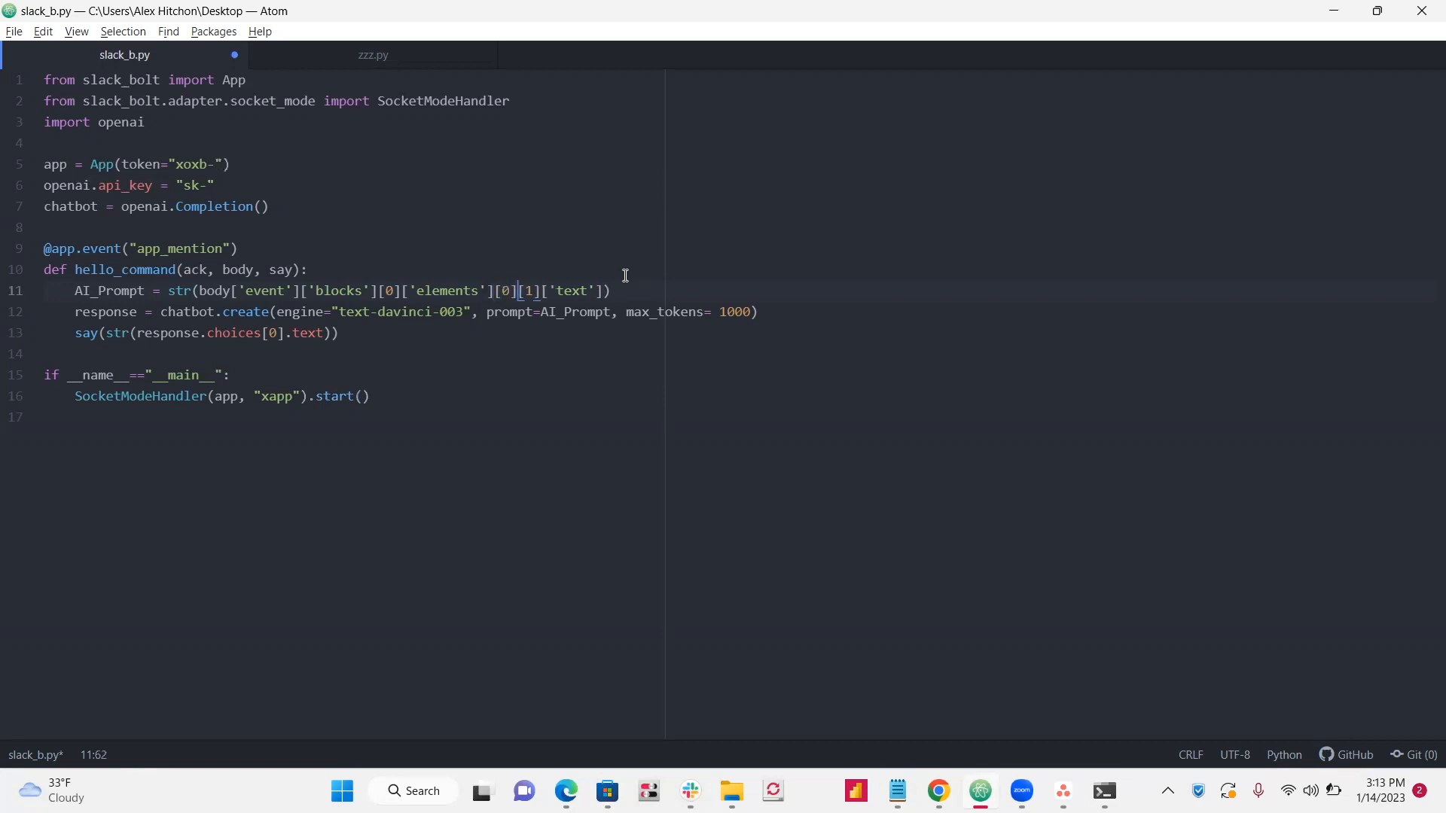
pyautogui.write("'elements'][")
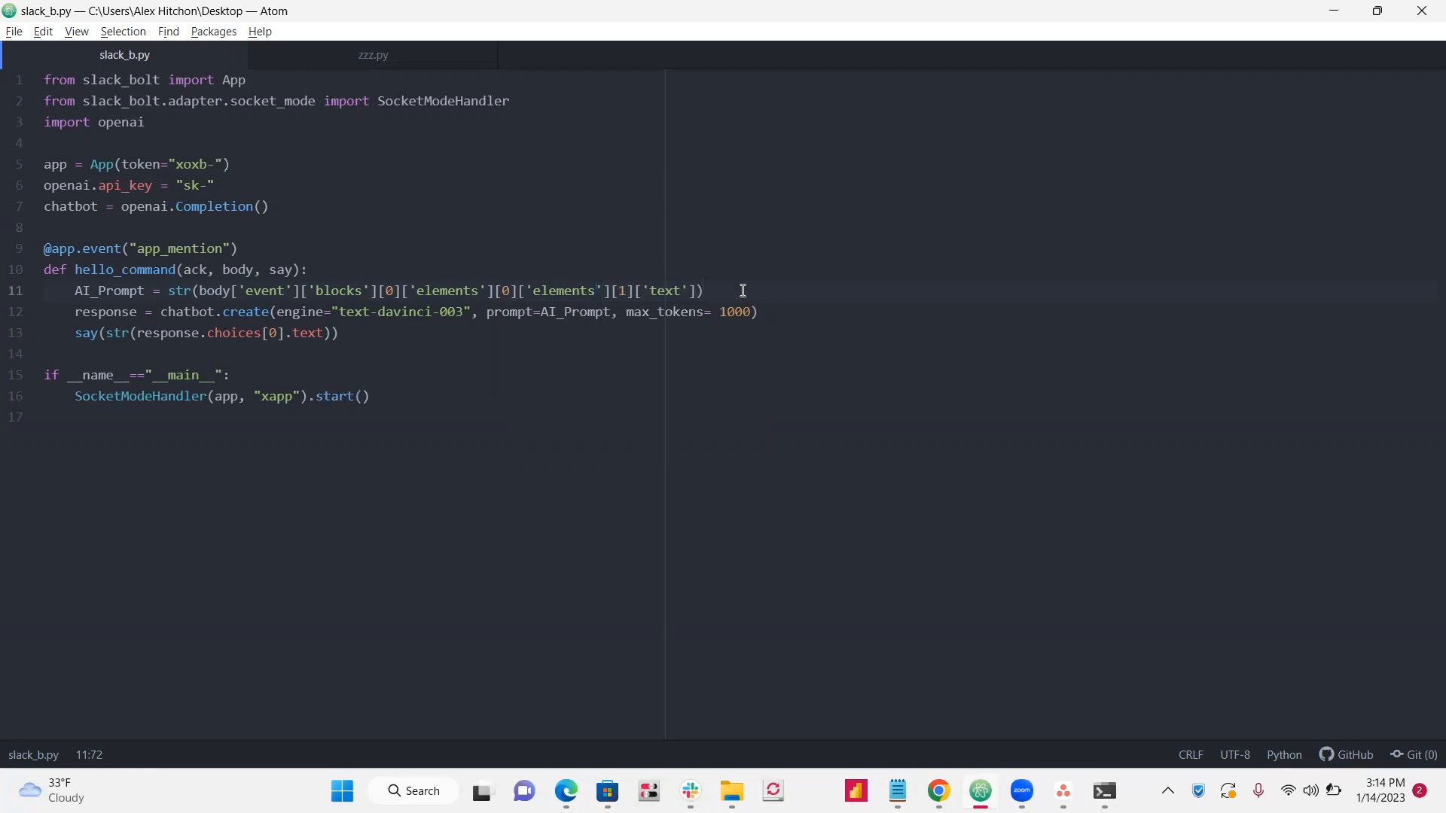
pyautogui.click(174, 312)
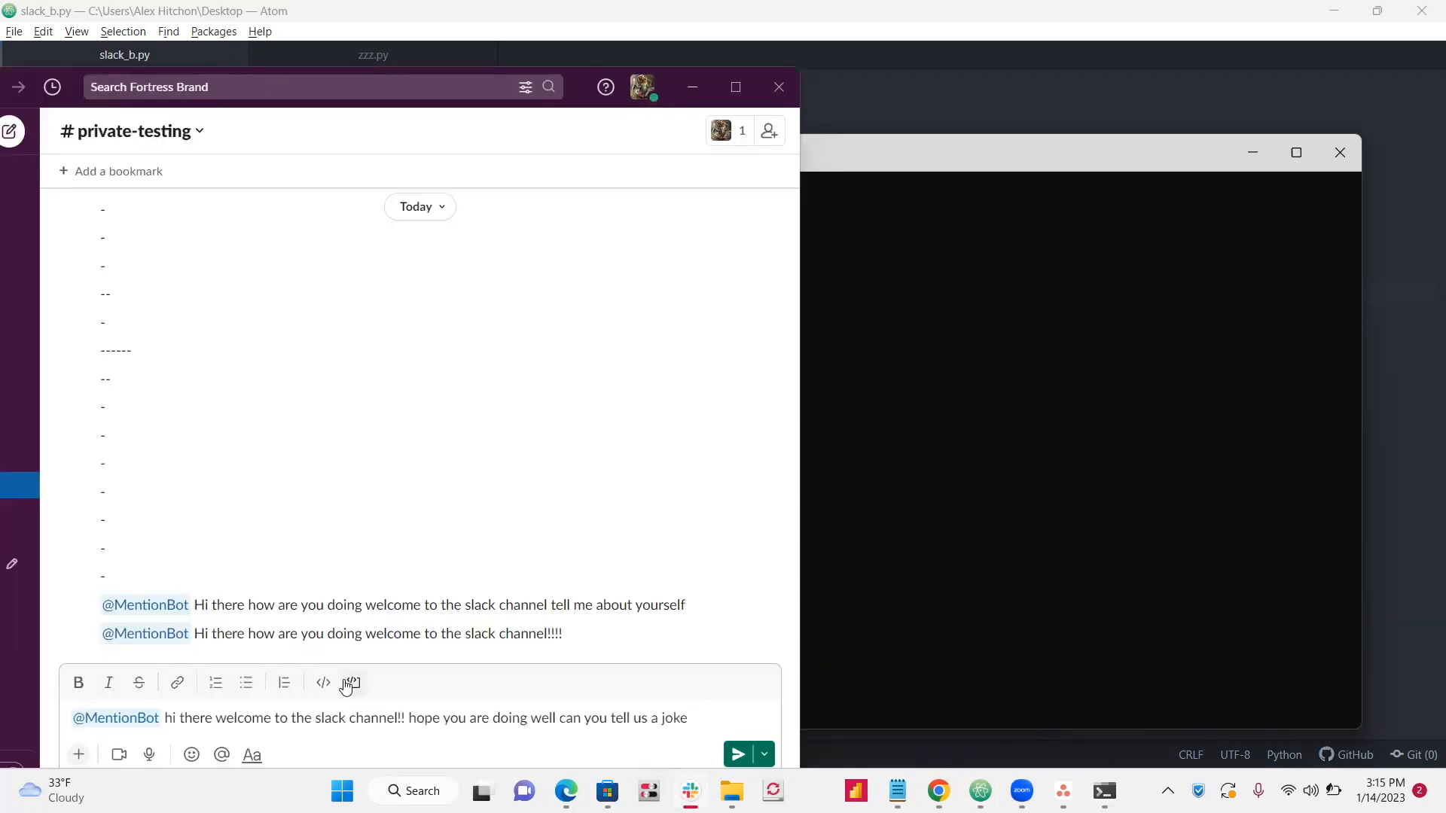
pyautogui.click(736, 753)
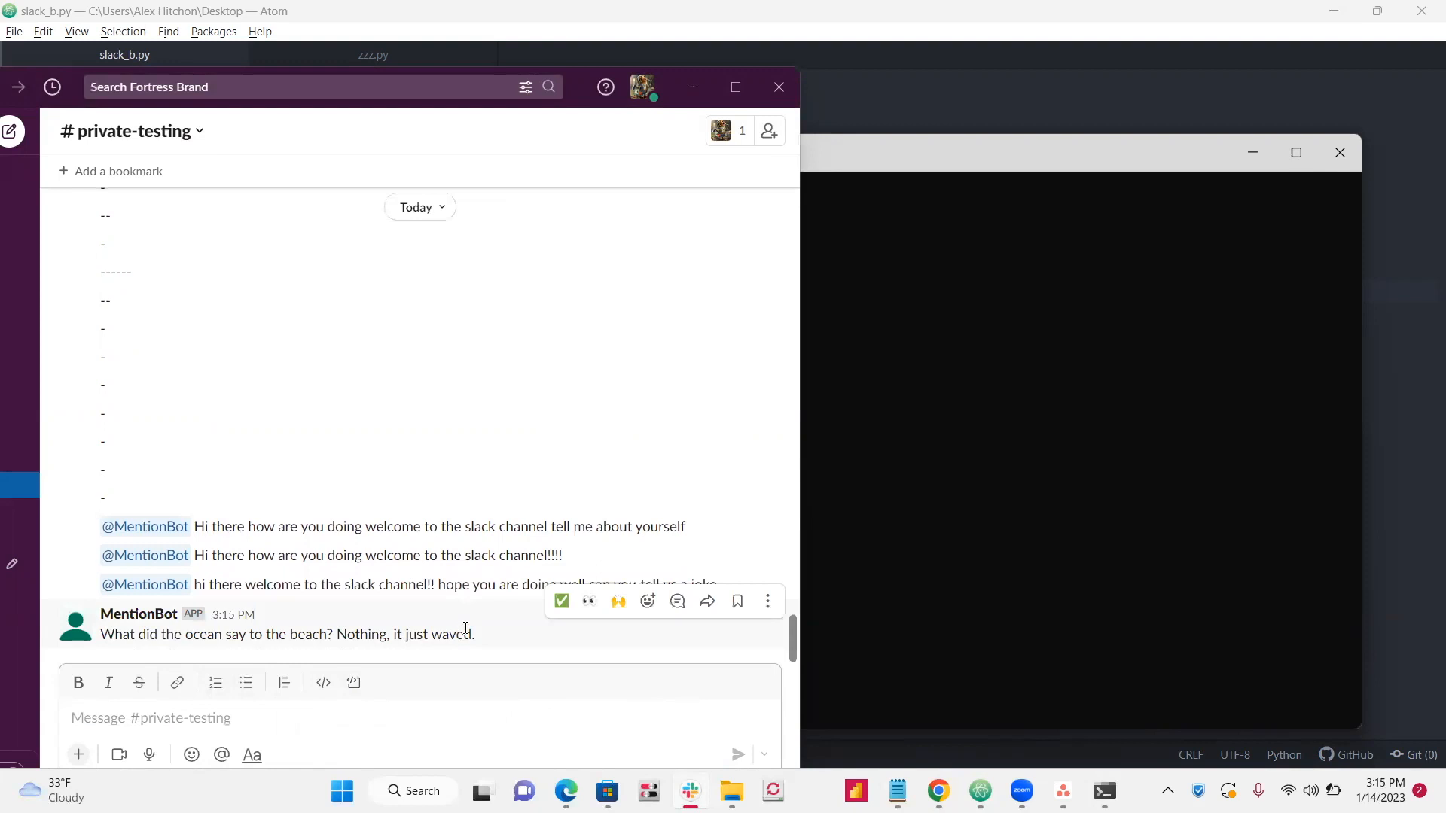
pyautogui.click(151, 717)
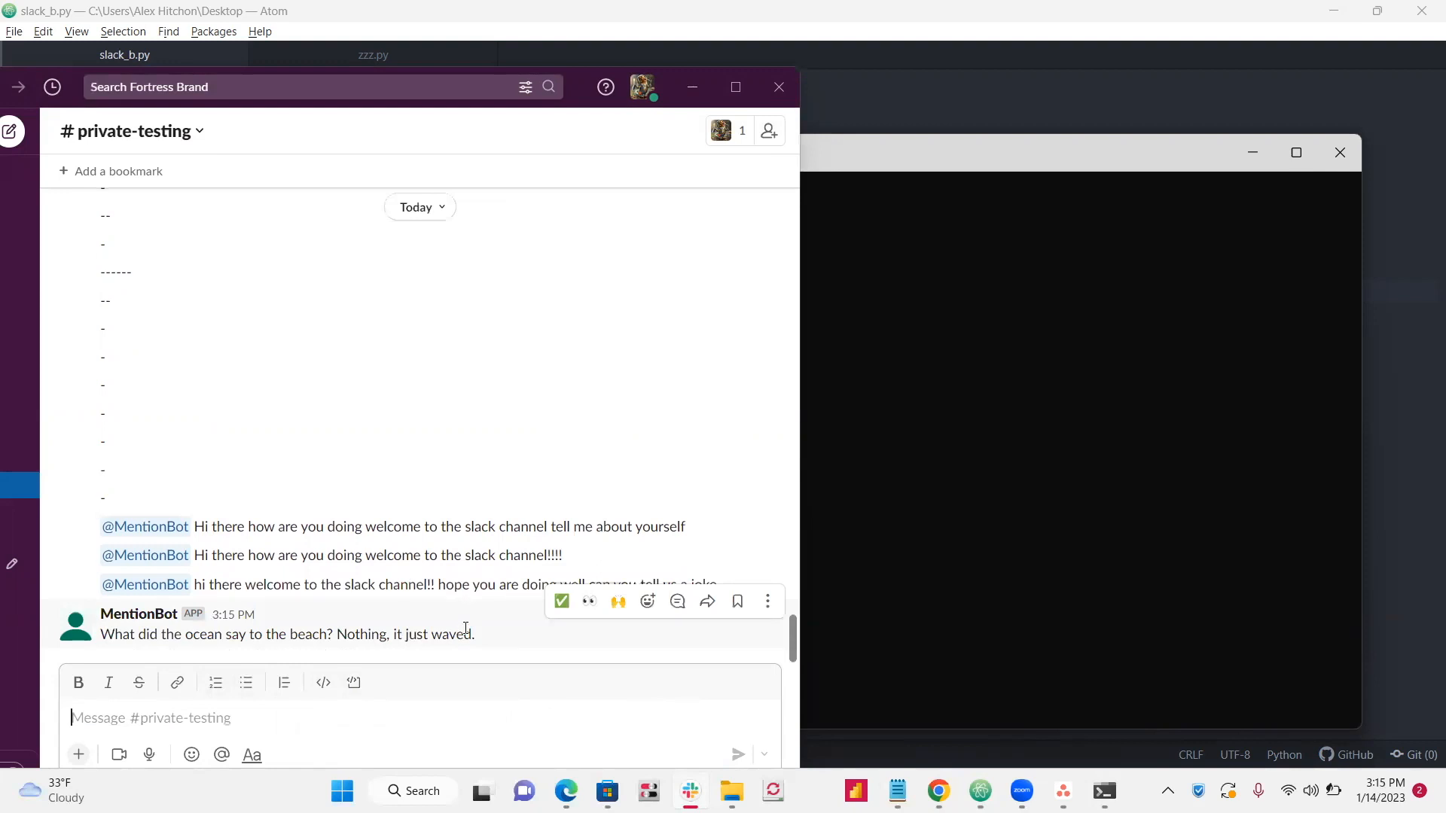
pyautogui.write('@MentionBot')
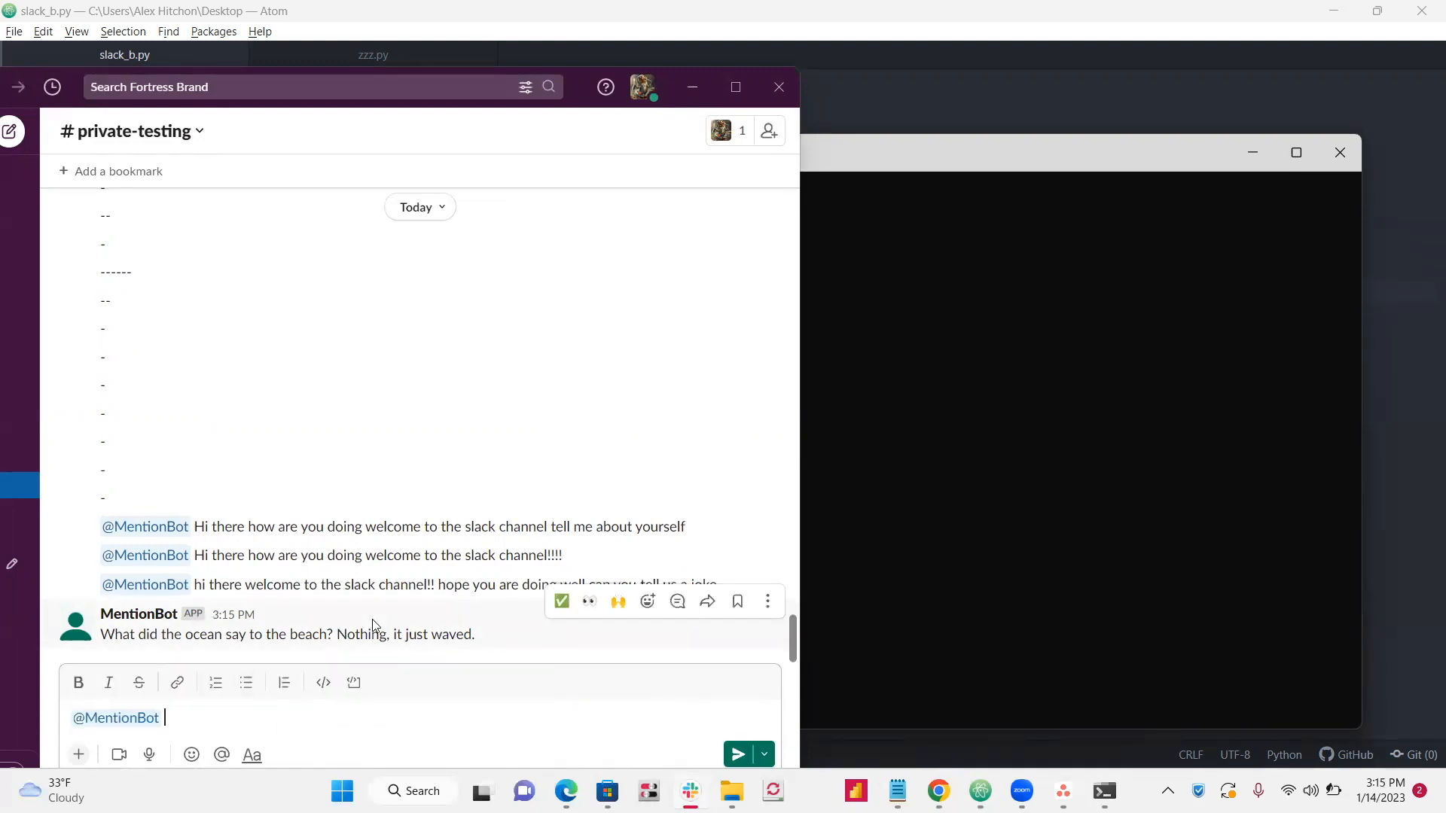
pyautogui.write('Make some')
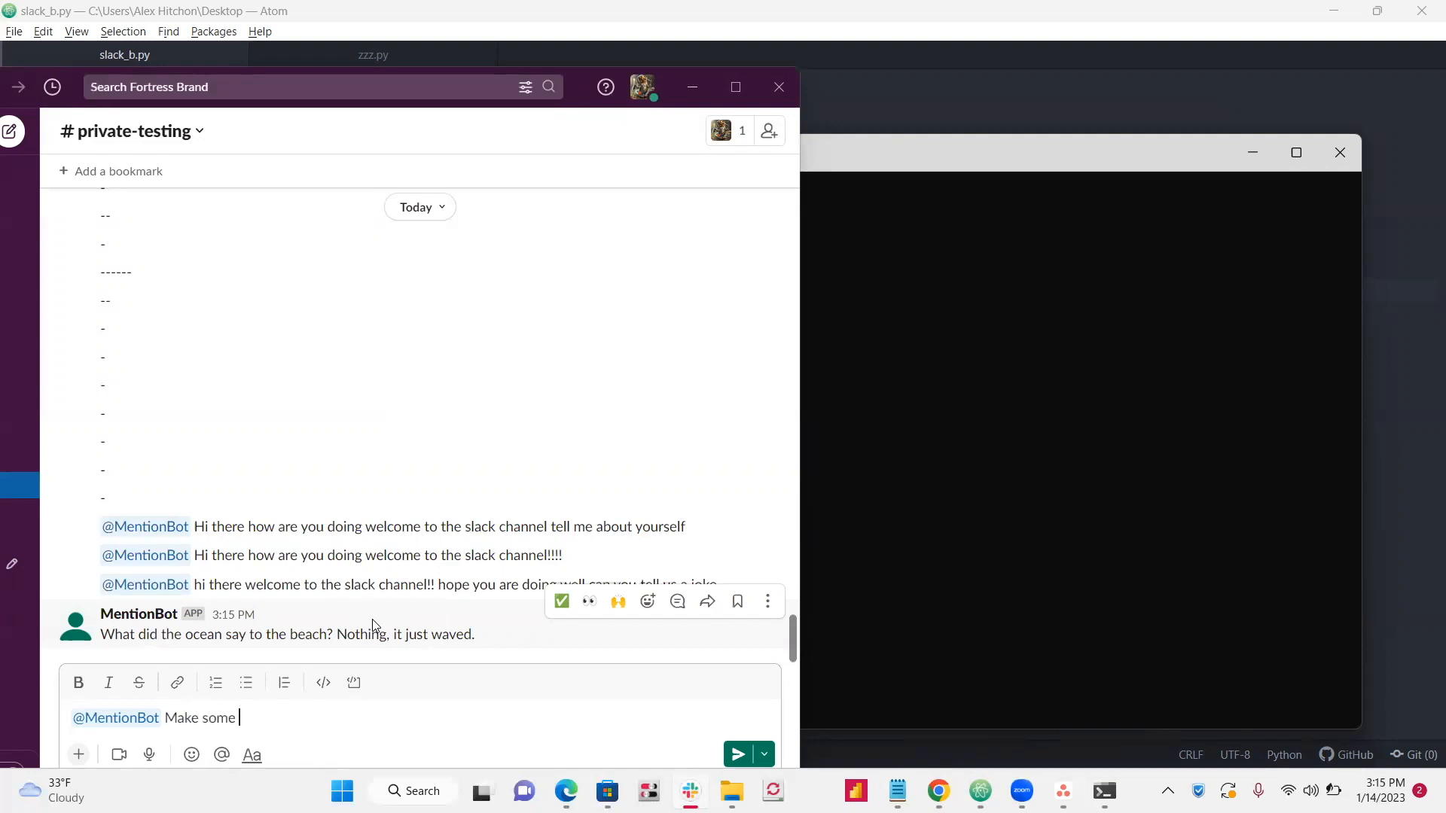
pyautogui.write('VBA code t')
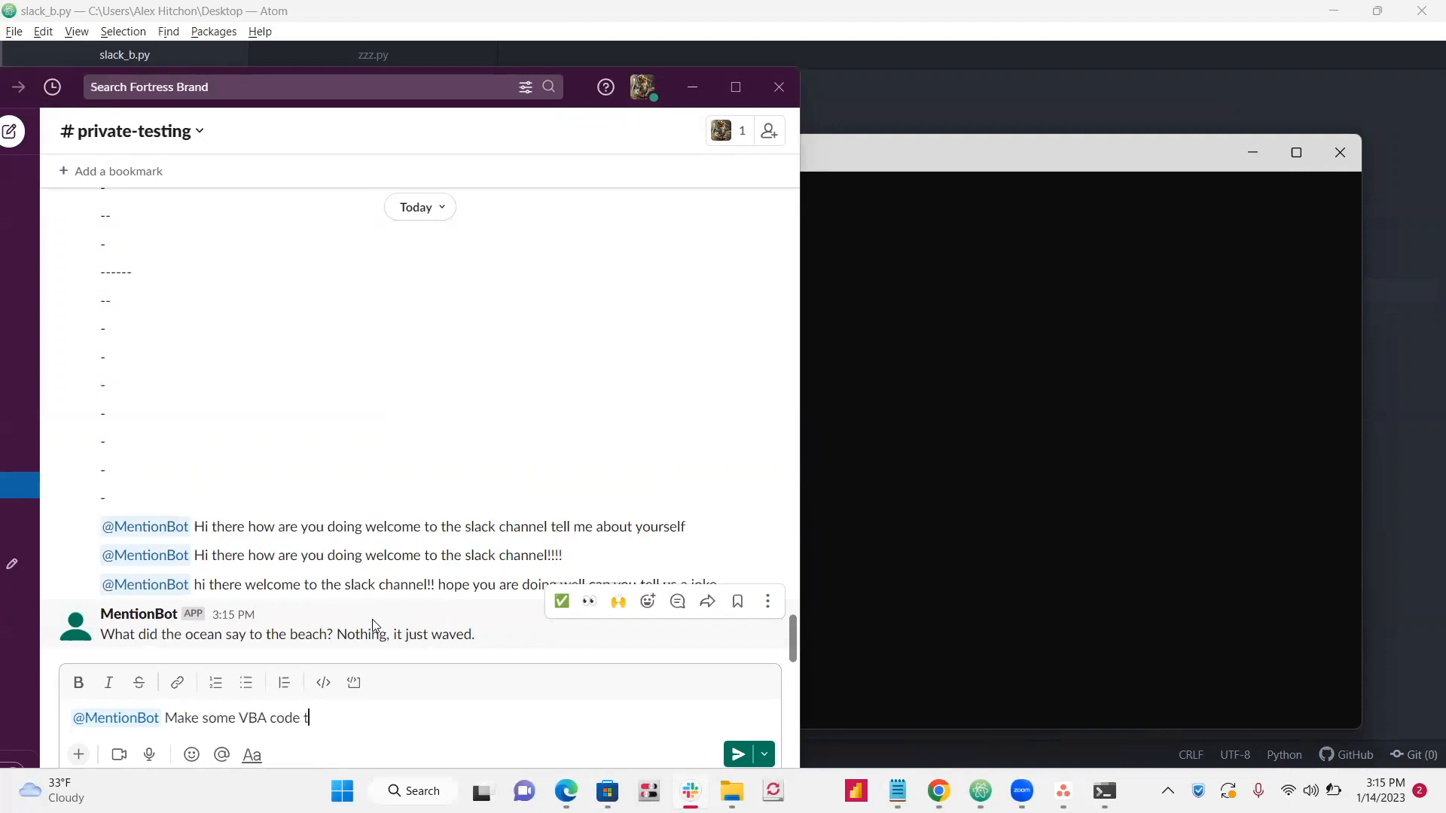
pyautogui.write('o make a christmas tree in e')
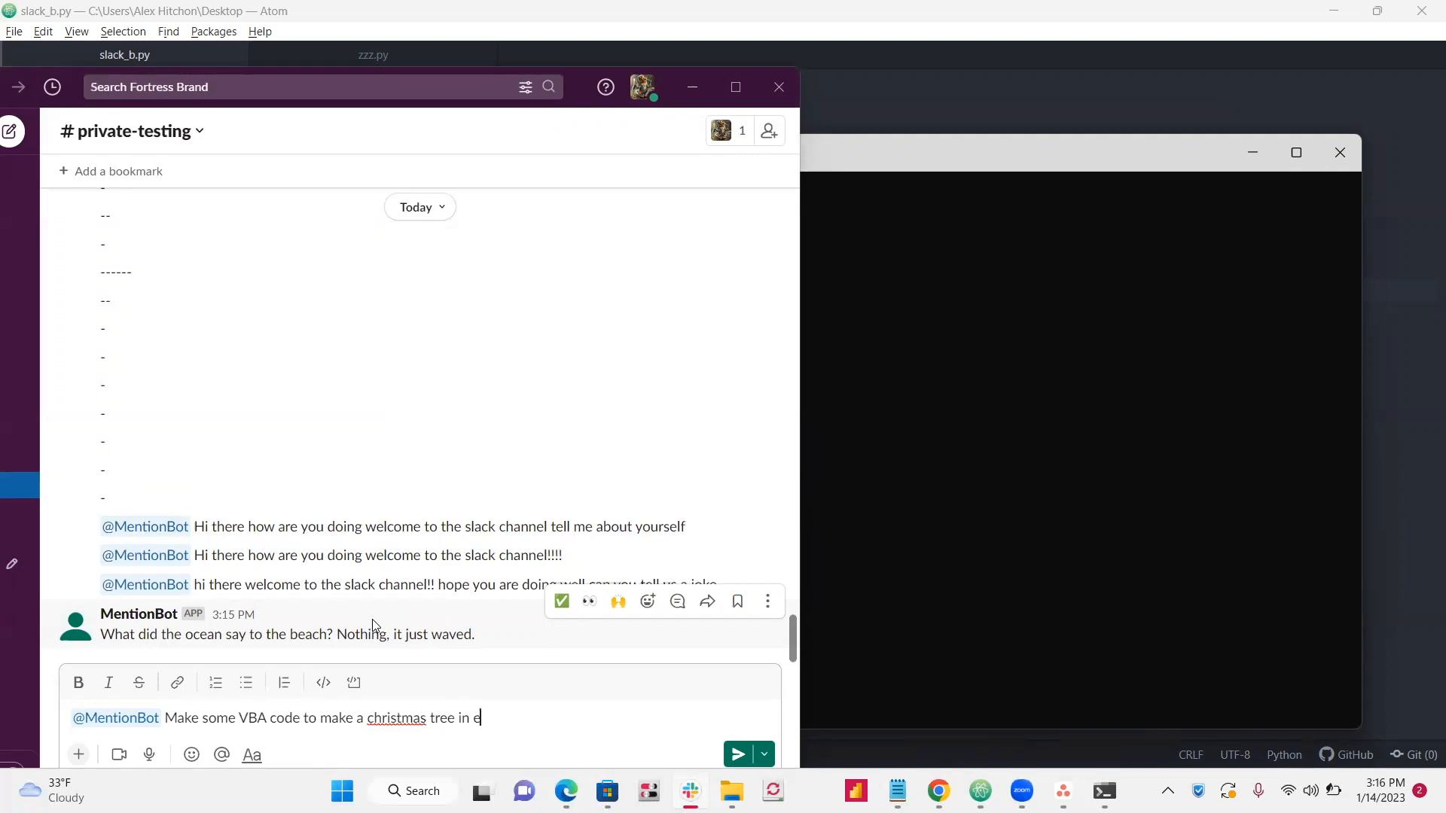
pyautogui.write('xcel')
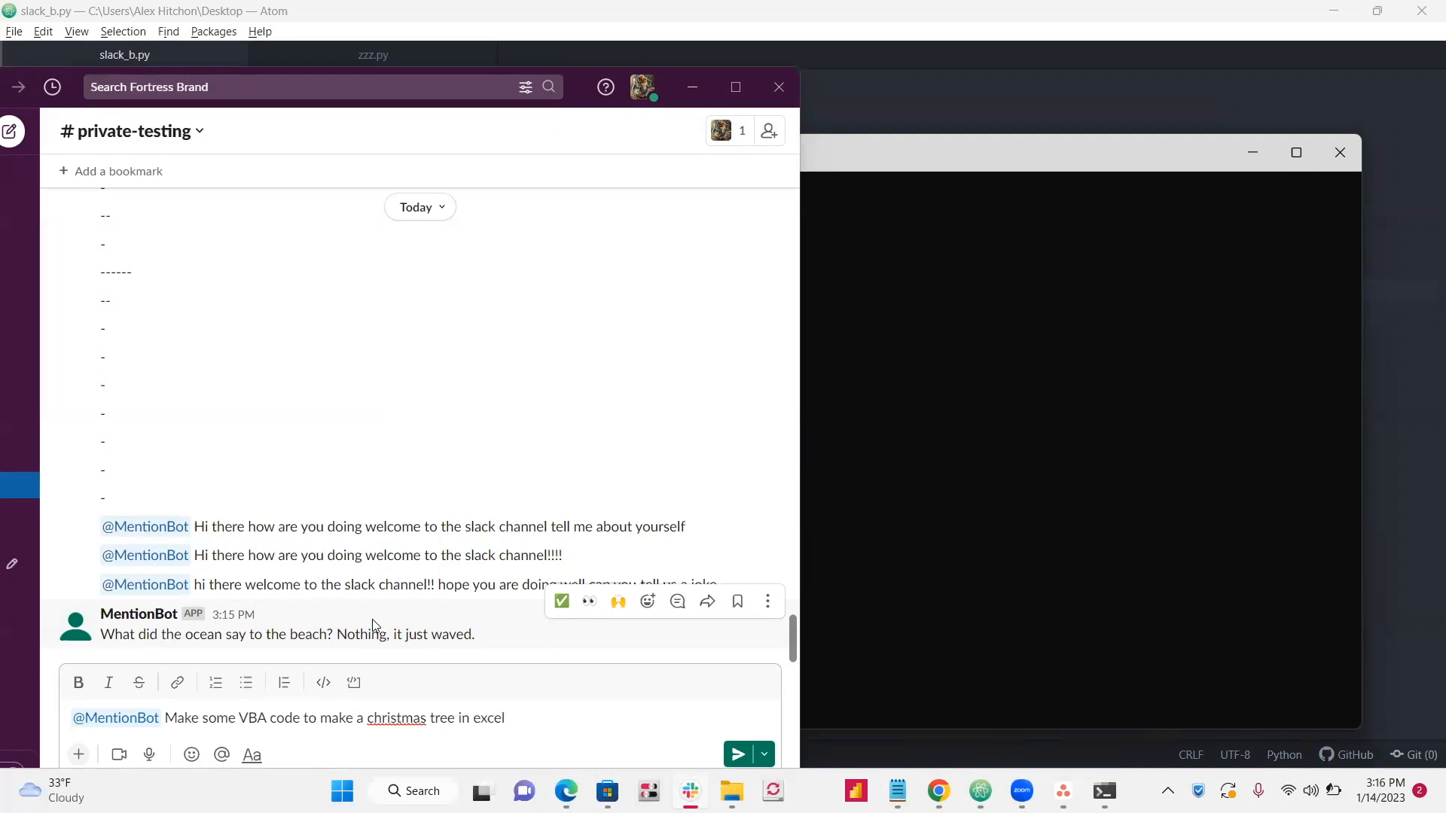
# - Send the VBA request, view the bot's replies and dismiss the low-battery warning
pyautogui.click(737, 754)
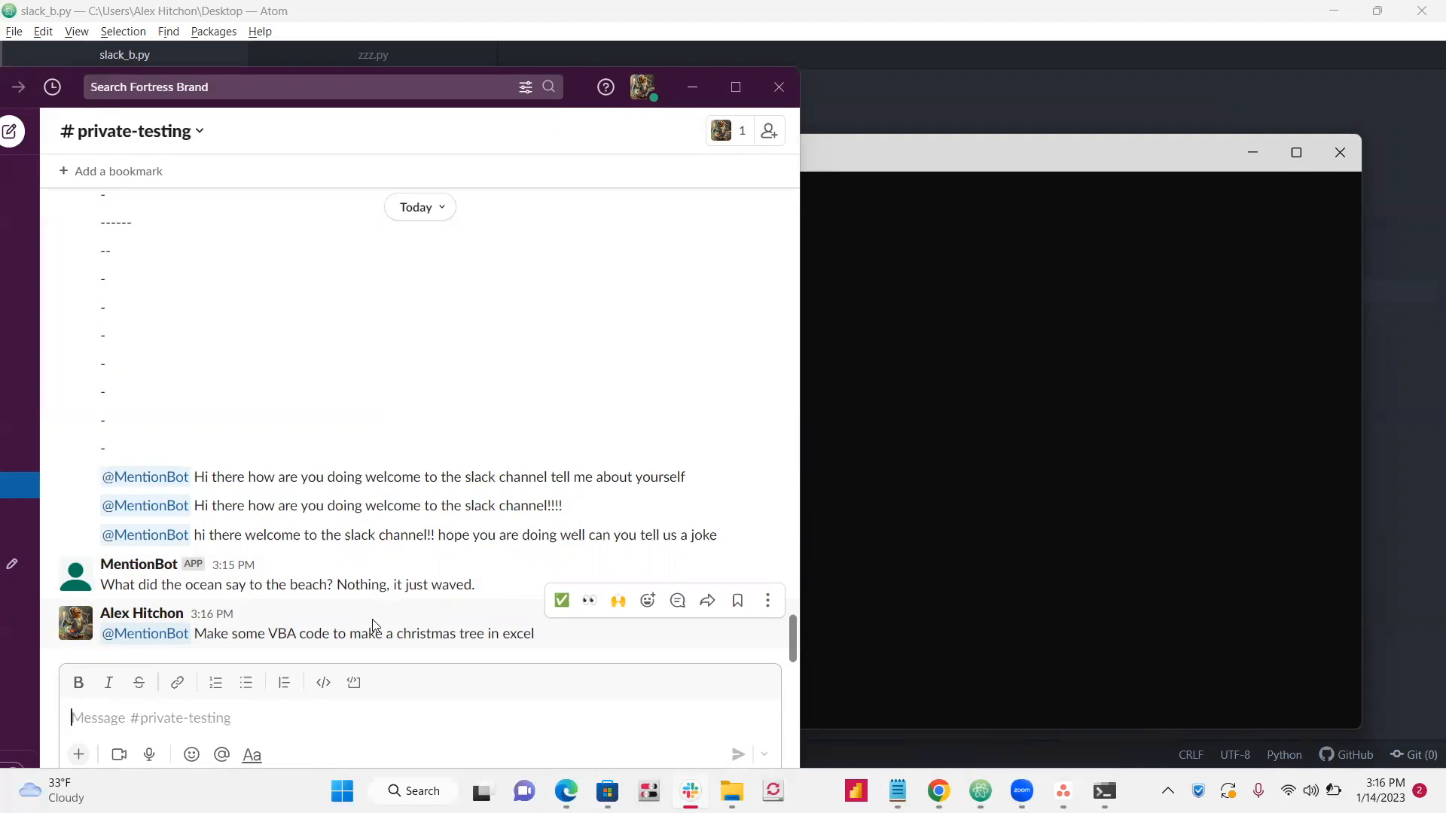
pyautogui.scroll(-3)
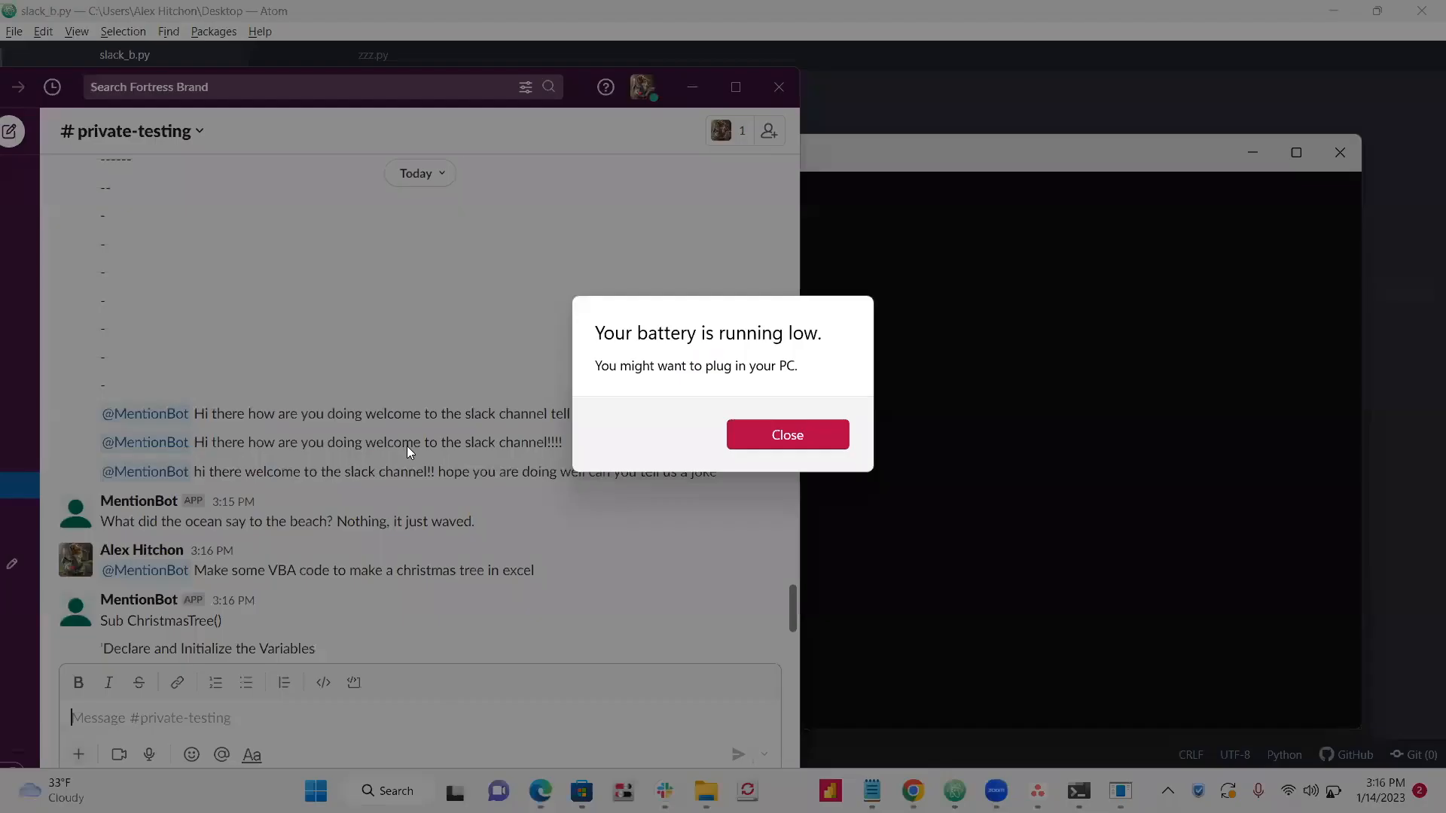
pyautogui.click(787, 433)
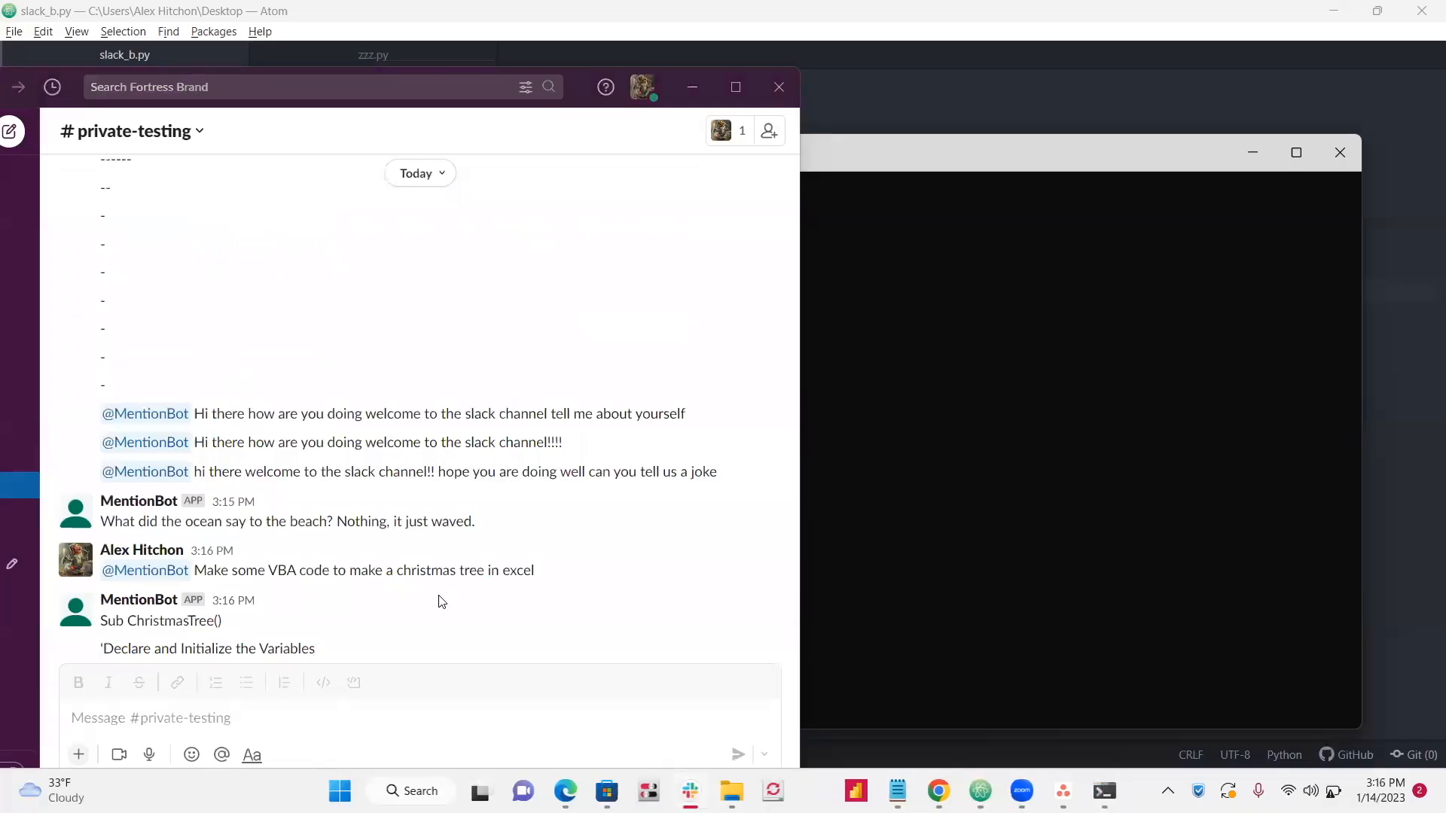